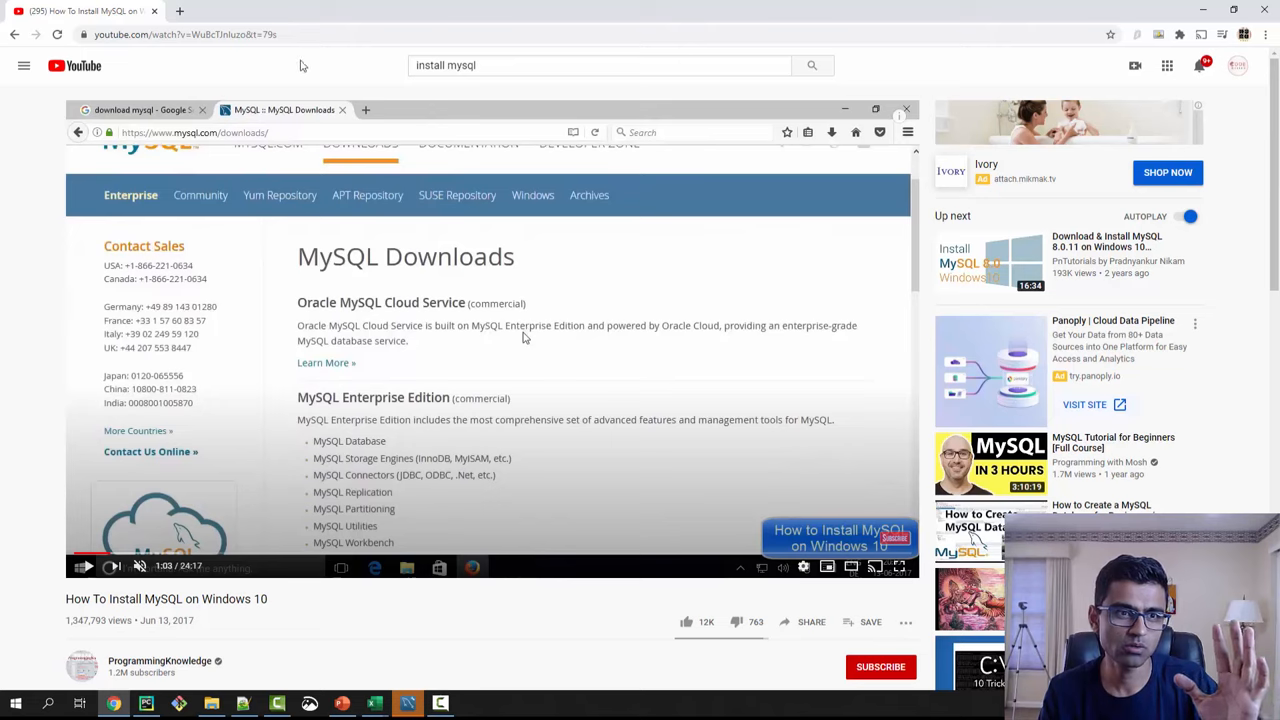
{"action": "mouse_move", "coordinate": [88, 568]}
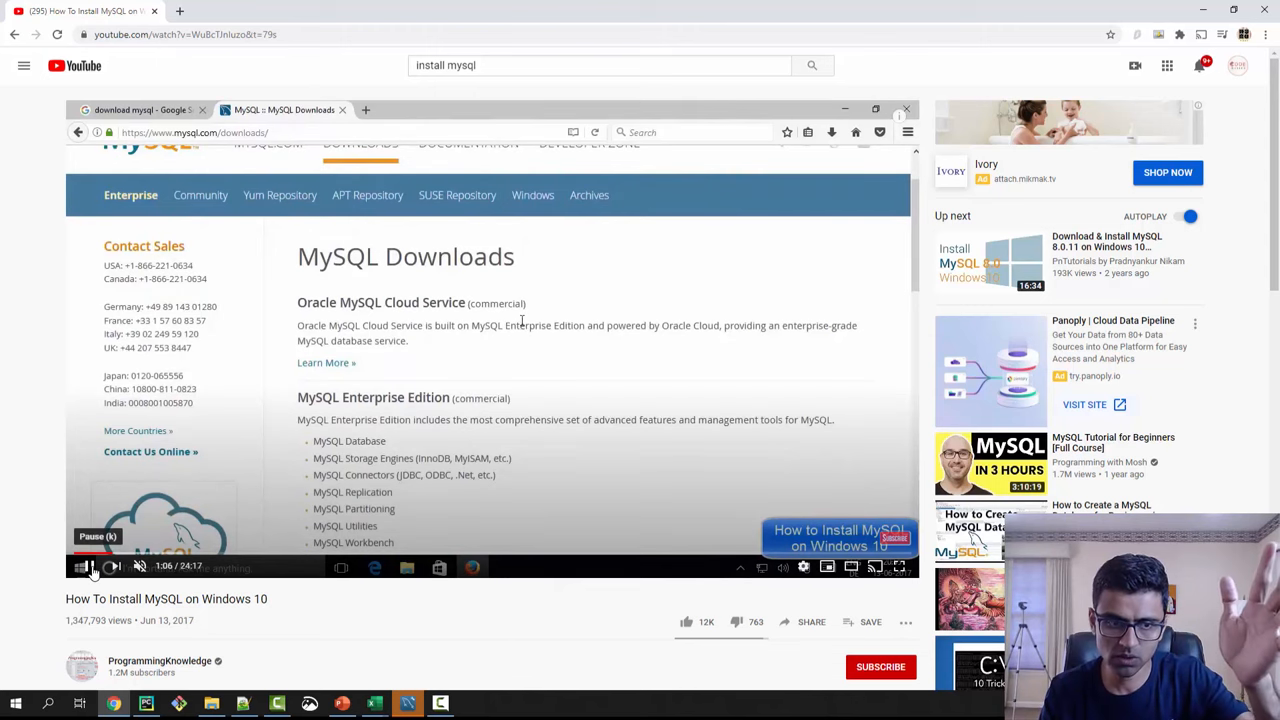
Scroll down the YouTube MySQL install tutorial page
{"action": "scroll", "scroll_direction": "down", "scroll_amount": 3}
{"action": "type", "text": "mysql"}
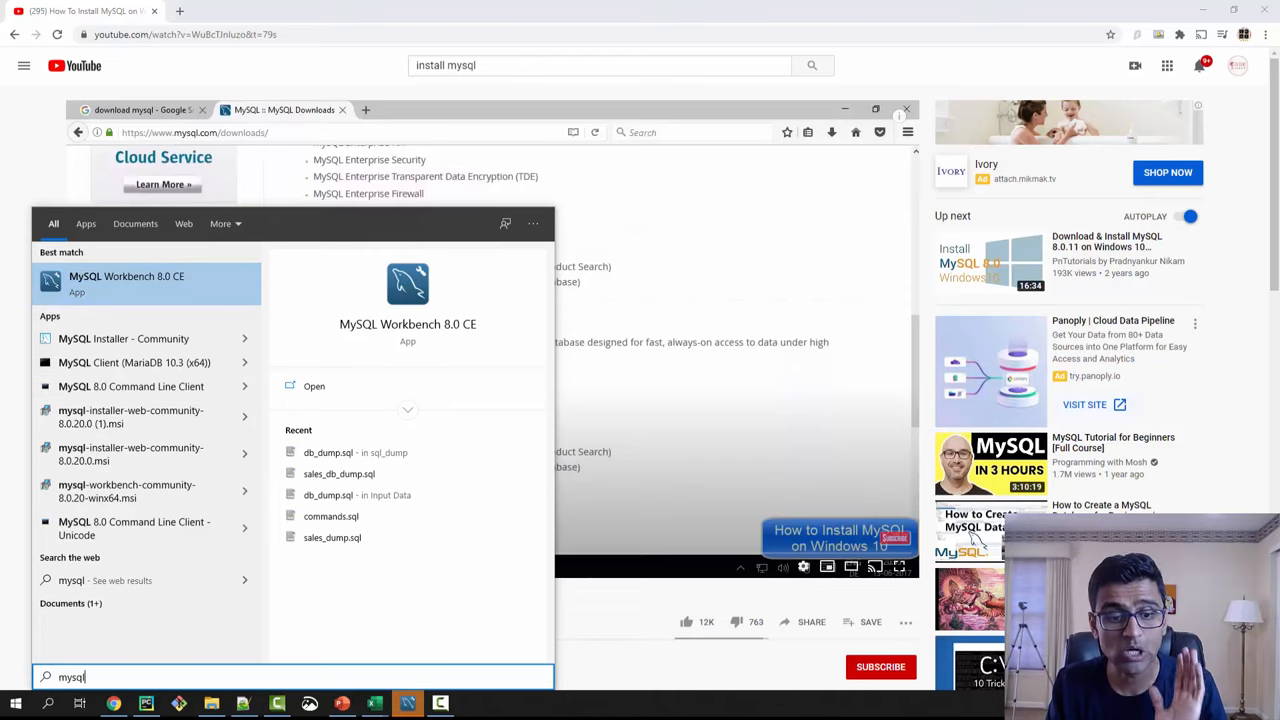
Create and successfully test a root connection at 127.0.0.1:3306 named DEV_sales_insights
{"action": "left_click", "coordinate": [147, 283]}
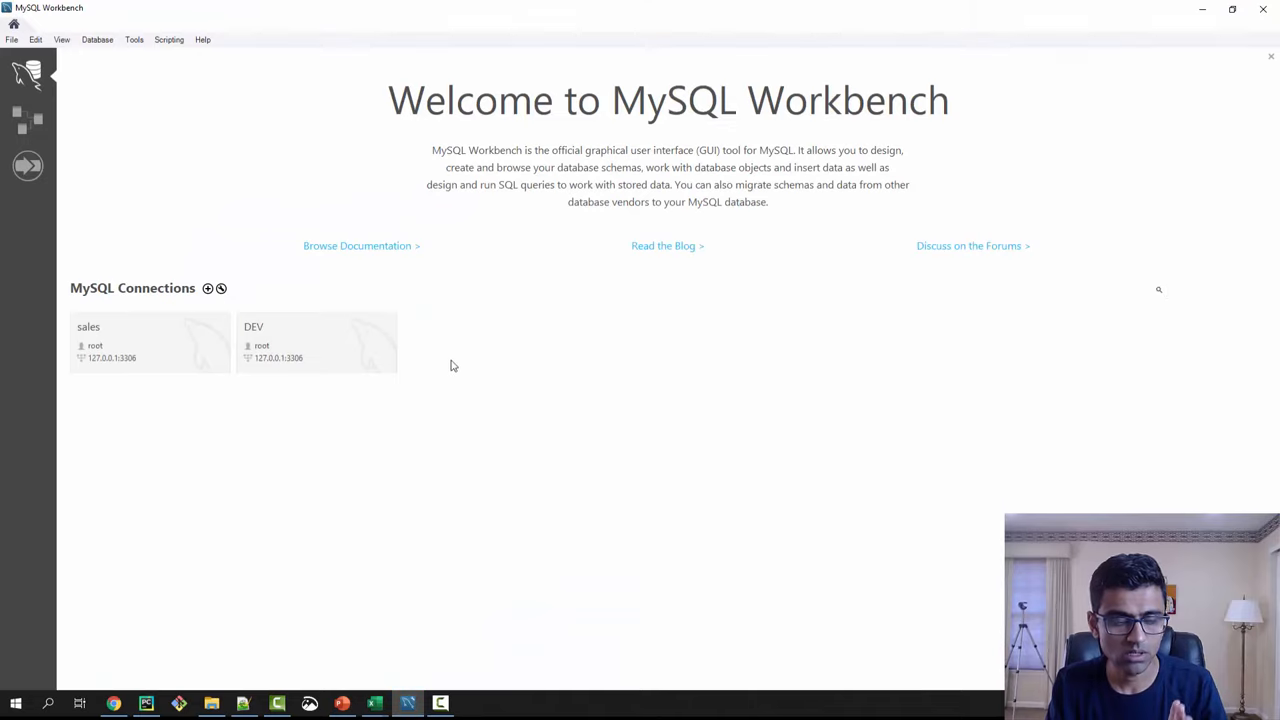
{"action": "mouse_move", "coordinate": [461, 346]}
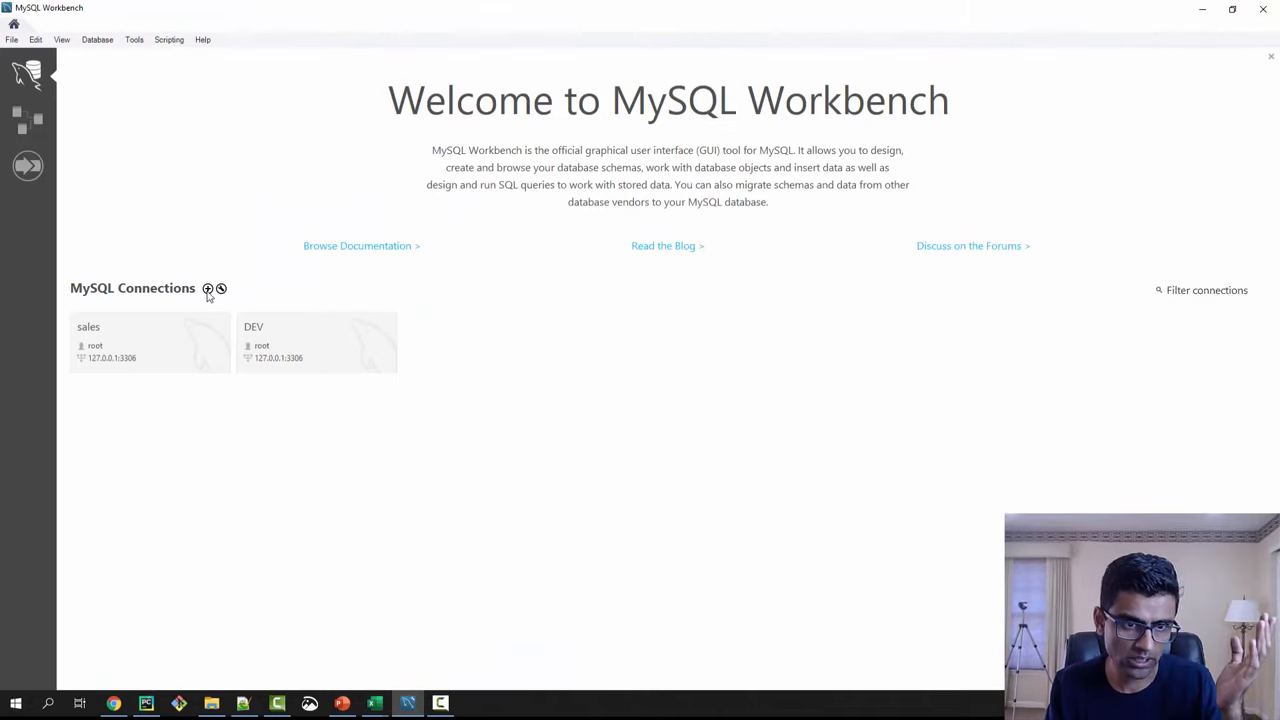
{"action": "left_click", "coordinate": [207, 288]}
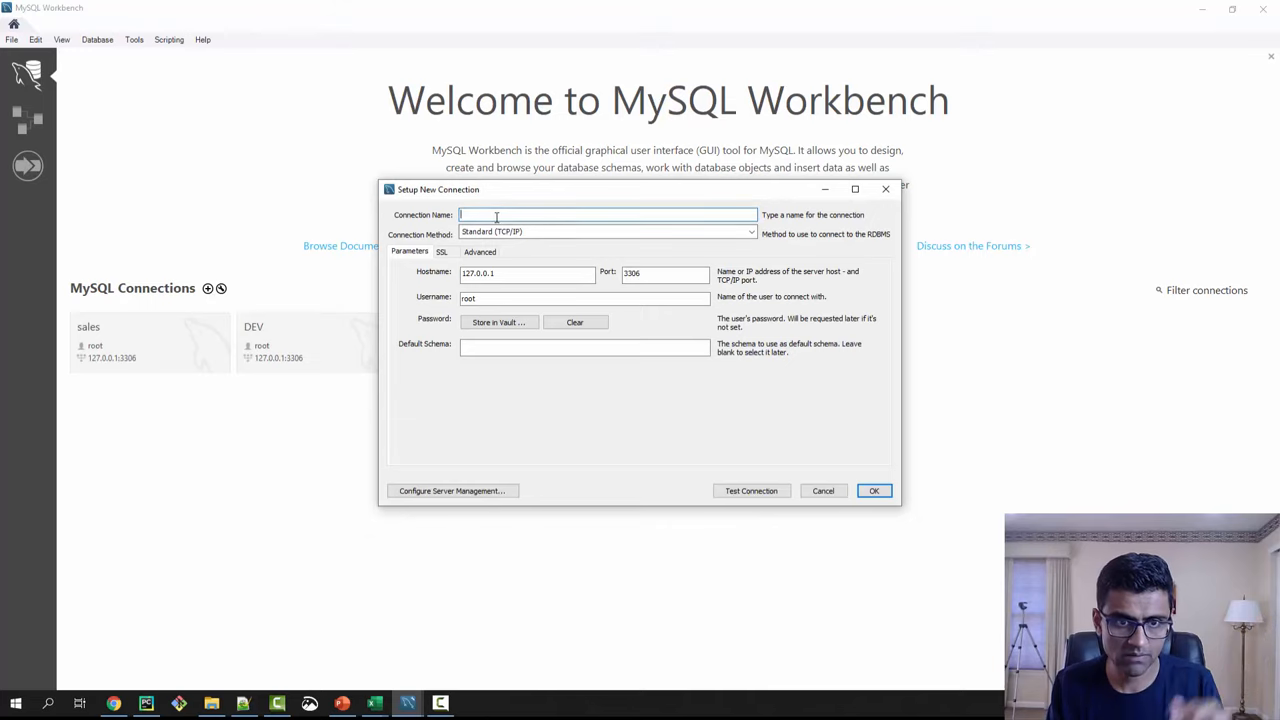
{"action": "type", "text": "DEV_sales_insights"}
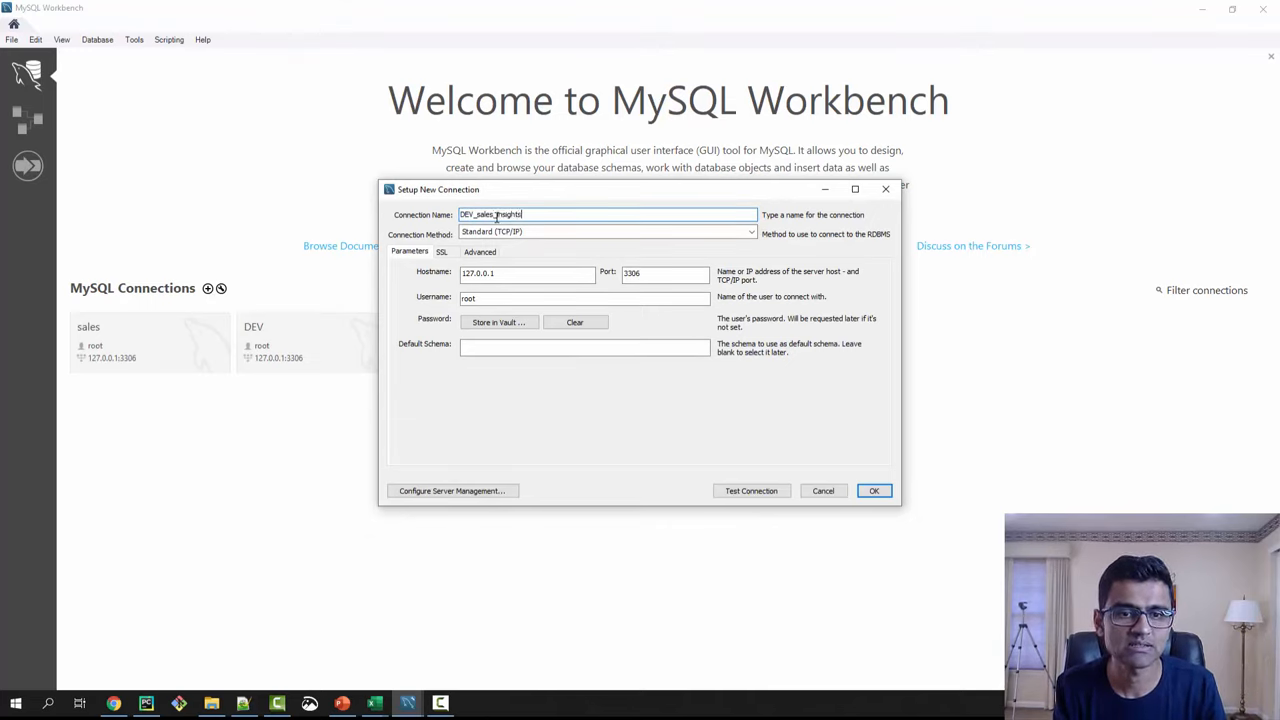
{"action": "left_click", "coordinate": [527, 275]}
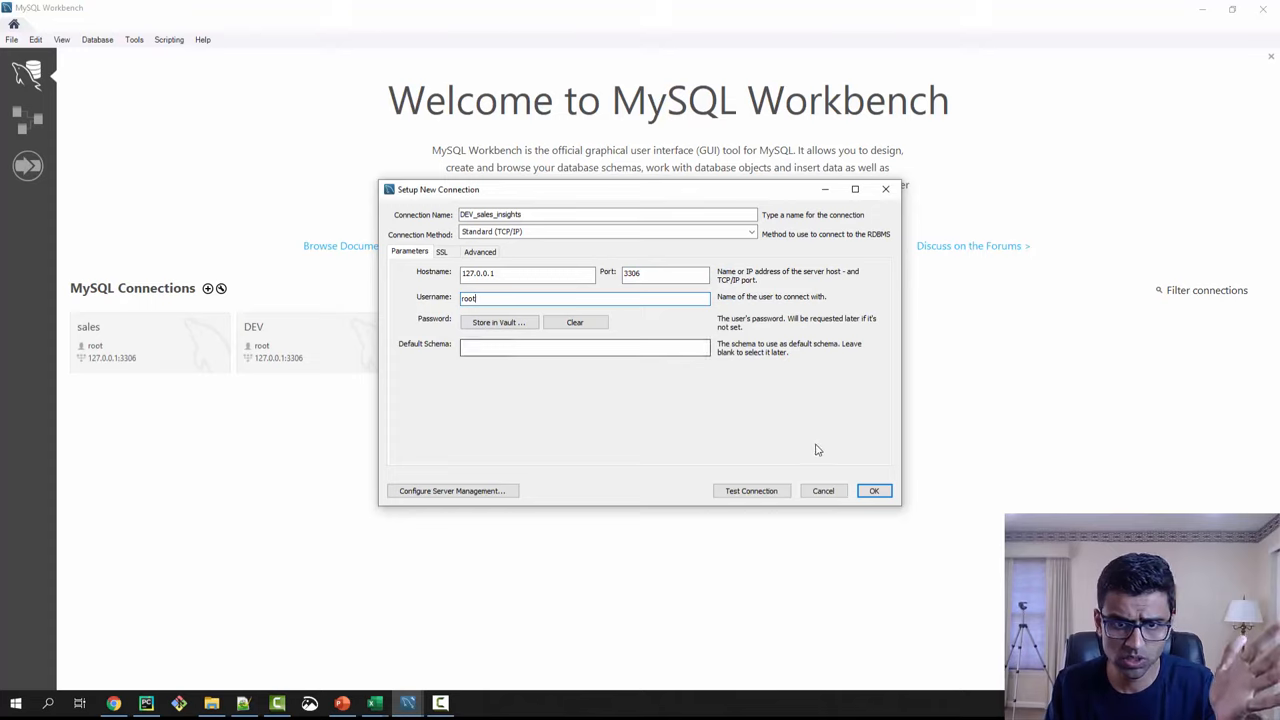
{"action": "left_click", "coordinate": [752, 491]}
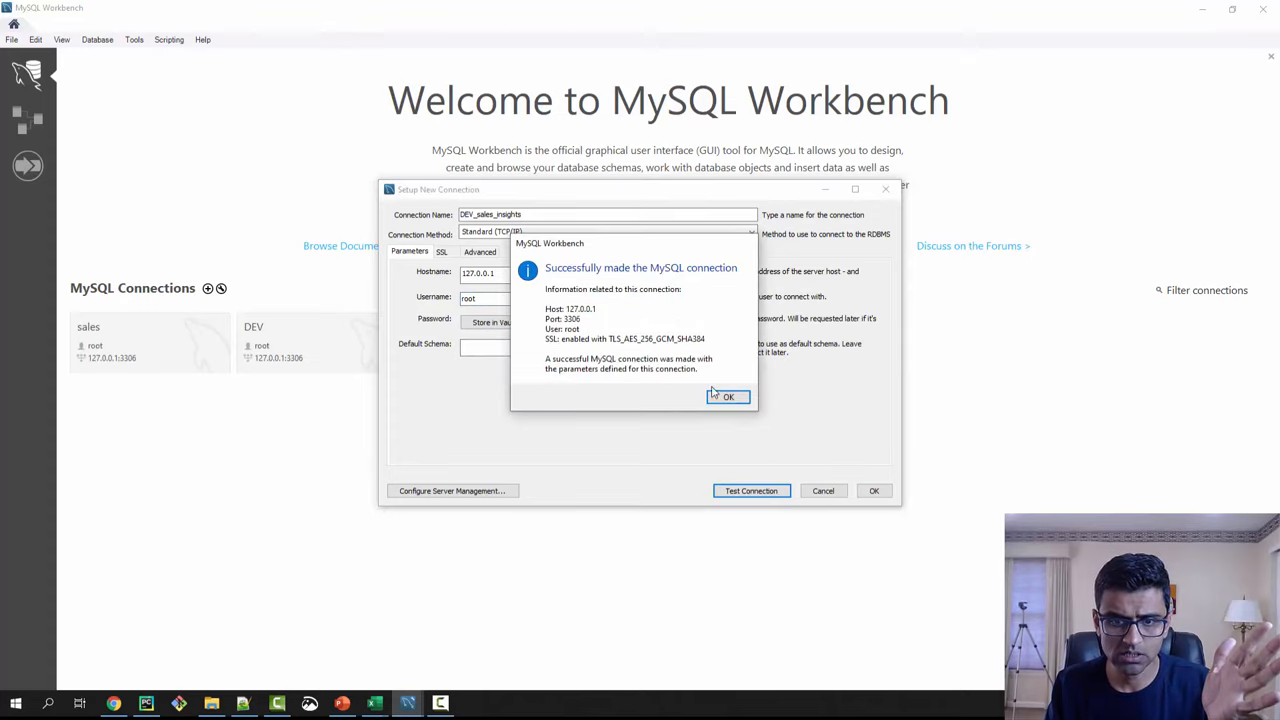
{"action": "left_click", "coordinate": [728, 396]}
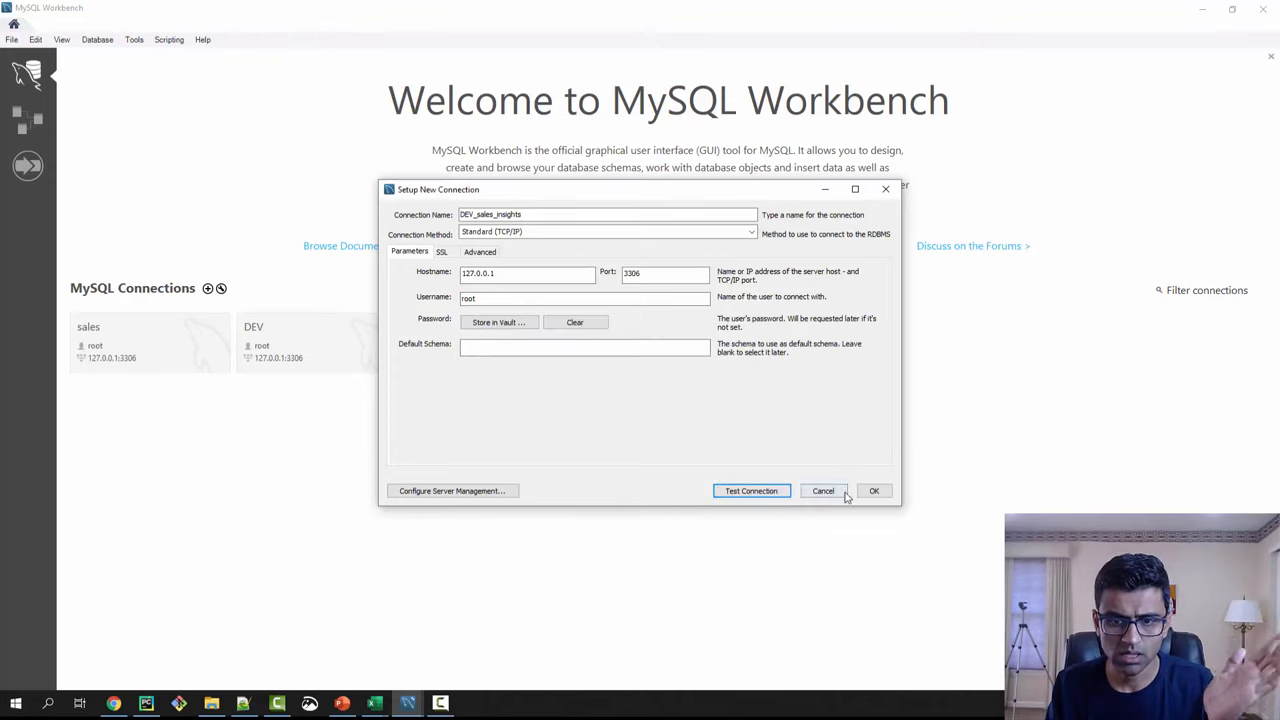
{"action": "left_click", "coordinate": [874, 491]}
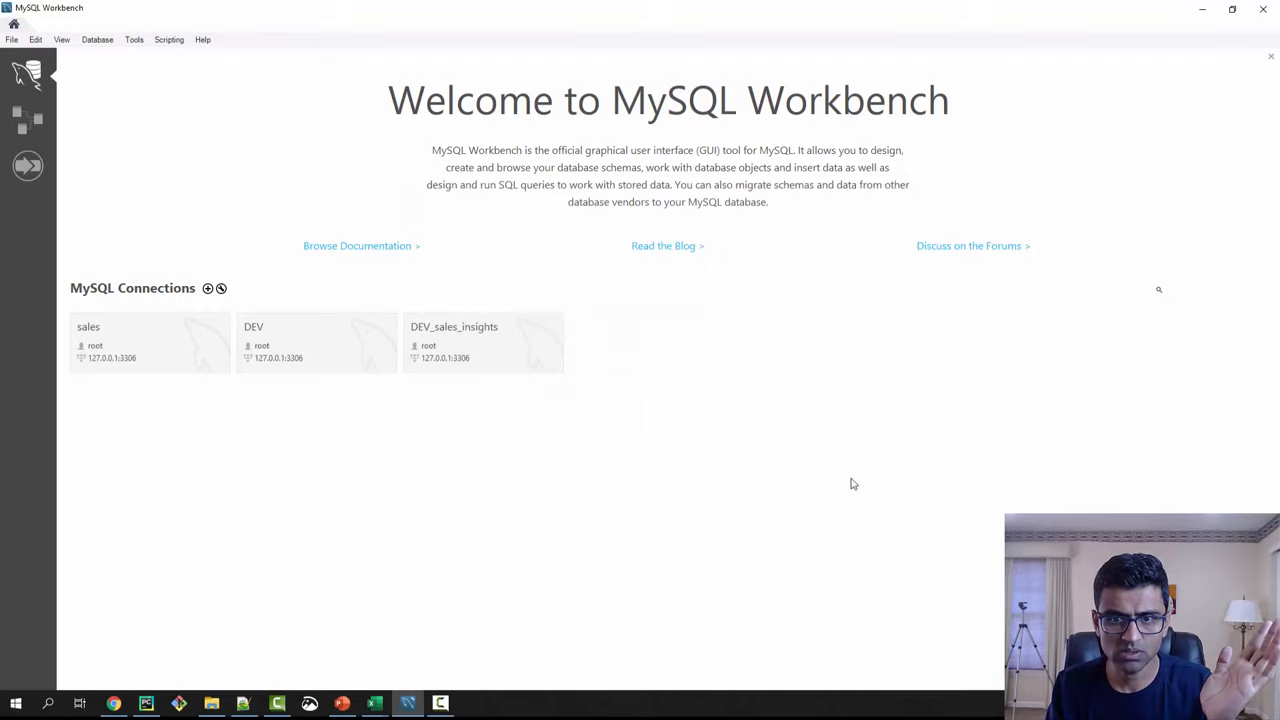
{"action": "mouse_move", "coordinate": [456, 352]}
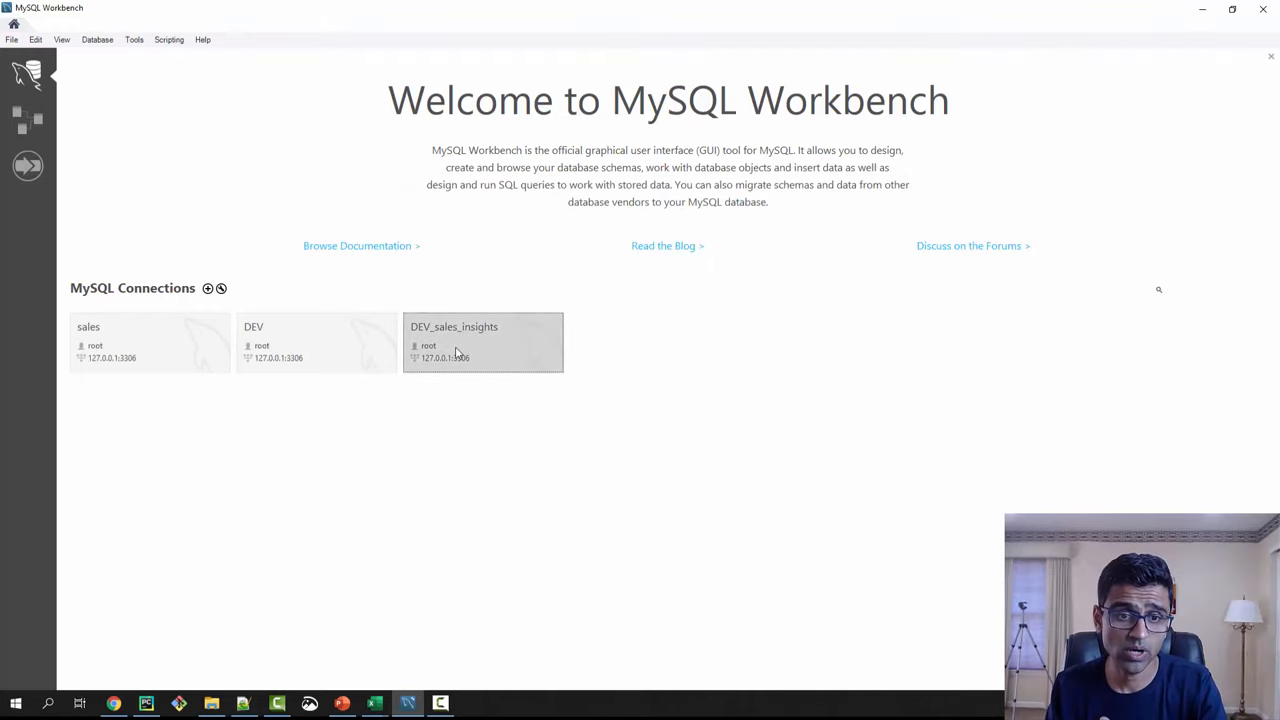
Open DEV_sales_insights and confirm Server Status shows MySQL 8.0.20 running on port 3306
{"action": "double_click", "coordinate": [483, 342]}
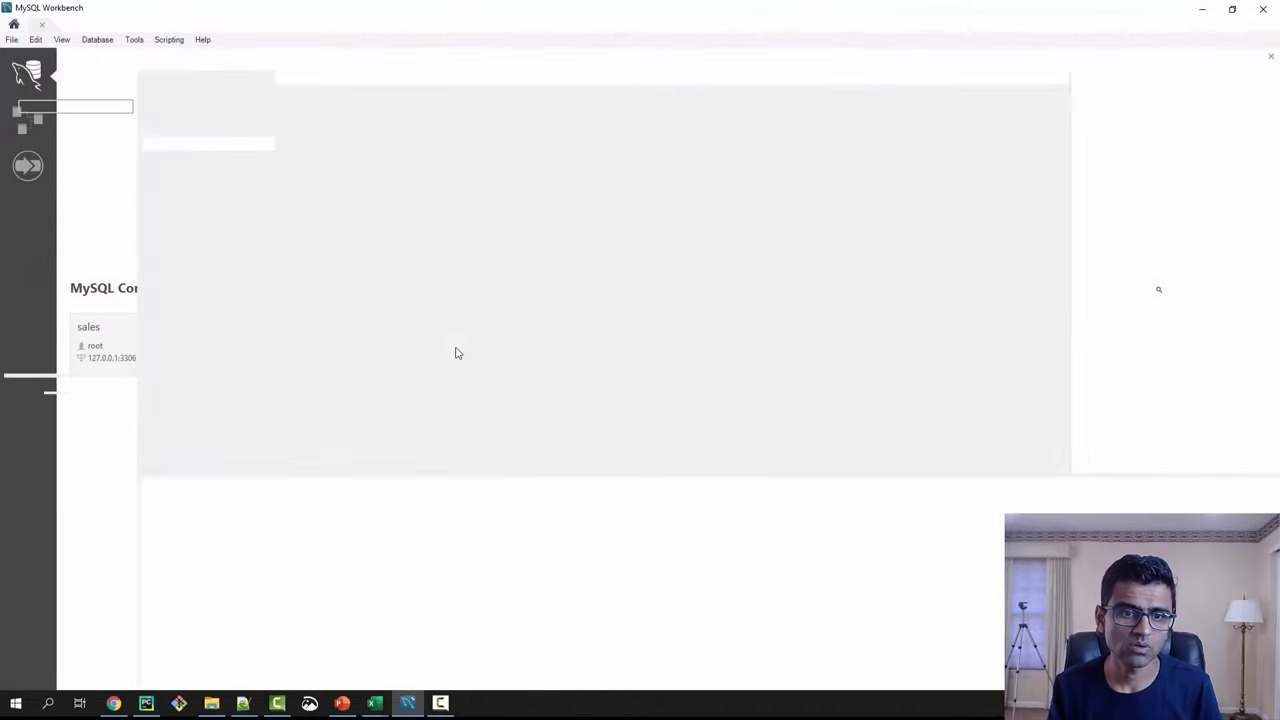
{"action": "left_click", "coordinate": [104, 340]}
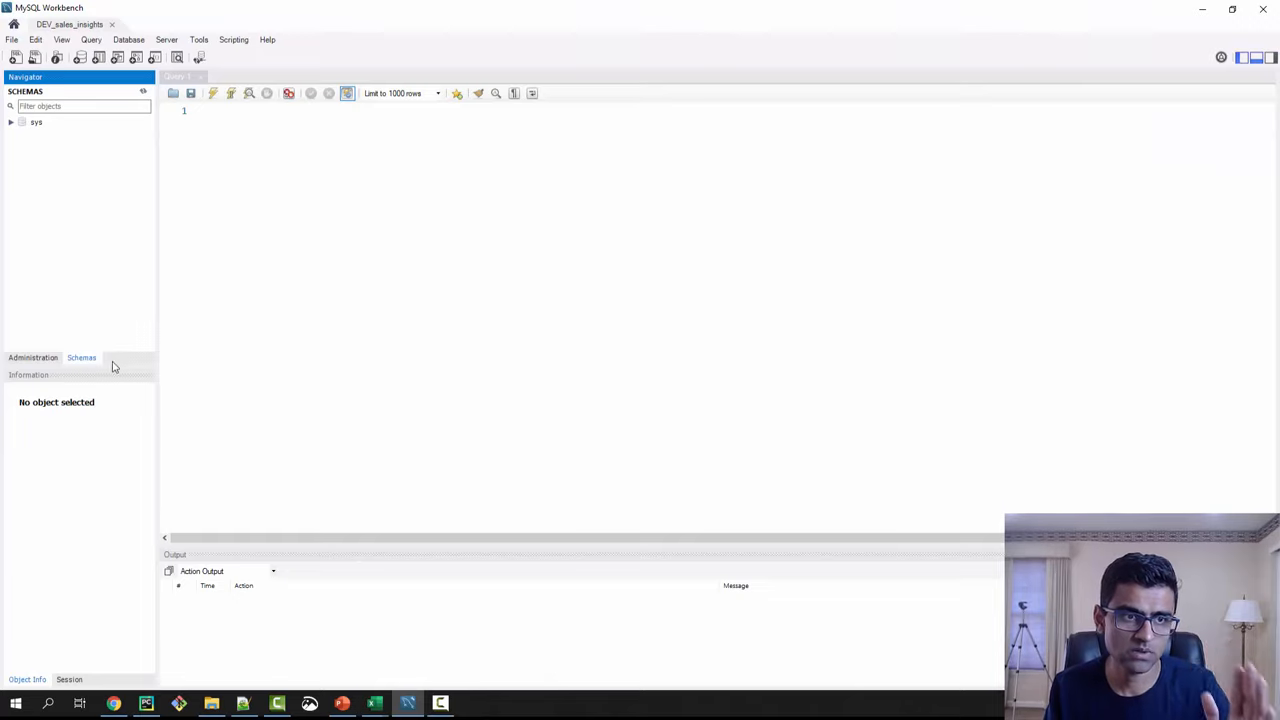
{"action": "left_click", "coordinate": [33, 357]}
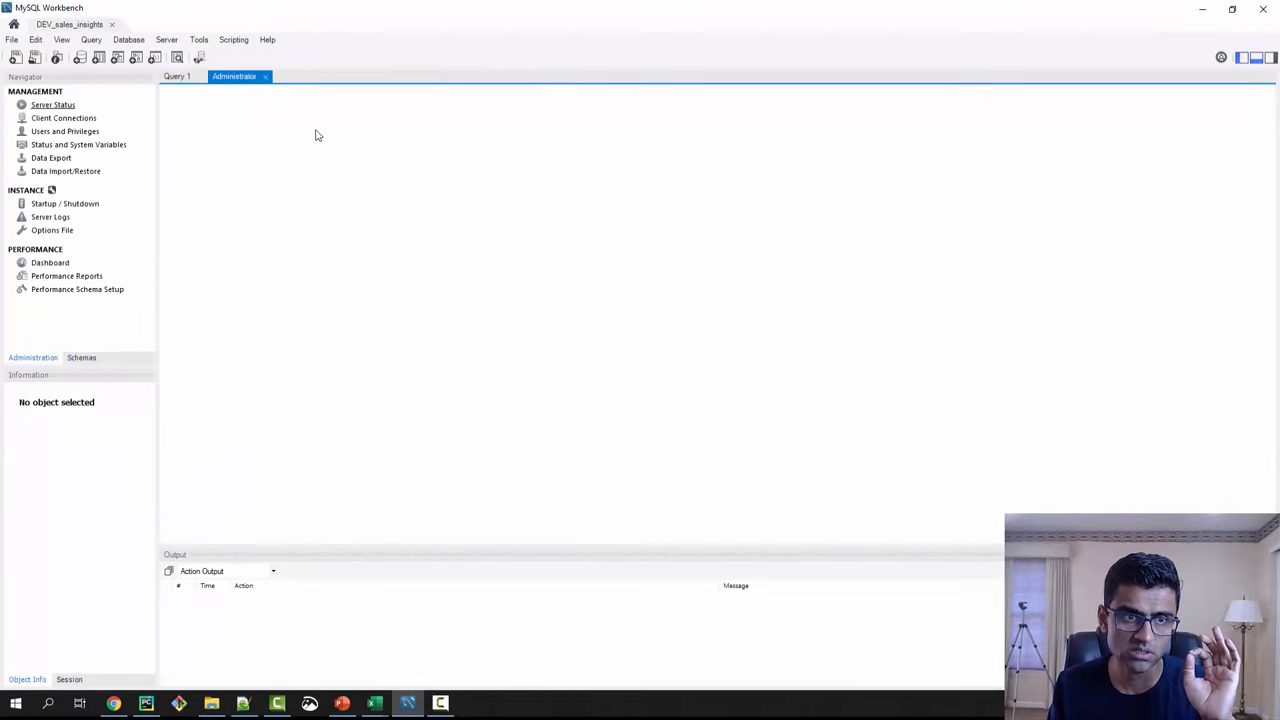
{"action": "left_click", "coordinate": [53, 104]}
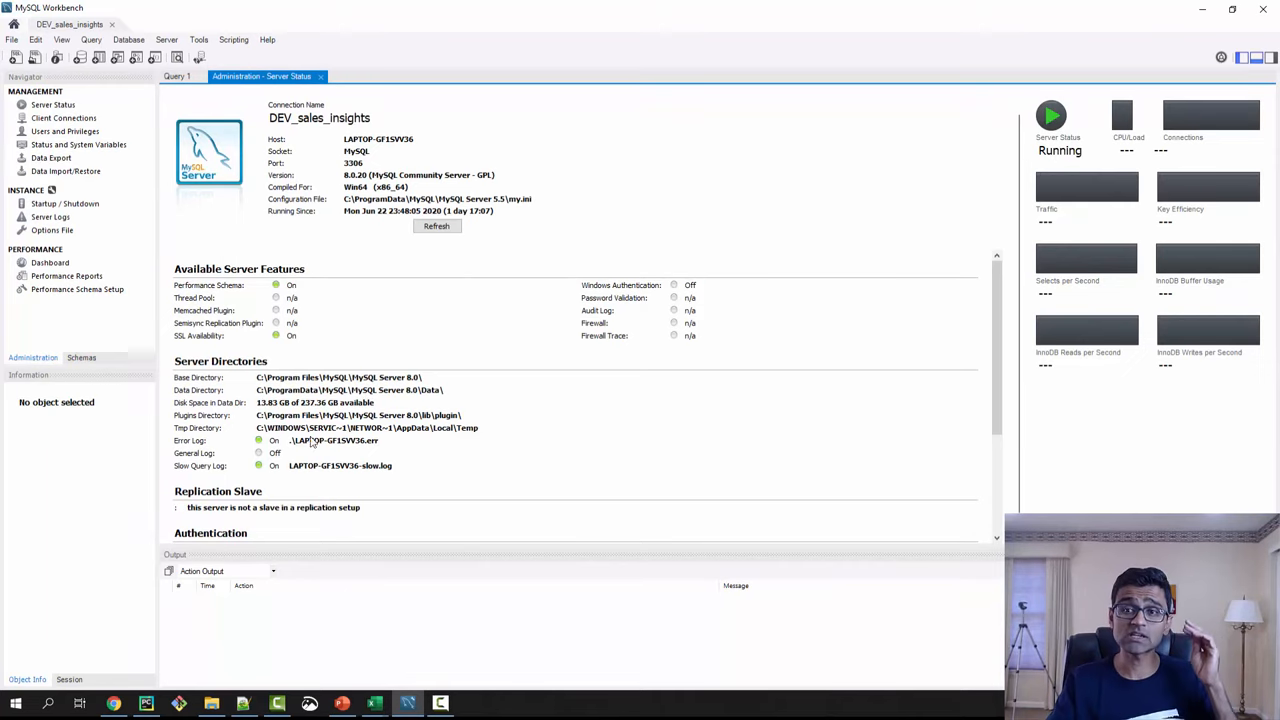
{"action": "mouse_move", "coordinate": [318, 444]}
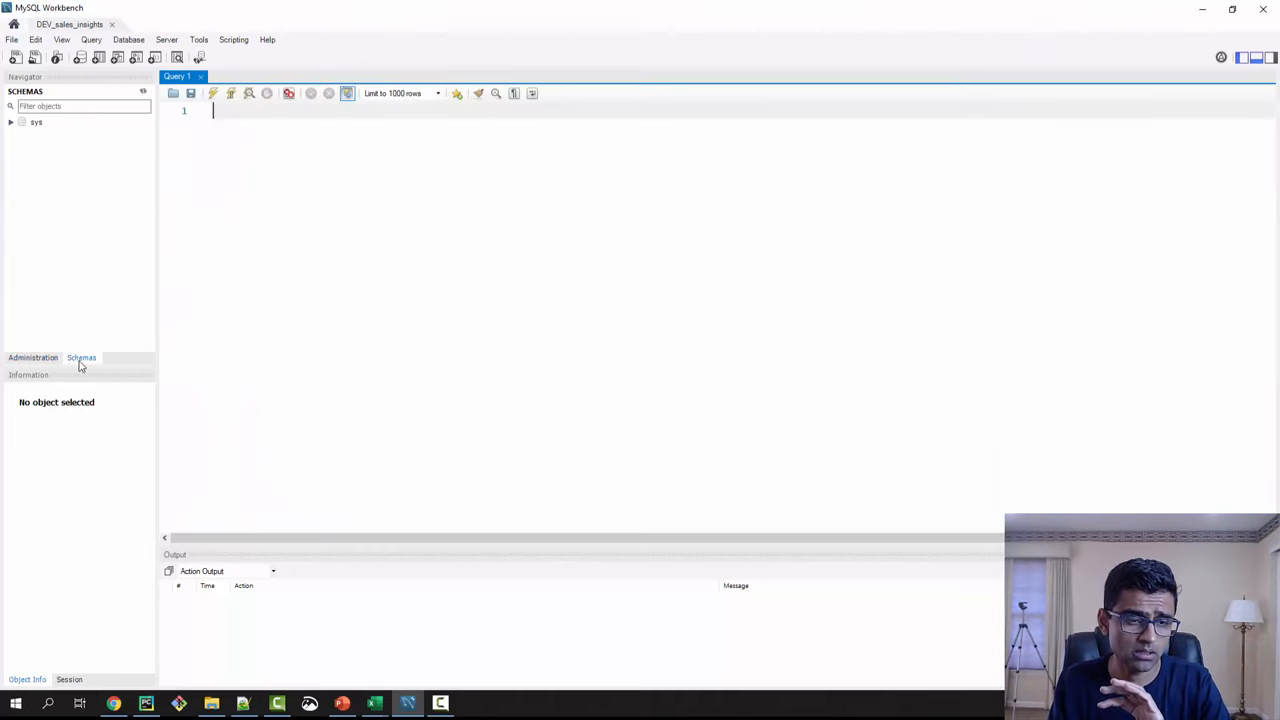
{"action": "mouse_move", "coordinate": [38, 128]}
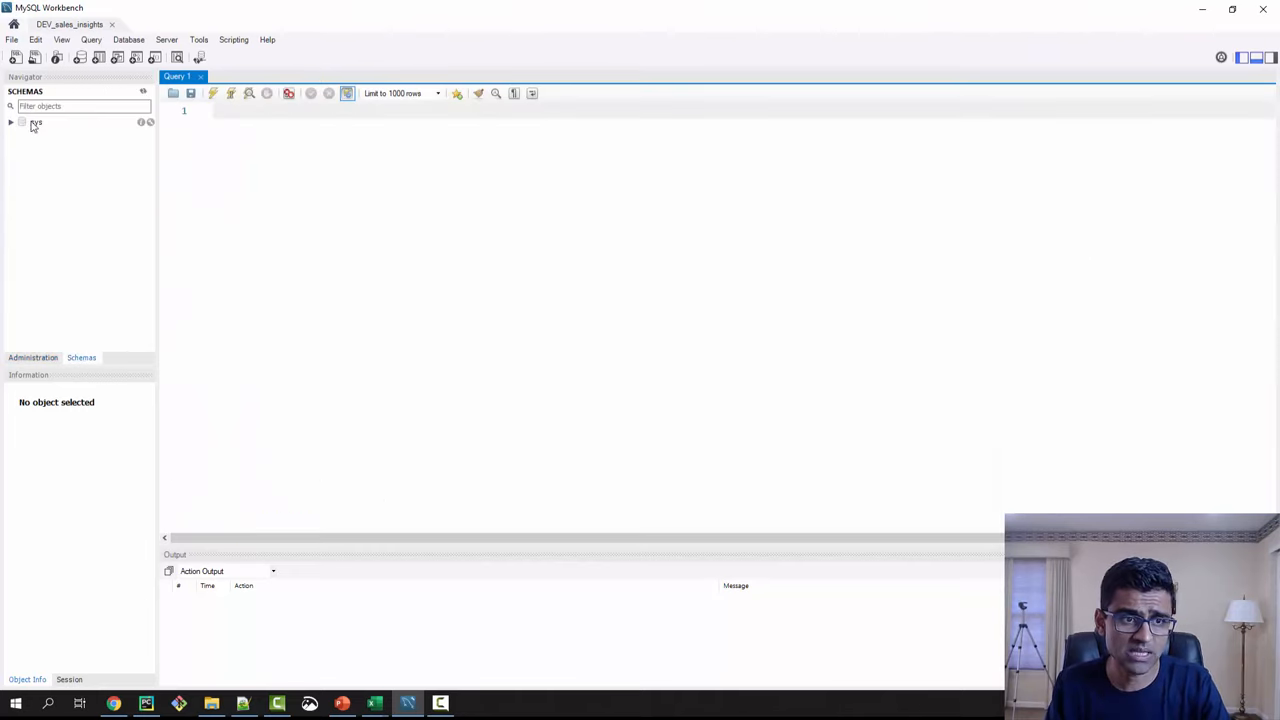
{"action": "mouse_move", "coordinate": [38, 133]}
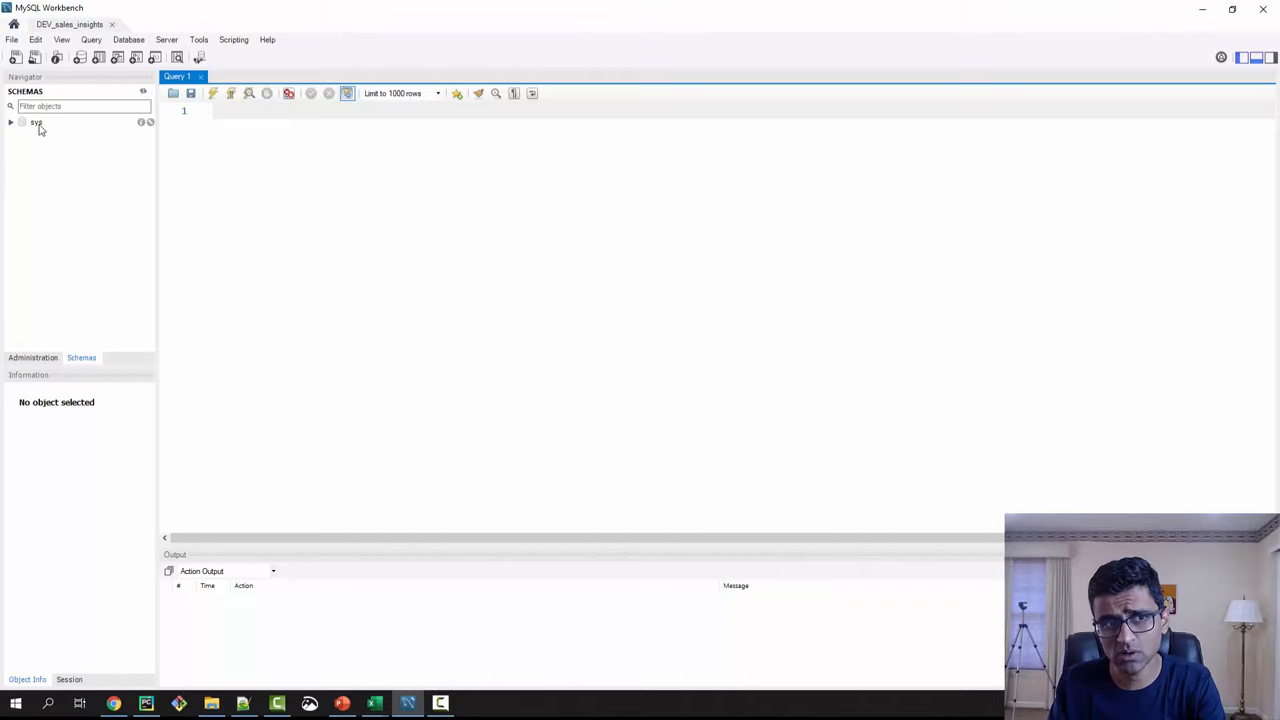
{"action": "mouse_move", "coordinate": [94, 131]}
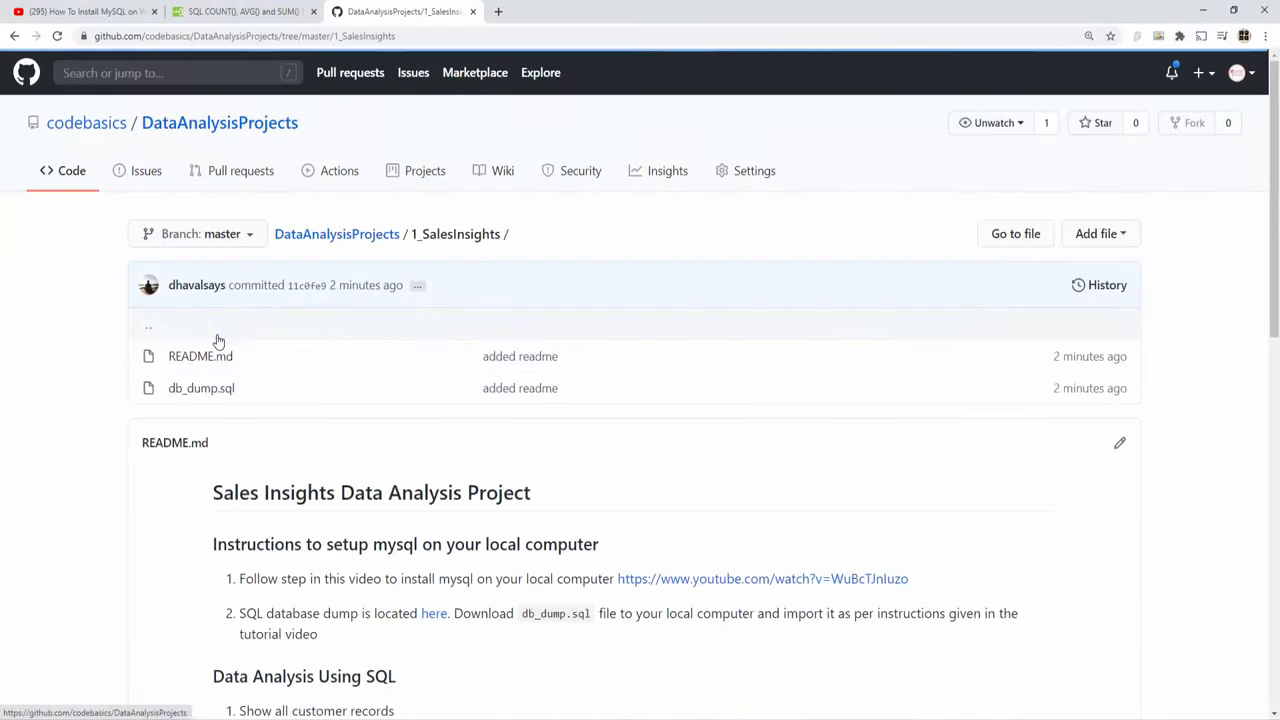
{"action": "mouse_move", "coordinate": [230, 376]}
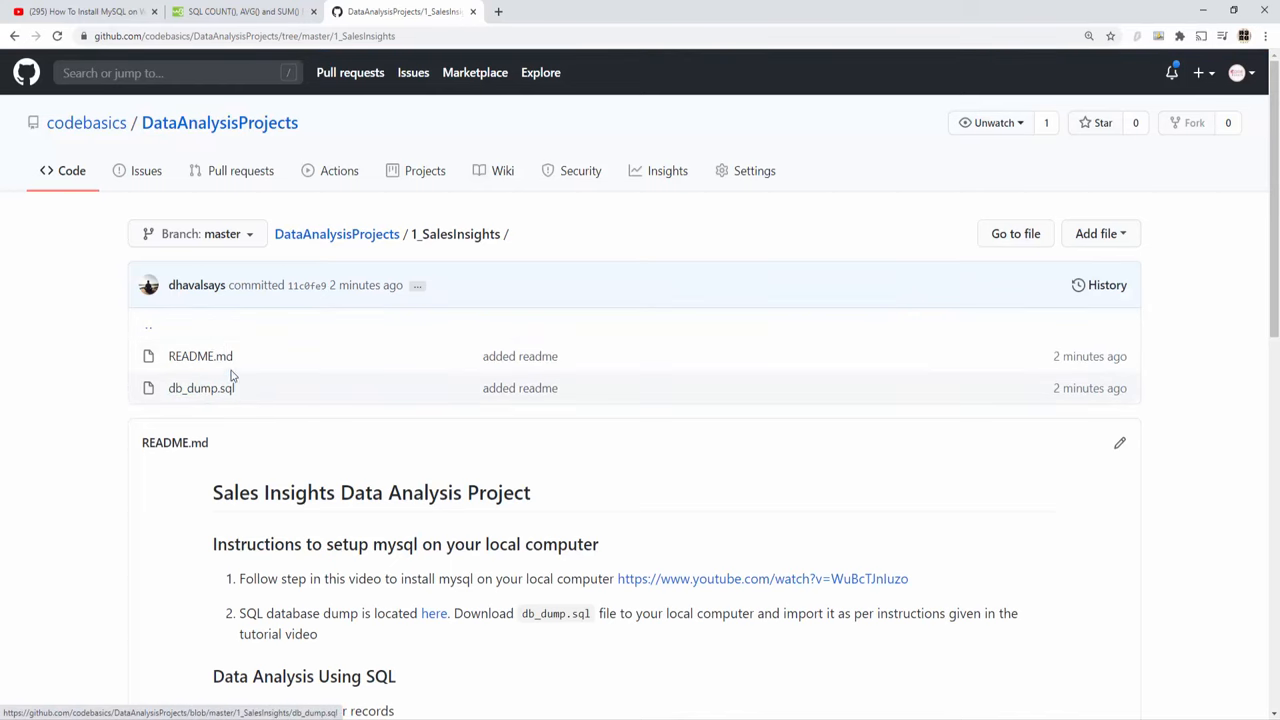
Scroll through README.md and db_dump.sql, then go back to DataAnalysisProjects
{"action": "scroll", "scroll_direction": "down", "scroll_amount": 3}
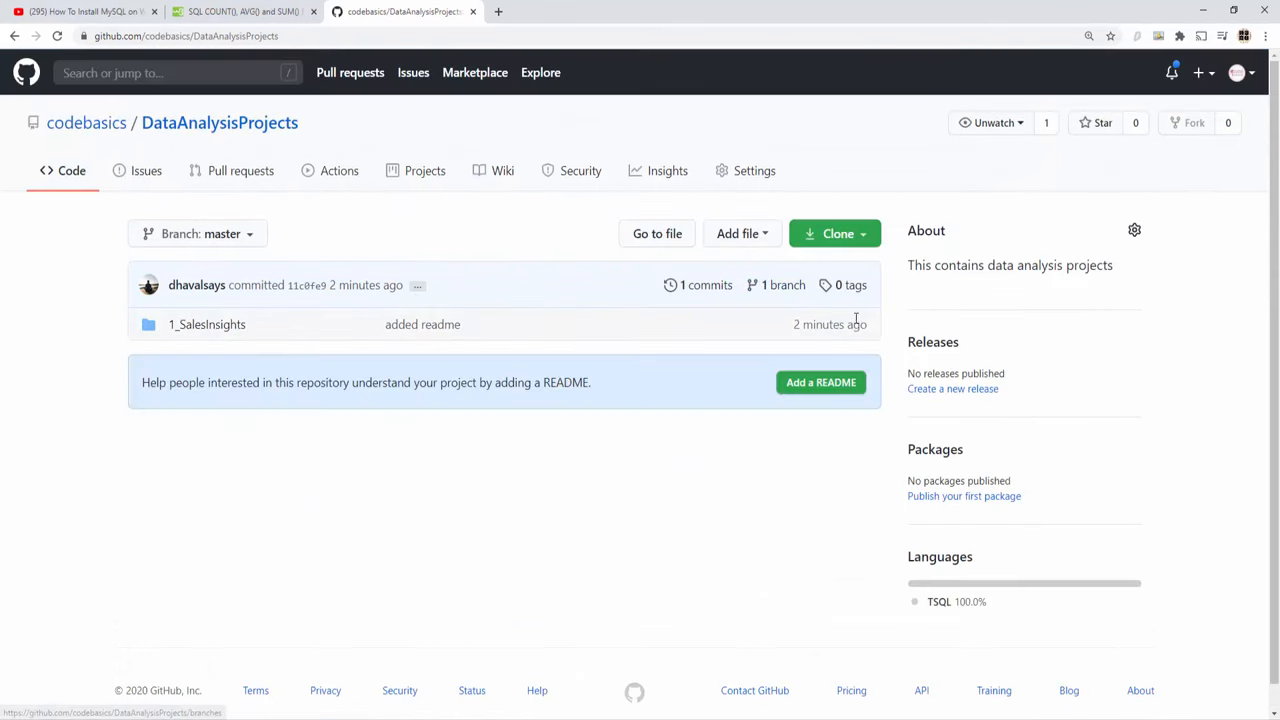
{"action": "left_click", "coordinate": [835, 233]}
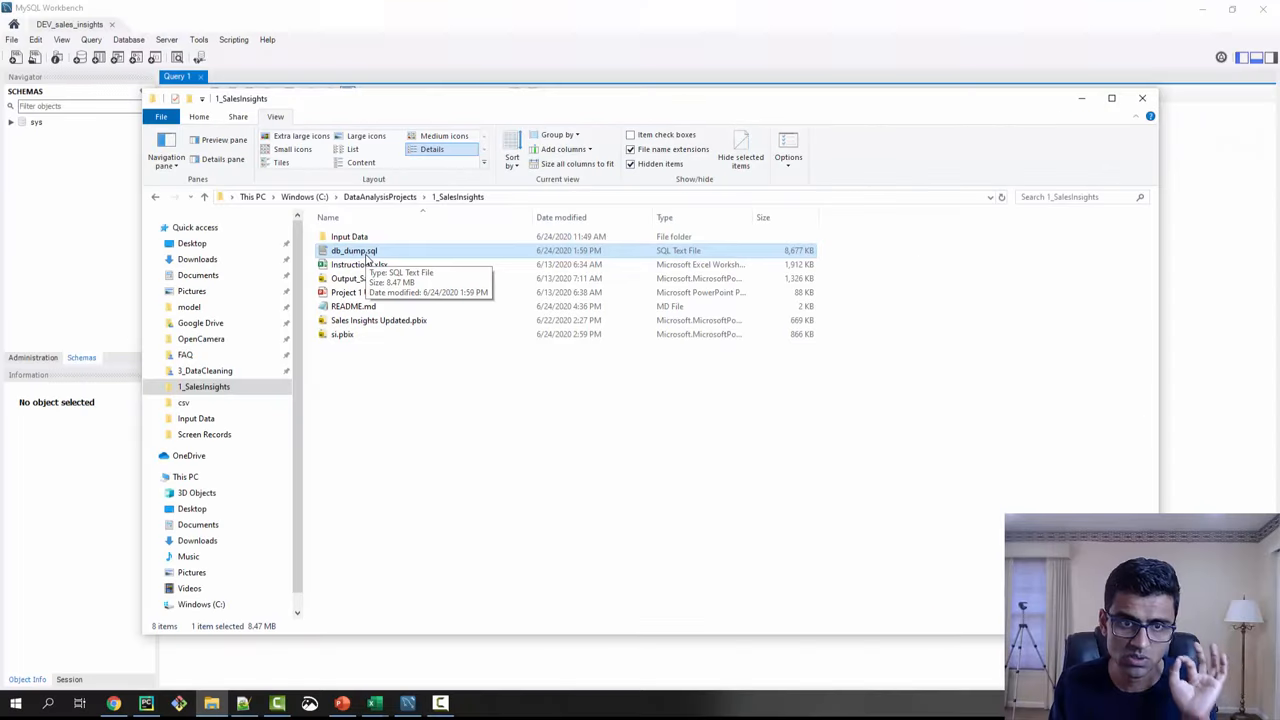
{"action": "mouse_move", "coordinate": [1086, 119]}
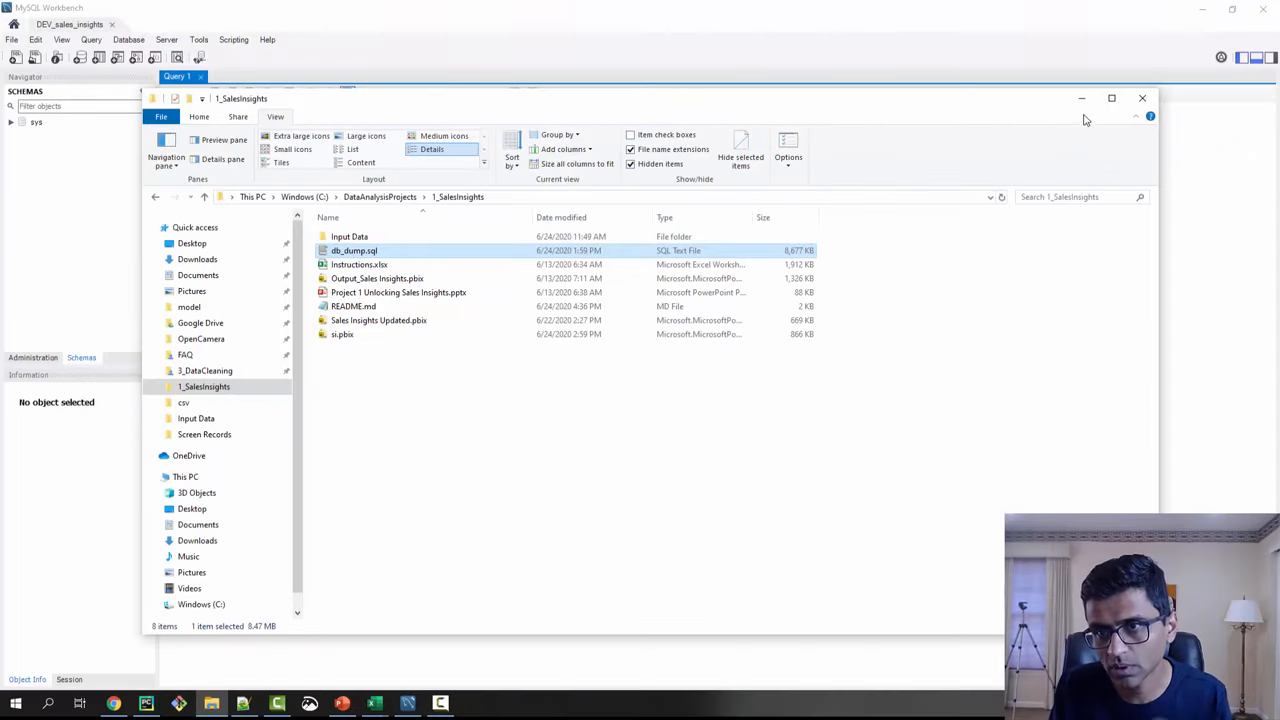
{"action": "mouse_move", "coordinate": [1084, 99]}
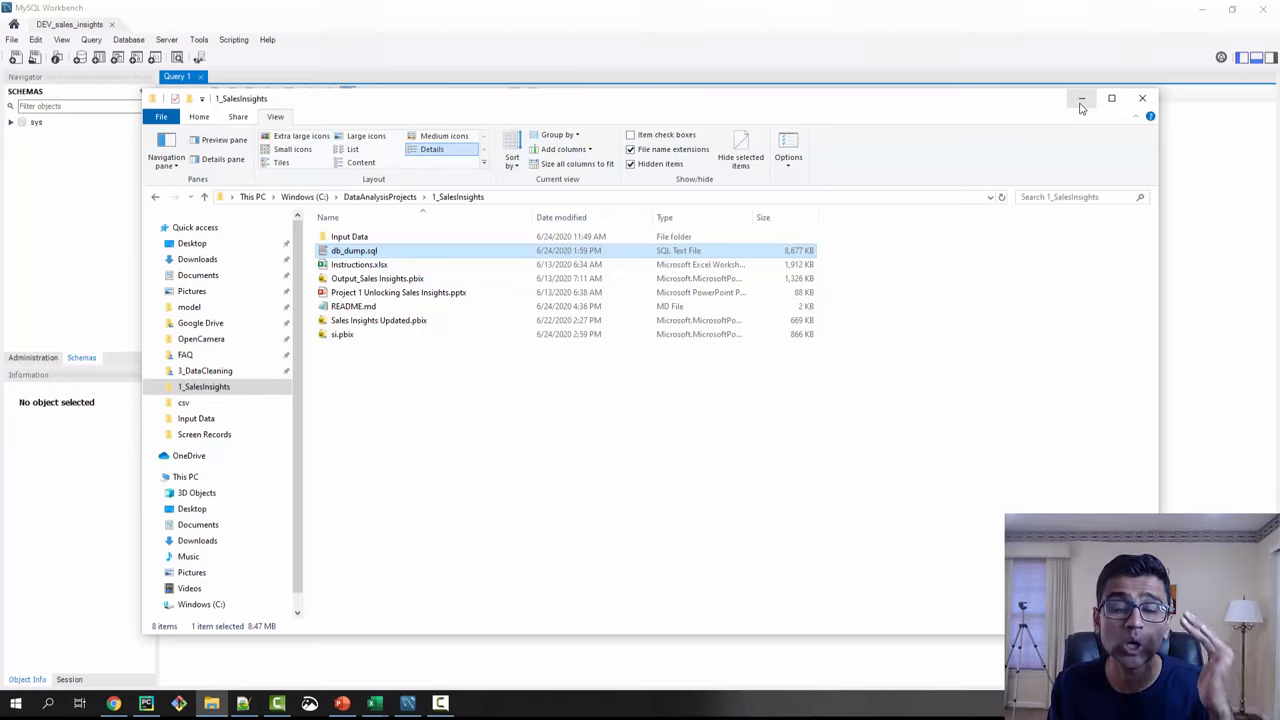
{"action": "mouse_move", "coordinate": [472, 398]}
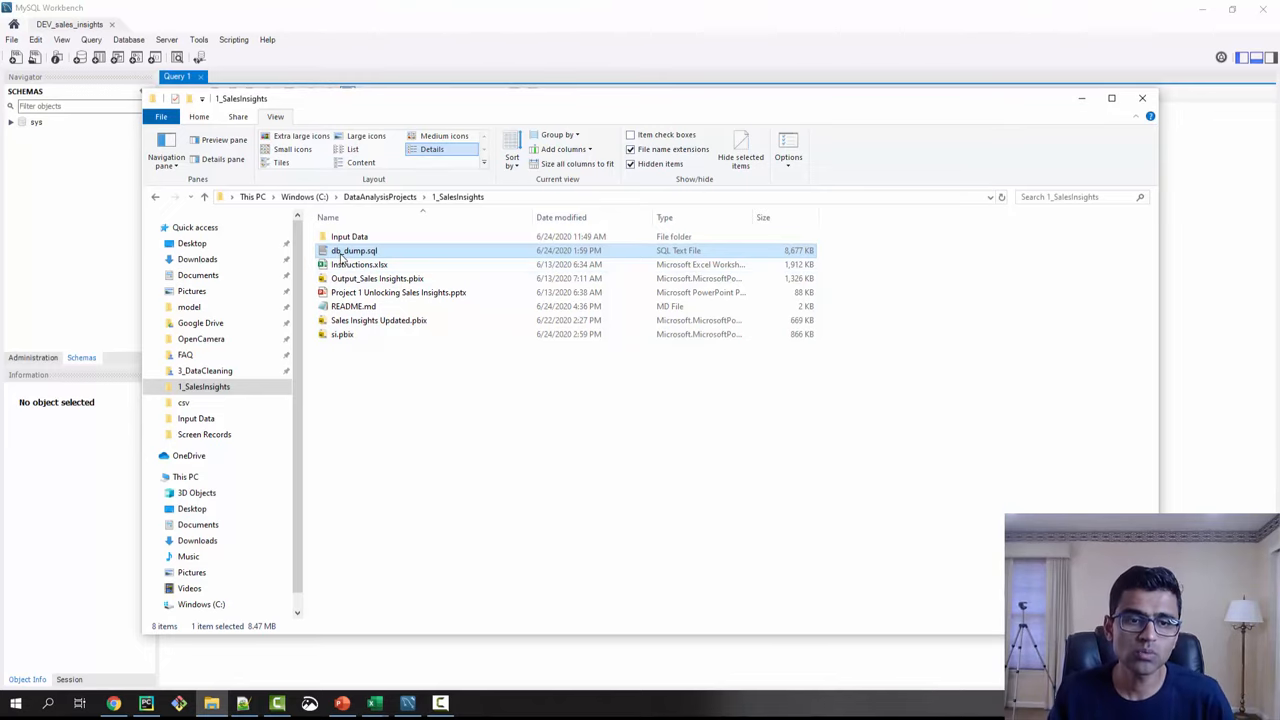
{"action": "mouse_move", "coordinate": [19, 184]}
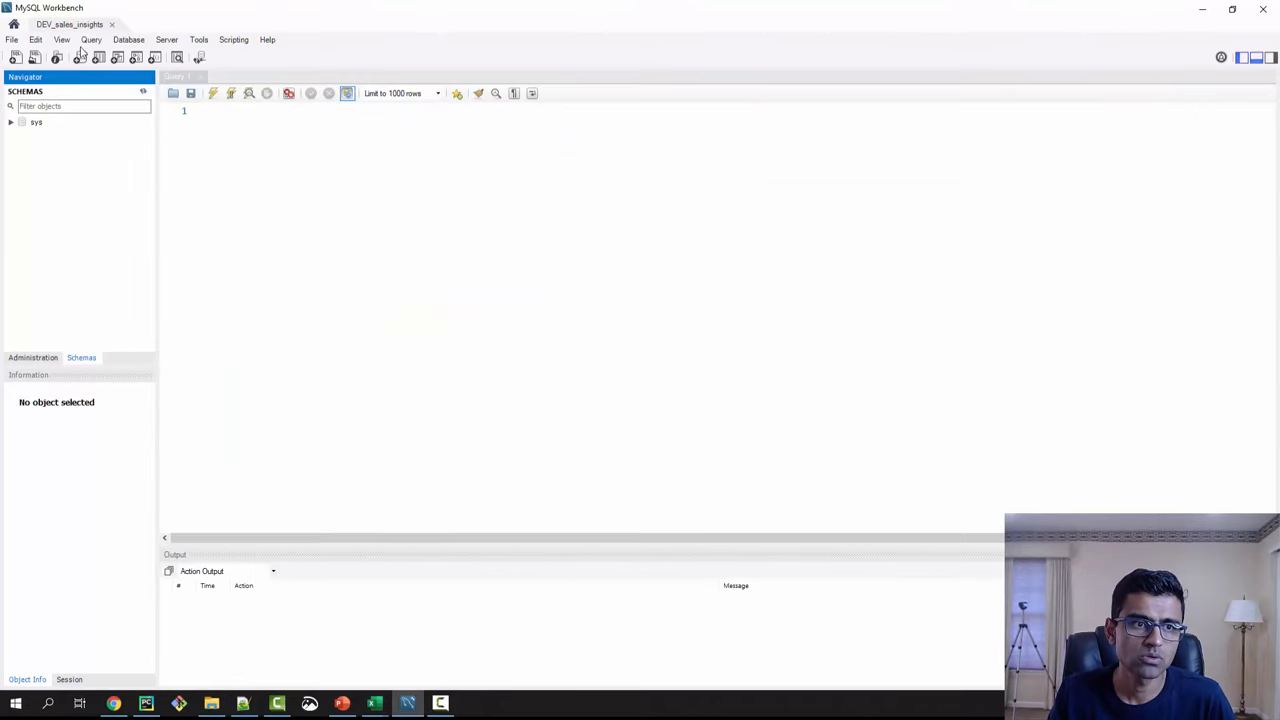
Point Data Import at the self-contained file C:\DataAnalysisProjects\1_SalesInsights\db_dump.sql
{"action": "left_click", "coordinate": [202, 39]}
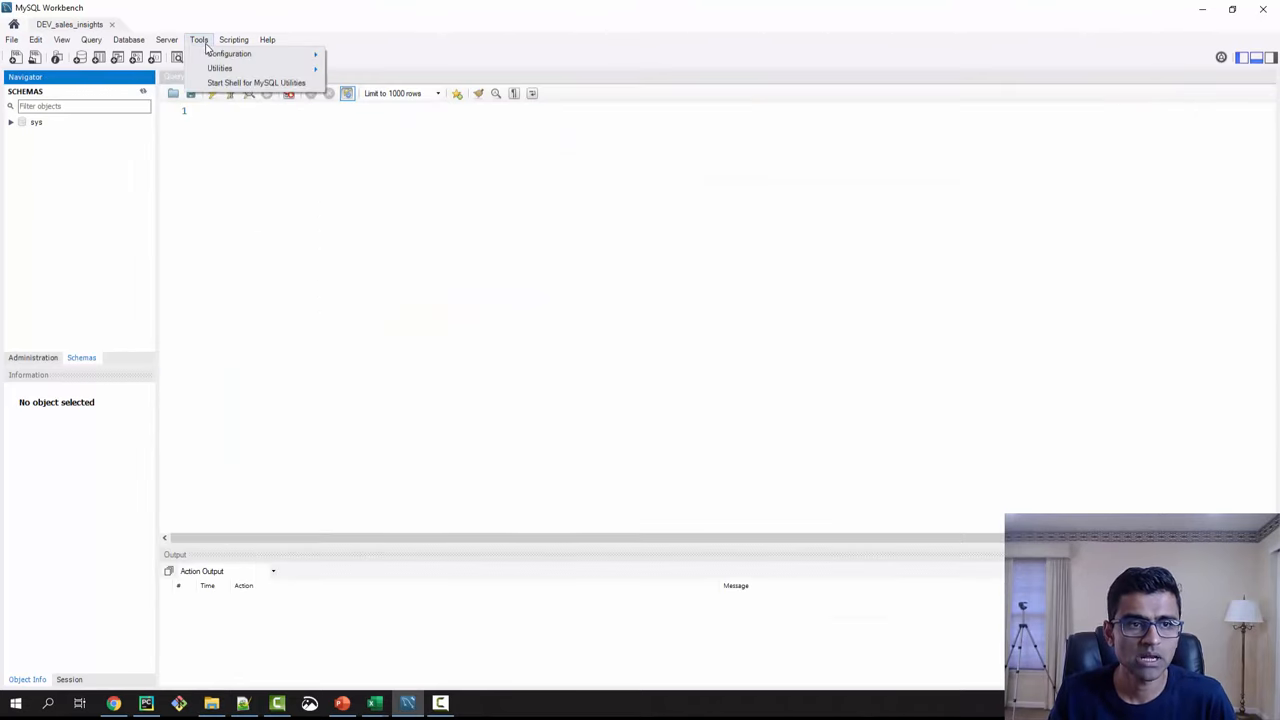
{"action": "left_click", "coordinate": [165, 39]}
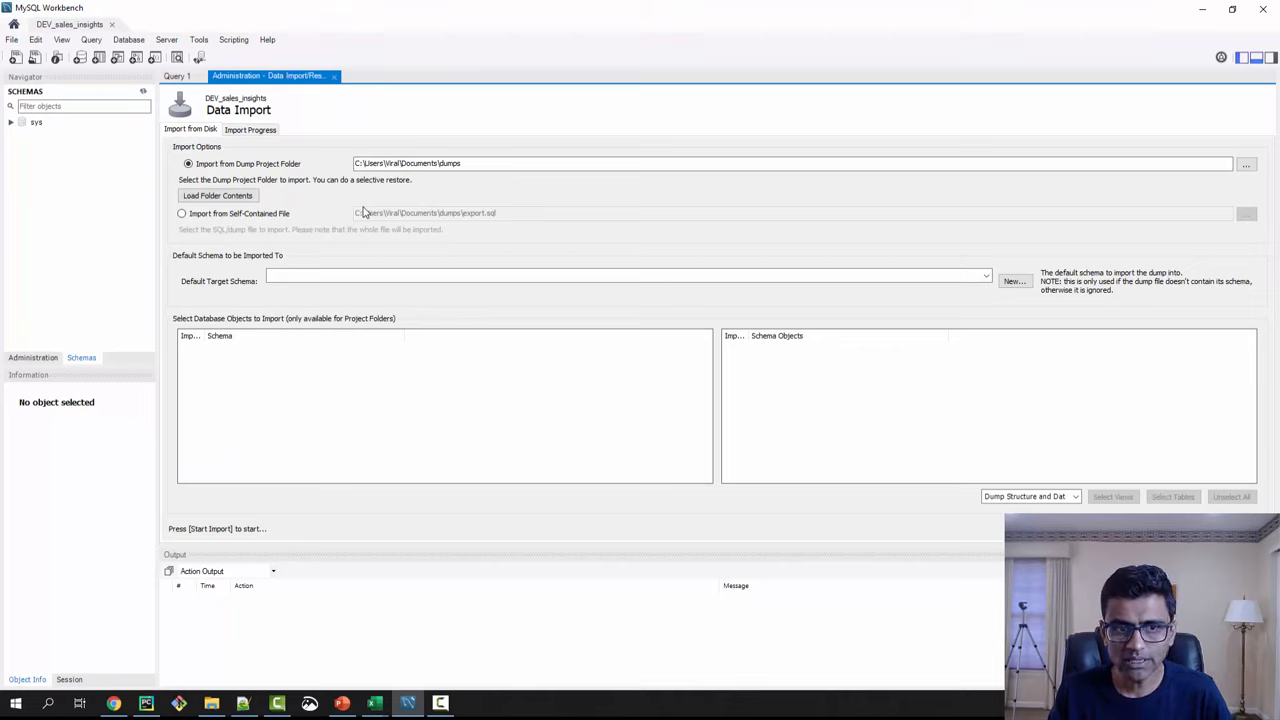
{"action": "left_click", "coordinate": [180, 213]}
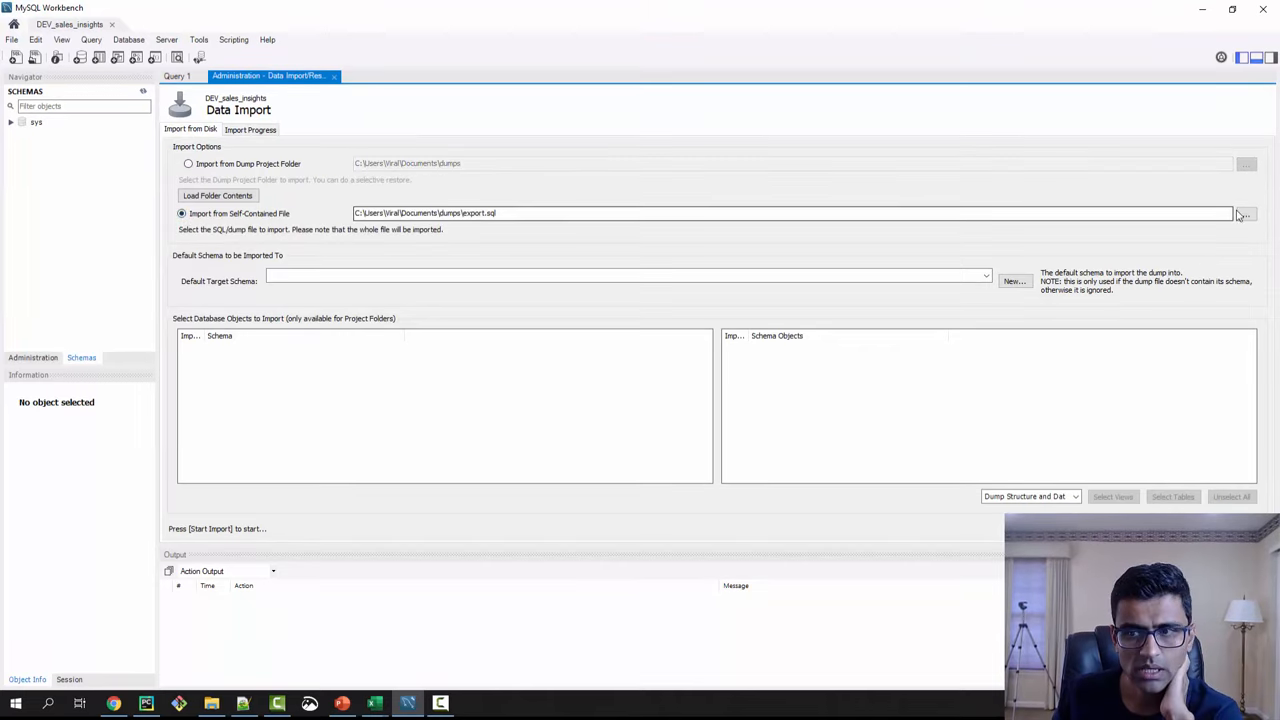
{"action": "left_click", "coordinate": [1248, 213]}
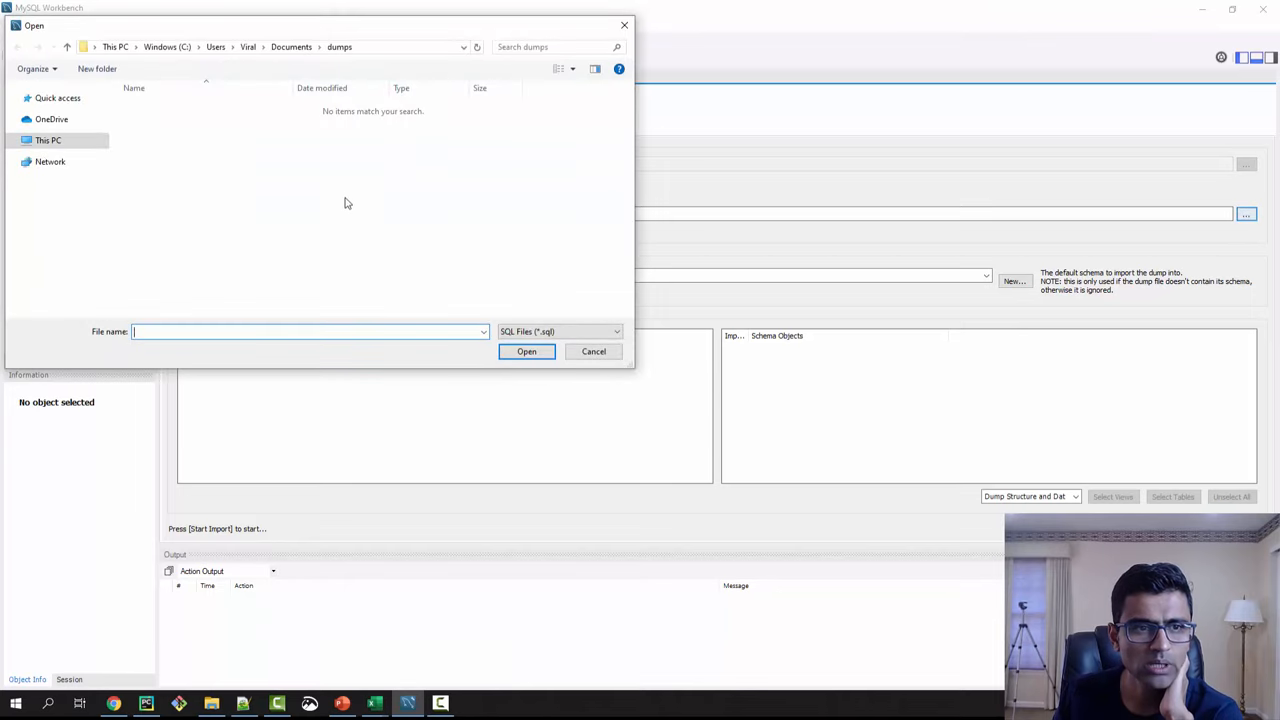
{"action": "type", "text": "c:\\"}
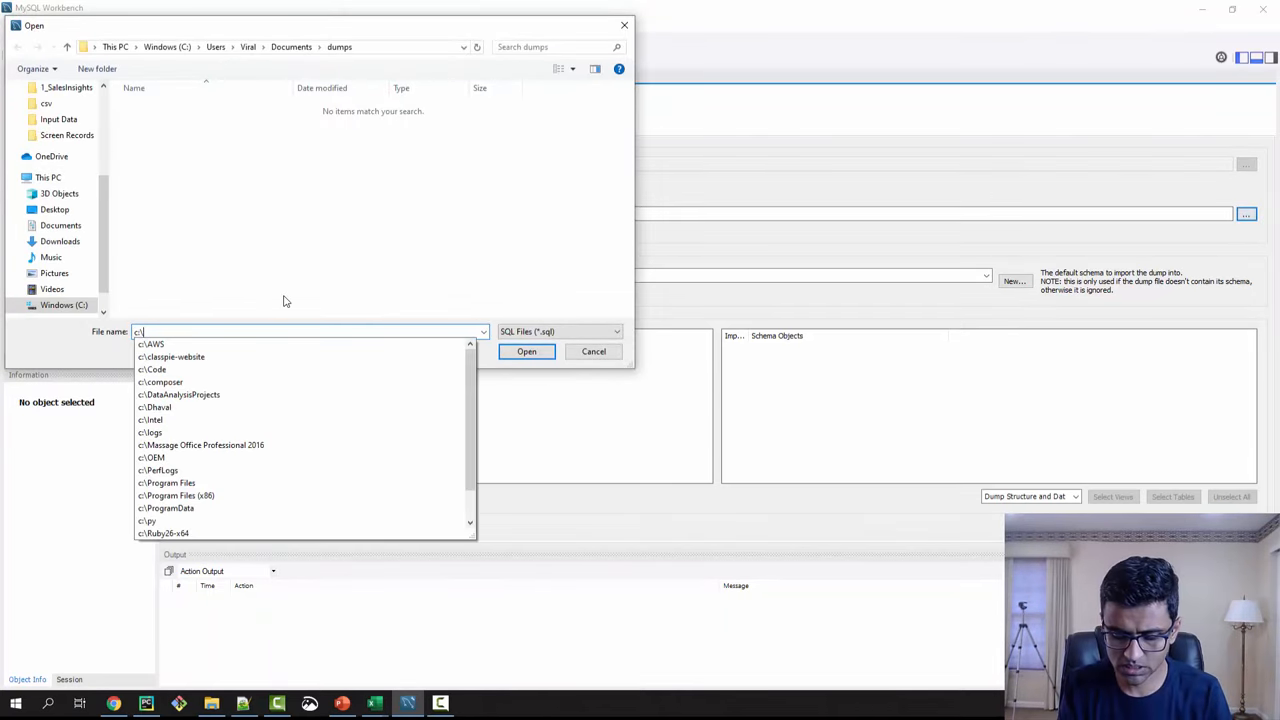
{"action": "left_click", "coordinate": [187, 394]}
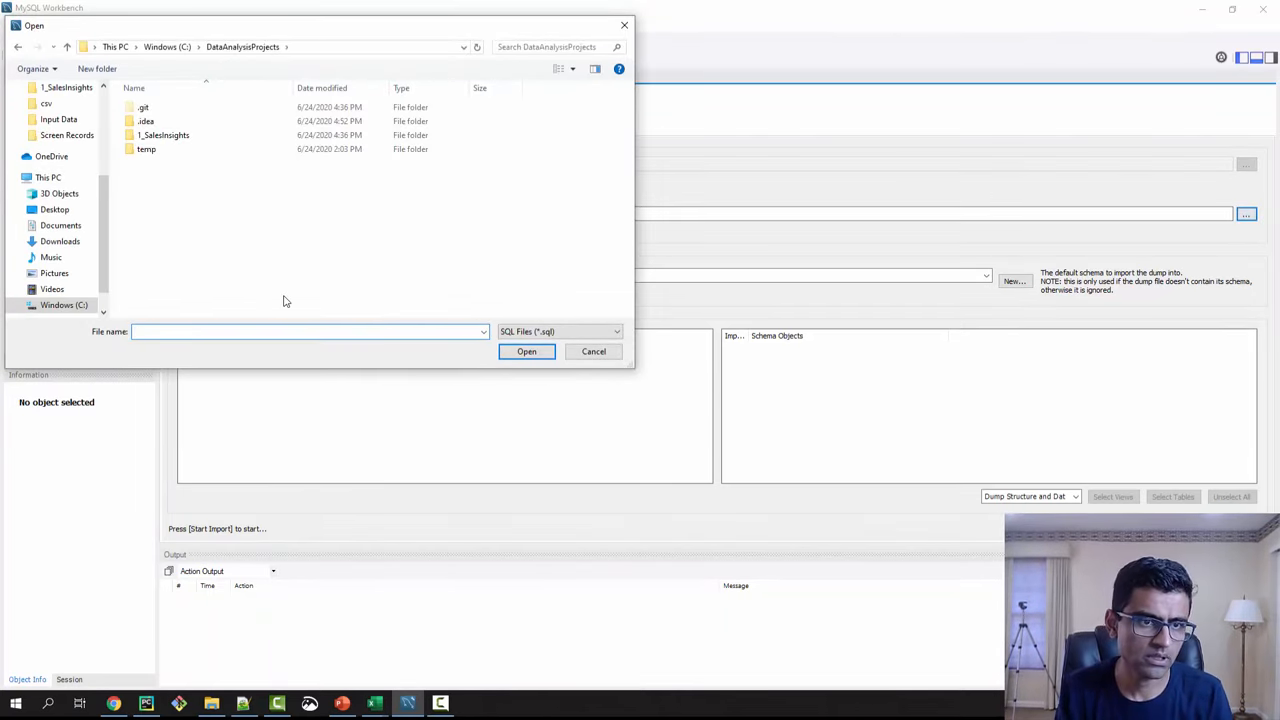
{"action": "double_click", "coordinate": [162, 135]}
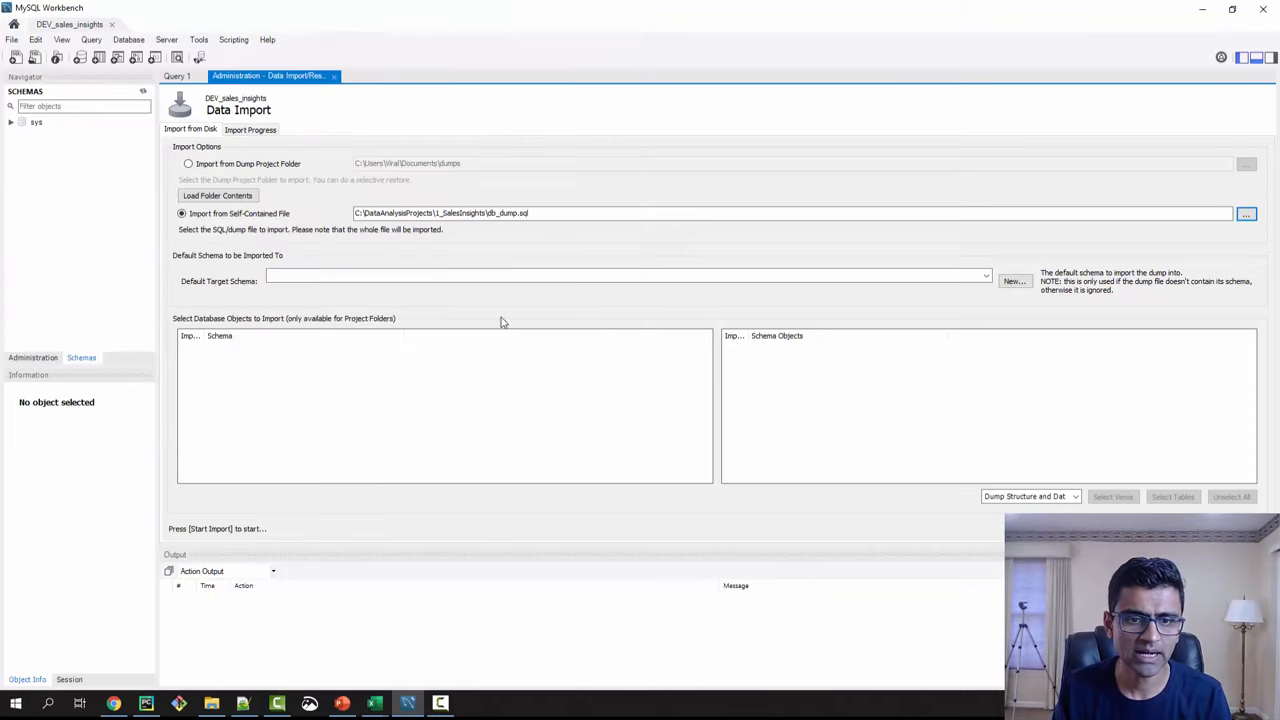
{"action": "mouse_move", "coordinate": [405, 264]}
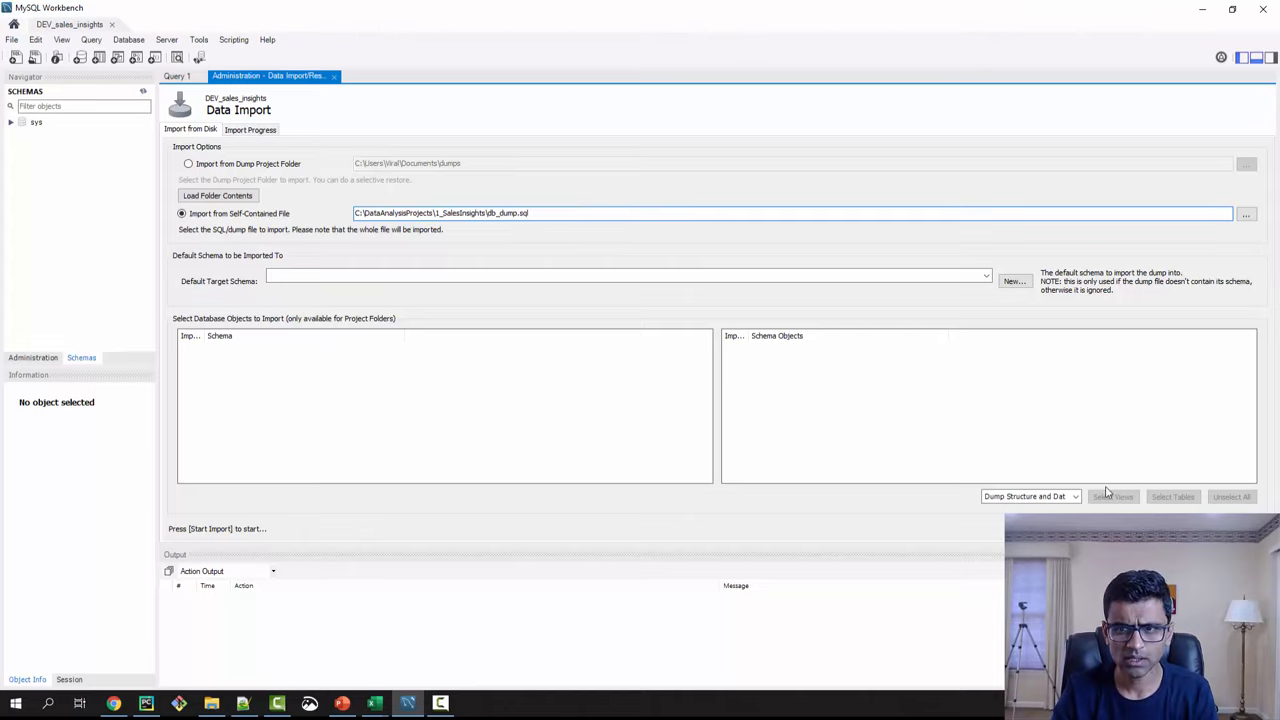
Run the import, refresh Schemas, and expand sales to reveal its five tables
{"action": "left_click", "coordinate": [251, 129]}
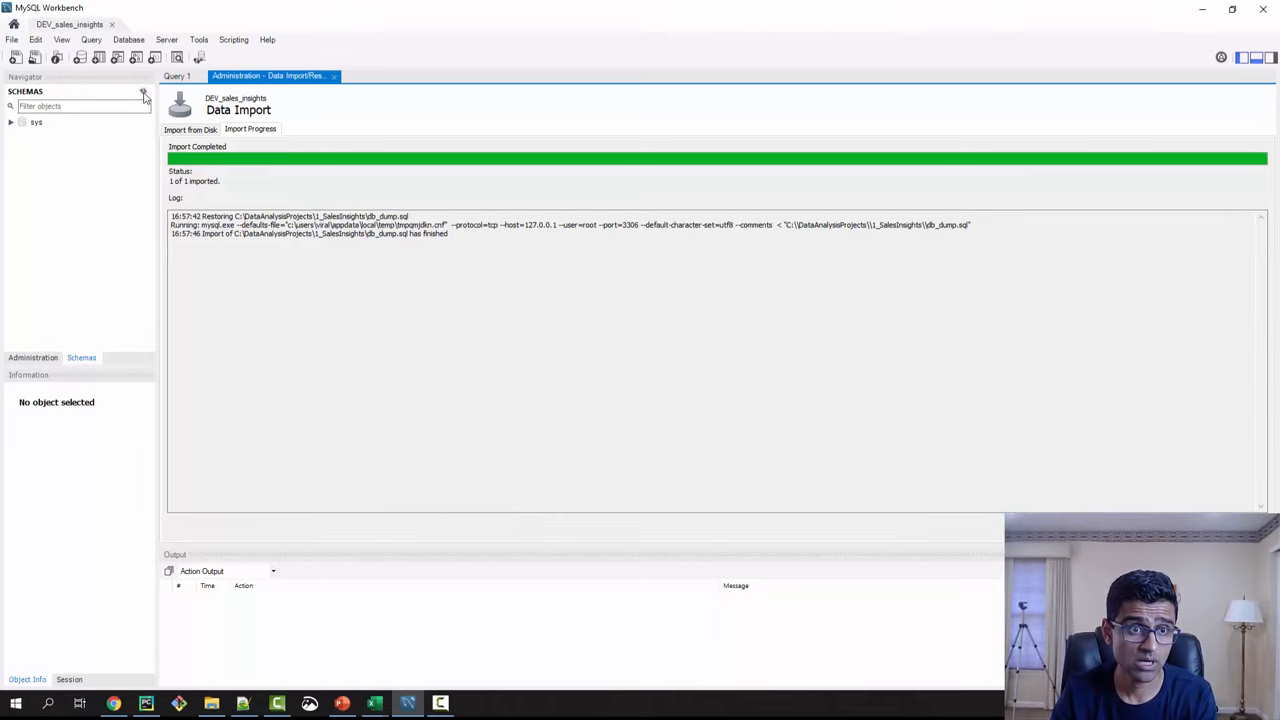
{"action": "left_click", "coordinate": [141, 91]}
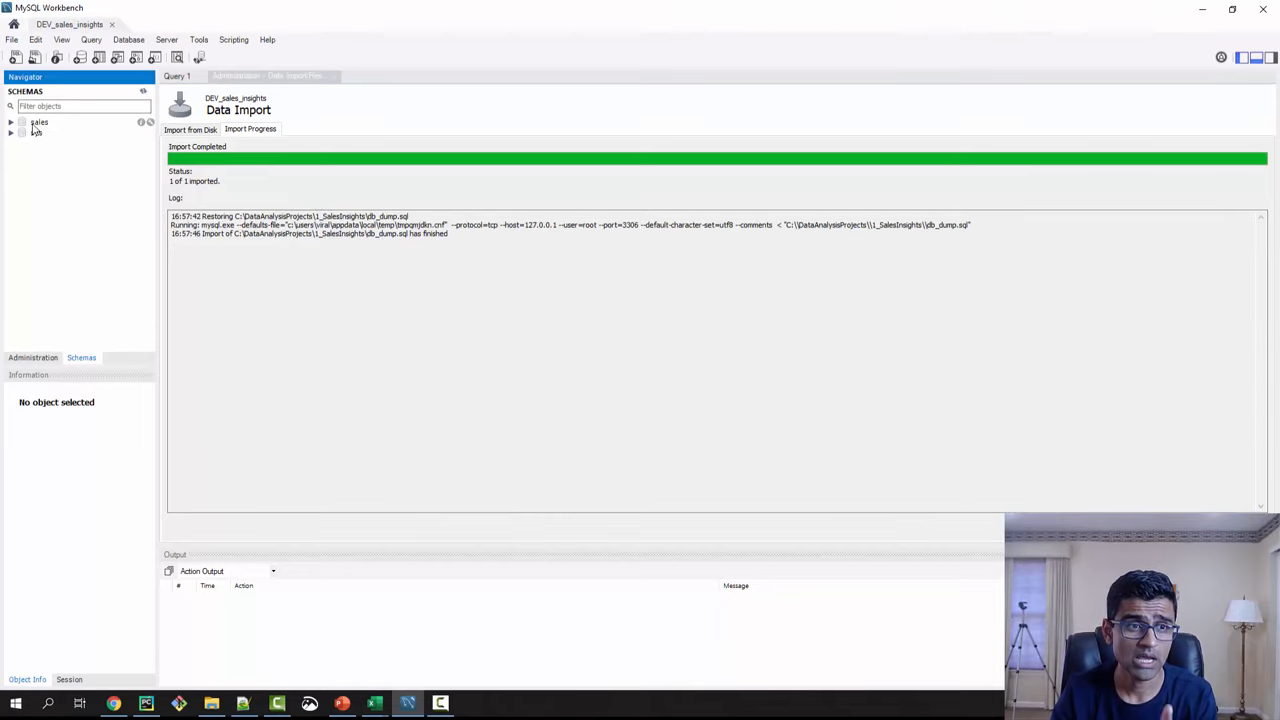
{"action": "left_click", "coordinate": [42, 123]}
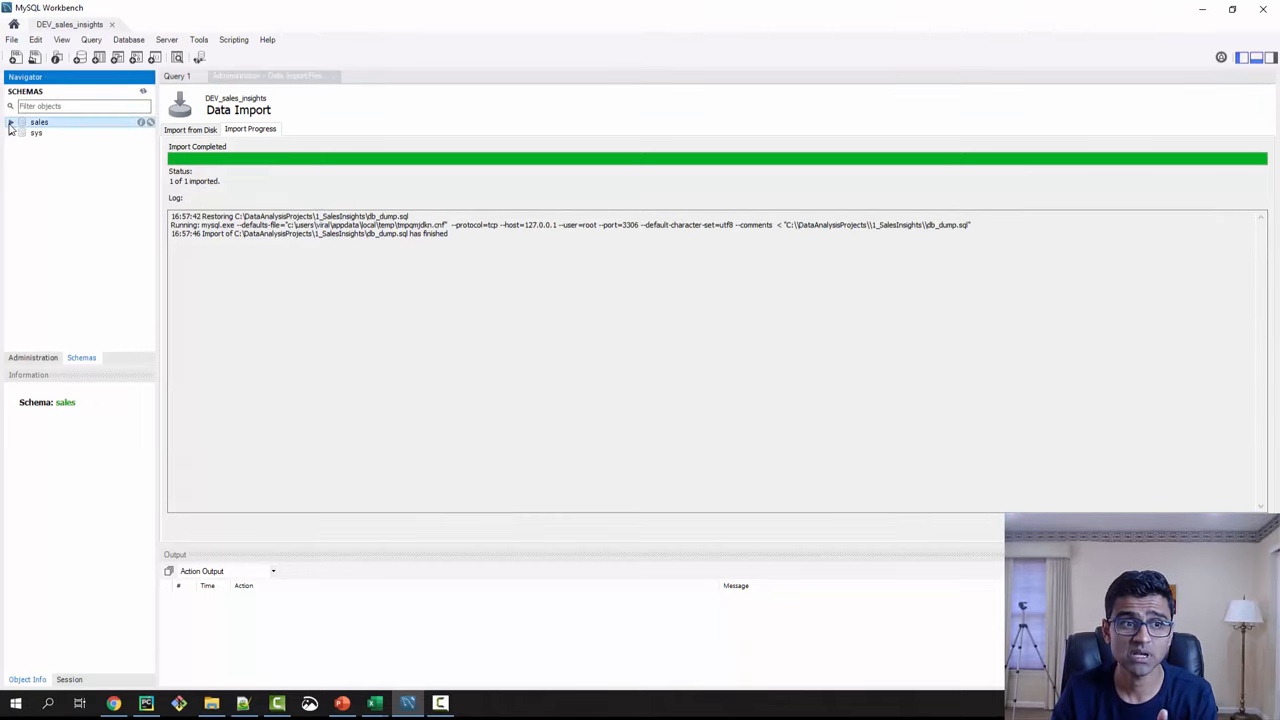
{"action": "left_click", "coordinate": [10, 122]}
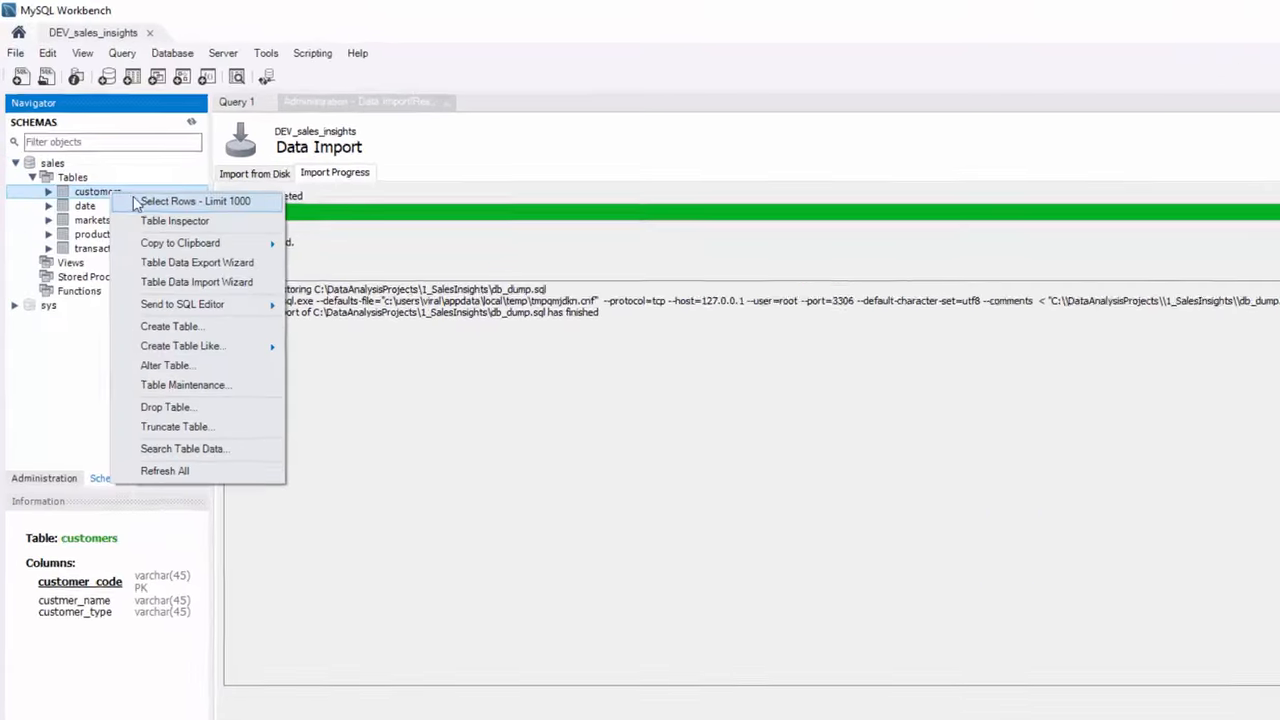
Select the customers table rows and begin exporting the result set to CSV
{"action": "left_click", "coordinate": [196, 201]}
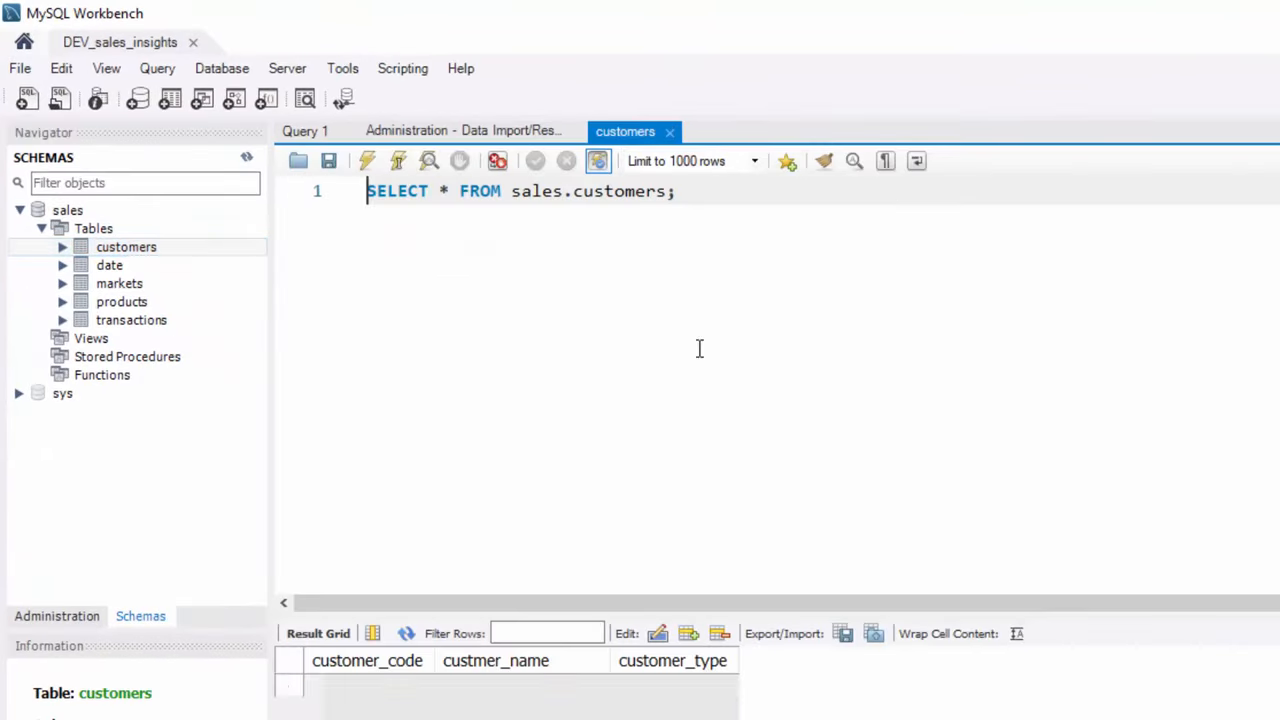
{"action": "left_click", "coordinate": [366, 160]}
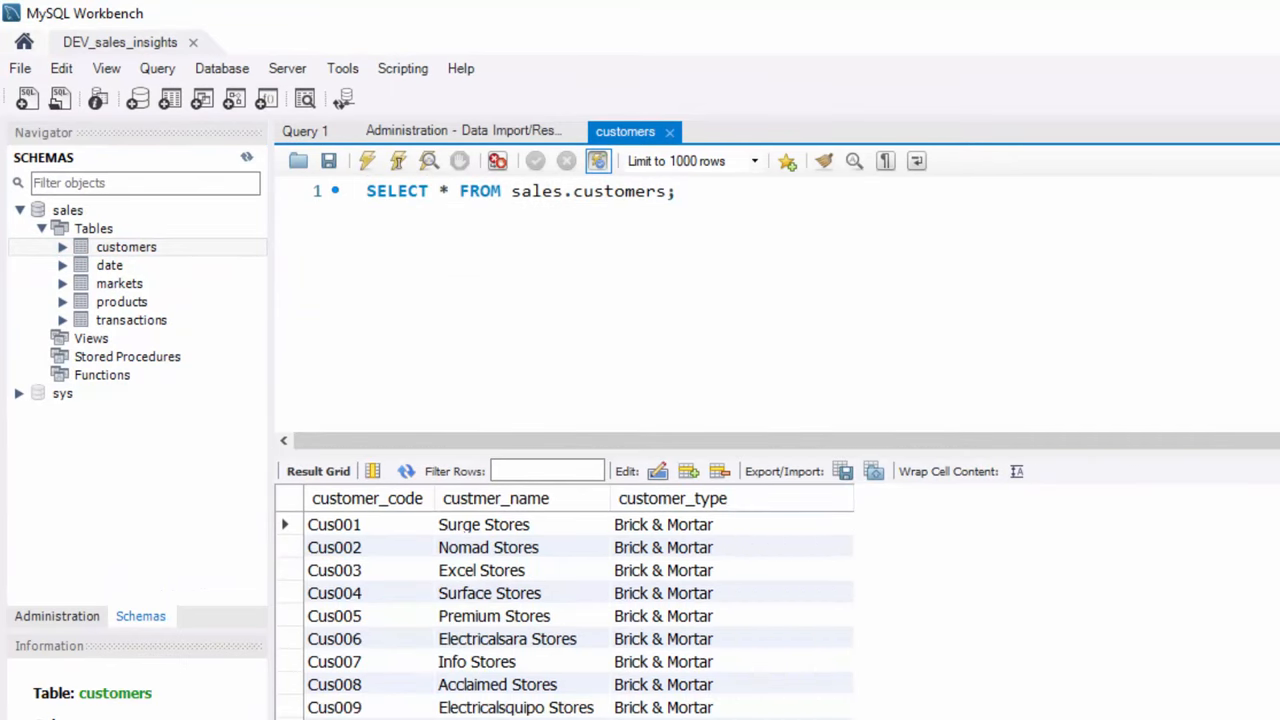
{"action": "mouse_move", "coordinate": [885, 213]}
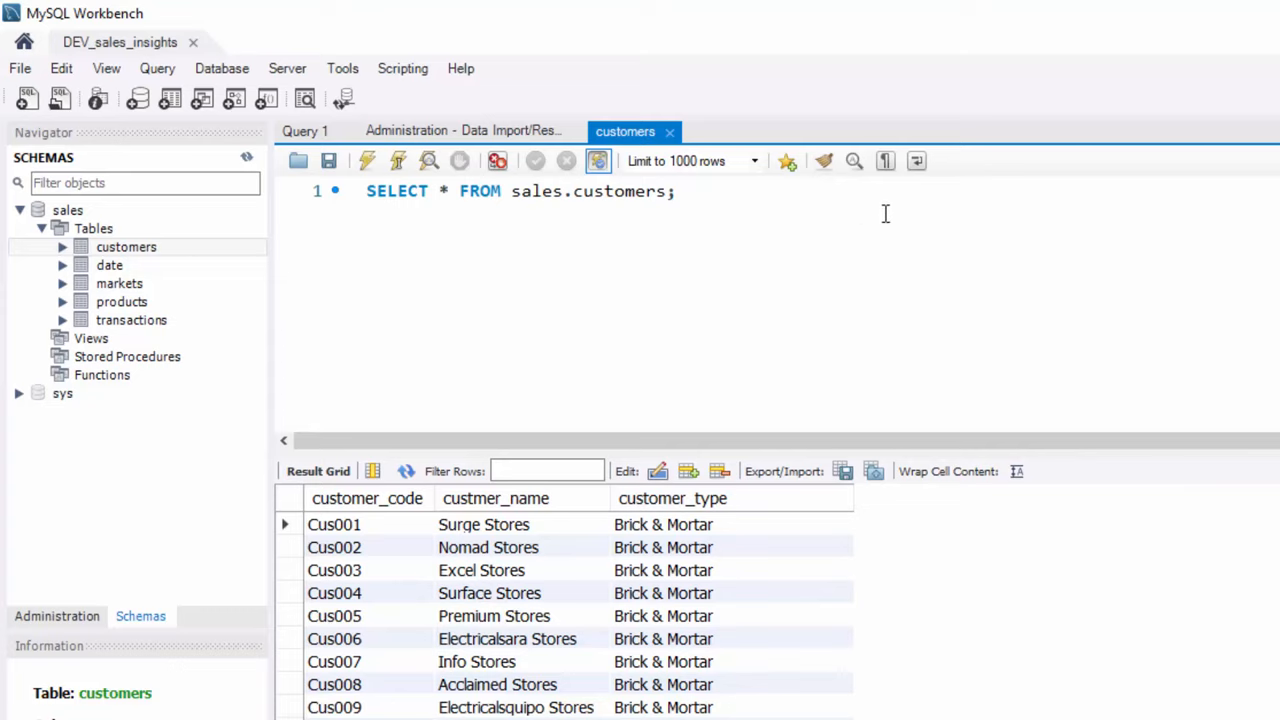
{"action": "mouse_move", "coordinate": [954, 233]}
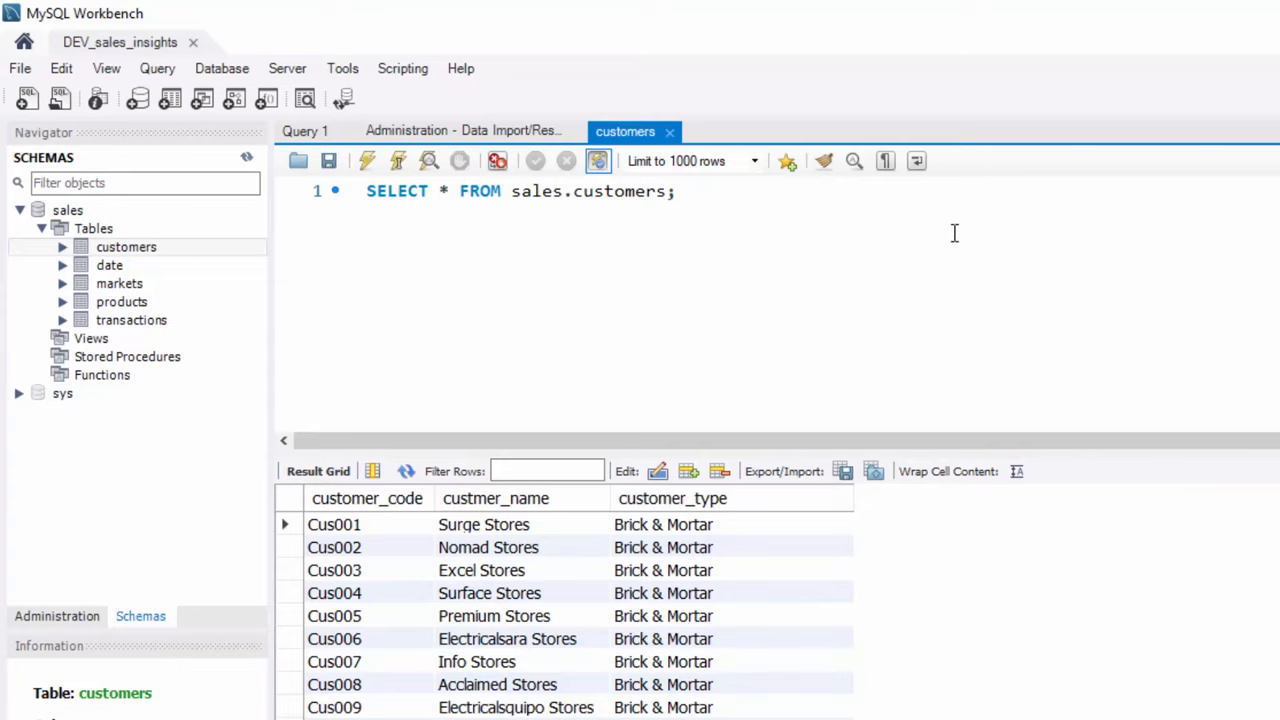
{"action": "mouse_move", "coordinate": [959, 262]}
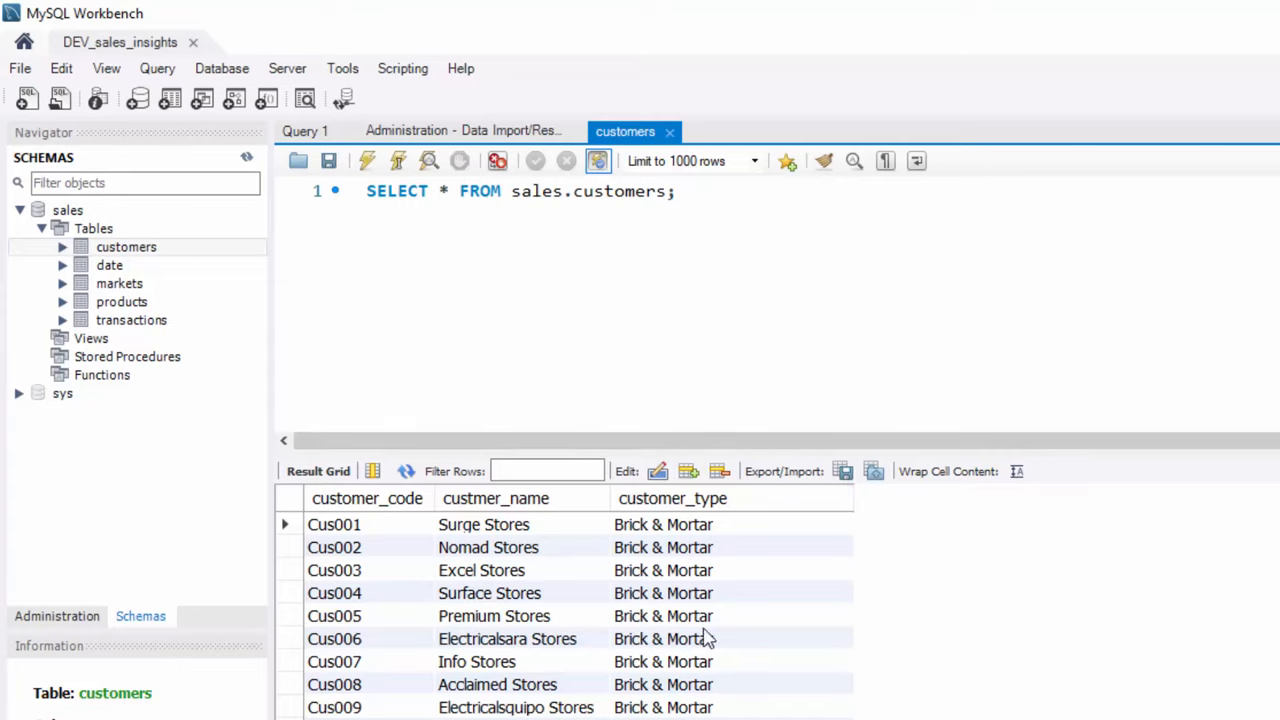
{"action": "mouse_move", "coordinate": [773, 486]}
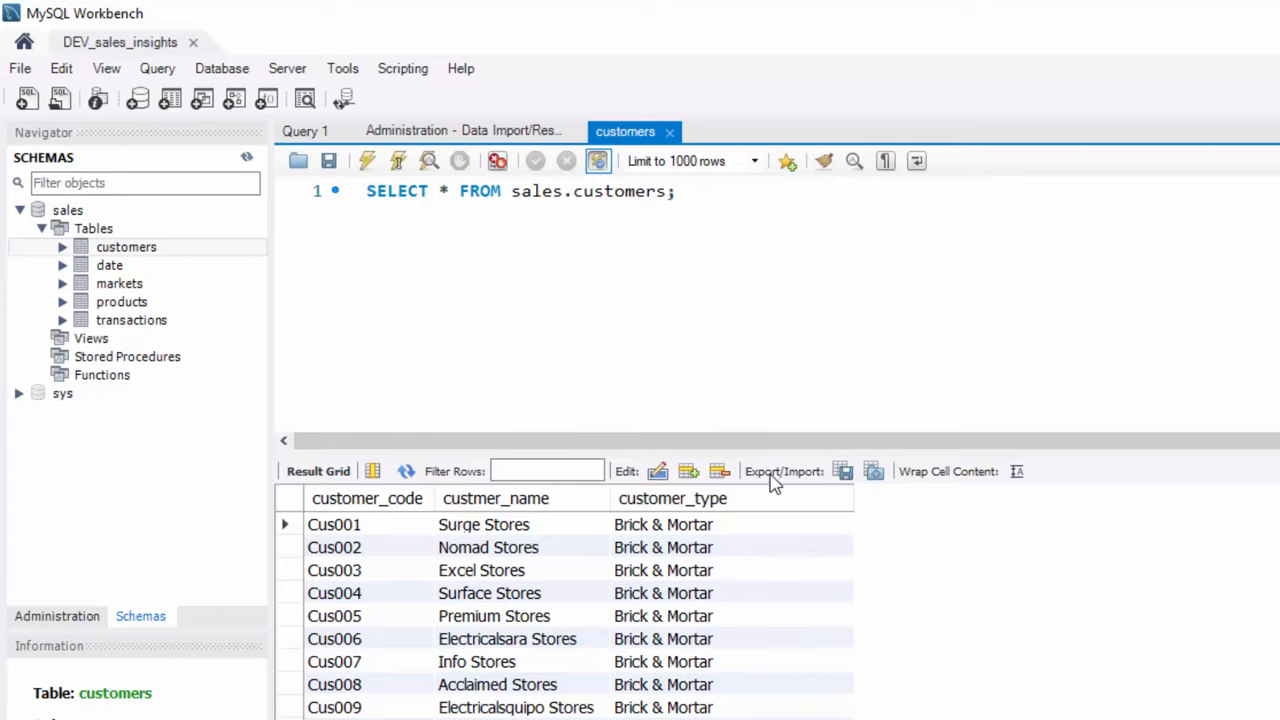
{"action": "mouse_move", "coordinate": [843, 471]}
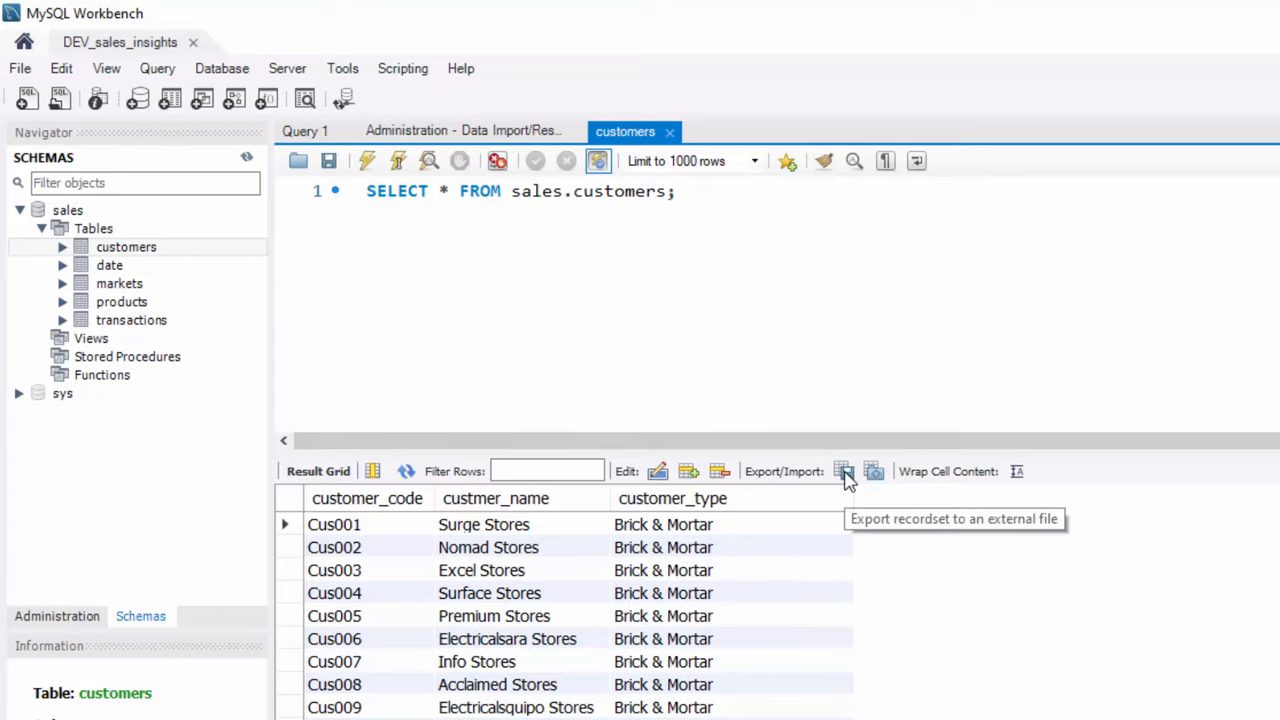
{"action": "left_click", "coordinate": [843, 471]}
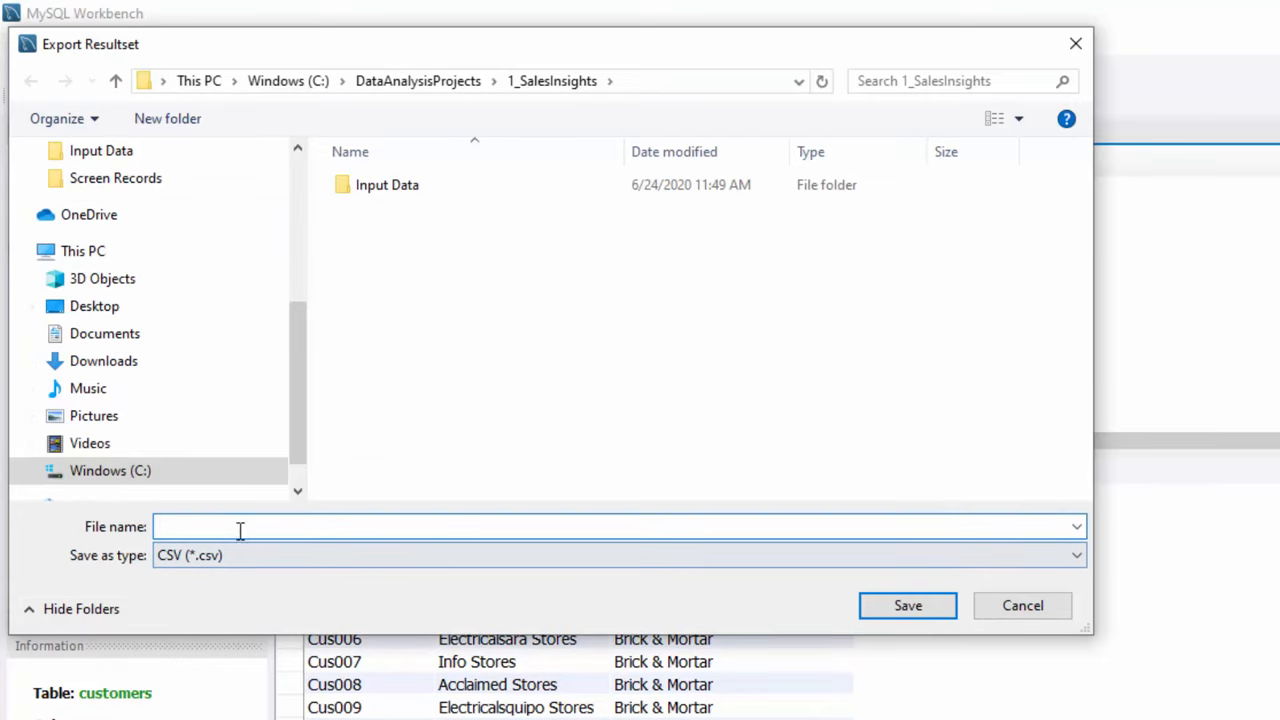
{"action": "mouse_move", "coordinate": [748, 595]}
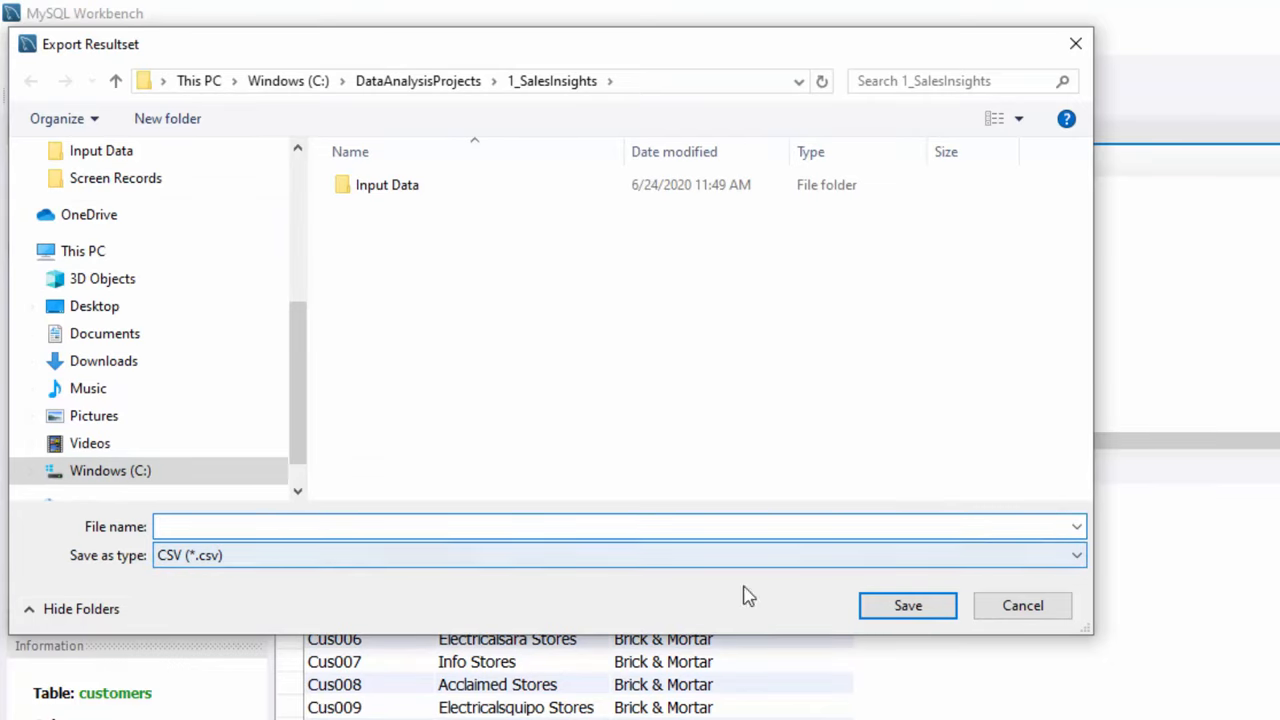
Cancel the CSV export, select the customers query, and scroll its results grid
{"action": "left_click", "coordinate": [1015, 605]}
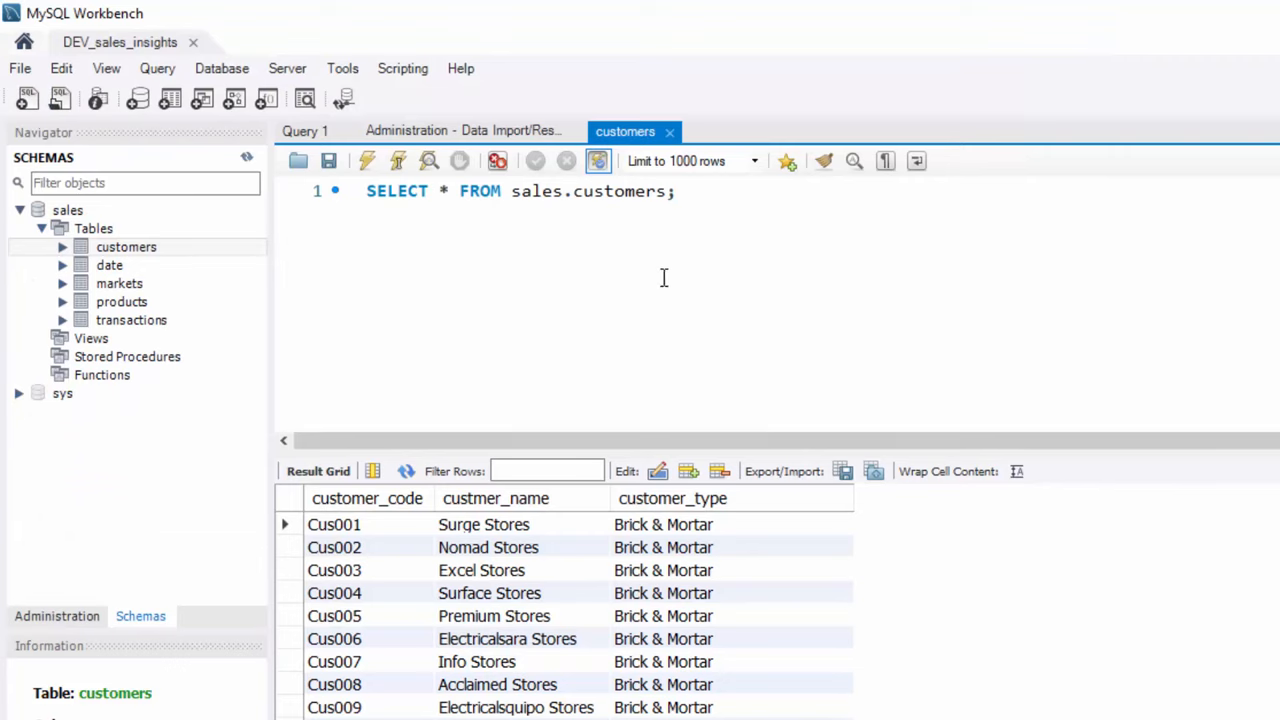
{"action": "triple_click", "coordinate": [520, 191]}
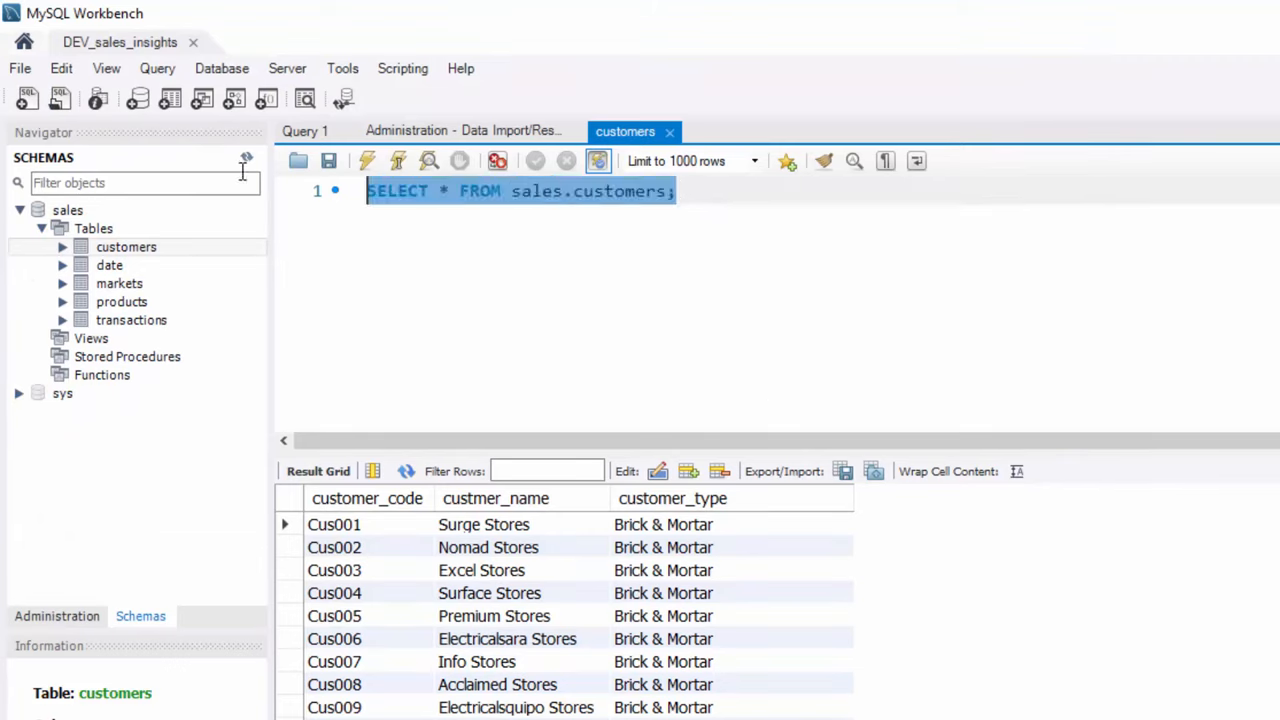
{"action": "left_click", "coordinate": [709, 191]}
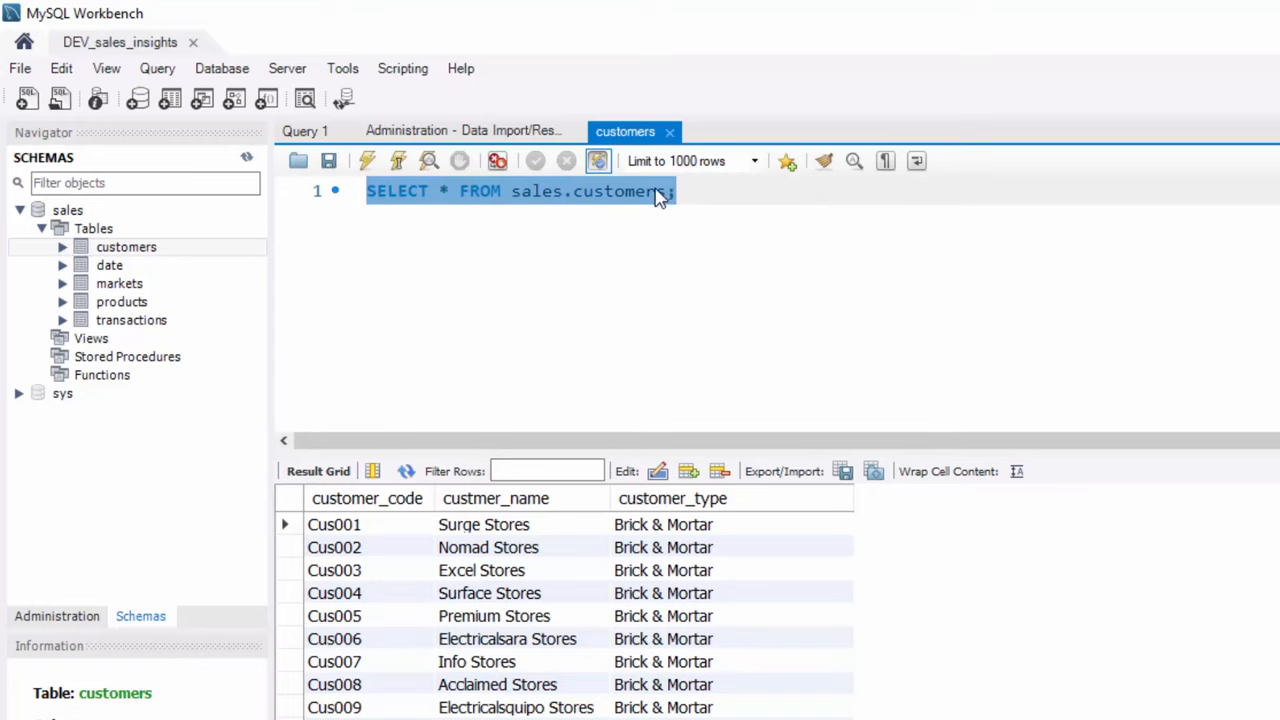
{"action": "mouse_move", "coordinate": [670, 217]}
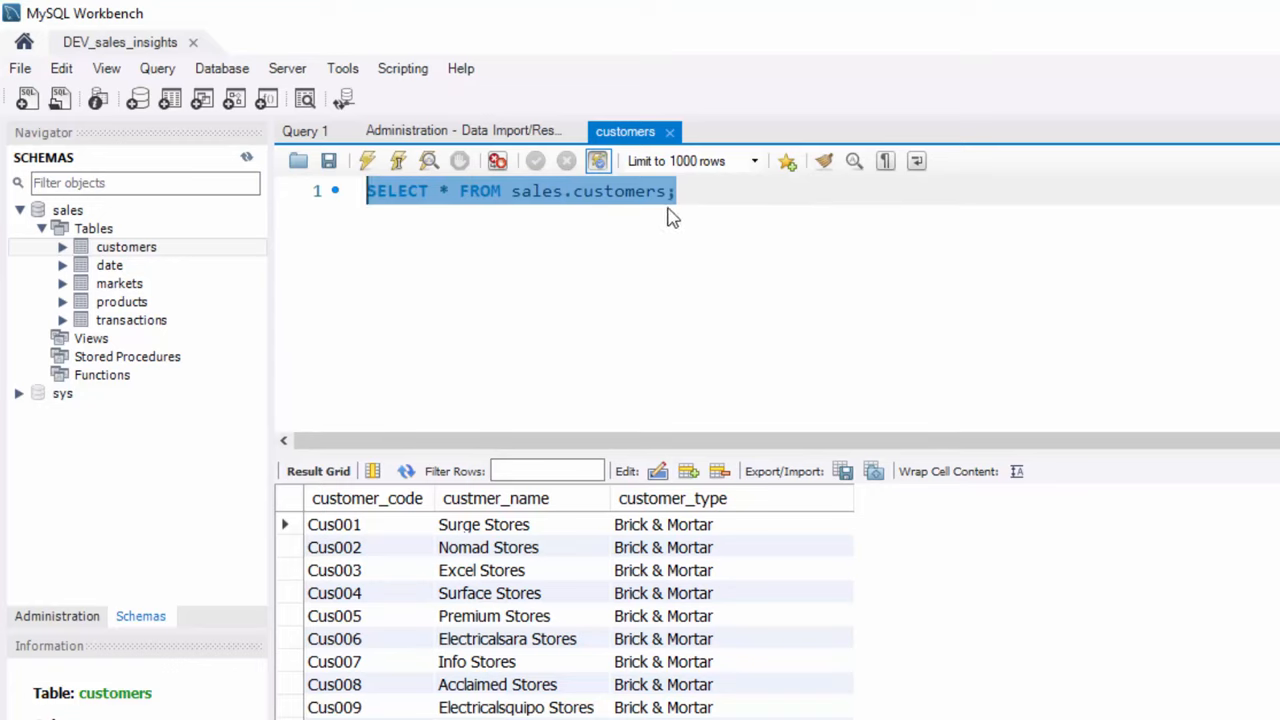
{"action": "left_click", "coordinate": [673, 191]}
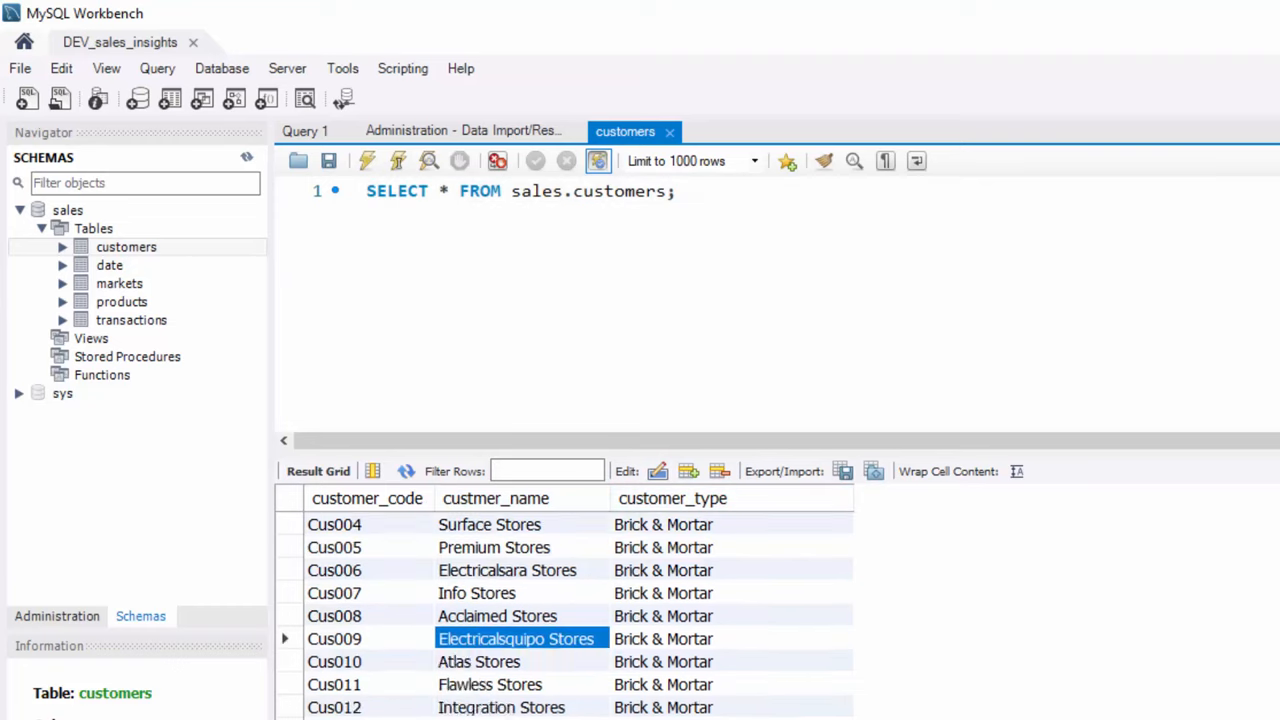
{"action": "scroll", "scroll_direction": "down", "scroll_amount": 3}
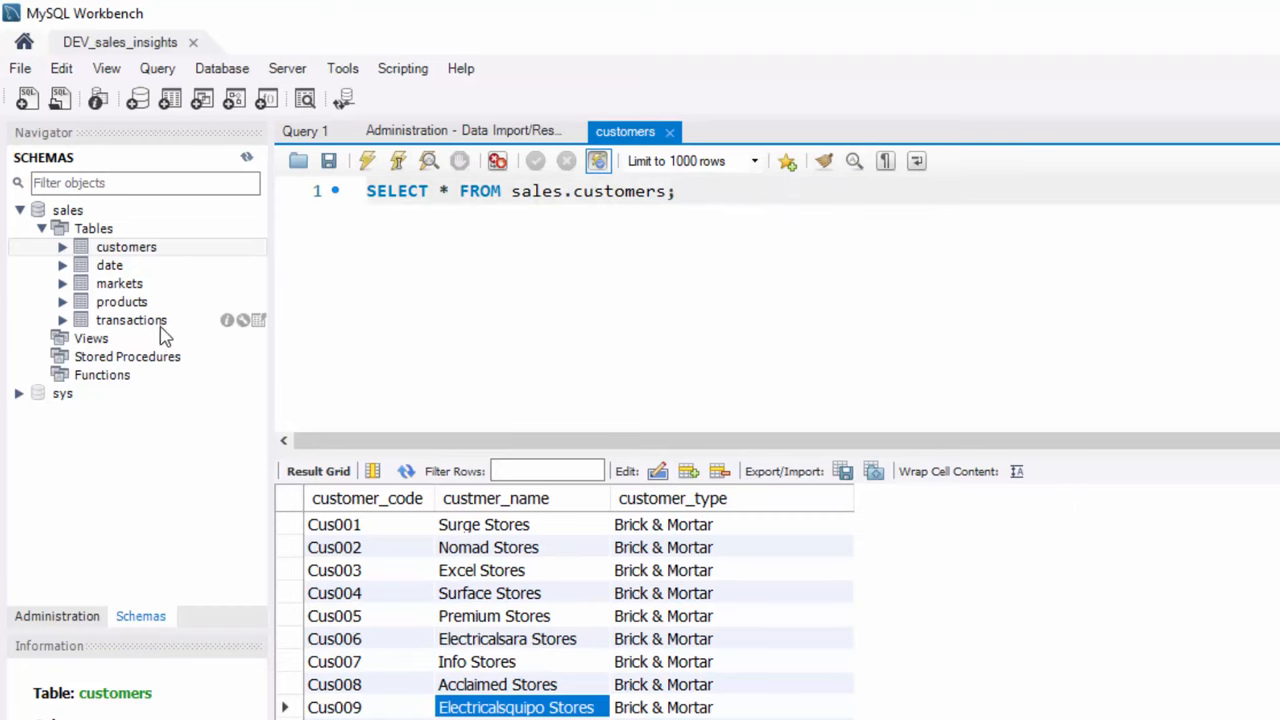
{"action": "right_click", "coordinate": [131, 319]}
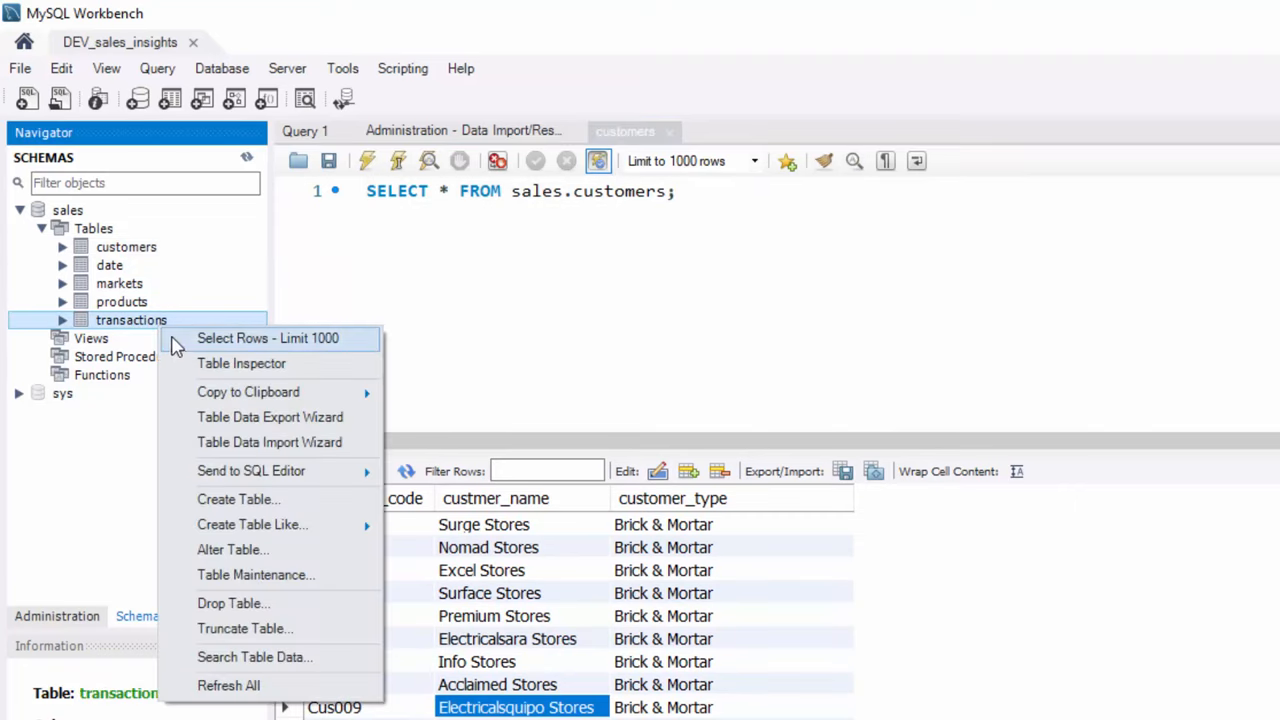
{"action": "left_click", "coordinate": [267, 338]}
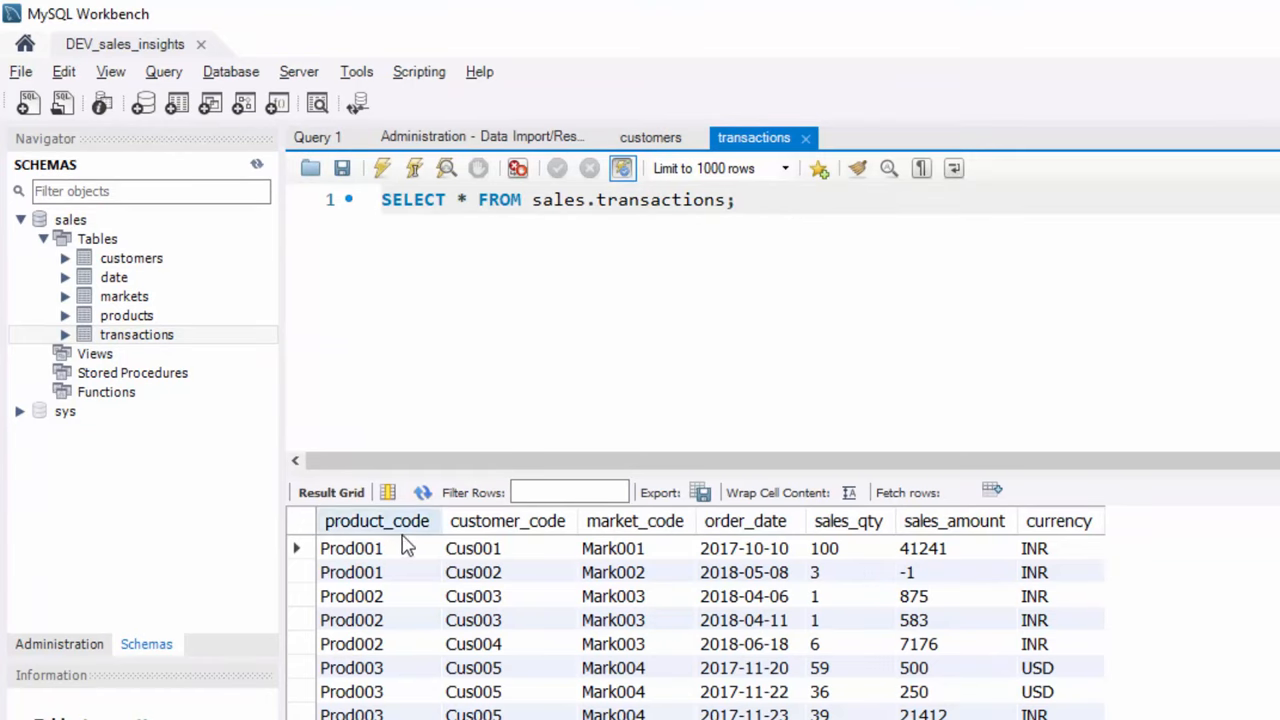
{"action": "mouse_move", "coordinate": [662, 540]}
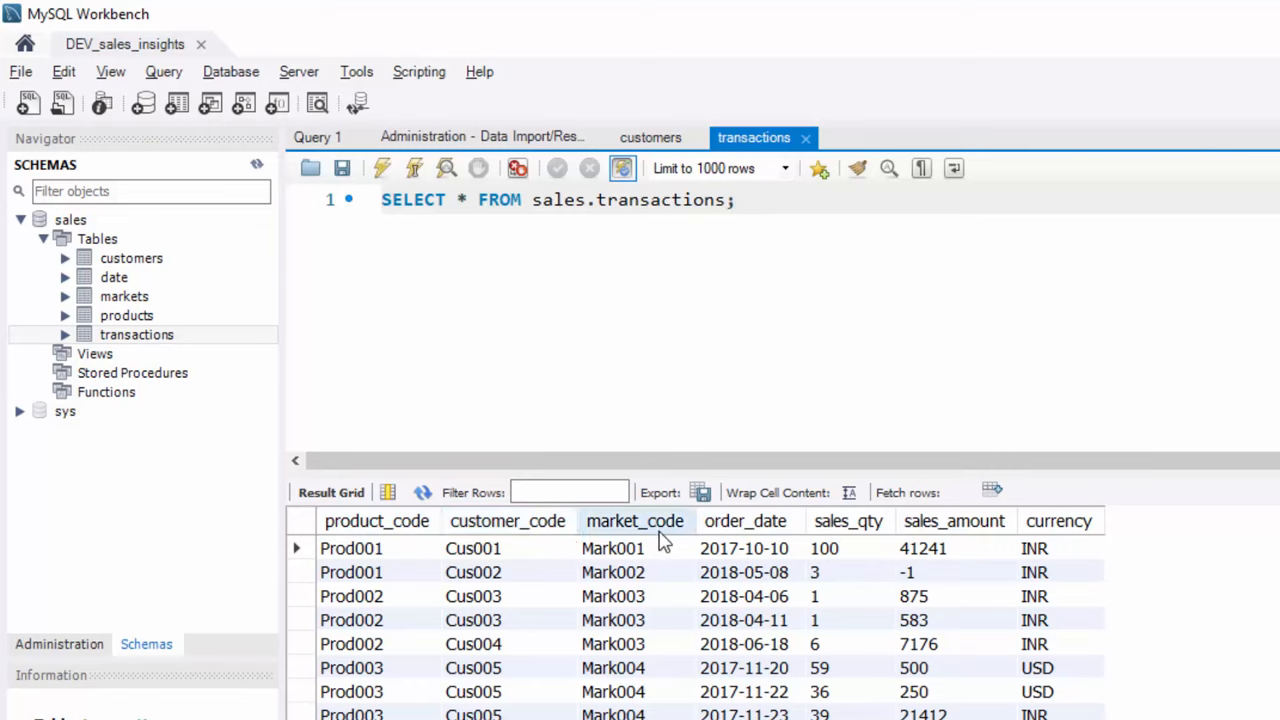
{"action": "mouse_move", "coordinate": [860, 542]}
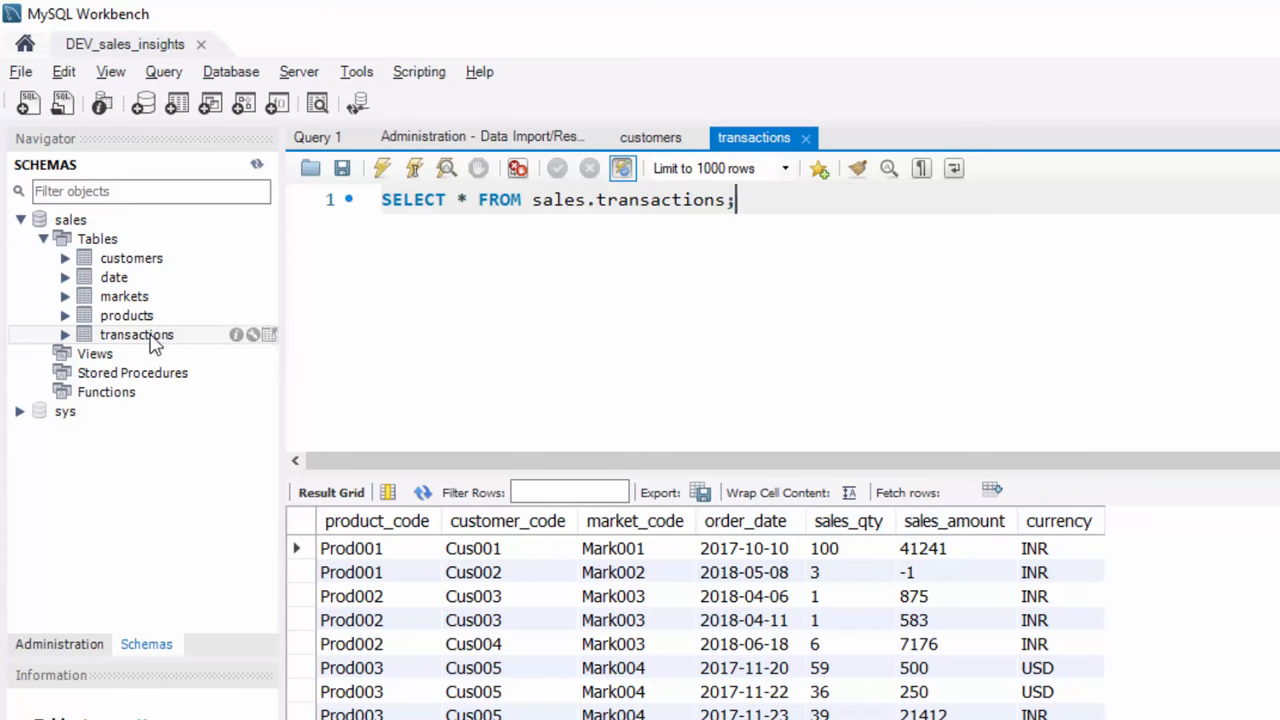
Run Select Rows - Limit 1000 on products to list product codes and types
{"action": "right_click", "coordinate": [127, 315]}
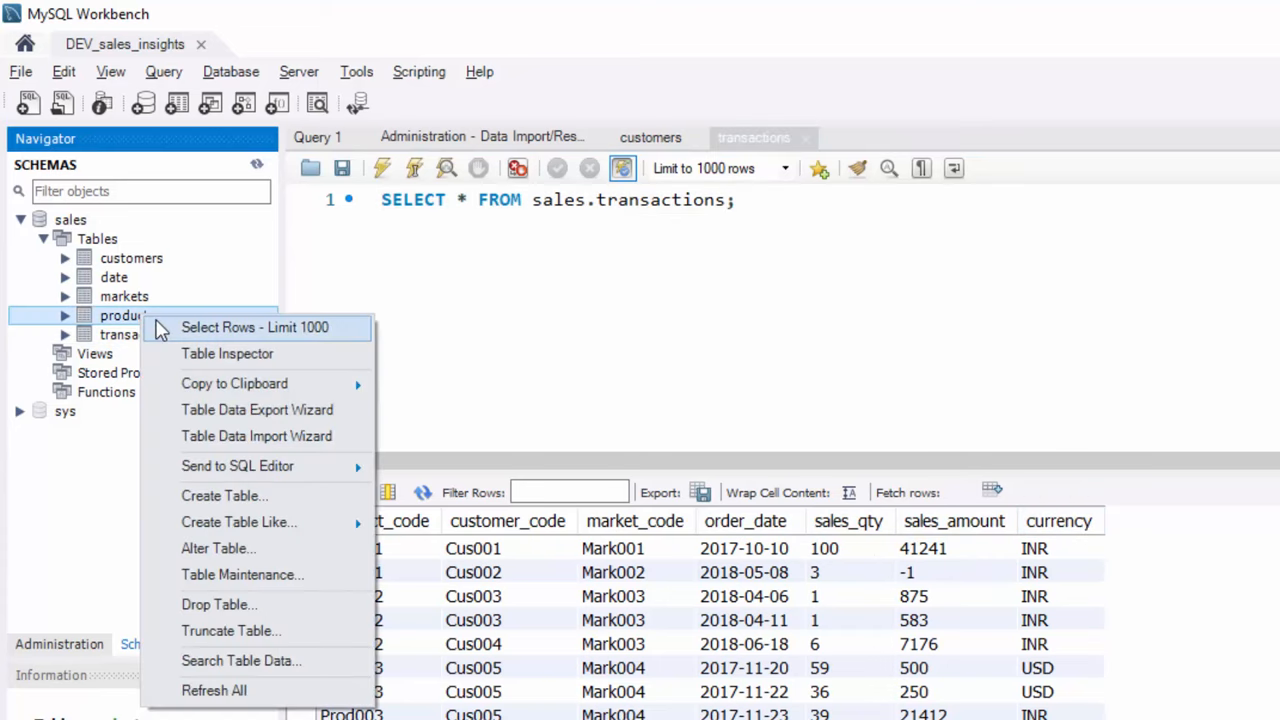
{"action": "mouse_move", "coordinate": [240, 335]}
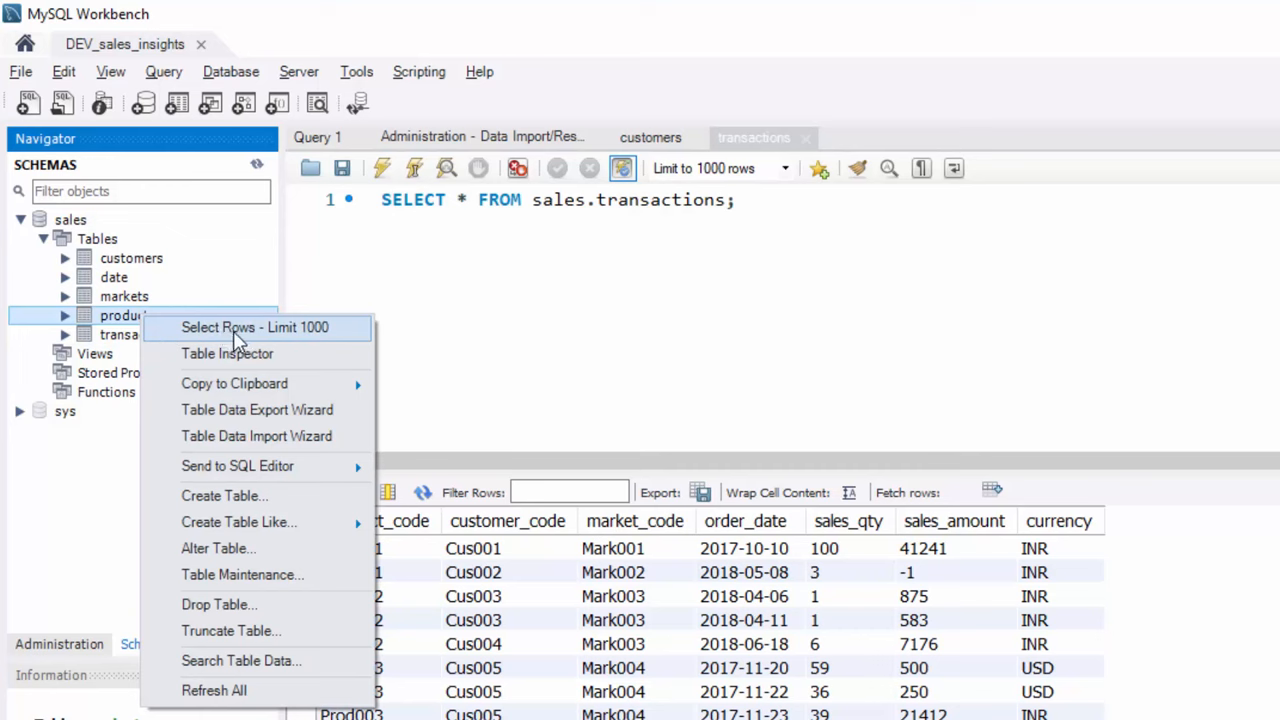
{"action": "left_click", "coordinate": [254, 327]}
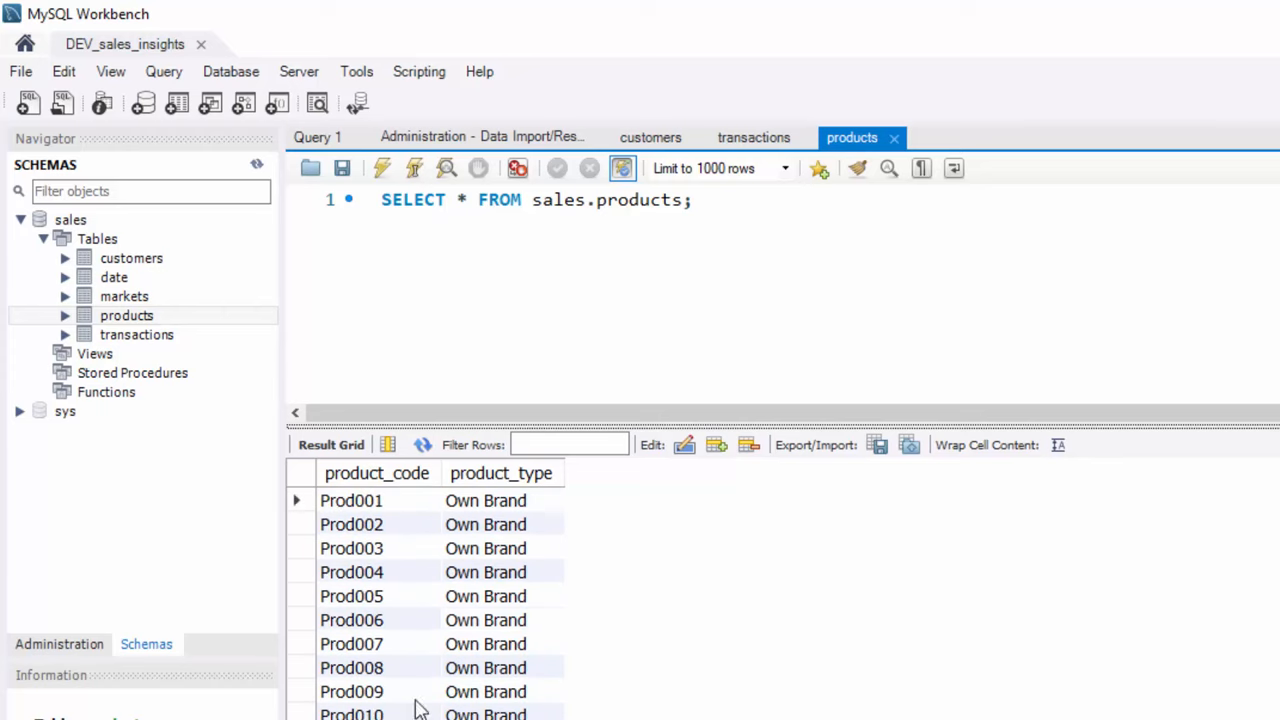
Select the markets rows and inspect the Paris and New York entries lacking a zone
{"action": "right_click", "coordinate": [124, 296]}
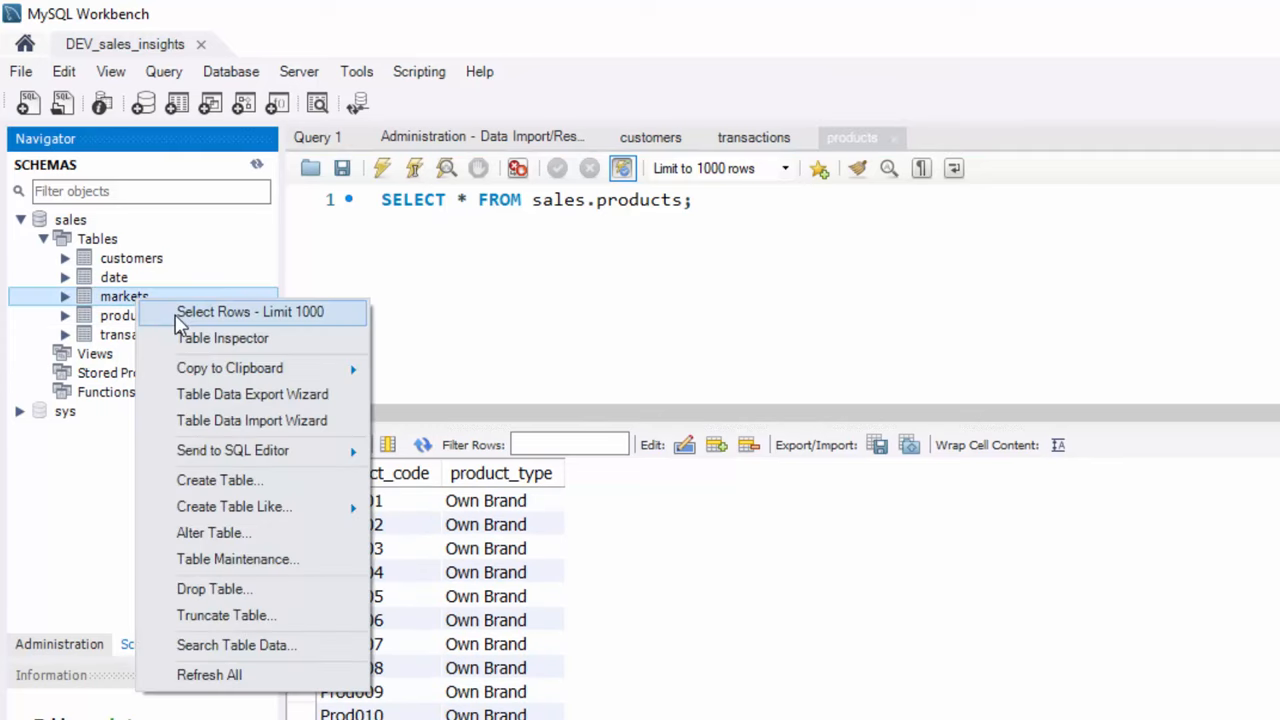
{"action": "left_click", "coordinate": [249, 311]}
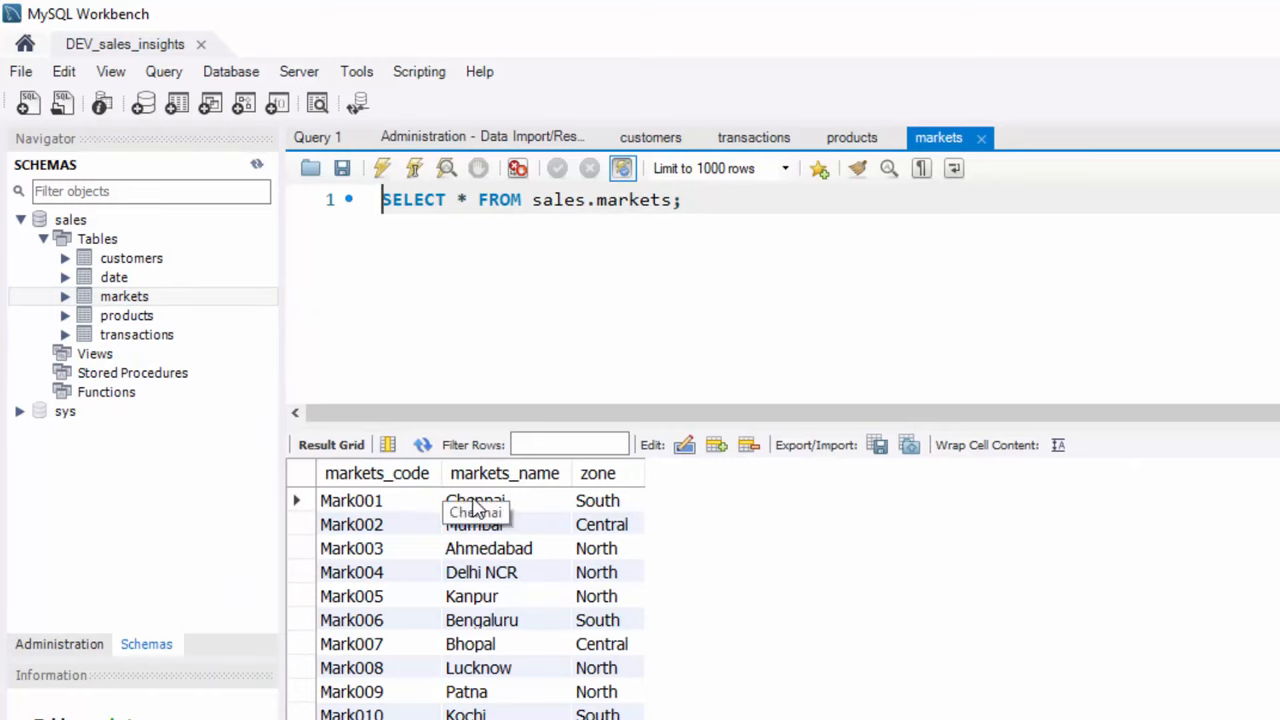
{"action": "mouse_move", "coordinate": [519, 531]}
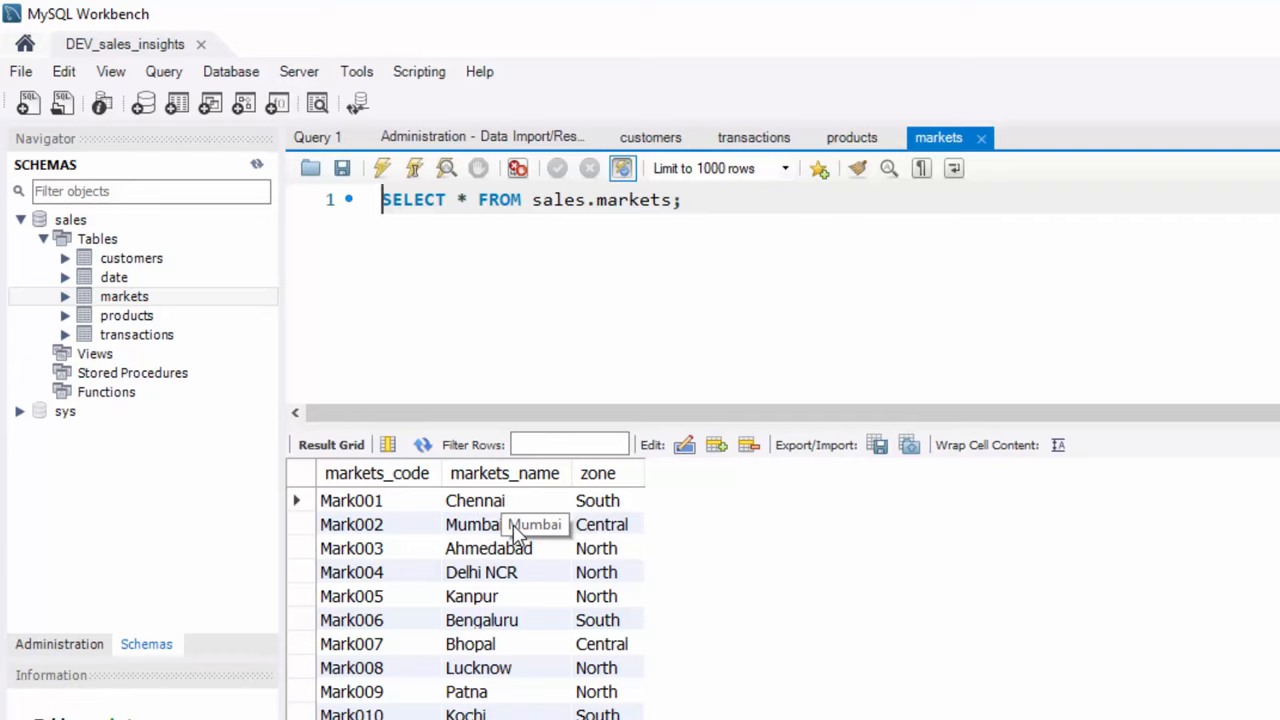
{"action": "mouse_move", "coordinate": [611, 528]}
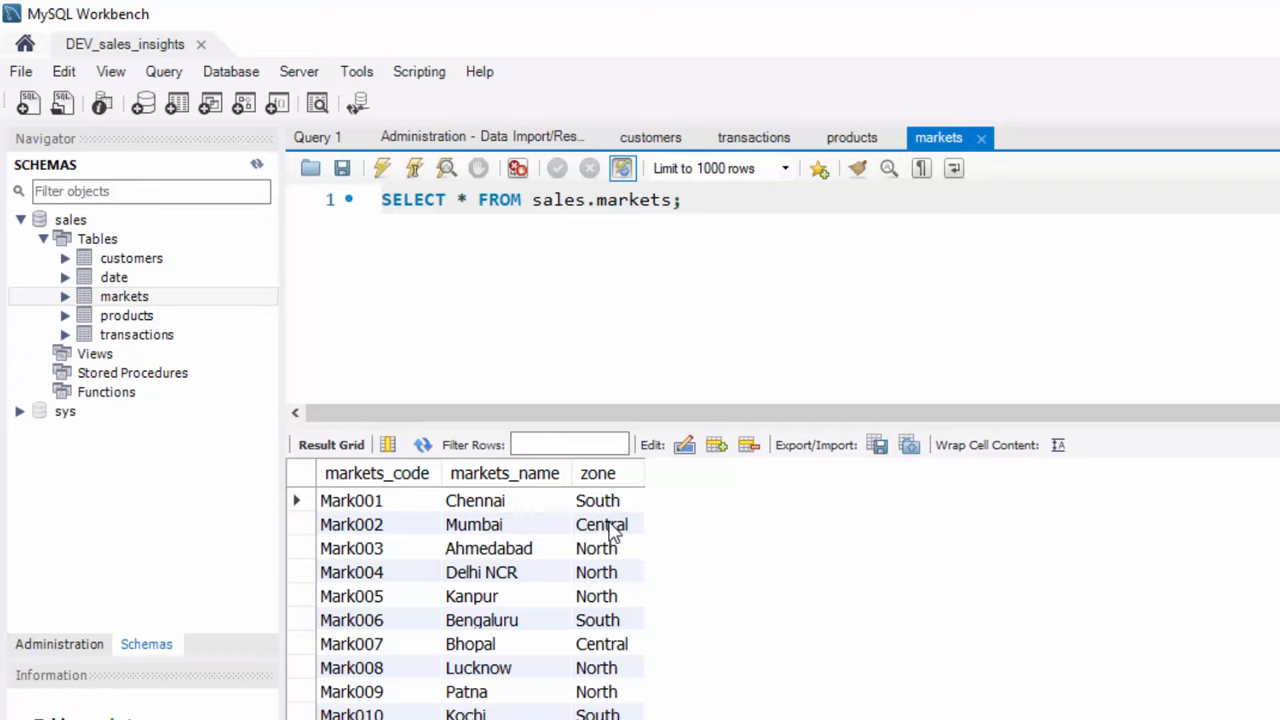
{"action": "mouse_move", "coordinate": [627, 580]}
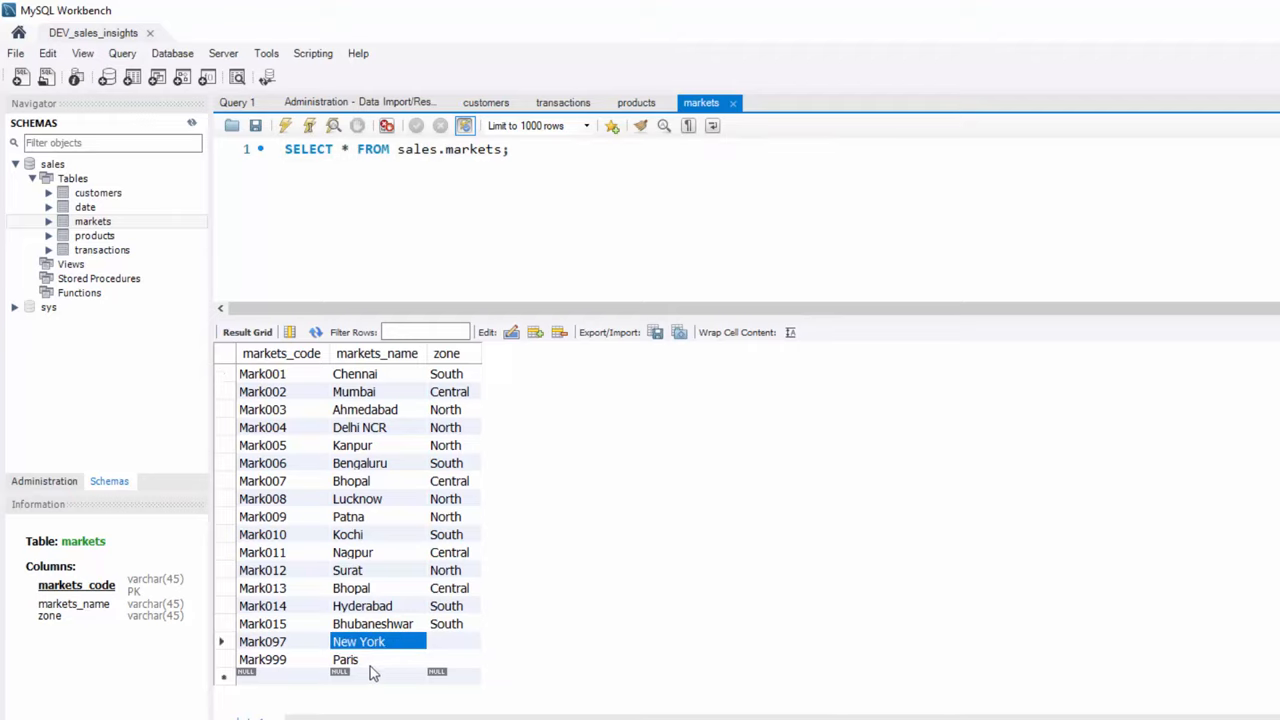
{"action": "left_click", "coordinate": [453, 659]}
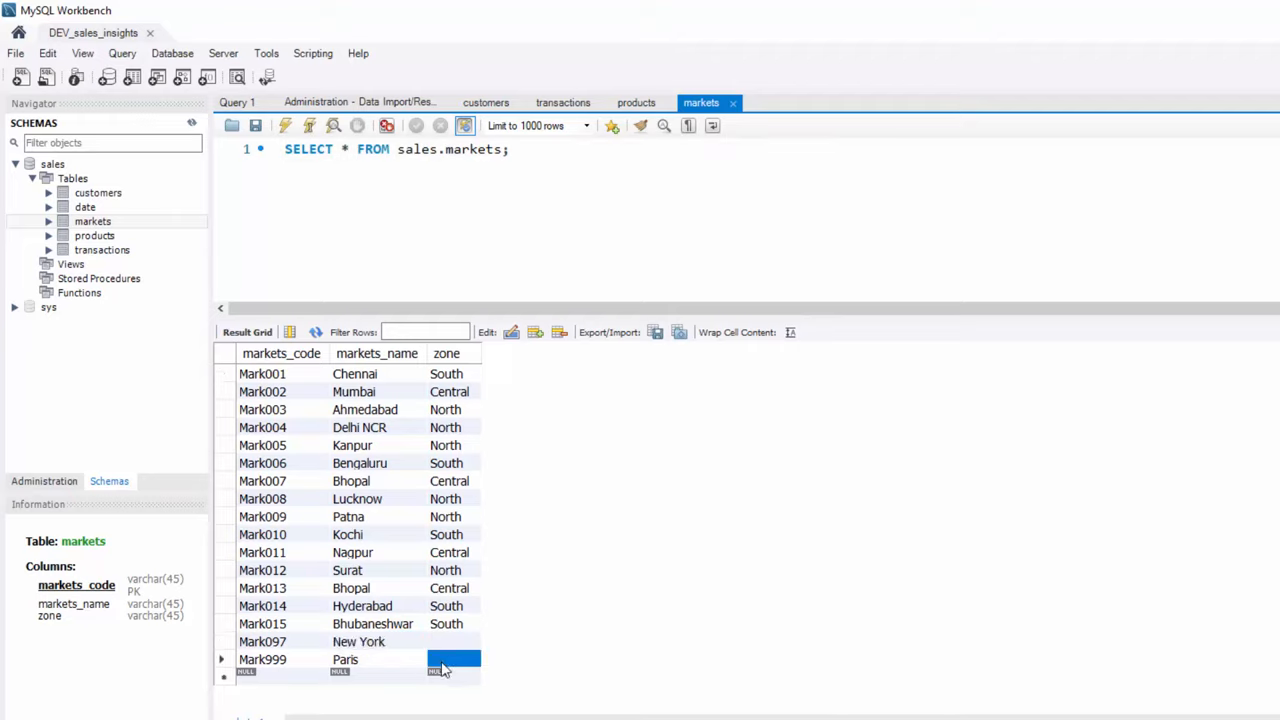
{"action": "left_click", "coordinate": [358, 641]}
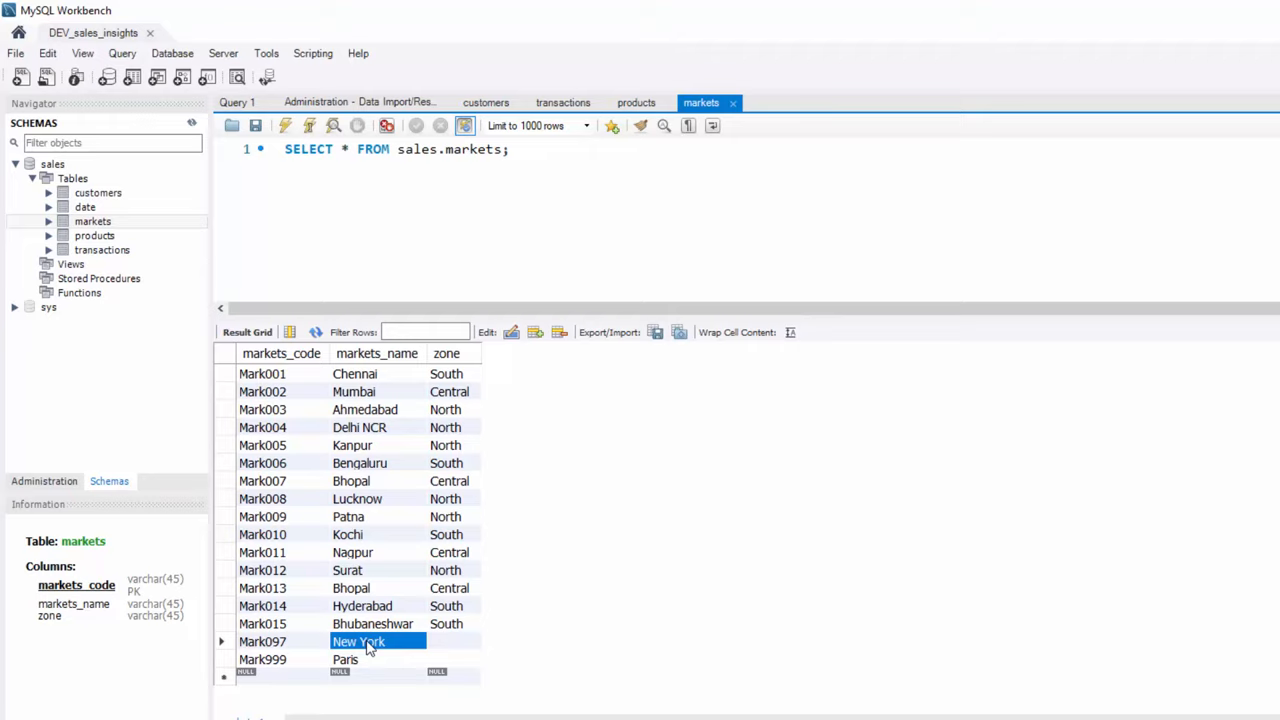
{"action": "mouse_move", "coordinate": [360, 665]}
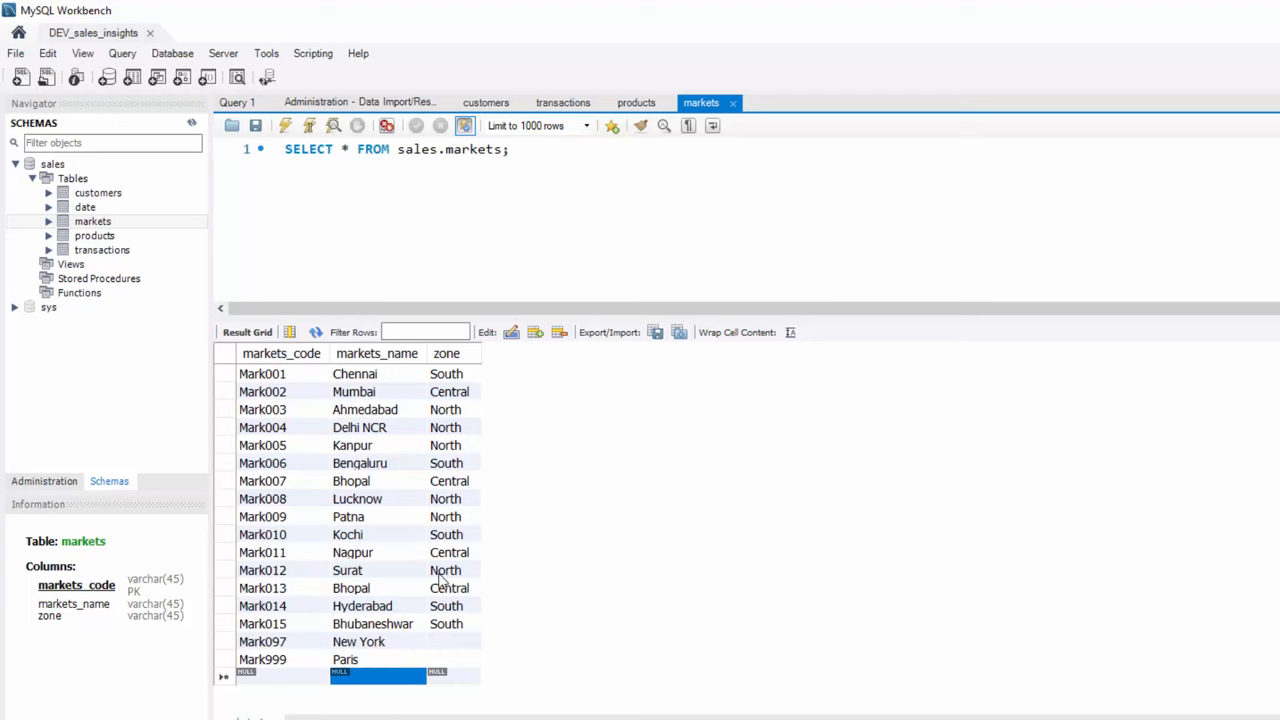
Return to the transactions results and inspect the -1 and 500 USD sales amounts
{"action": "left_click", "coordinate": [562, 102]}
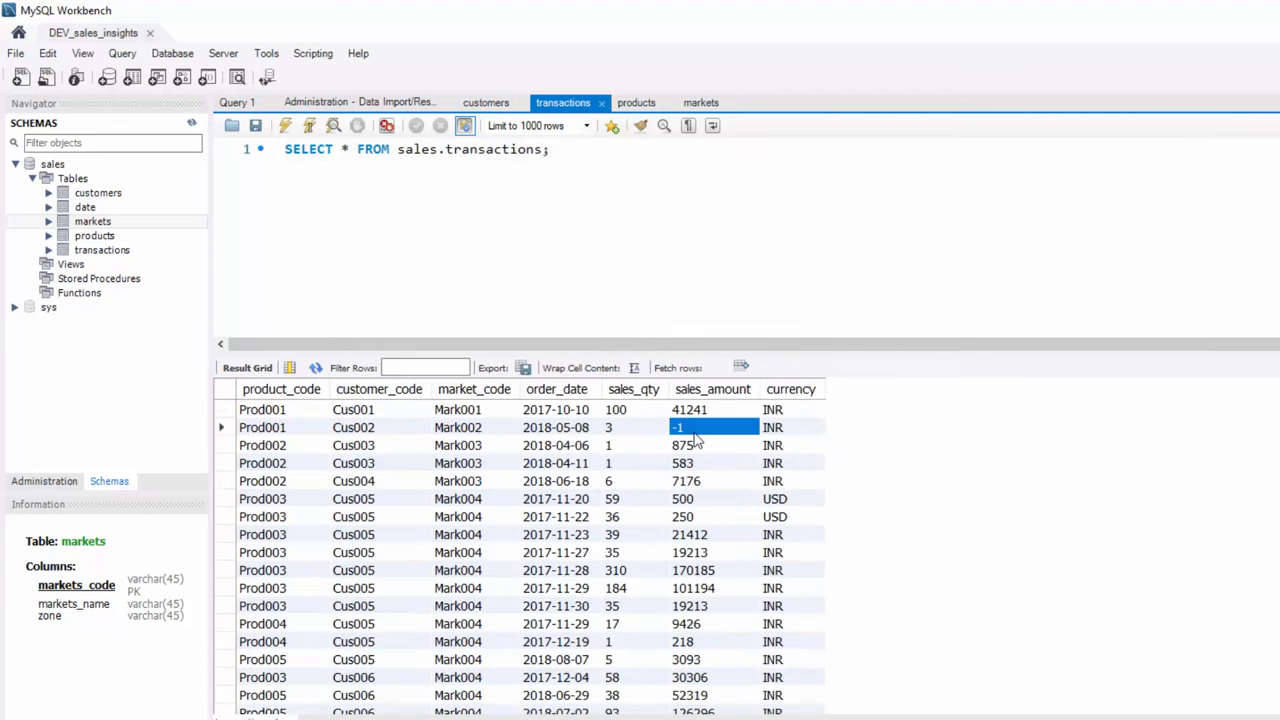
{"action": "double_click", "coordinate": [707, 427]}
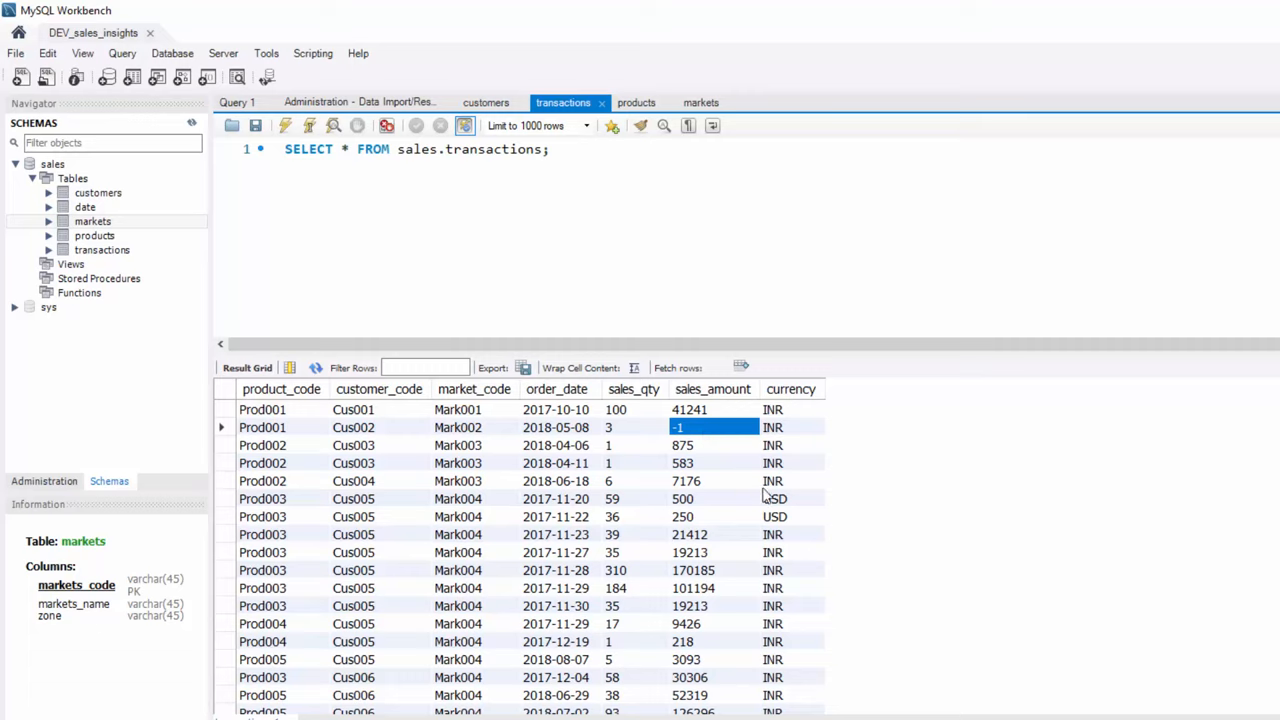
{"action": "left_click", "coordinate": [786, 516]}
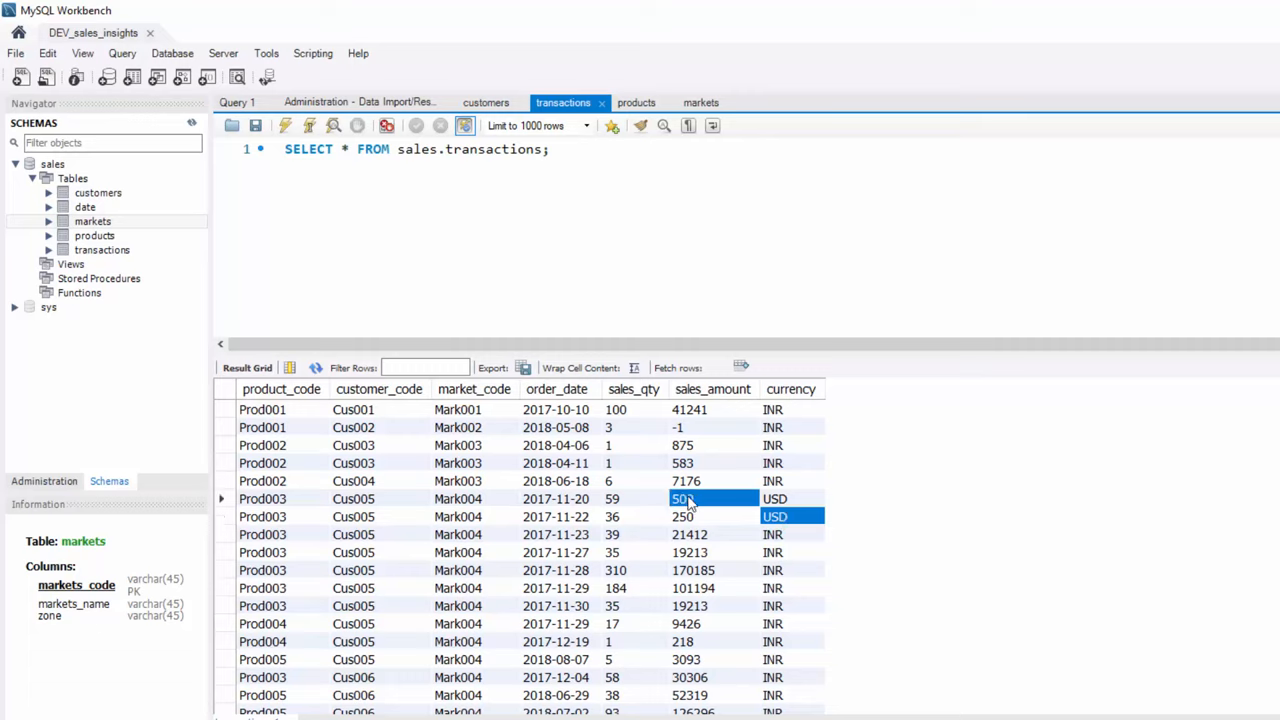
{"action": "left_click", "coordinate": [702, 499]}
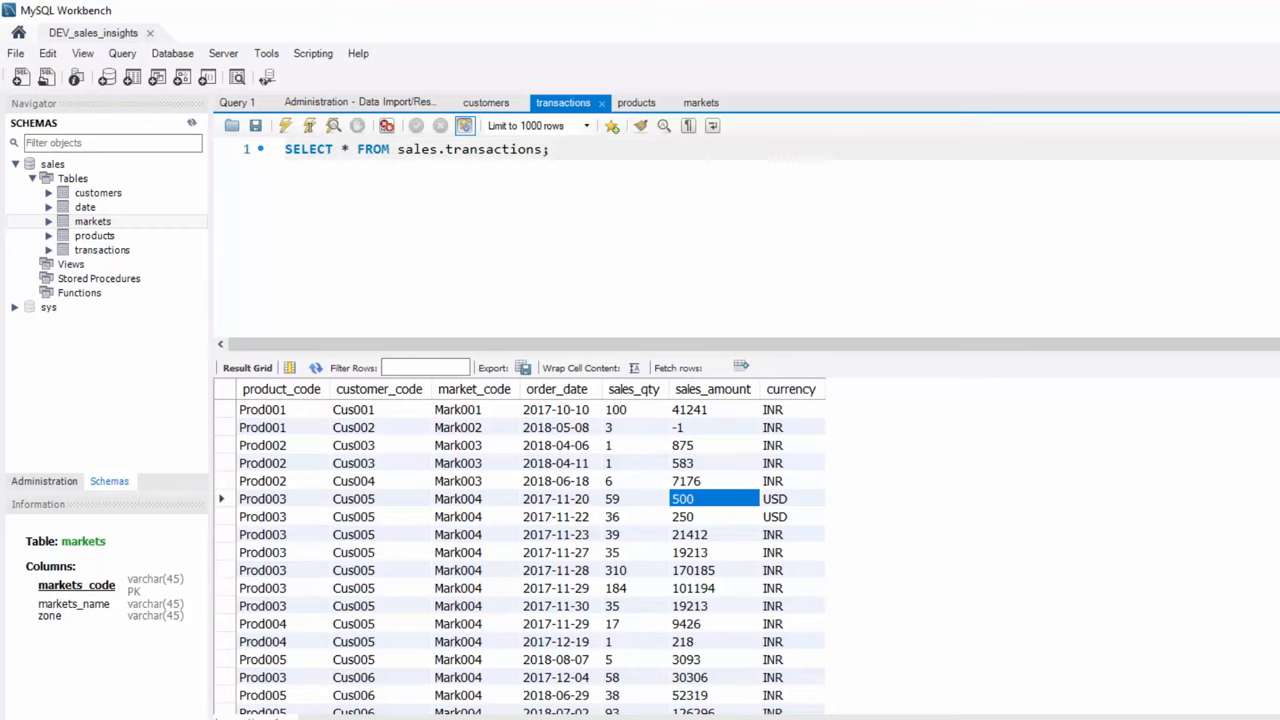
Change the query to SELECT count(*) and run it, giving 150283 transactions
{"action": "type", "text": "count("}
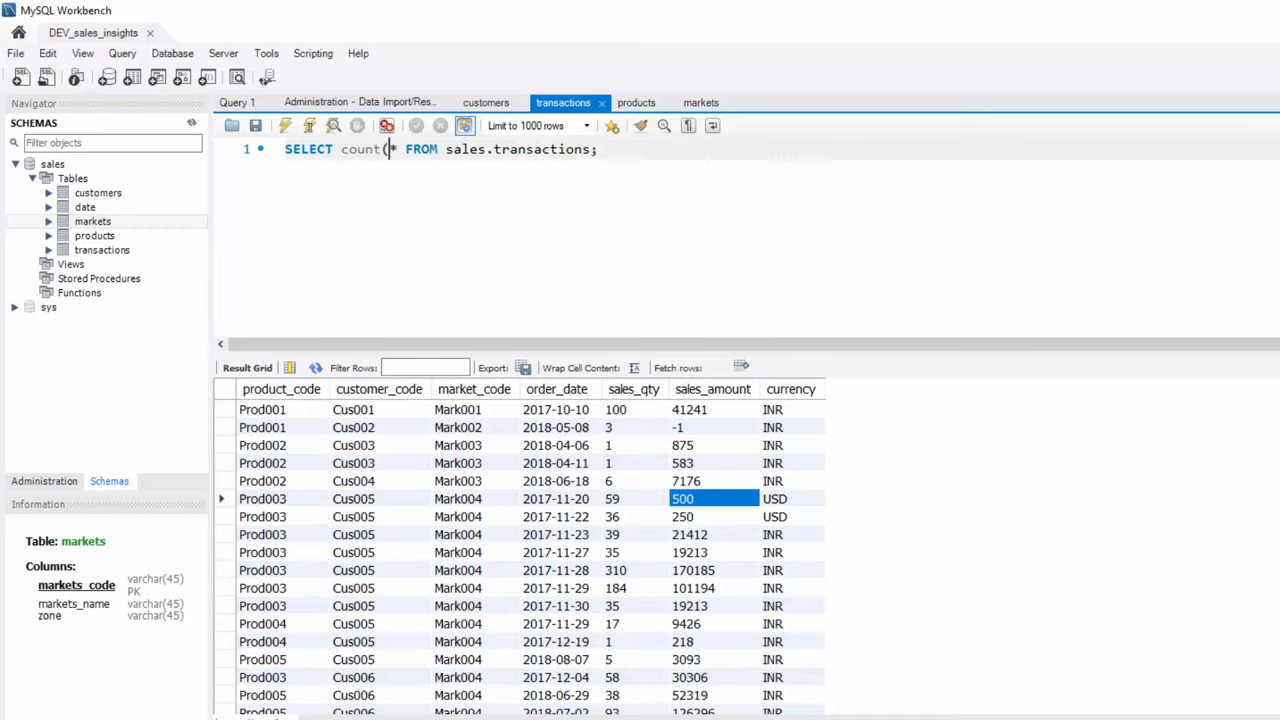
{"action": "type", "text": ")"}
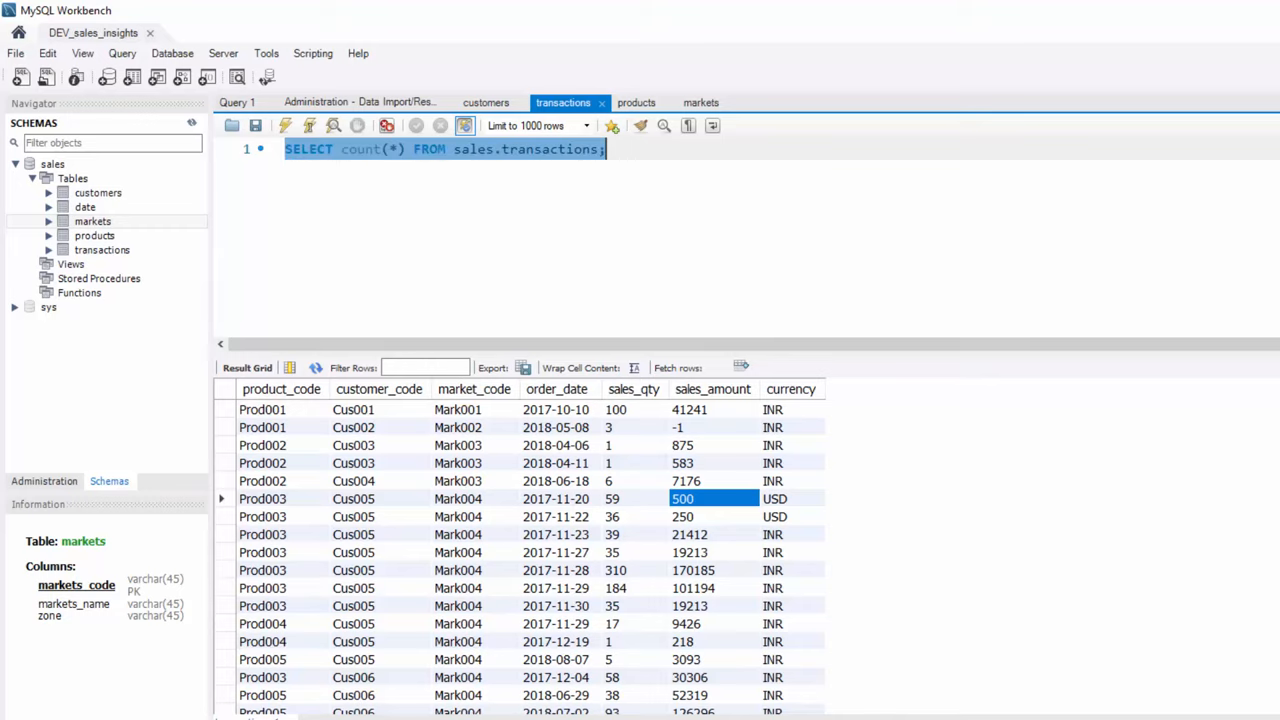
{"action": "left_click", "coordinate": [285, 125]}
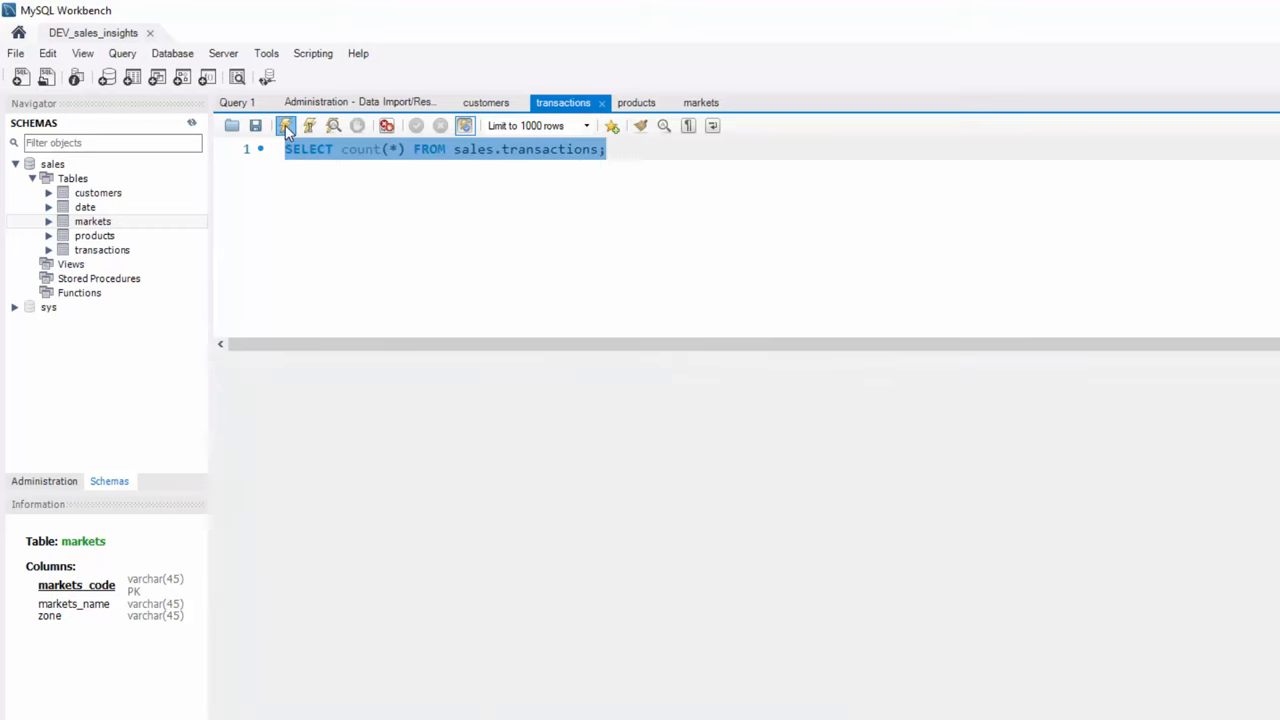
{"action": "left_click", "coordinate": [285, 125]}
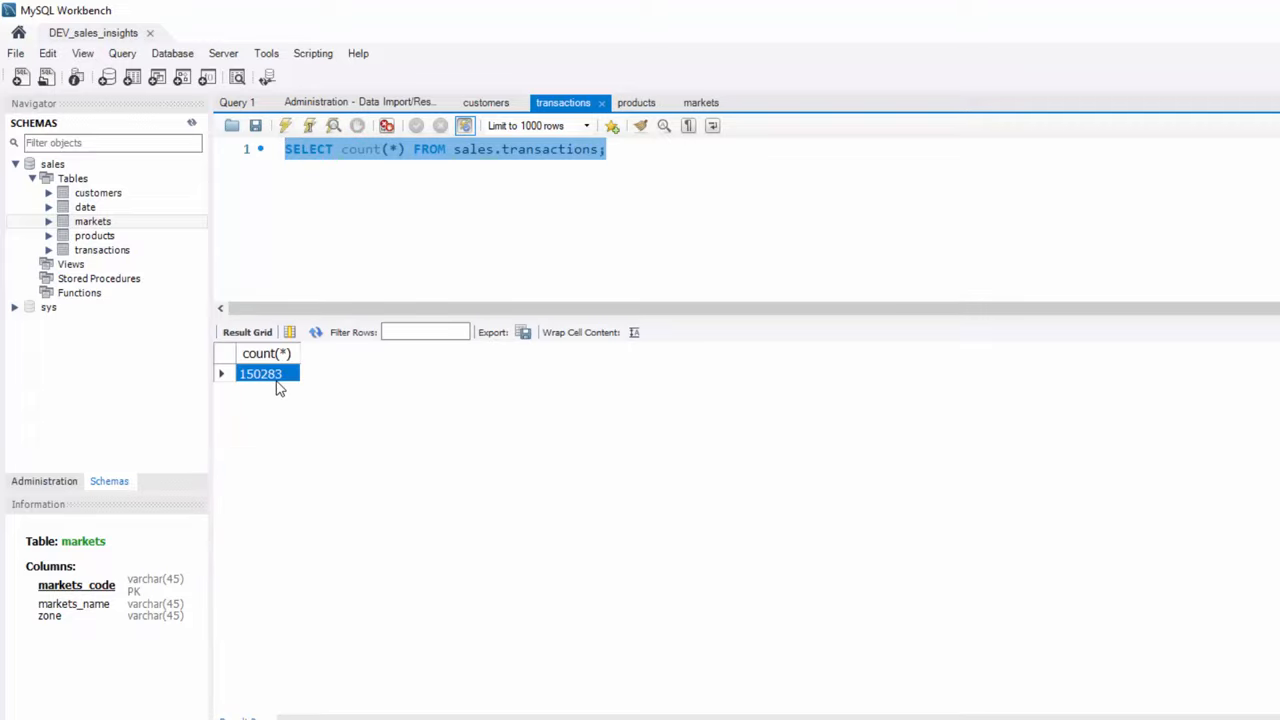
{"action": "mouse_move", "coordinate": [327, 437]}
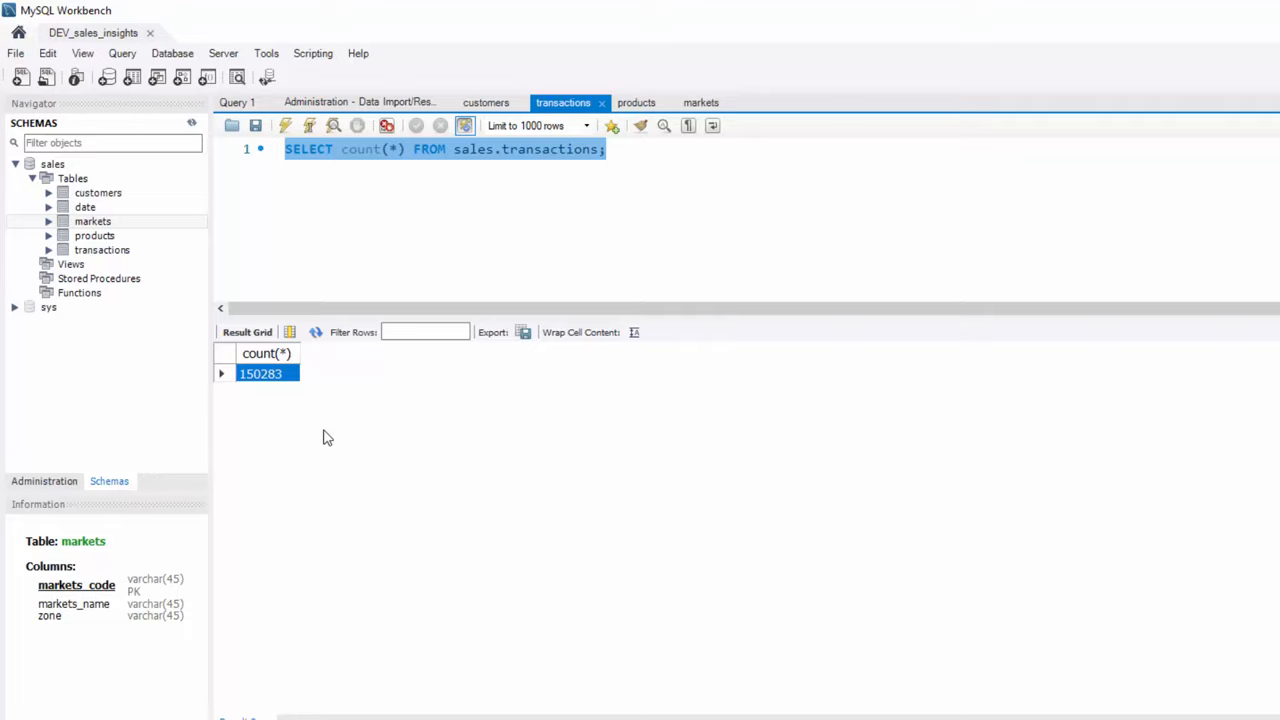
Switch the count query to sales.customers and run it, giving 38 customers
{"action": "double_click", "coordinate": [549, 150]}
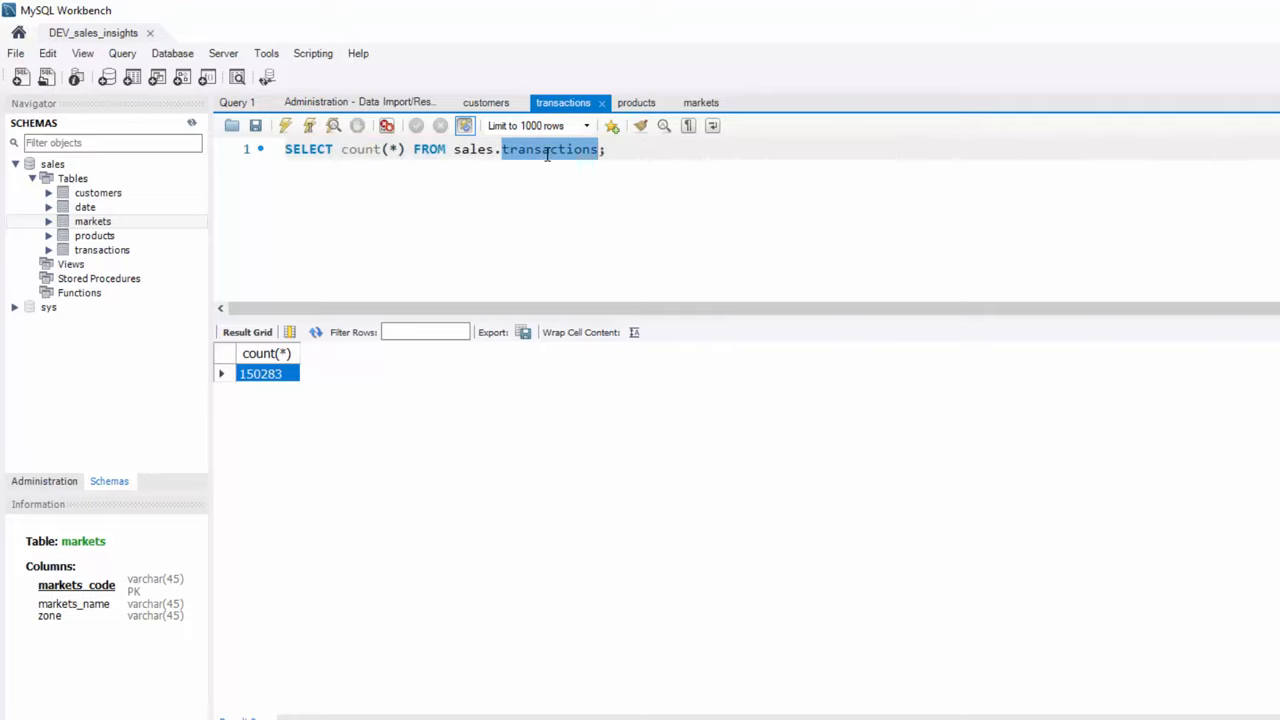
{"action": "mouse_move", "coordinate": [514, 216]}
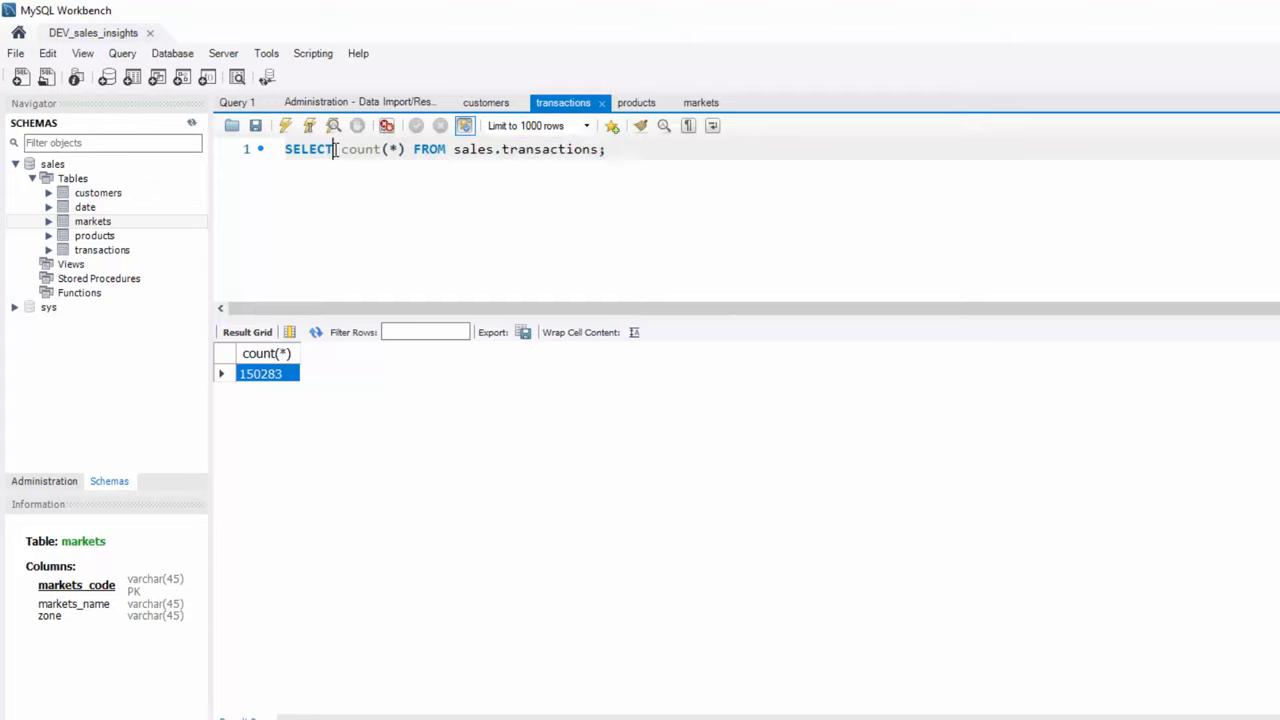
{"action": "mouse_move", "coordinate": [480, 155]}
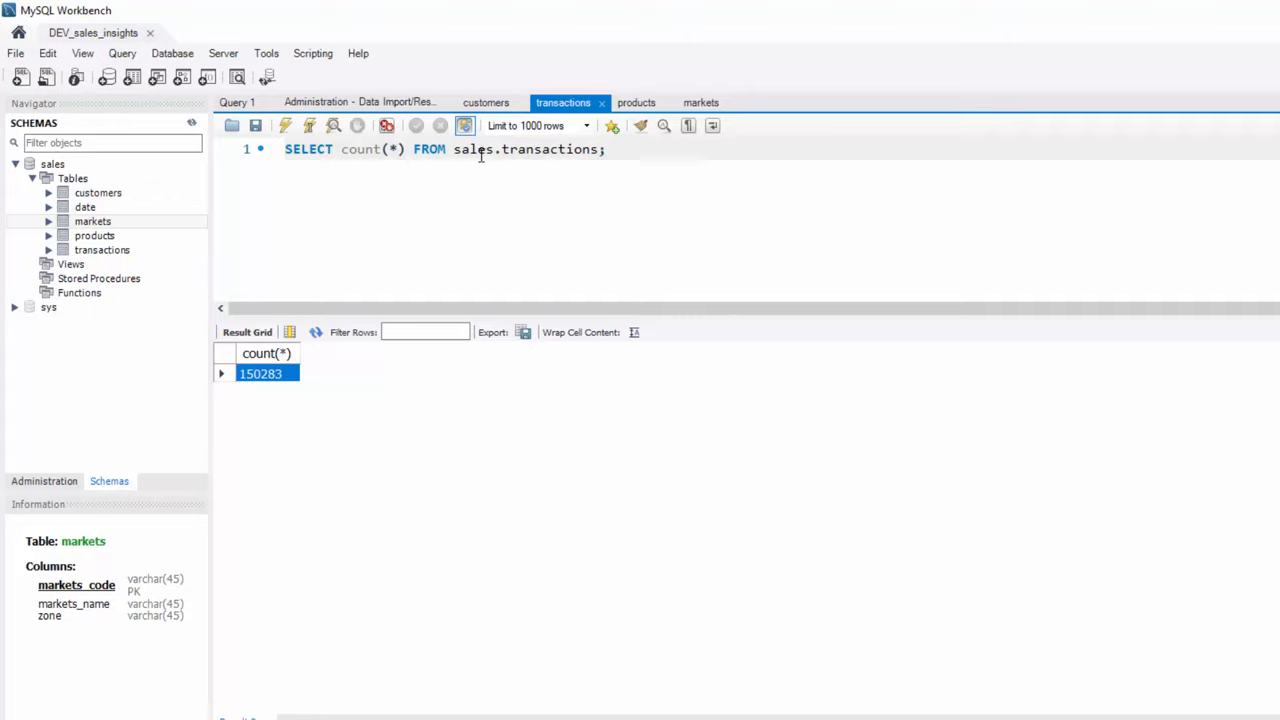
{"action": "left_click", "coordinate": [52, 163]}
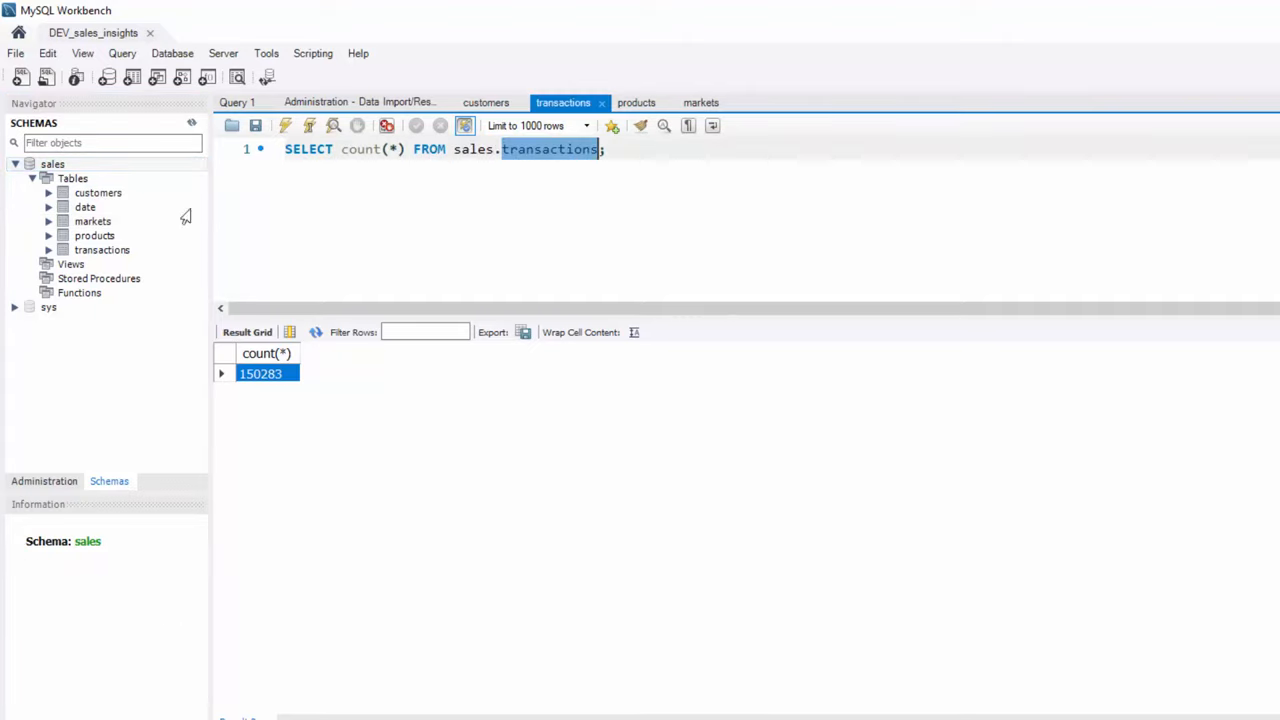
{"action": "left_click", "coordinate": [102, 249]}
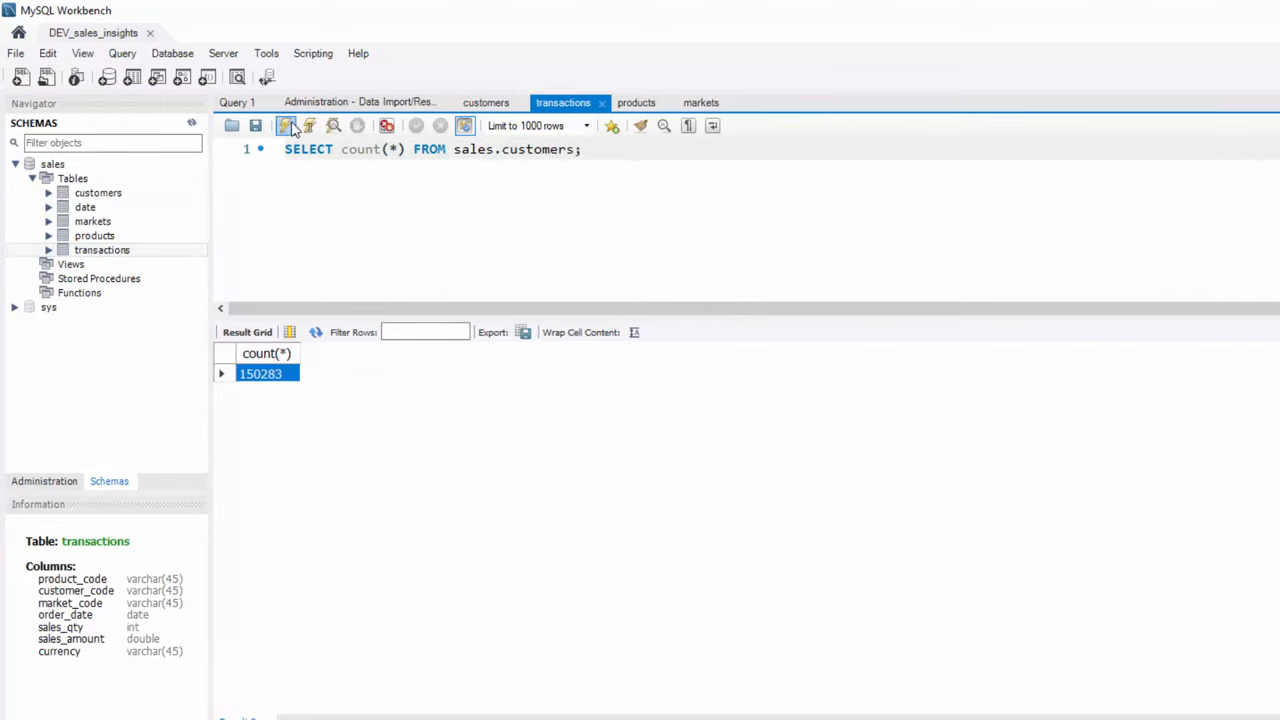
{"action": "left_click", "coordinate": [286, 125]}
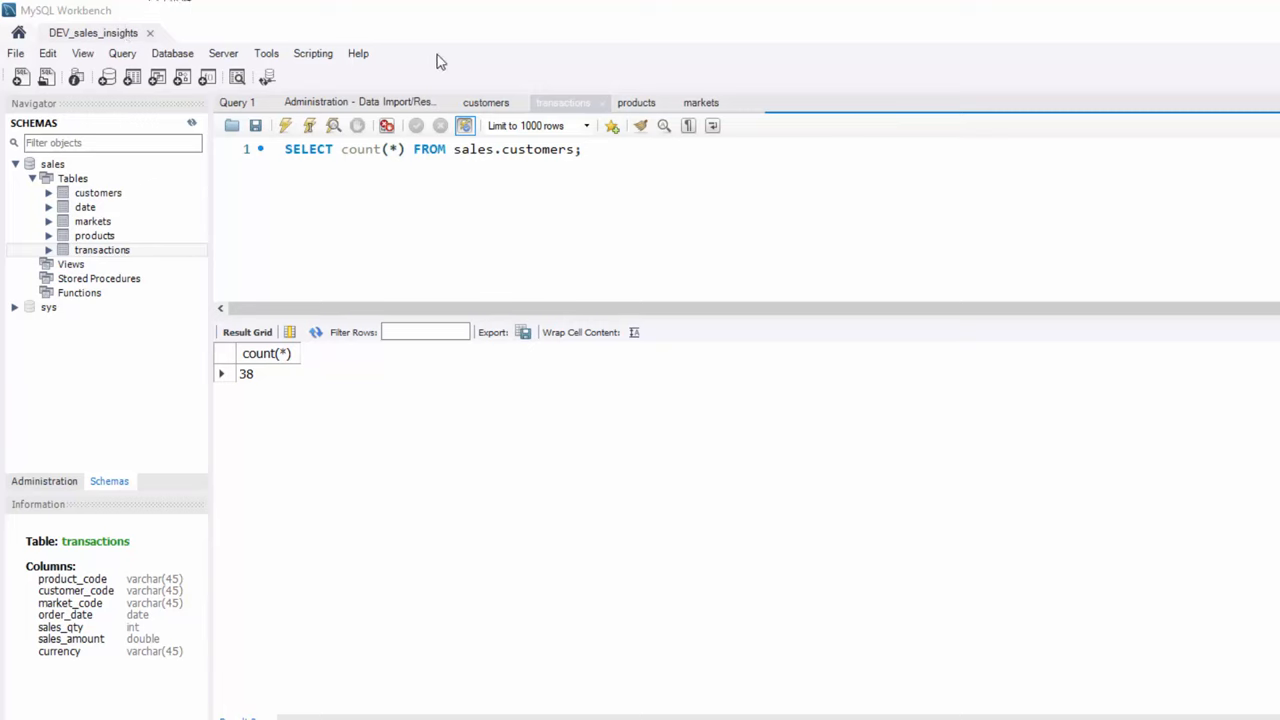
Revisit the markets results at market code Mark001, then return to the transactions query
{"action": "left_click", "coordinate": [700, 102]}
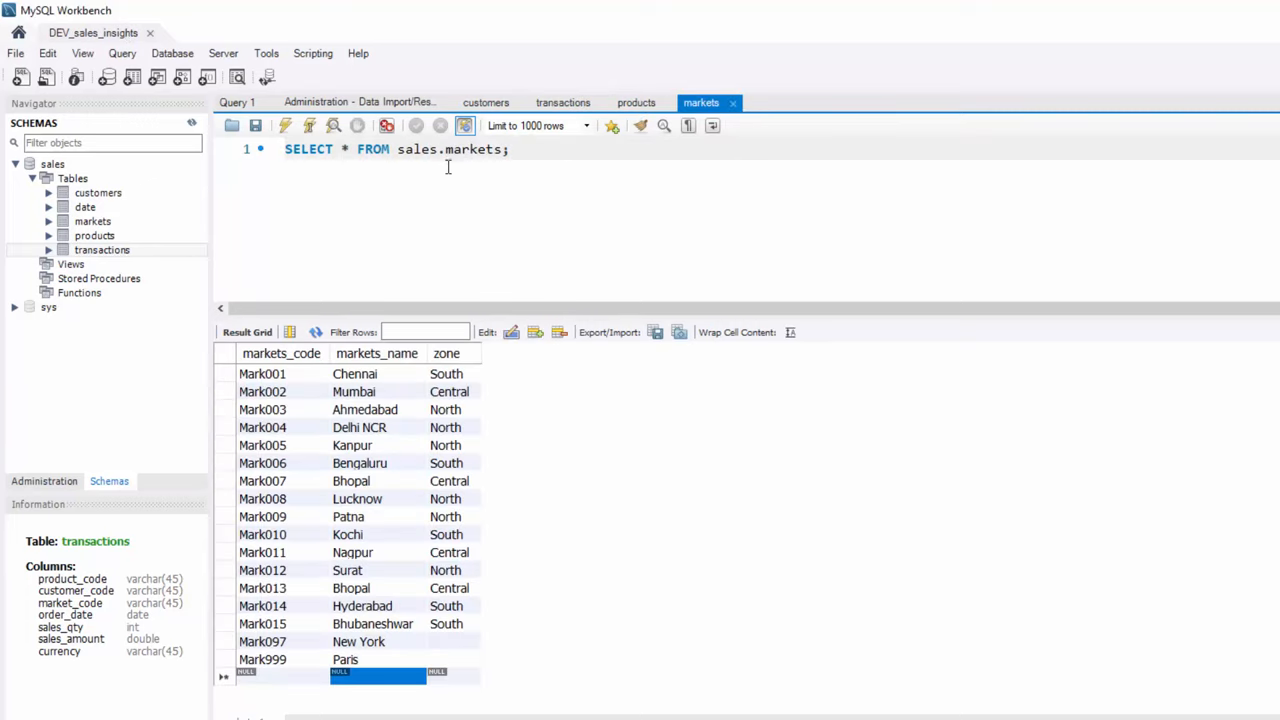
{"action": "left_click", "coordinate": [262, 373]}
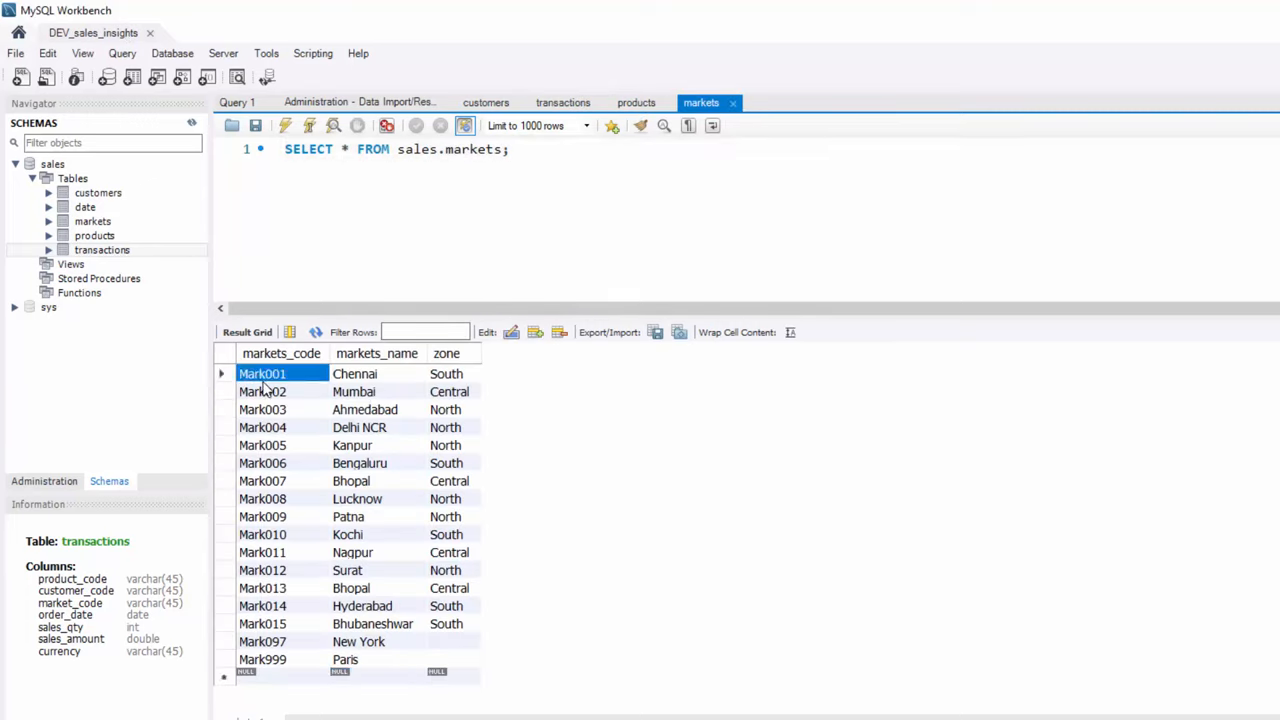
{"action": "left_click", "coordinate": [562, 102]}
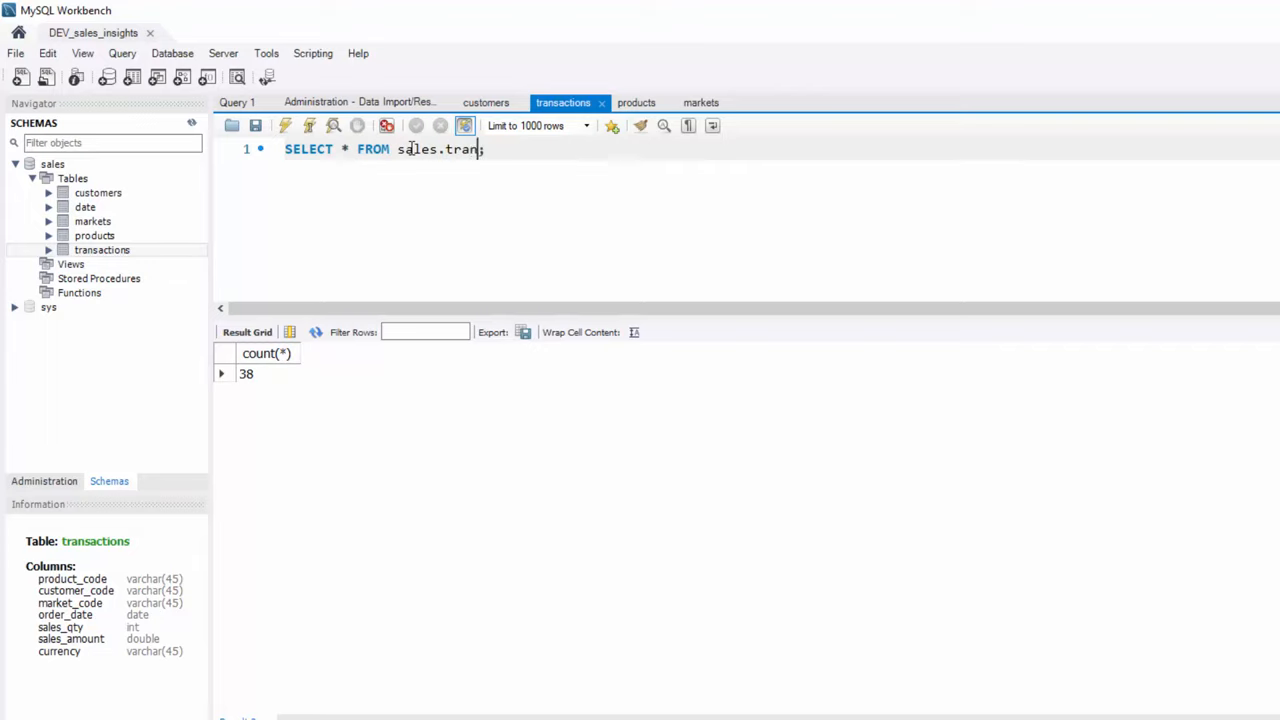
Run SELECT * FROM sales.transactions limit 5, showing five rows such as Mark001
{"action": "type", "text": "sactions"}
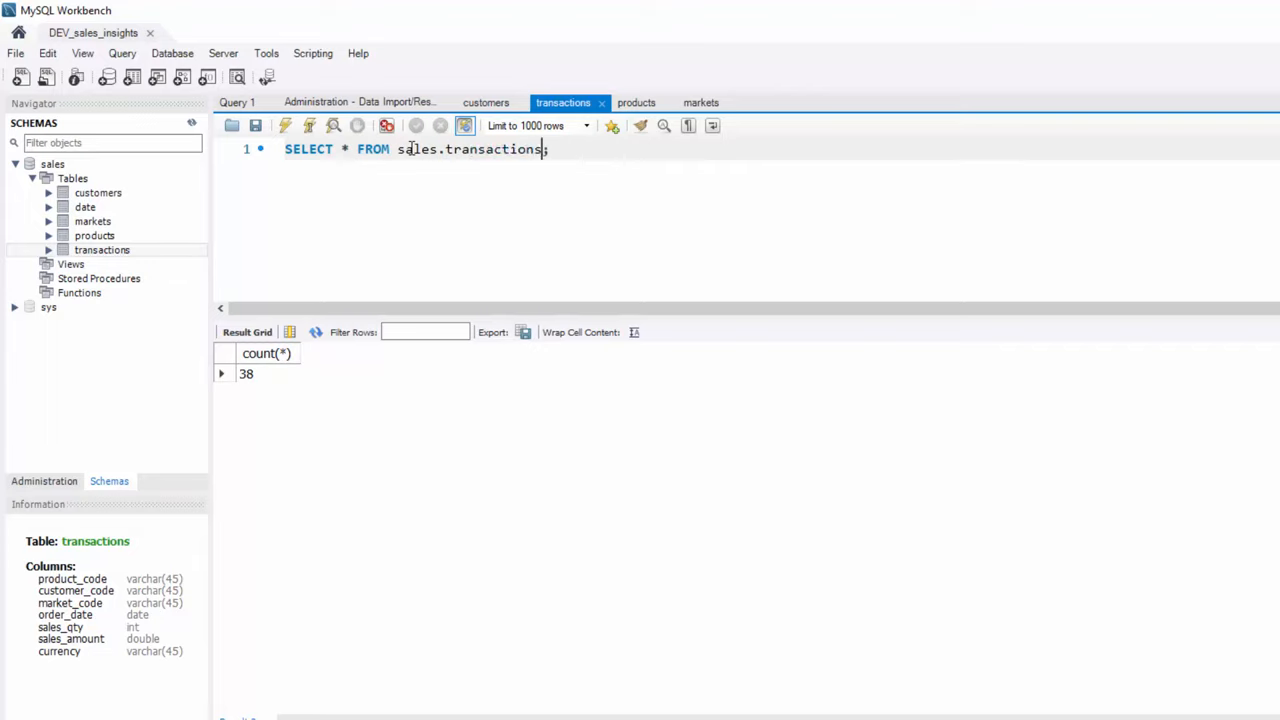
{"action": "type", "text": "limit 5"}
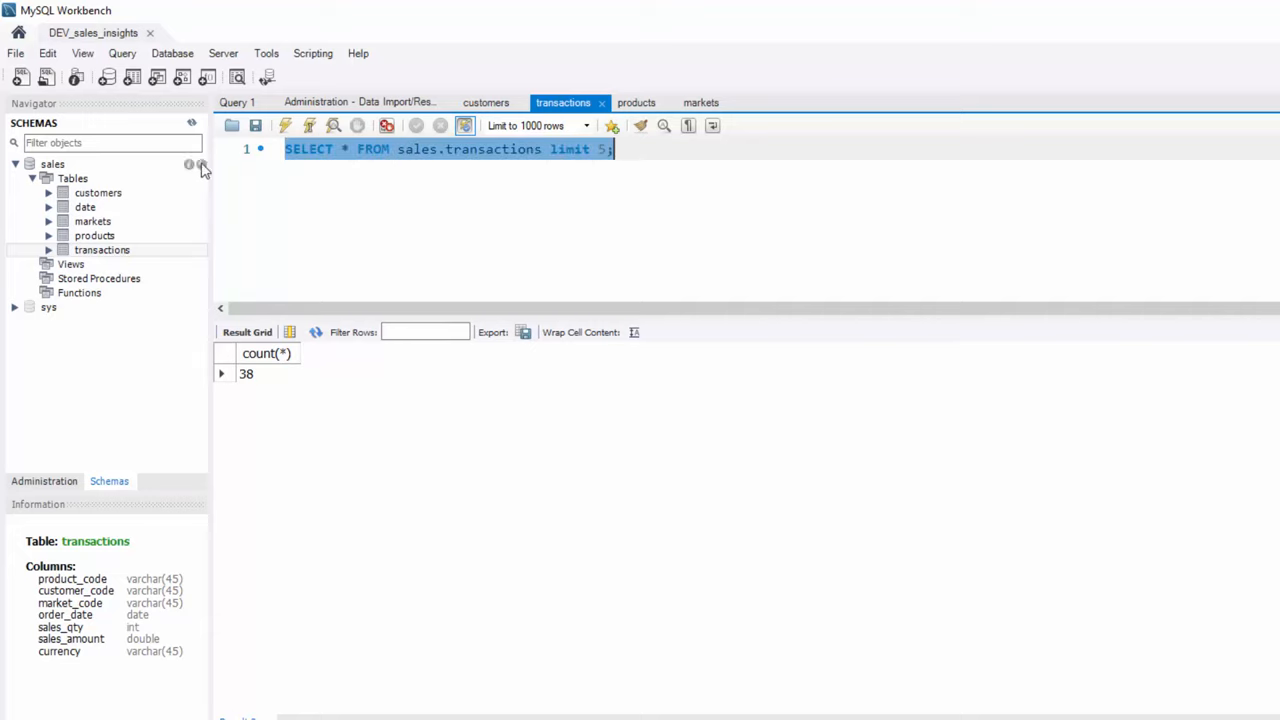
{"action": "left_click", "coordinate": [283, 125]}
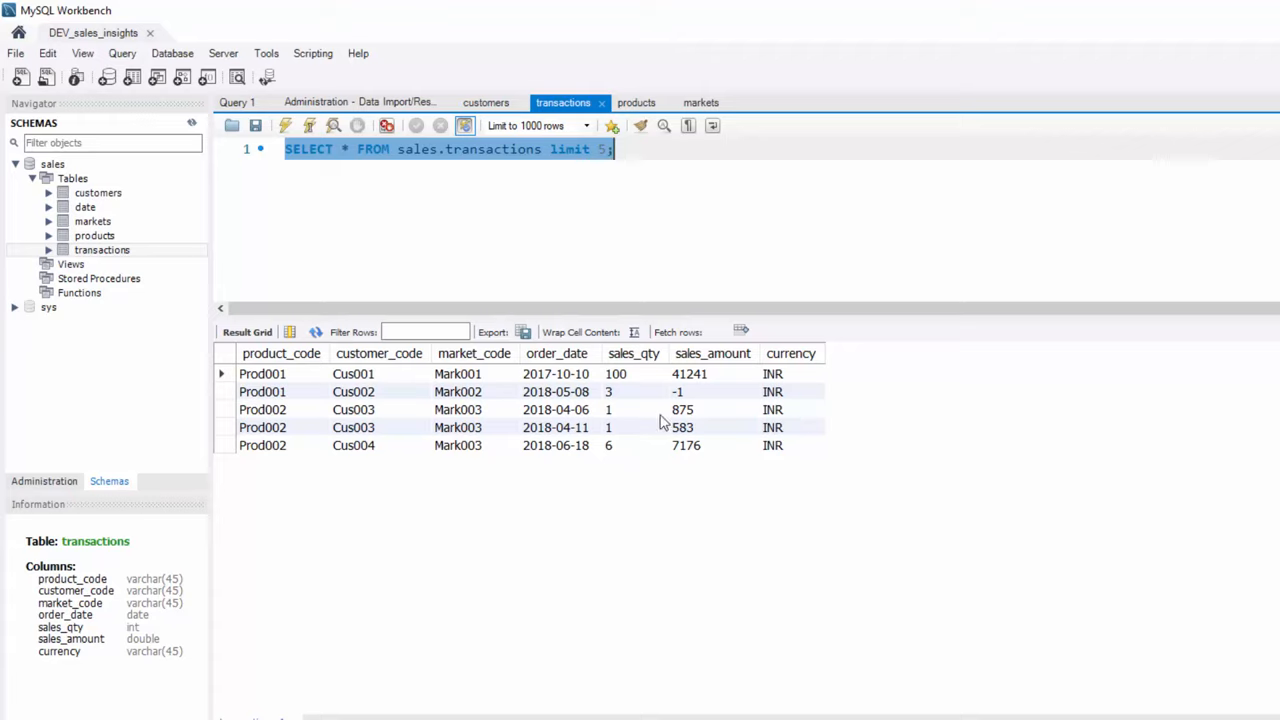
{"action": "left_click", "coordinate": [458, 373]}
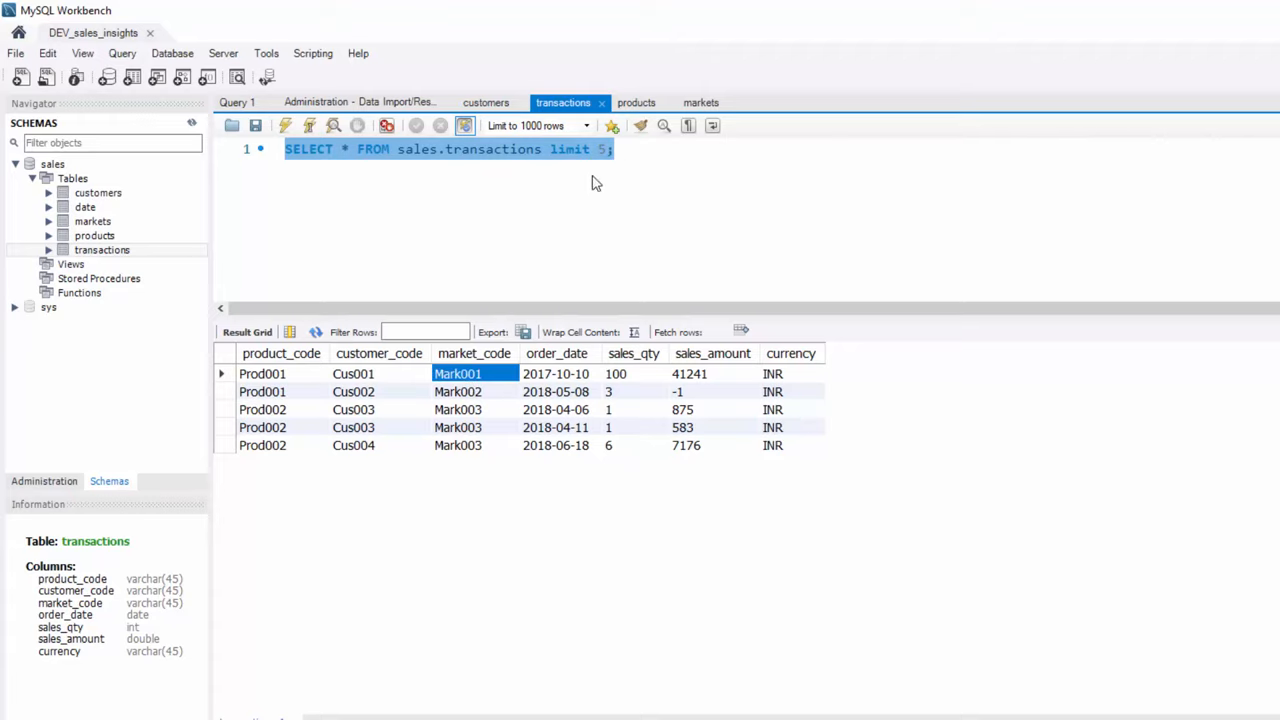
{"action": "left_click", "coordinate": [571, 149]}
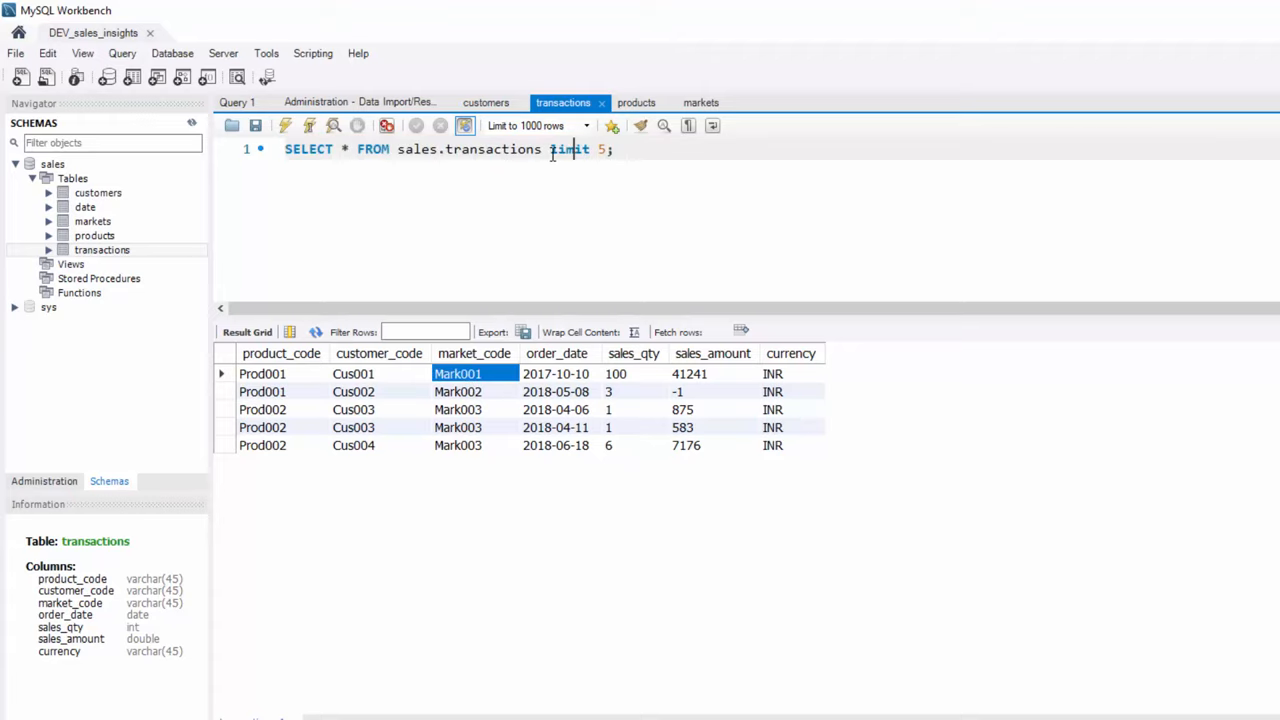
{"action": "mouse_move", "coordinate": [537, 206]}
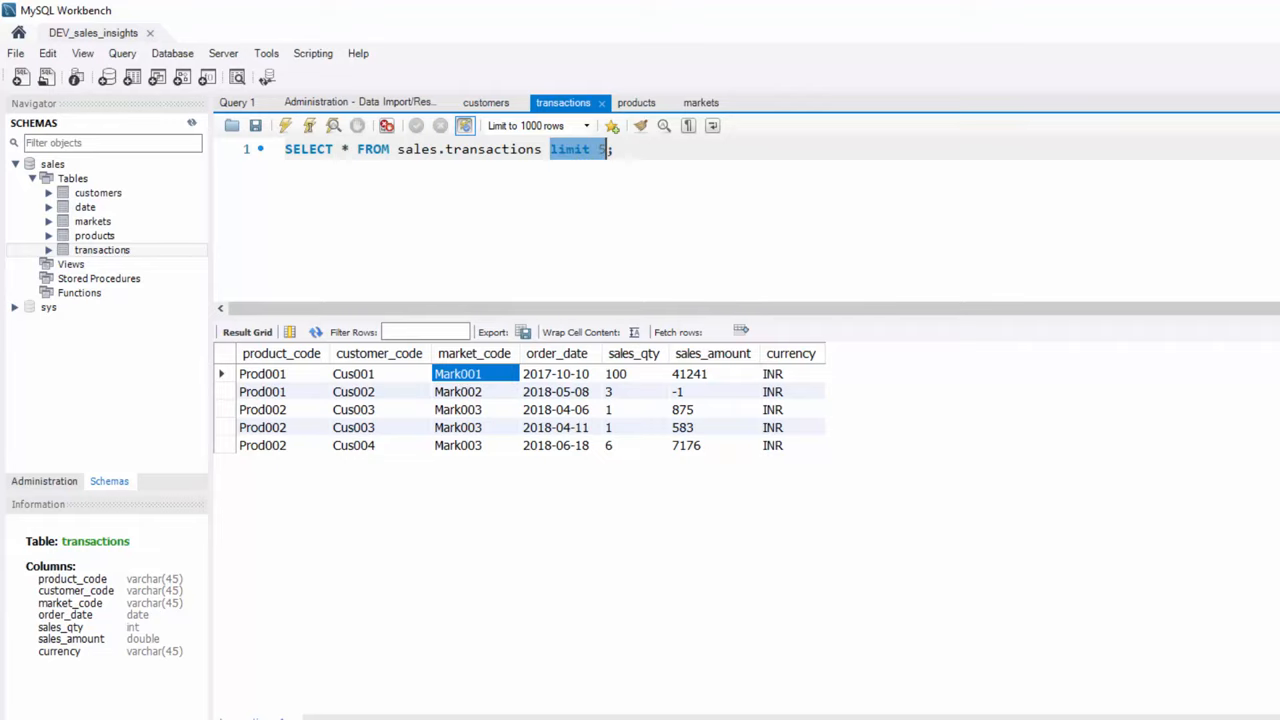
Replace limit 5 with where market_code="Mark001" and run the filtered query
{"action": "type", "text": "where"}
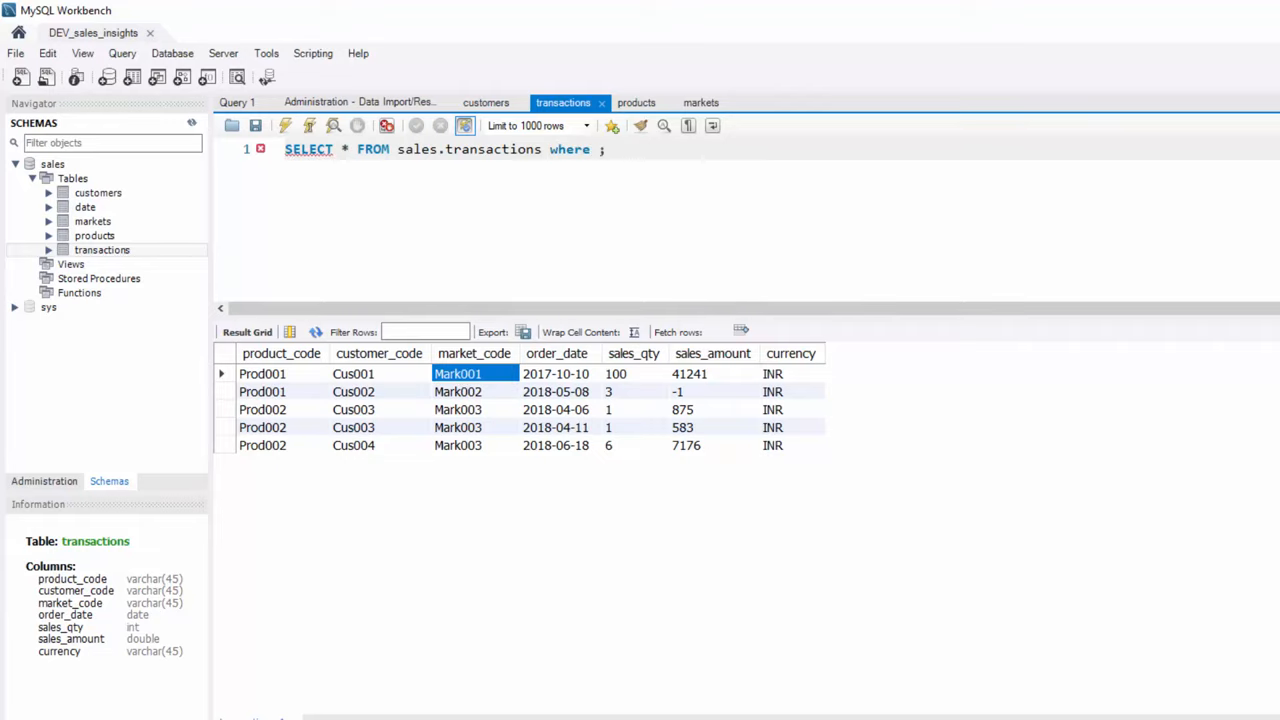
{"action": "type", "text": "market_code"}
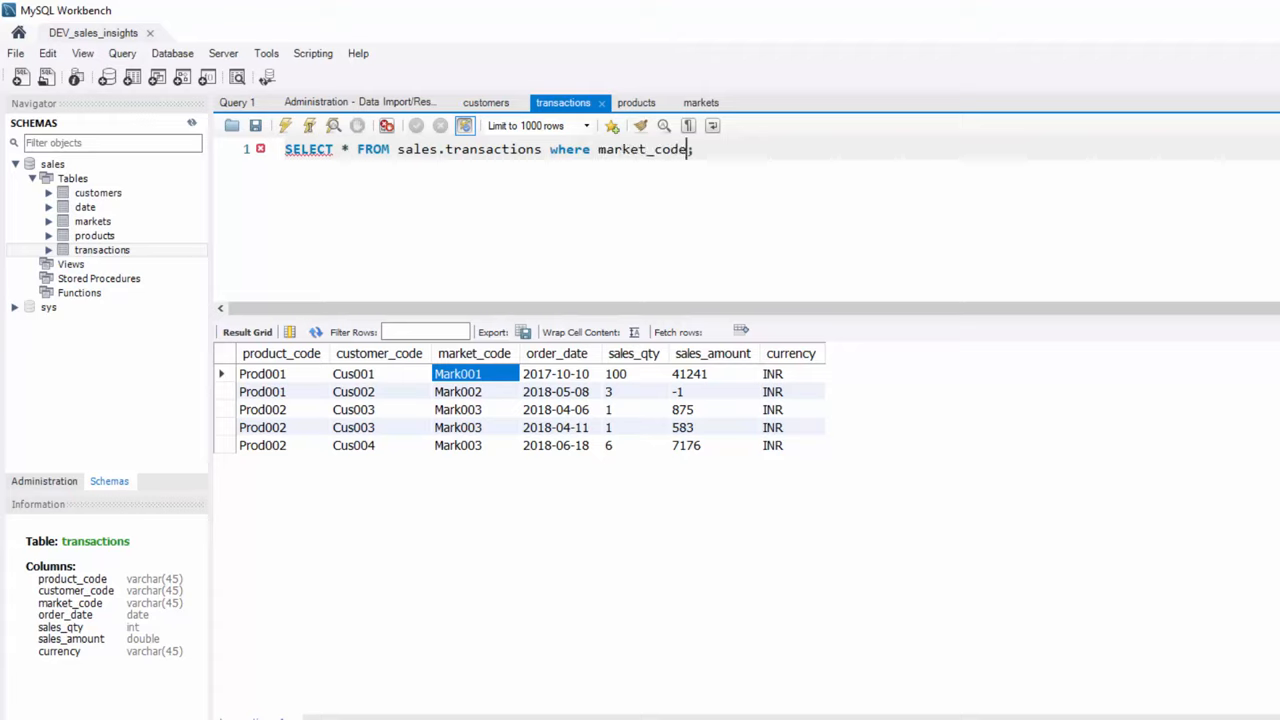
{"action": "type", "text": "="}
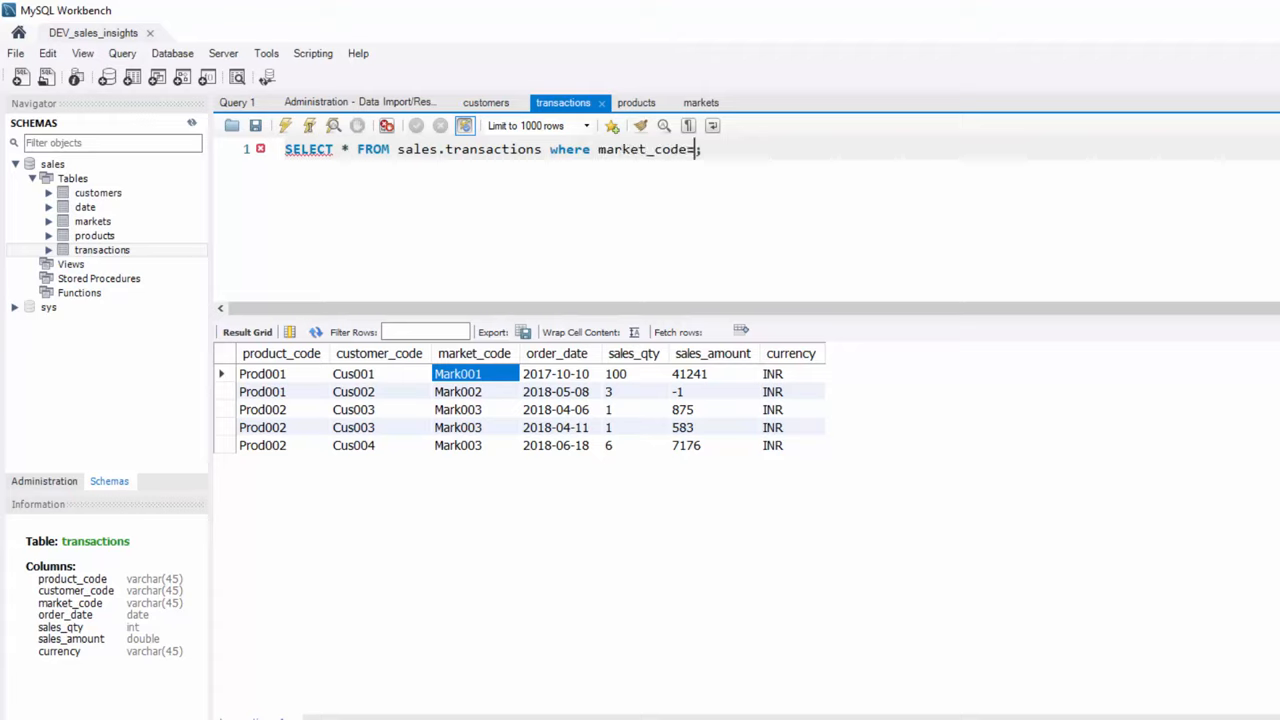
{"action": "type", "text": "=\"M"}
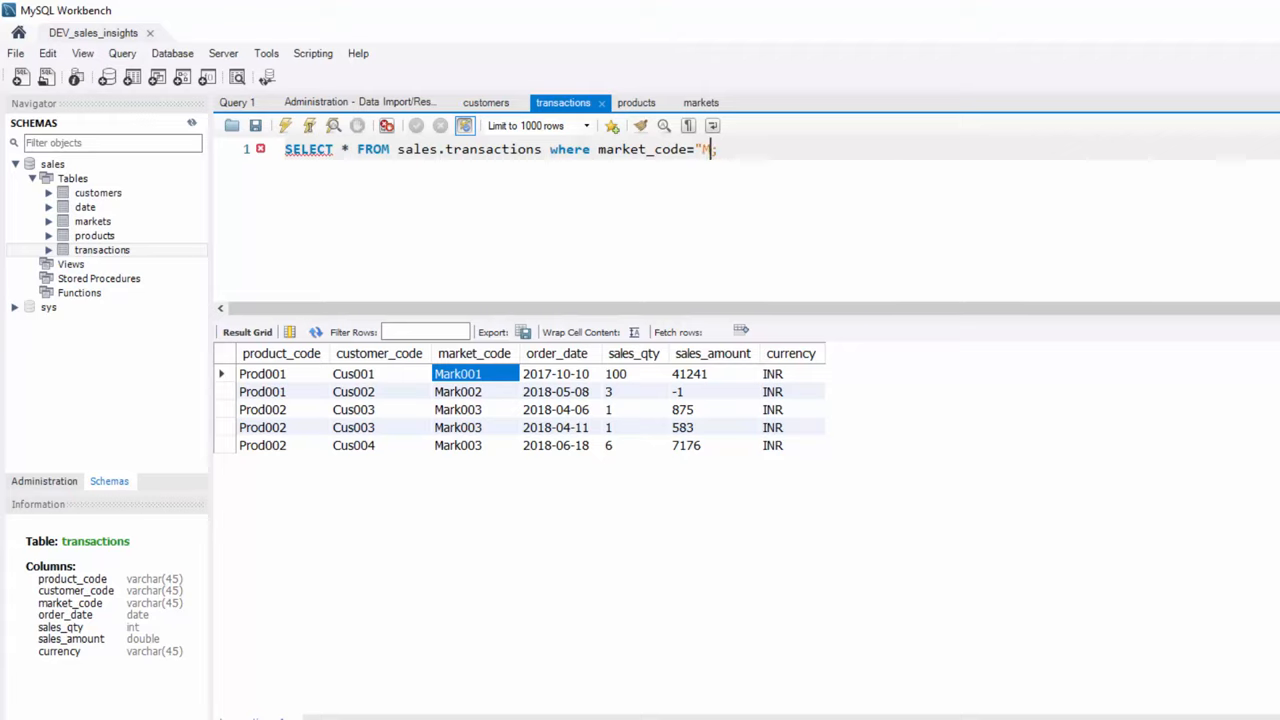
{"action": "type", "text": "Mark001"}
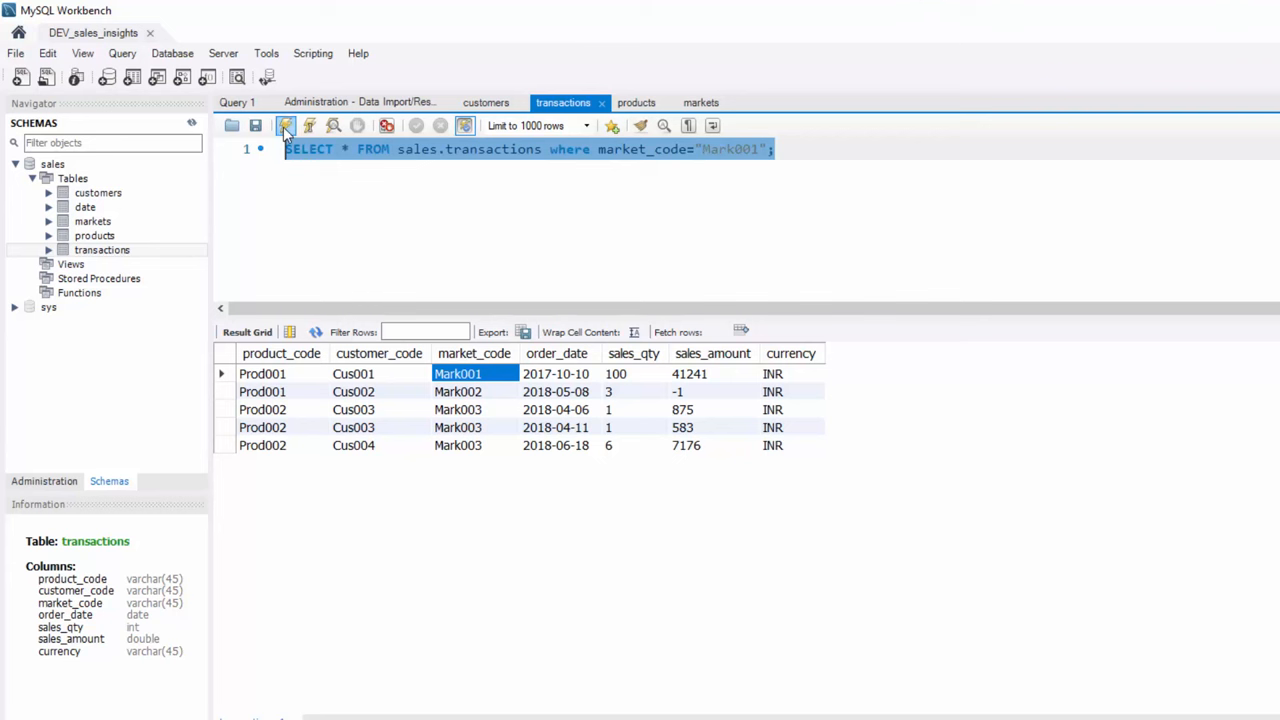
{"action": "left_click", "coordinate": [285, 125]}
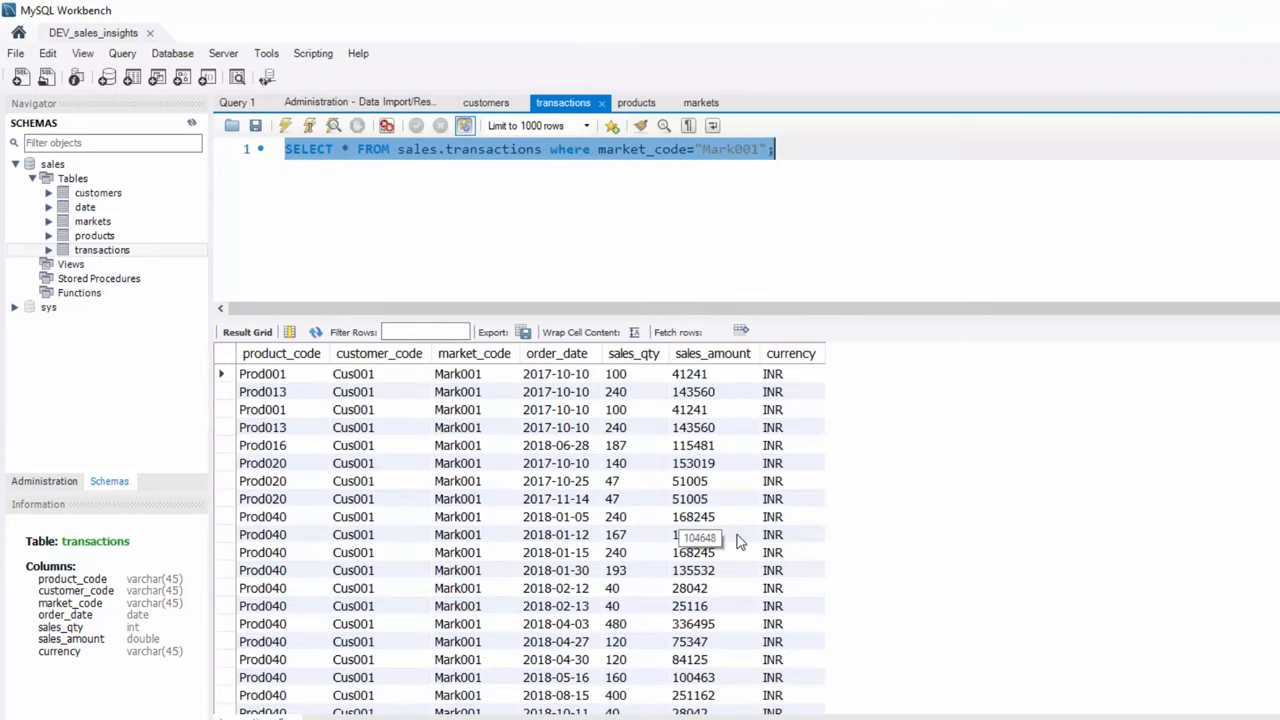
{"action": "mouse_move", "coordinate": [700, 624]}
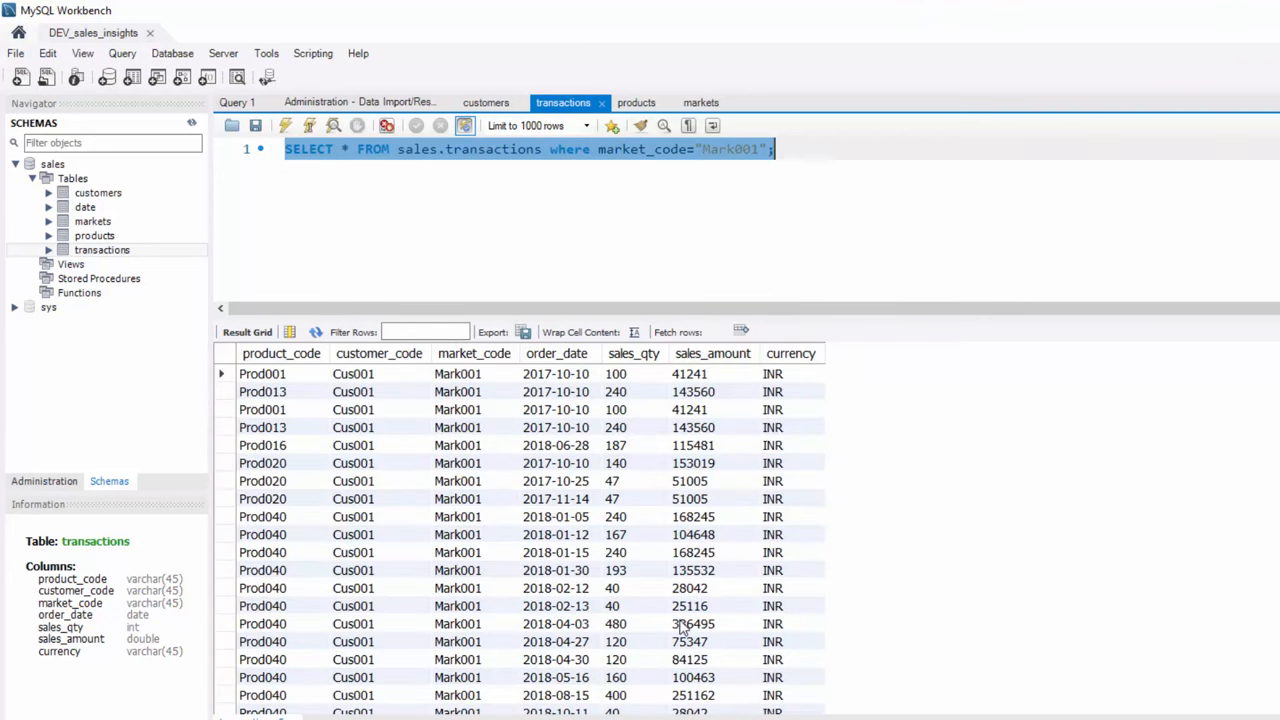
{"action": "mouse_move", "coordinate": [390, 168]}
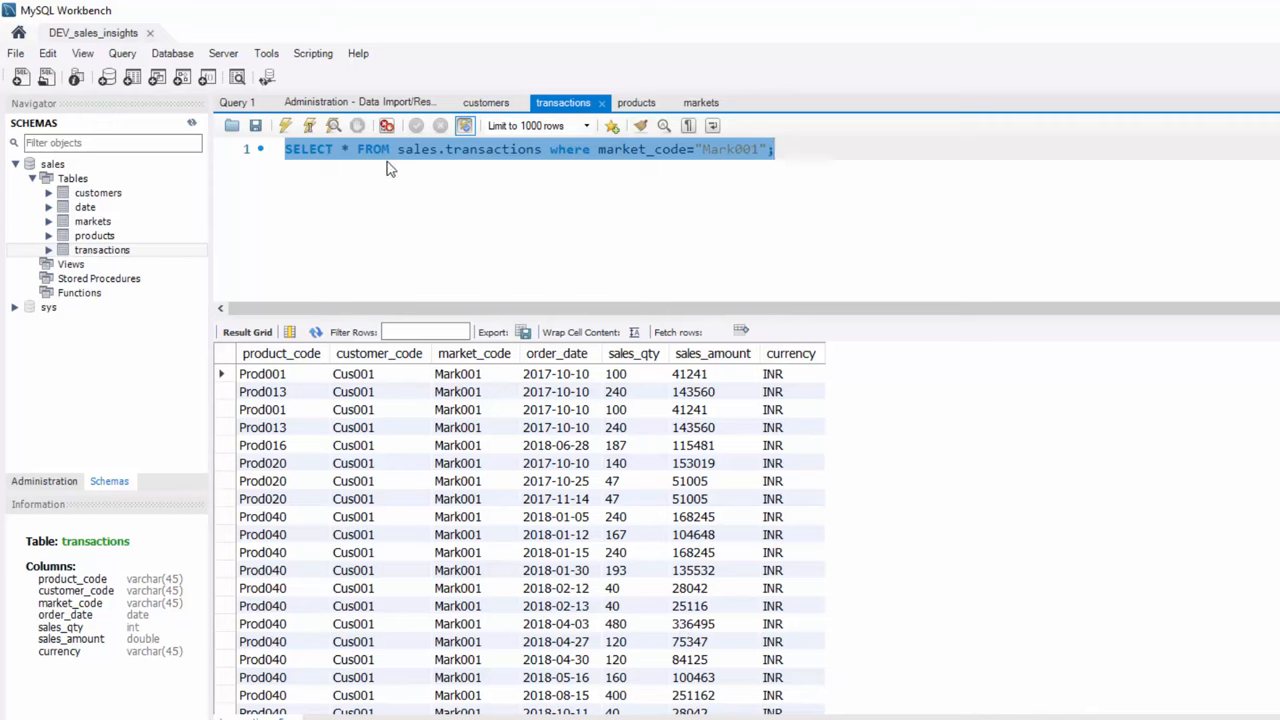
{"action": "type", "text": "count("}
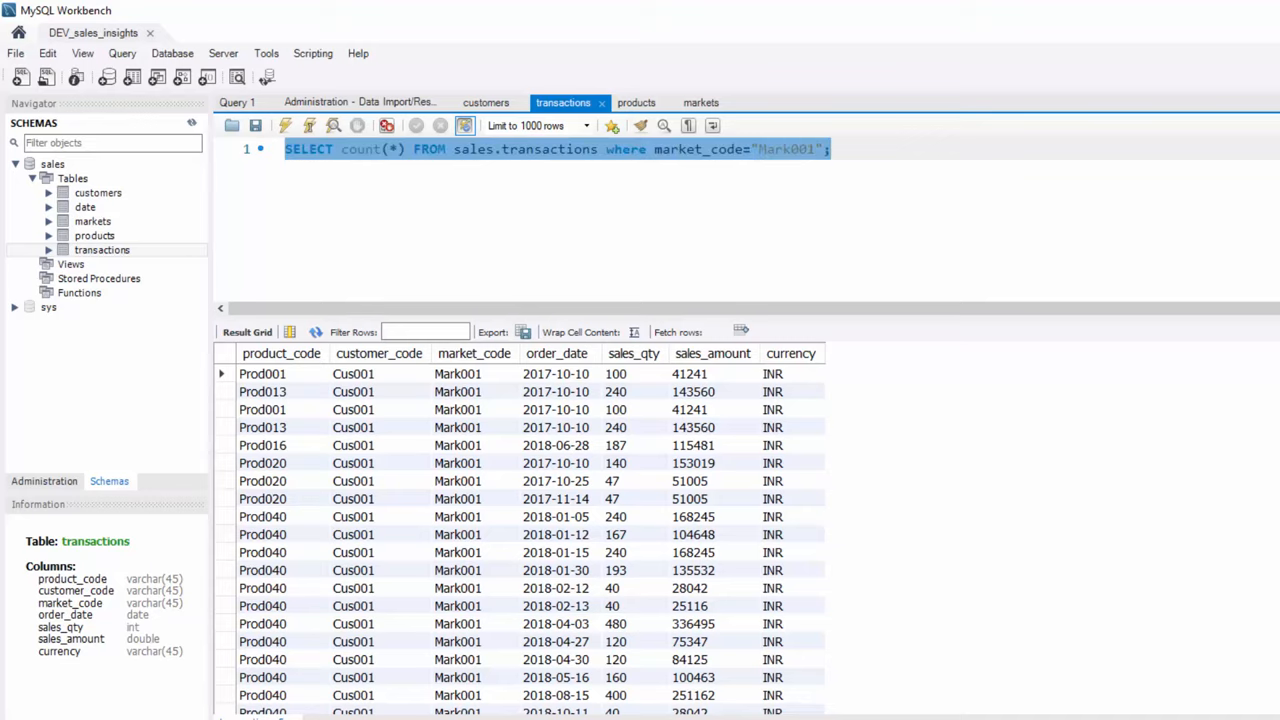
Run count(*) for Mark001 (1035 rows), then rerun the full SELECT * listing
{"action": "left_click", "coordinate": [285, 125]}
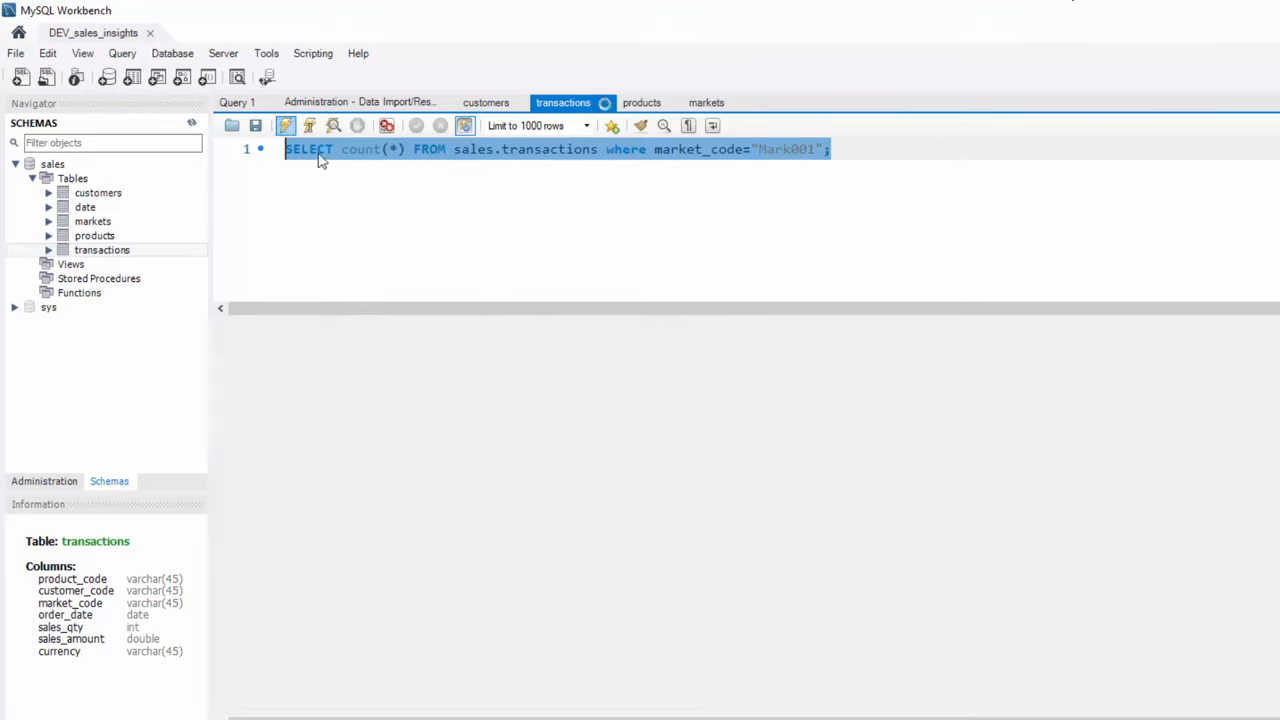
{"action": "left_click", "coordinate": [285, 125]}
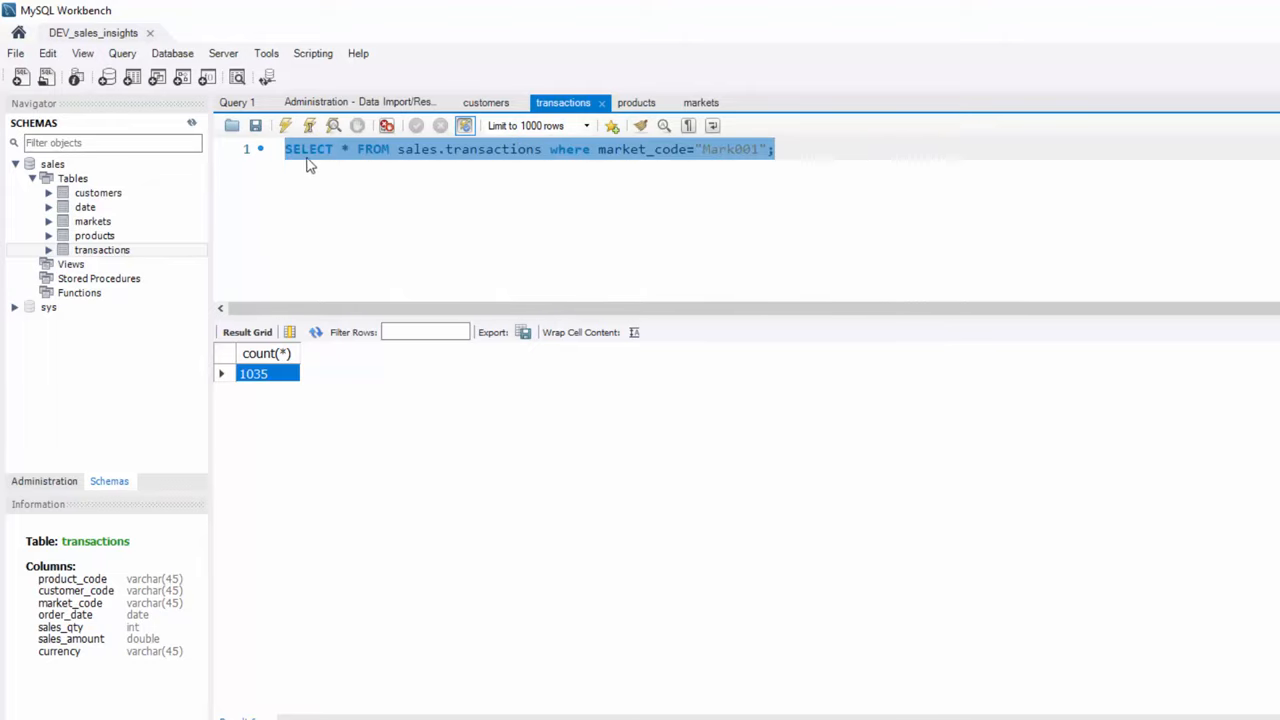
{"action": "left_click", "coordinate": [285, 125]}
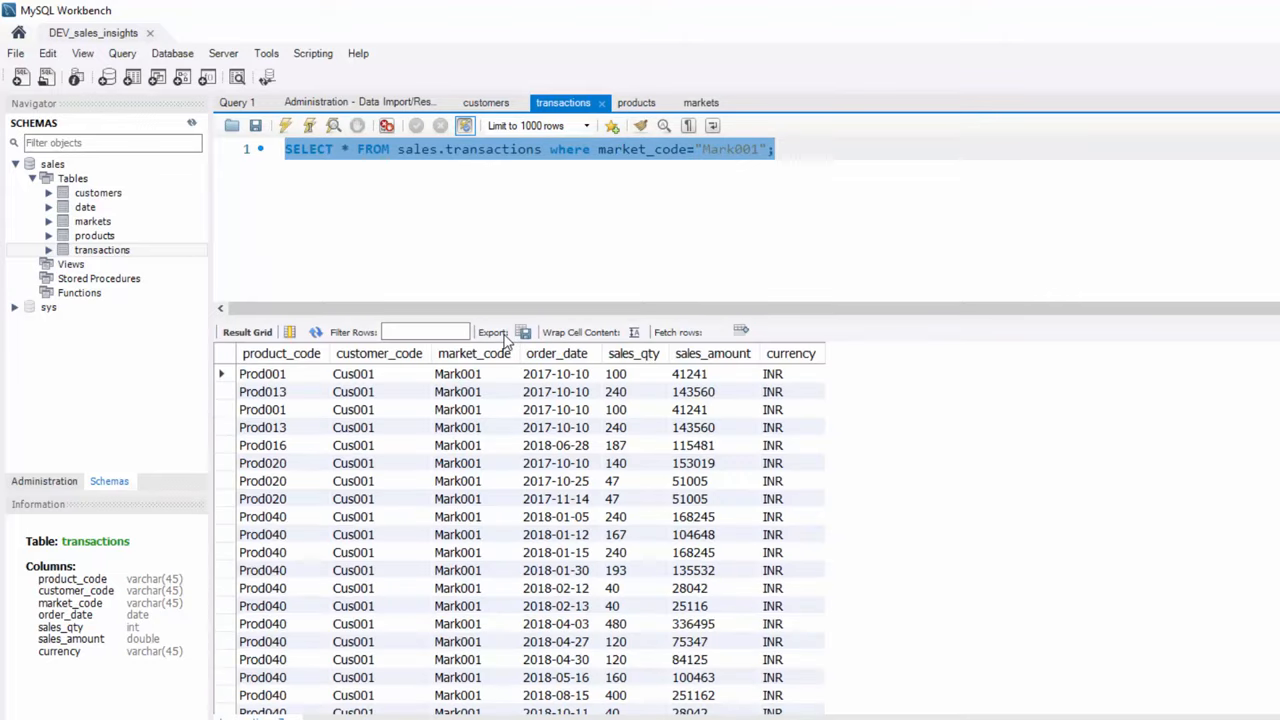
{"action": "left_click", "coordinate": [490, 332]}
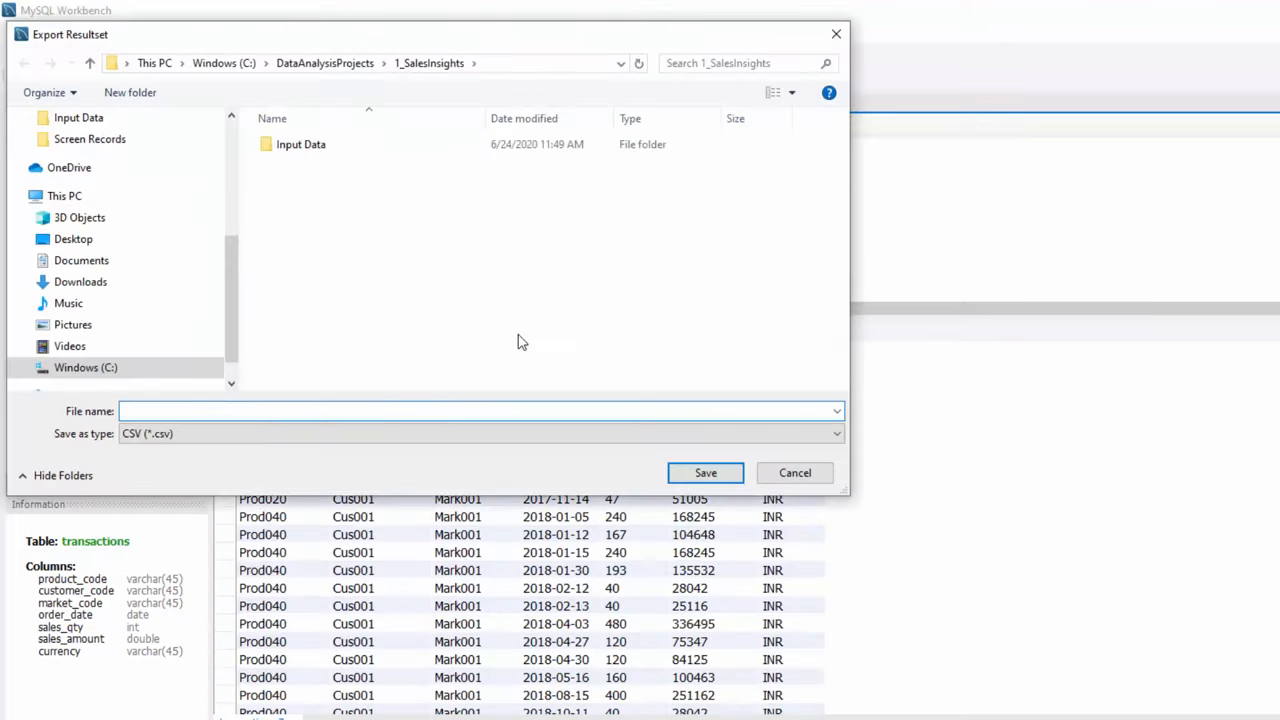
{"action": "left_click", "coordinate": [794, 472]}
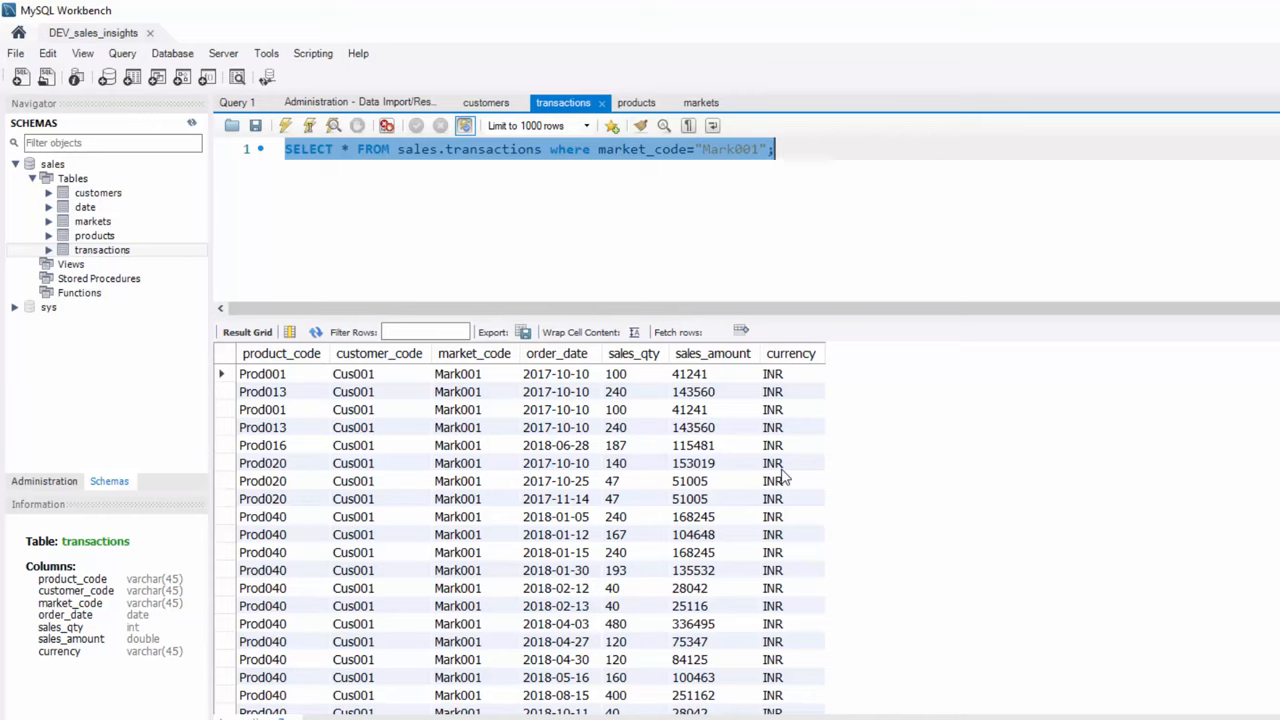
{"action": "left_click", "coordinate": [787, 153]}
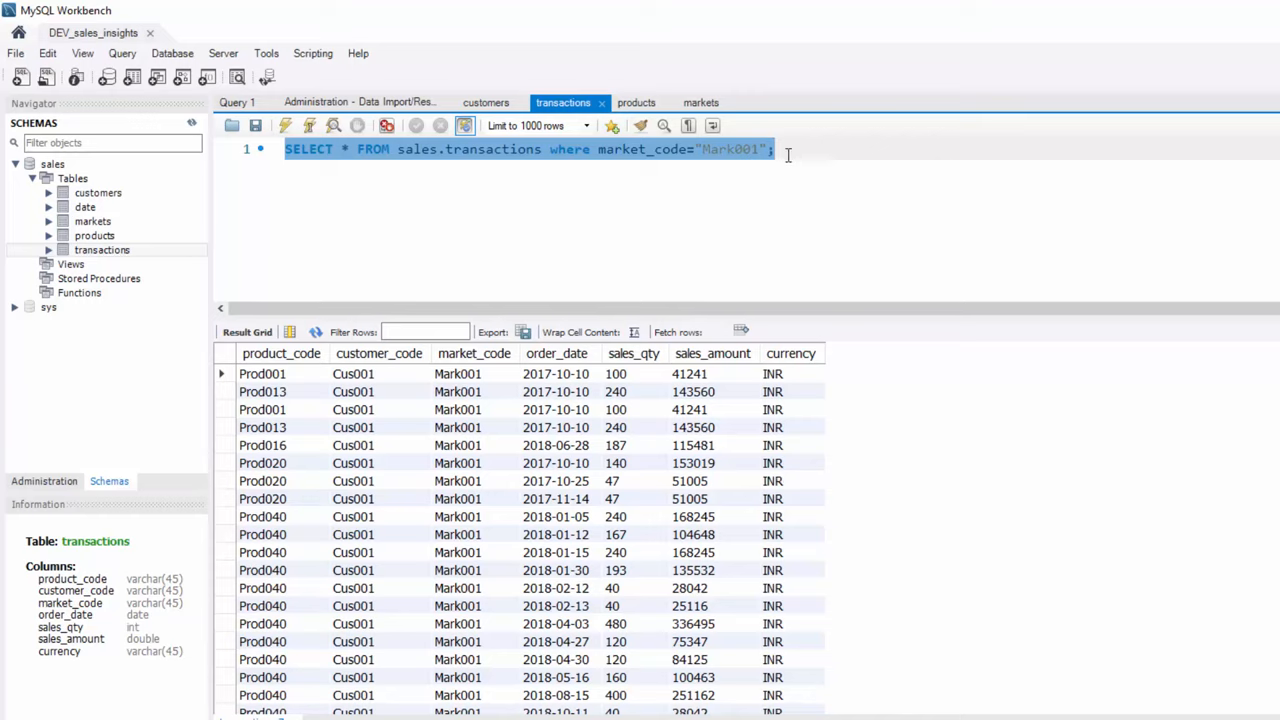
{"action": "left_click", "coordinate": [788, 151]}
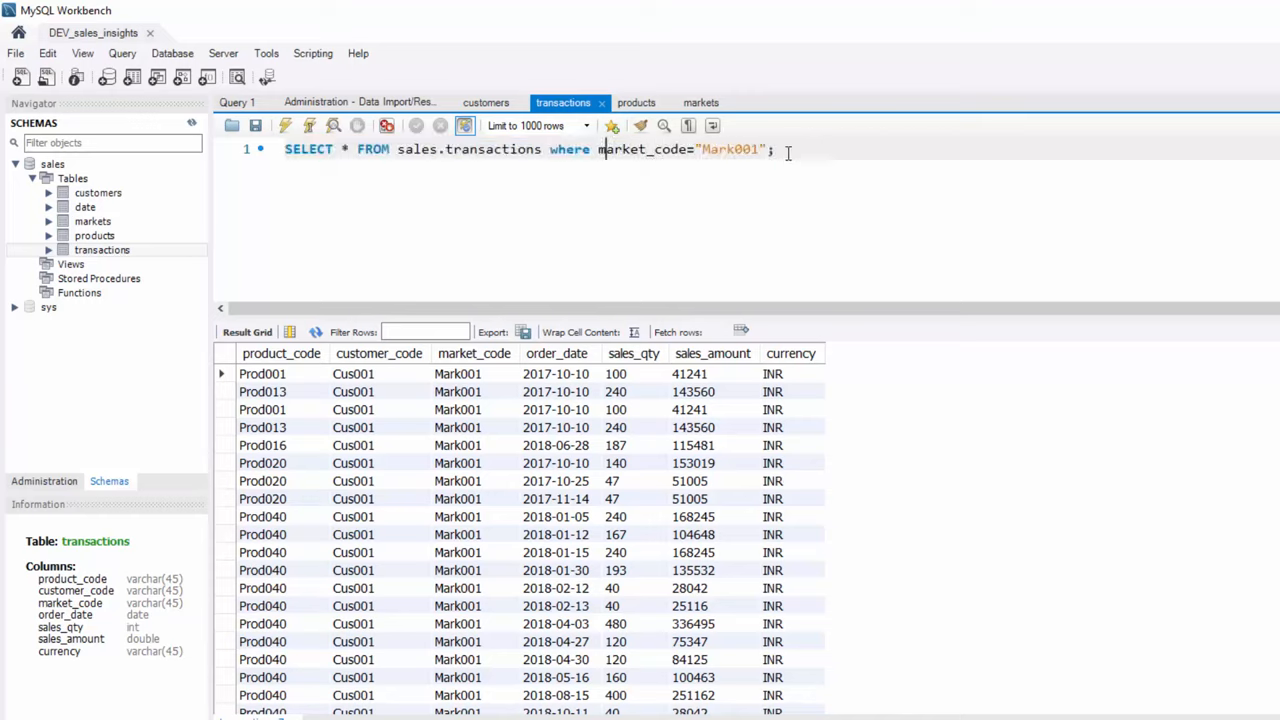
Filter transactions by currency="USD", returning two Prod003 rows for Mark004
{"action": "type", "text": "currency"}
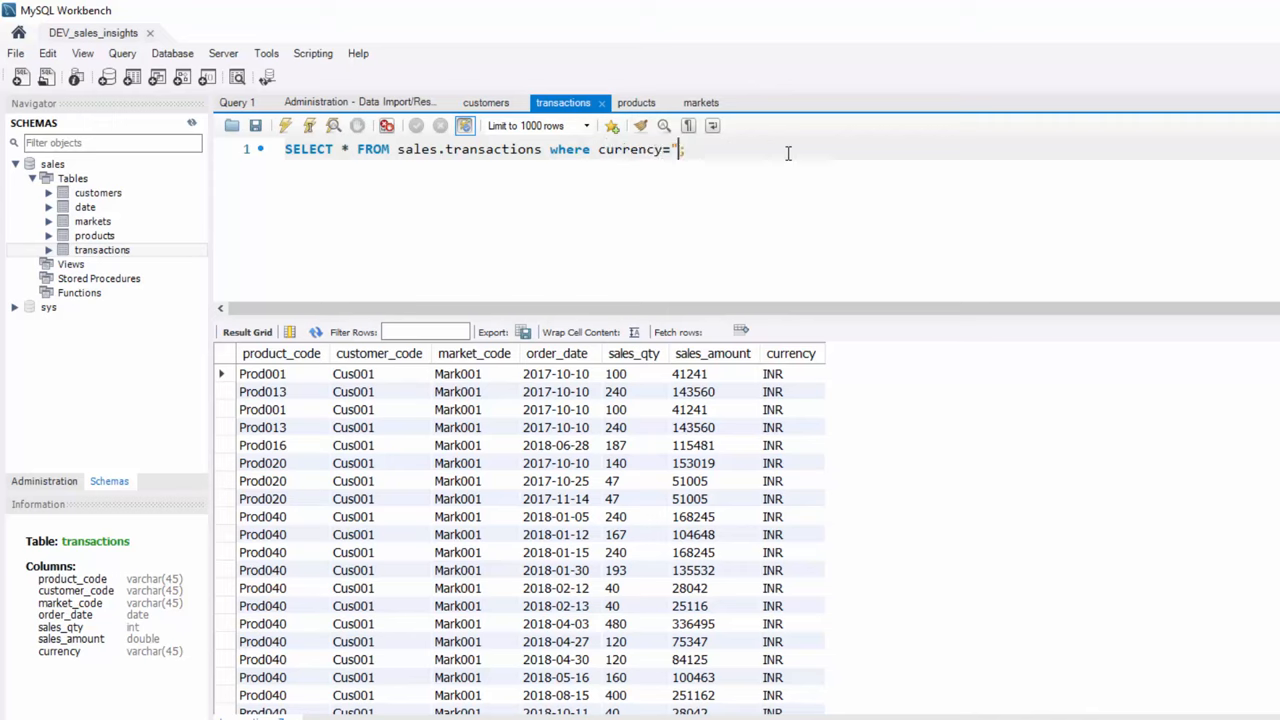
{"action": "type", "text": "USD"}
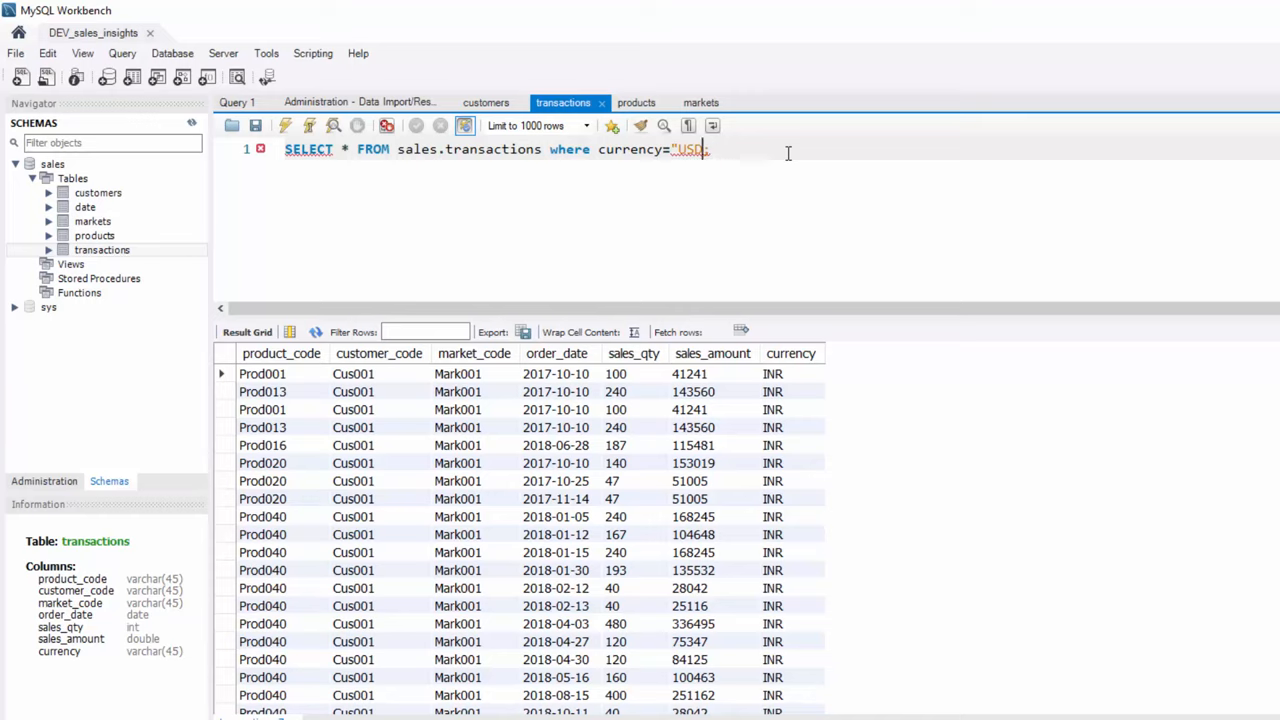
{"action": "left_click", "coordinate": [285, 125]}
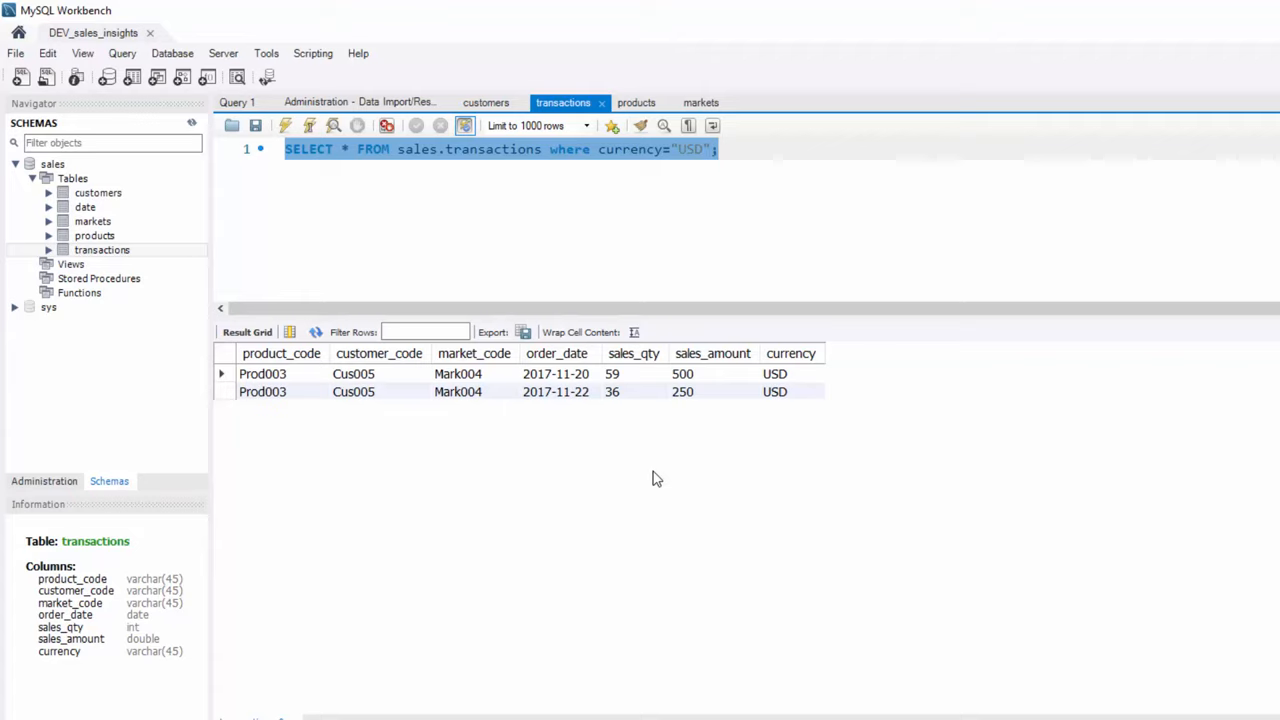
{"action": "mouse_move", "coordinate": [533, 246]}
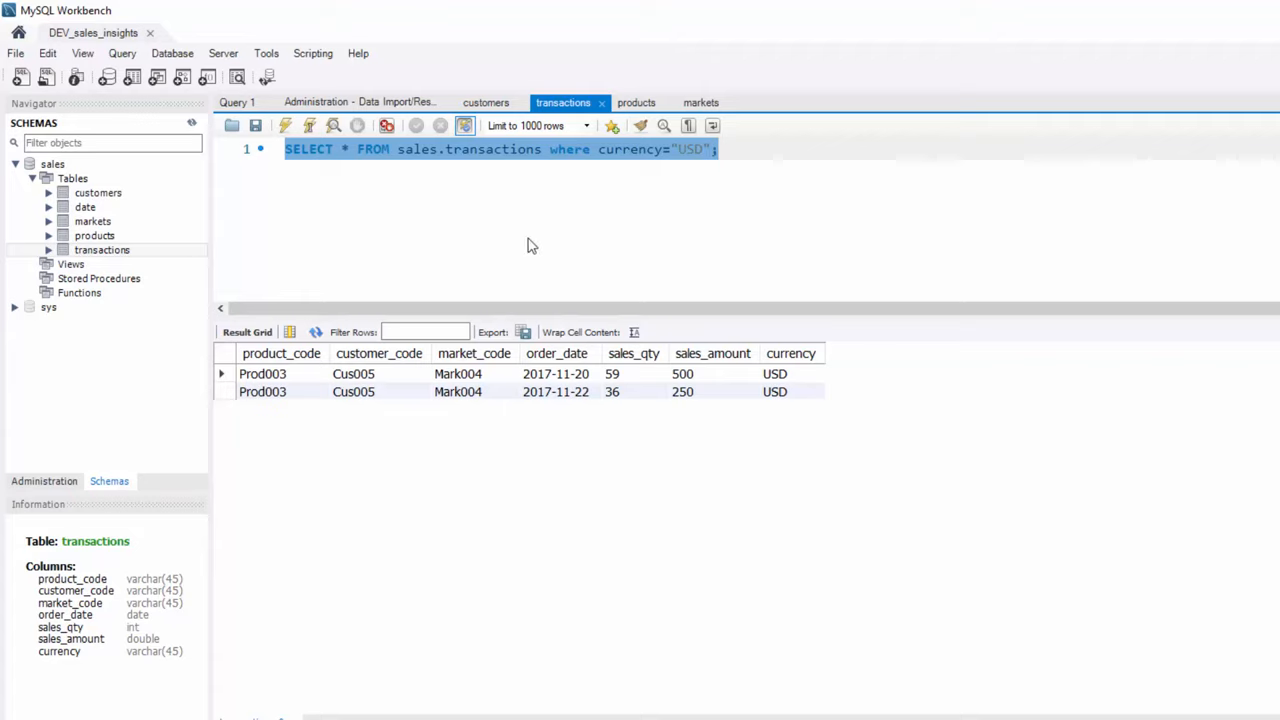
{"action": "left_click", "coordinate": [550, 149]}
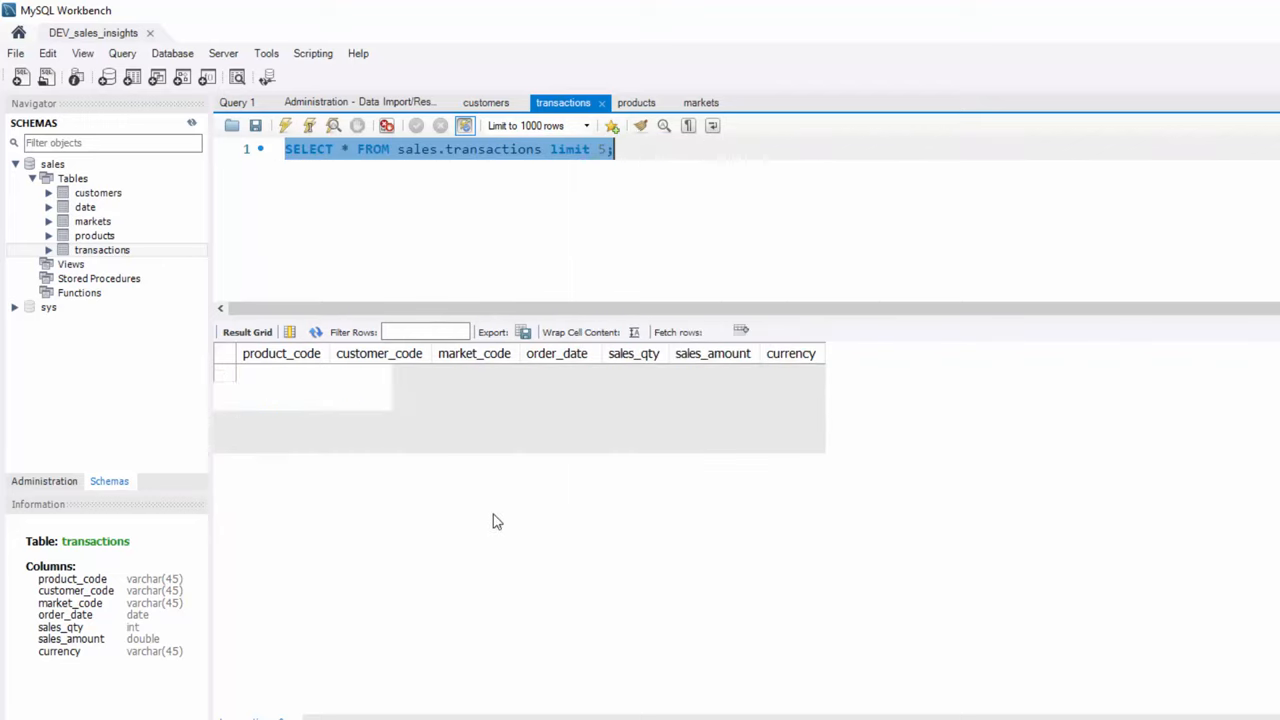
Rerun SELECT * FROM sales.transactions limit 5, returning five INR-priced rows
{"action": "left_click", "coordinate": [285, 125]}
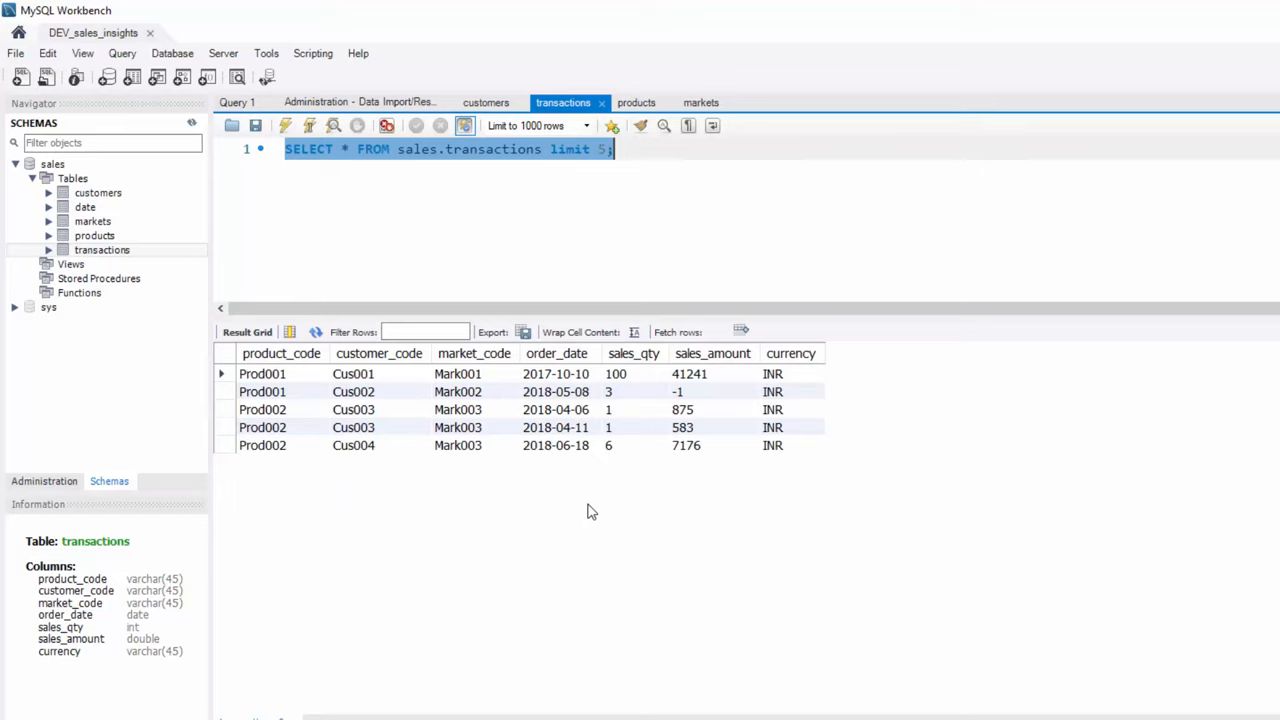
{"action": "mouse_move", "coordinate": [556, 353]}
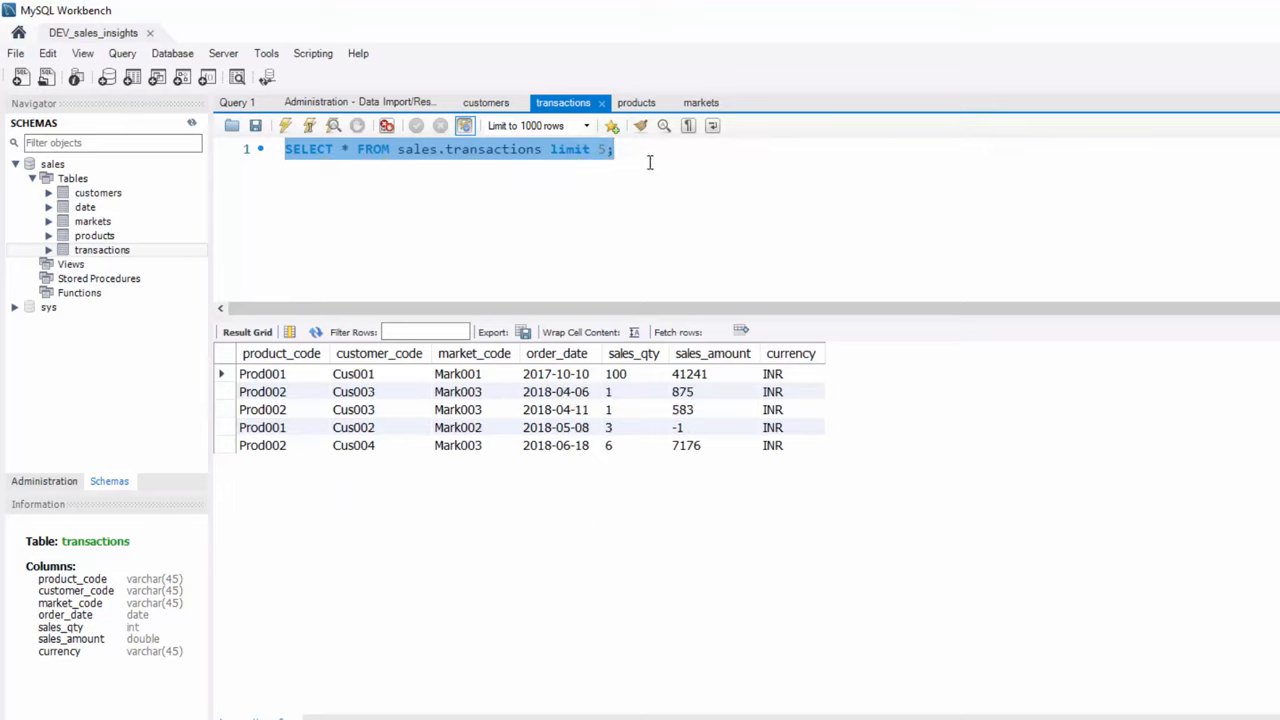
{"action": "left_click", "coordinate": [649, 182]}
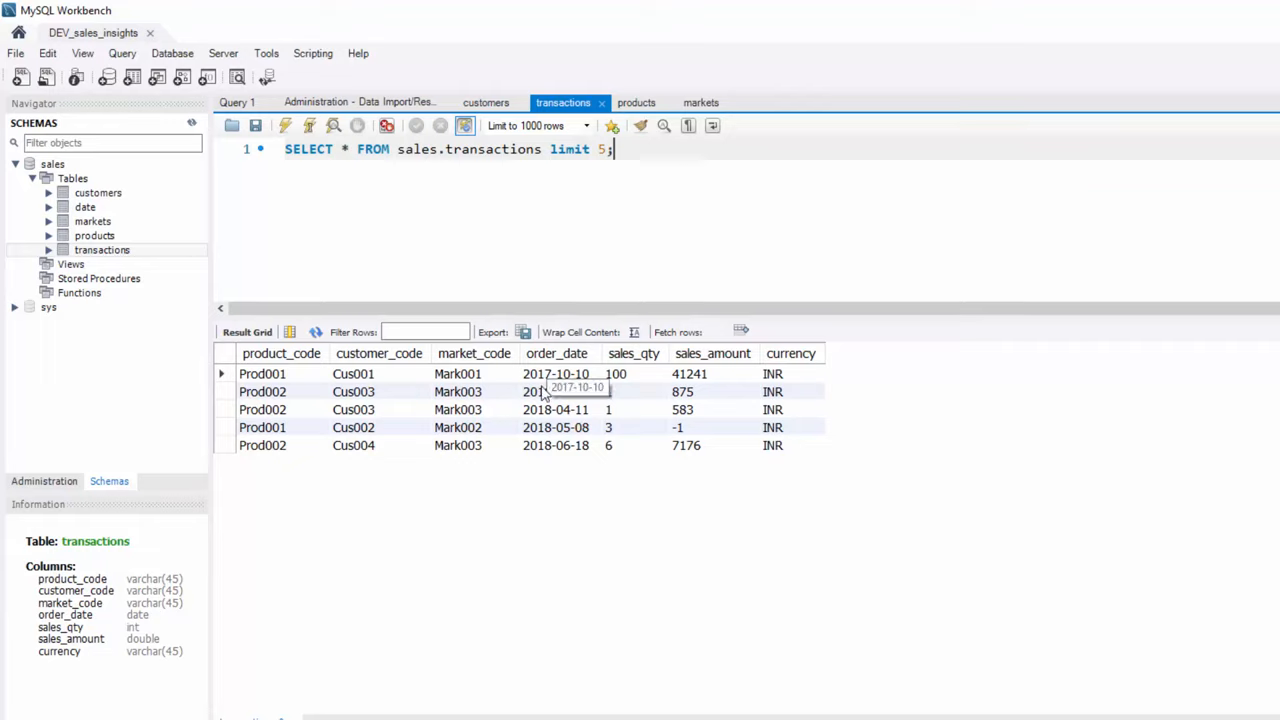
{"action": "mouse_move", "coordinate": [567, 409]}
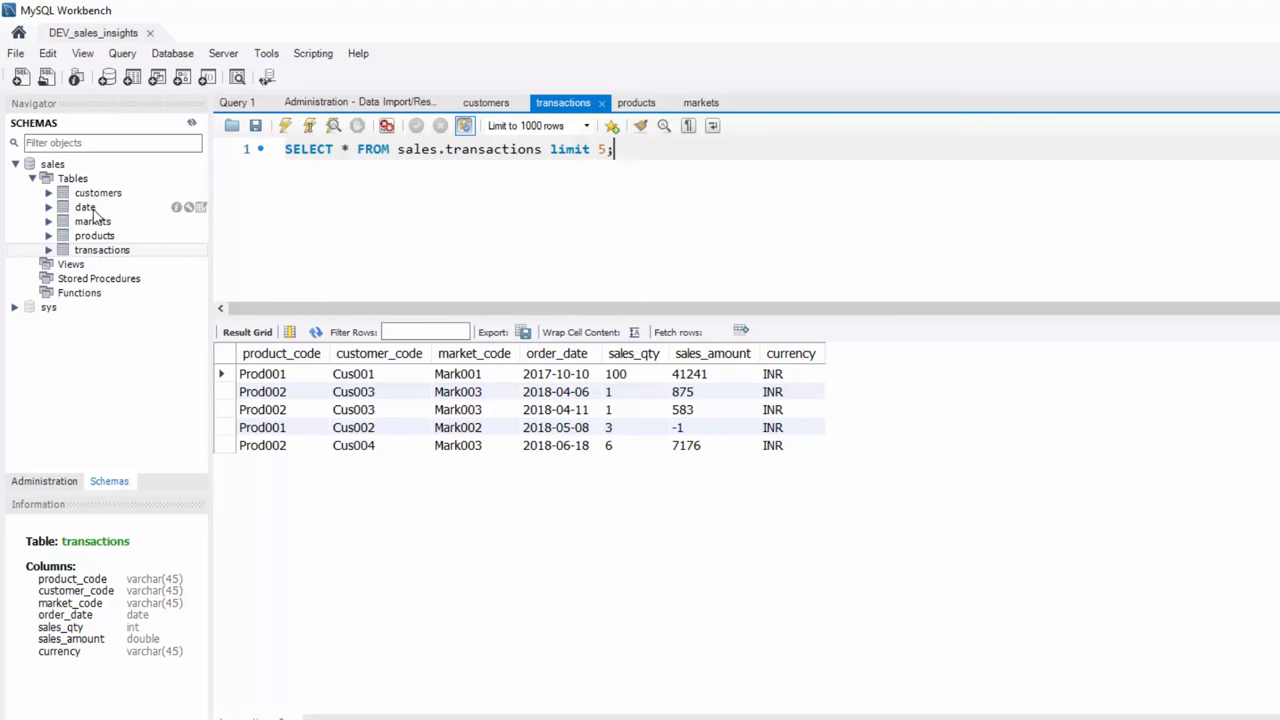
Open the sales.date table rows and inspect the first date and its year
{"action": "double_click", "coordinate": [85, 207]}
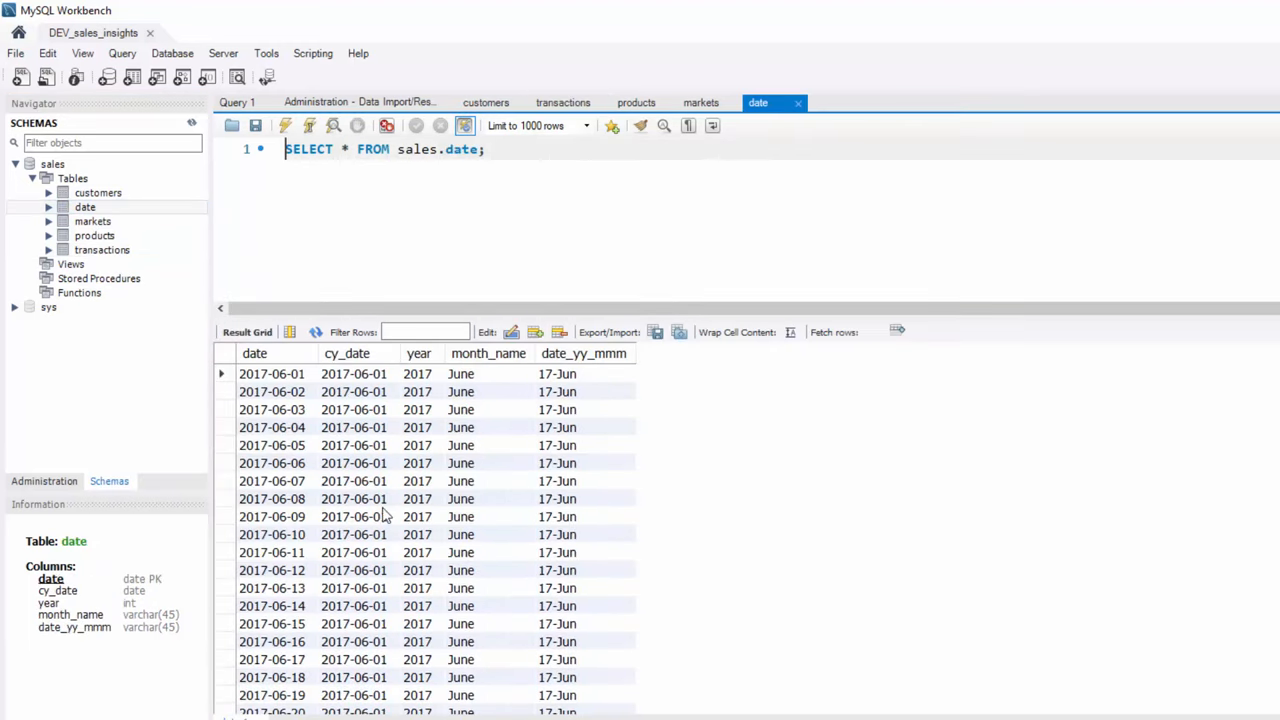
{"action": "mouse_move", "coordinate": [593, 502]}
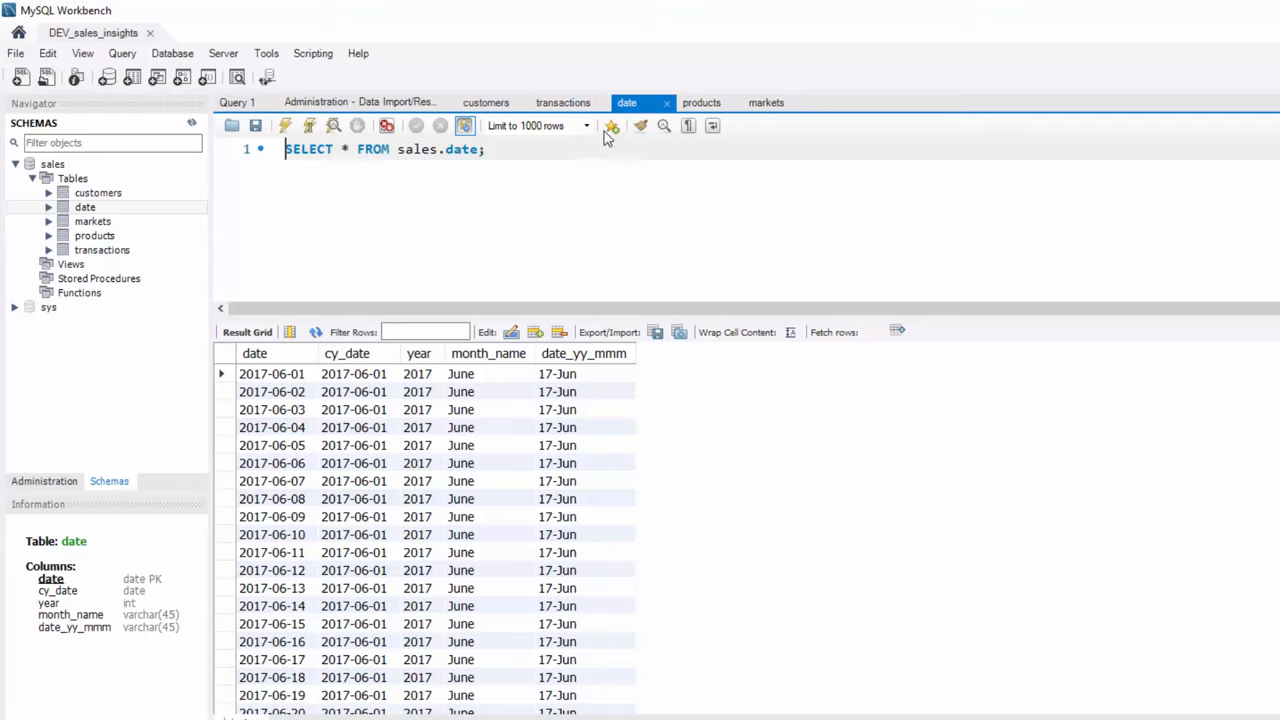
{"action": "left_click", "coordinate": [270, 372]}
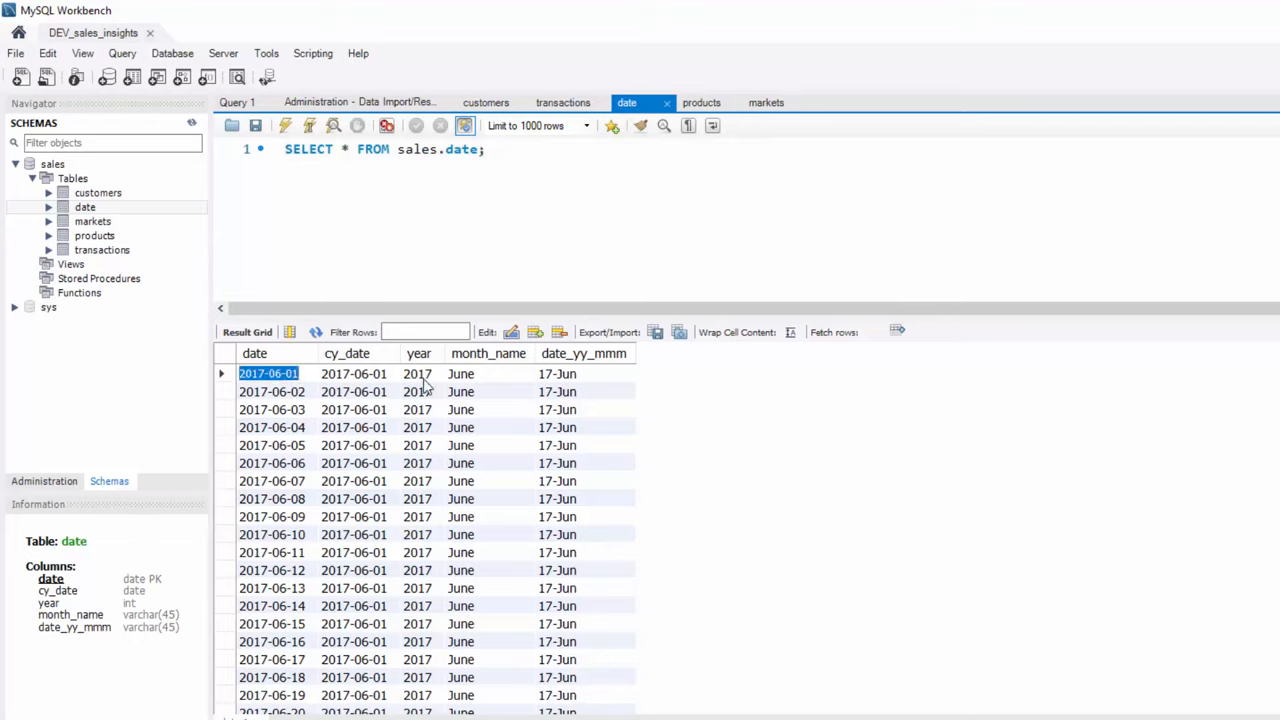
{"action": "left_click", "coordinate": [415, 374]}
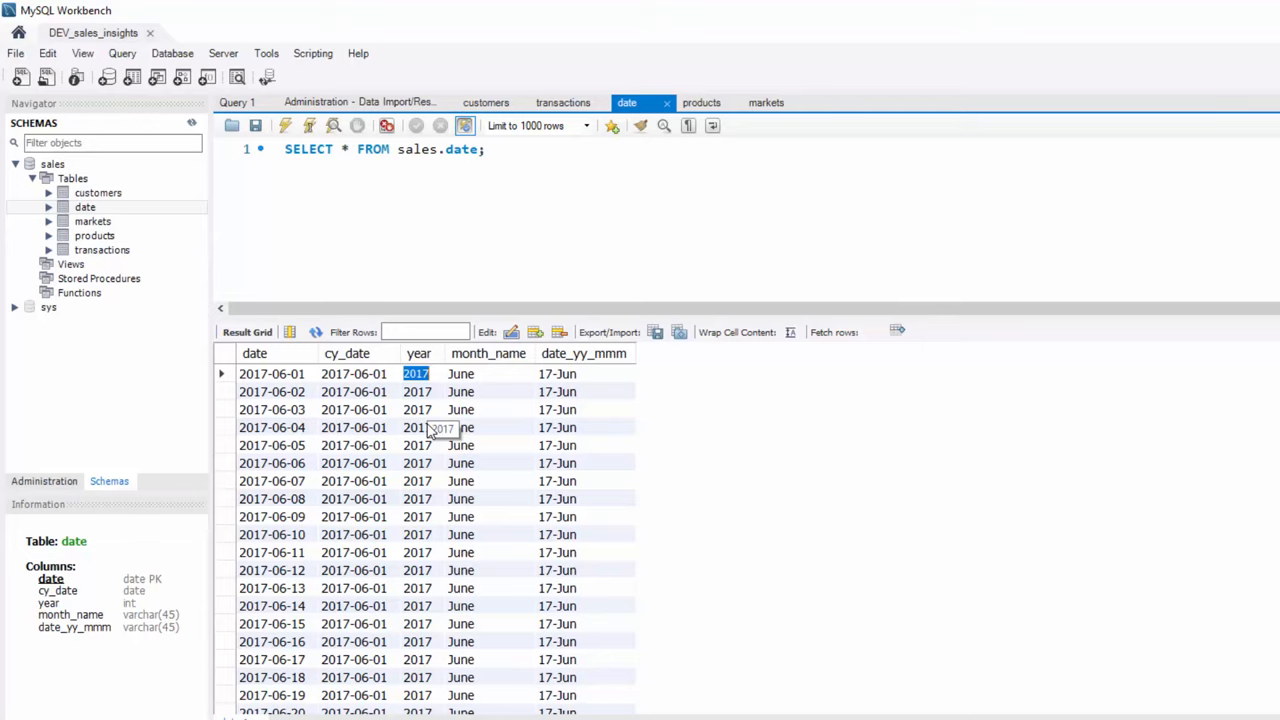
{"action": "mouse_move", "coordinate": [500, 494]}
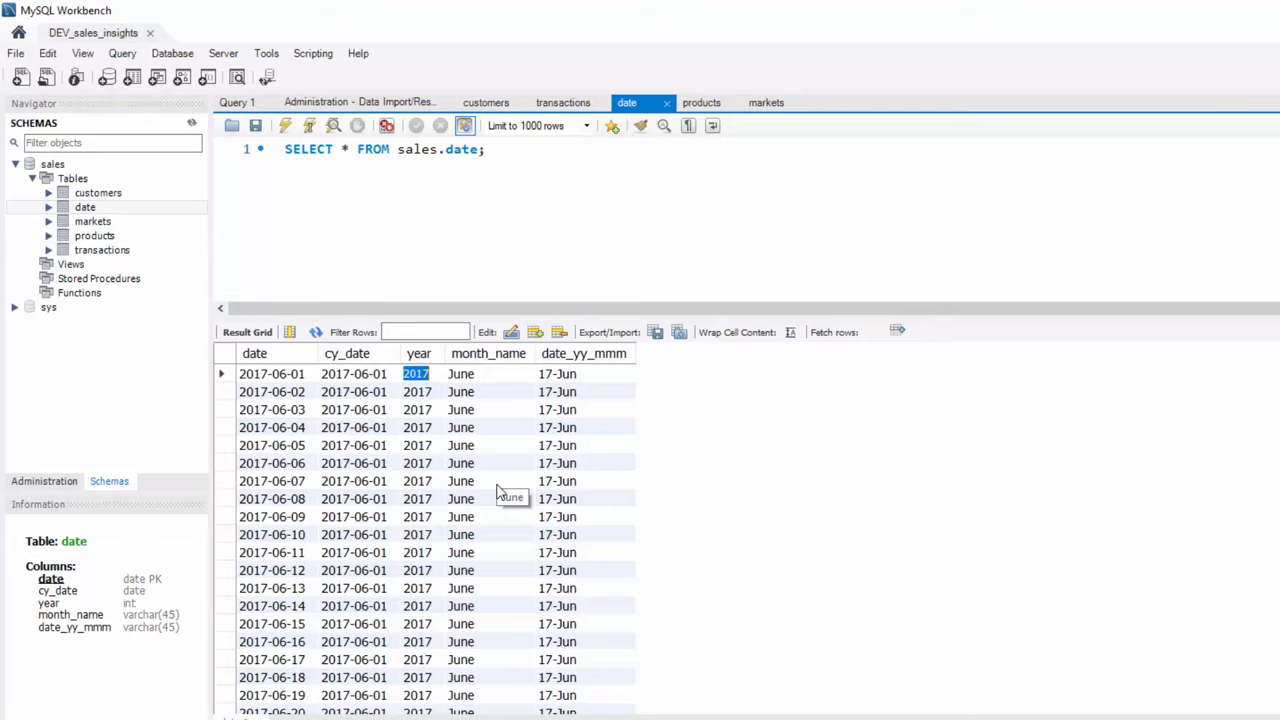
{"action": "mouse_move", "coordinate": [500, 492]}
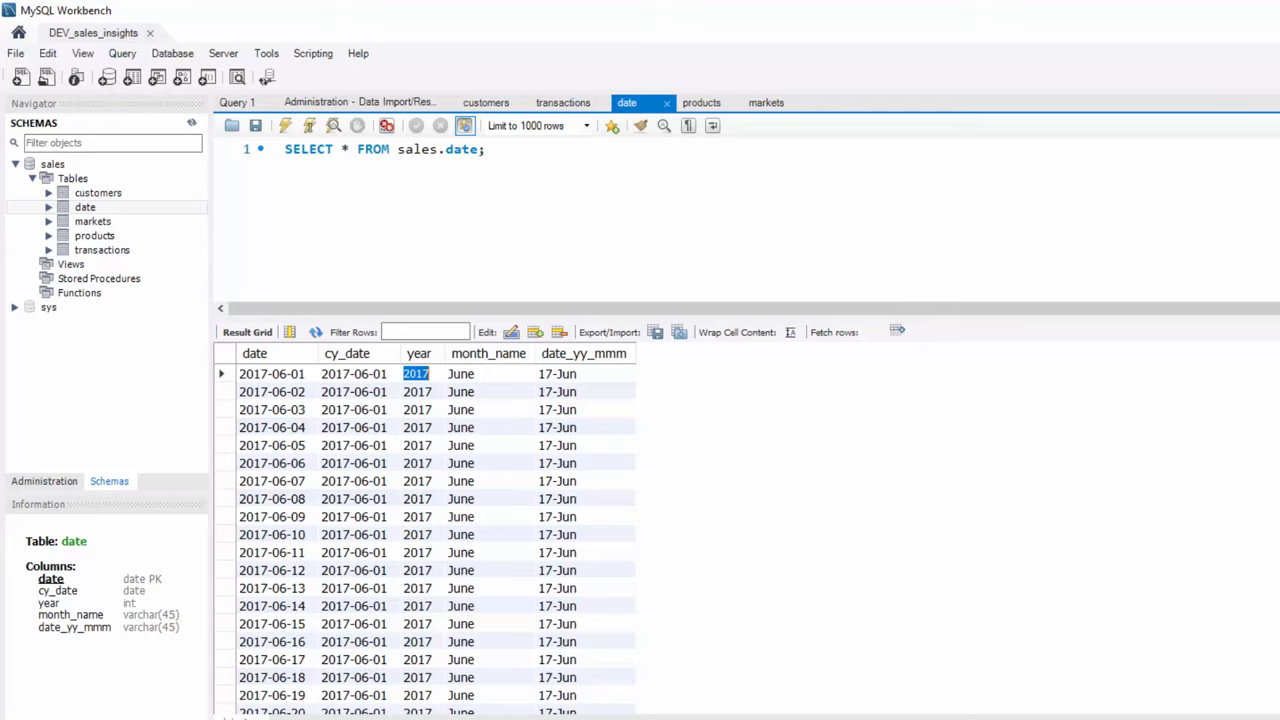
{"action": "left_click", "coordinate": [1013, 423]}
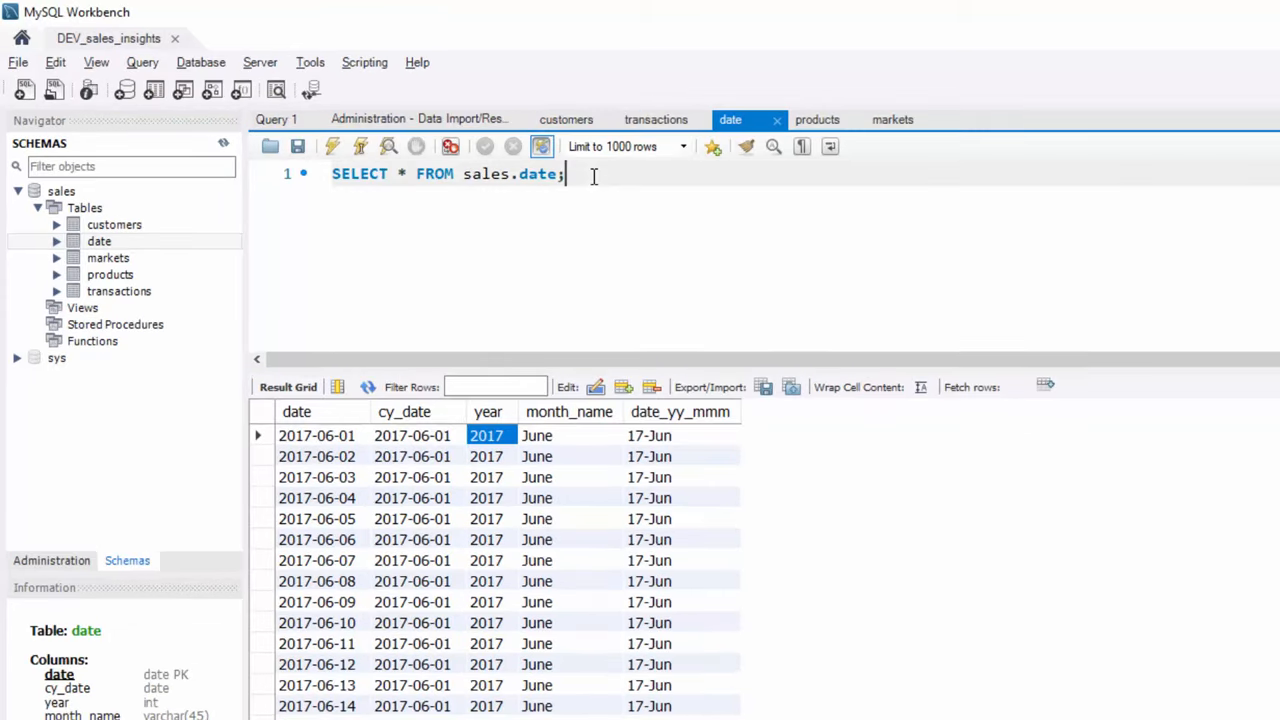
Rewrite the query to select sales.transactions.* and sales.date.* columns
{"action": "key", "text": "BackSpace"}
{"action": "type", "text": "transactions"}
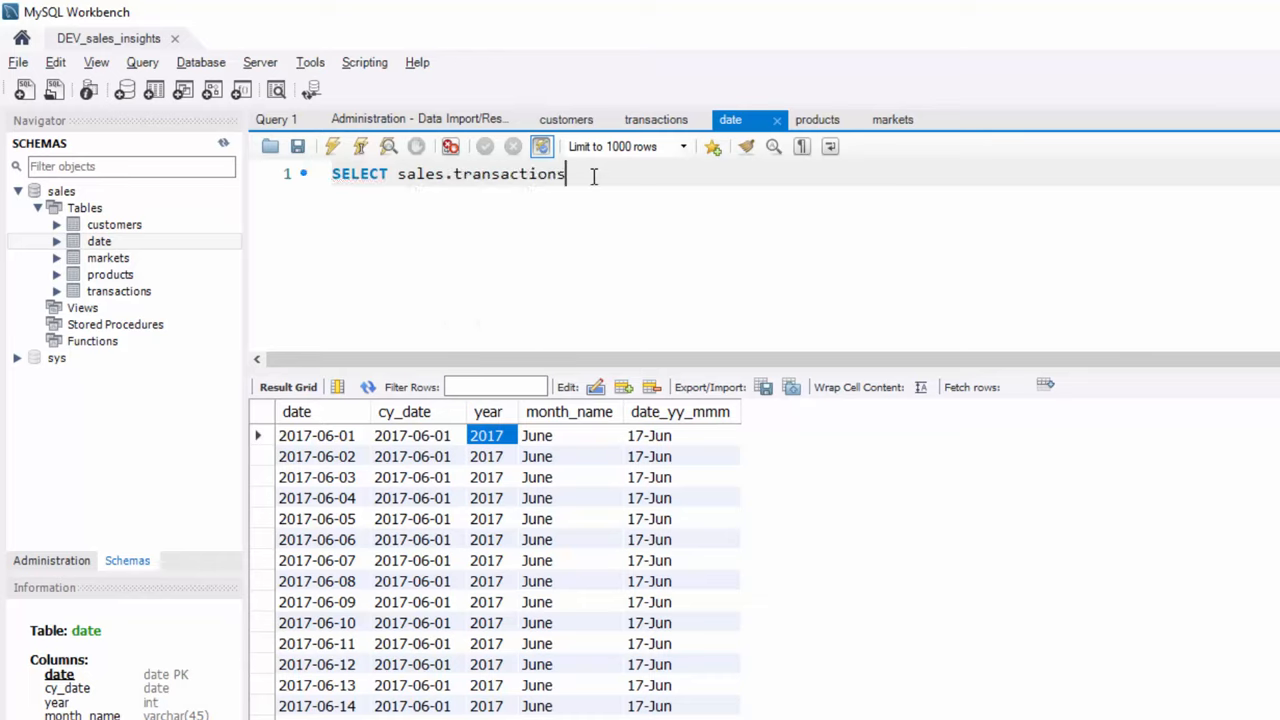
{"action": "type", "text": ".*"}
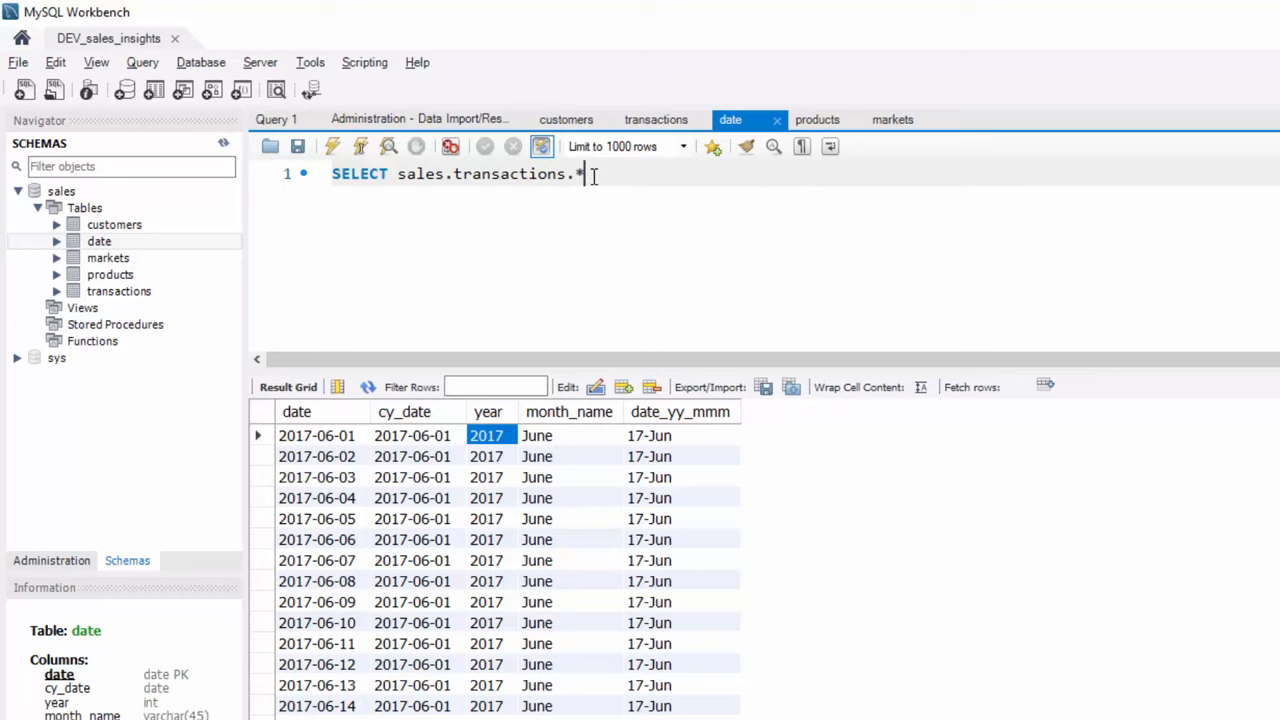
{"action": "type", "text": ", sales."}
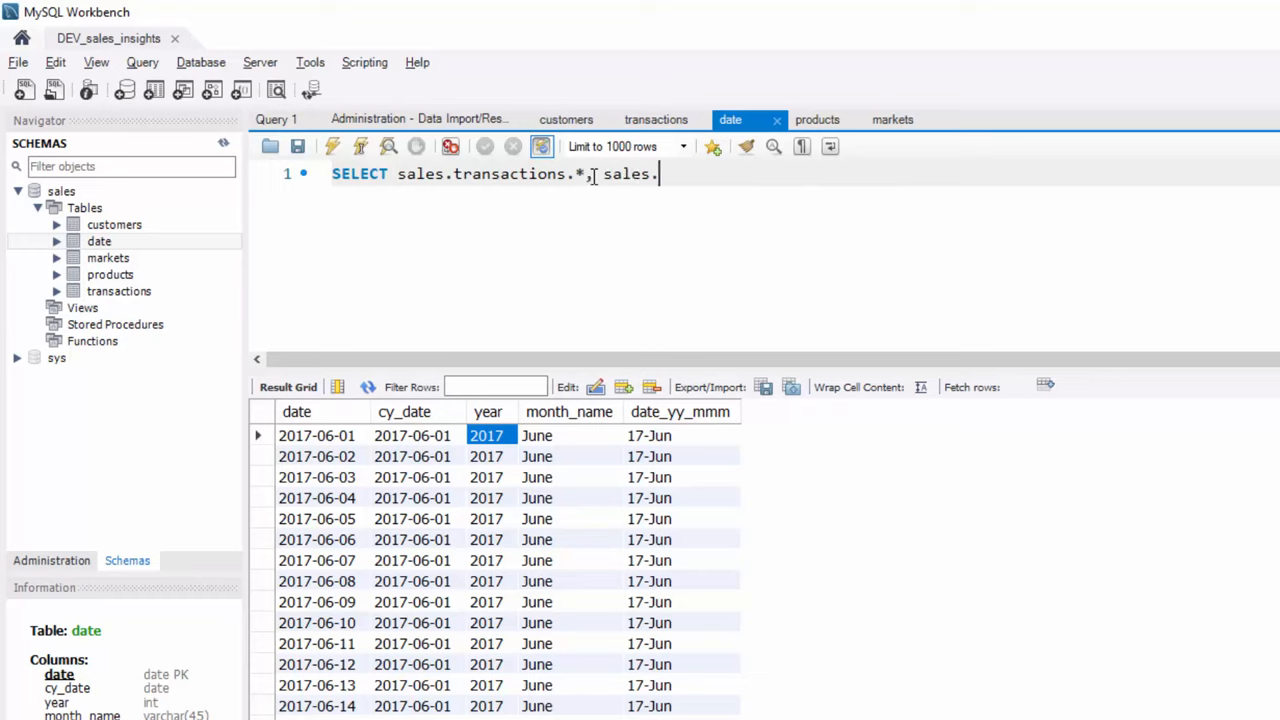
{"action": "type", "text": "dat"}
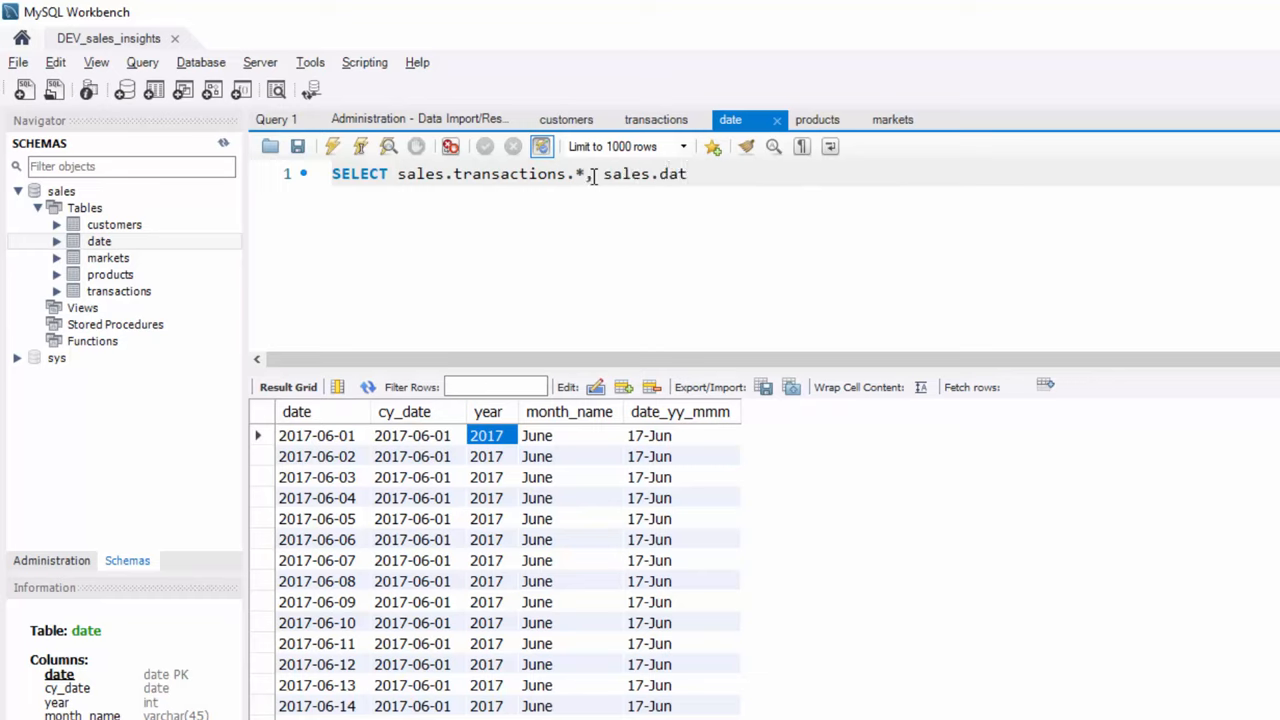
{"action": "type", "text": "e."}
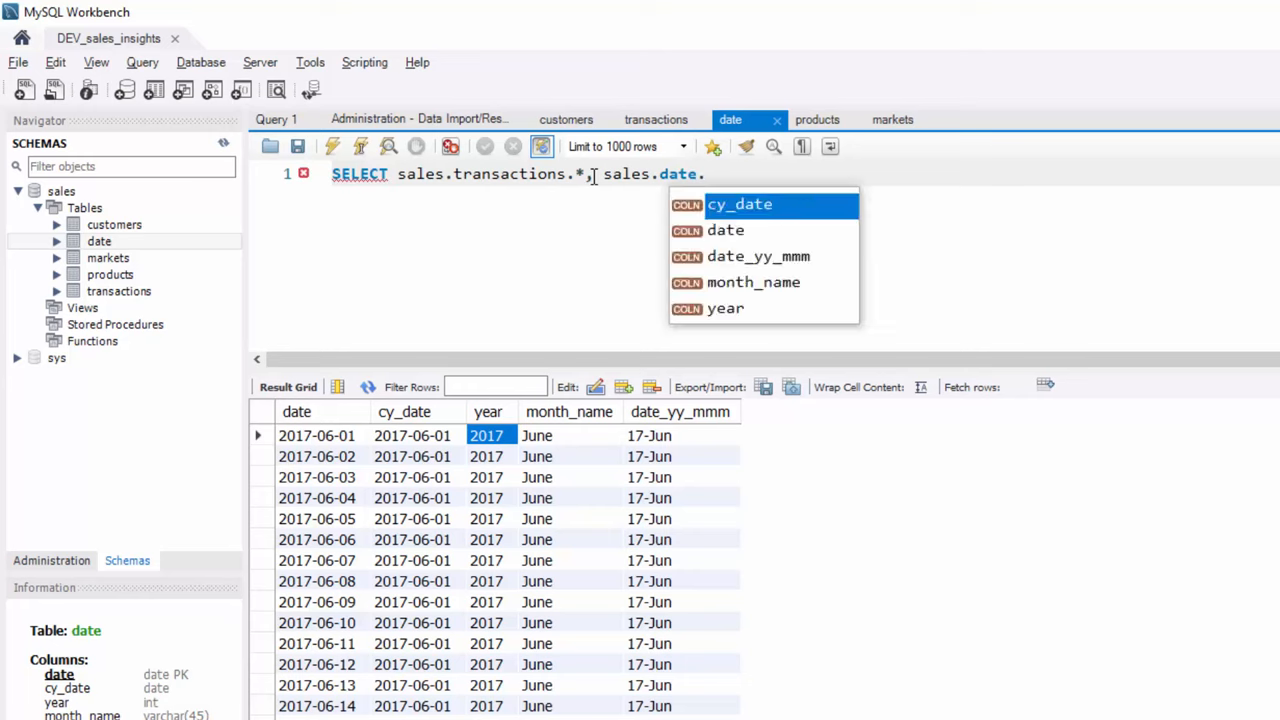
{"action": "type", "text": "*"}
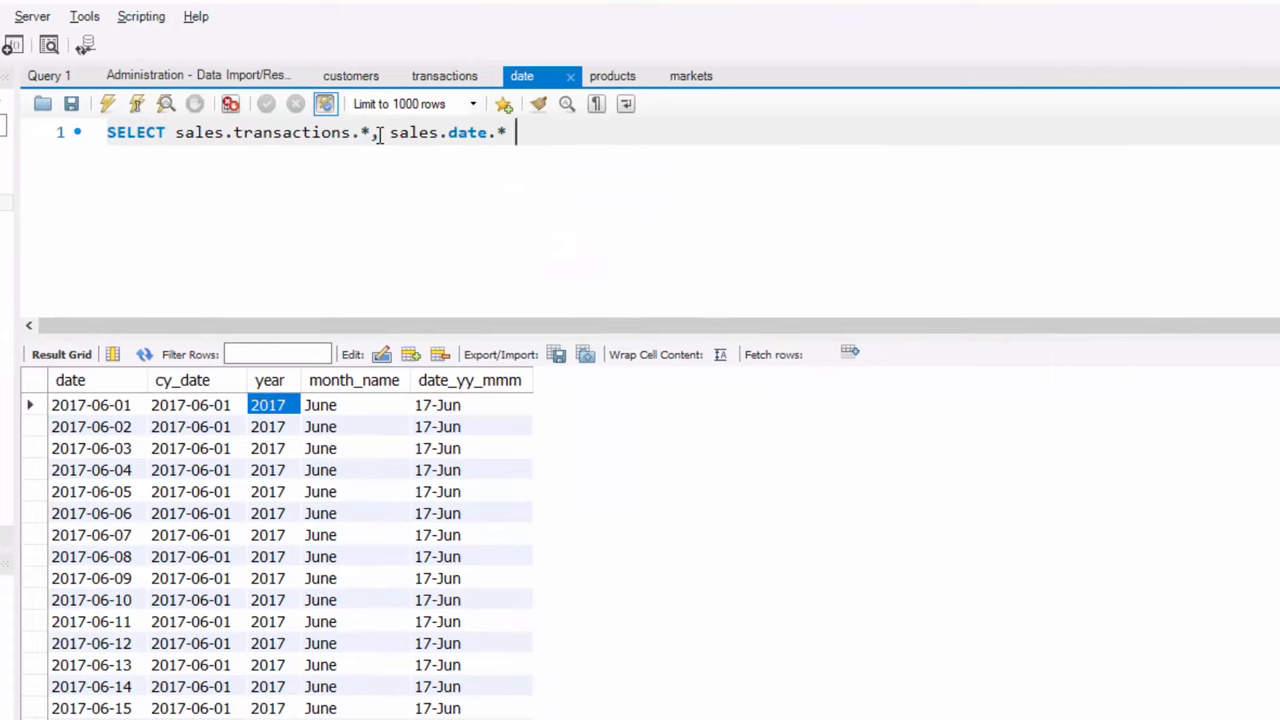
Add FROM sales.transactions INNER JOIN sales.date to the query
{"action": "type", "text": "FROM"}
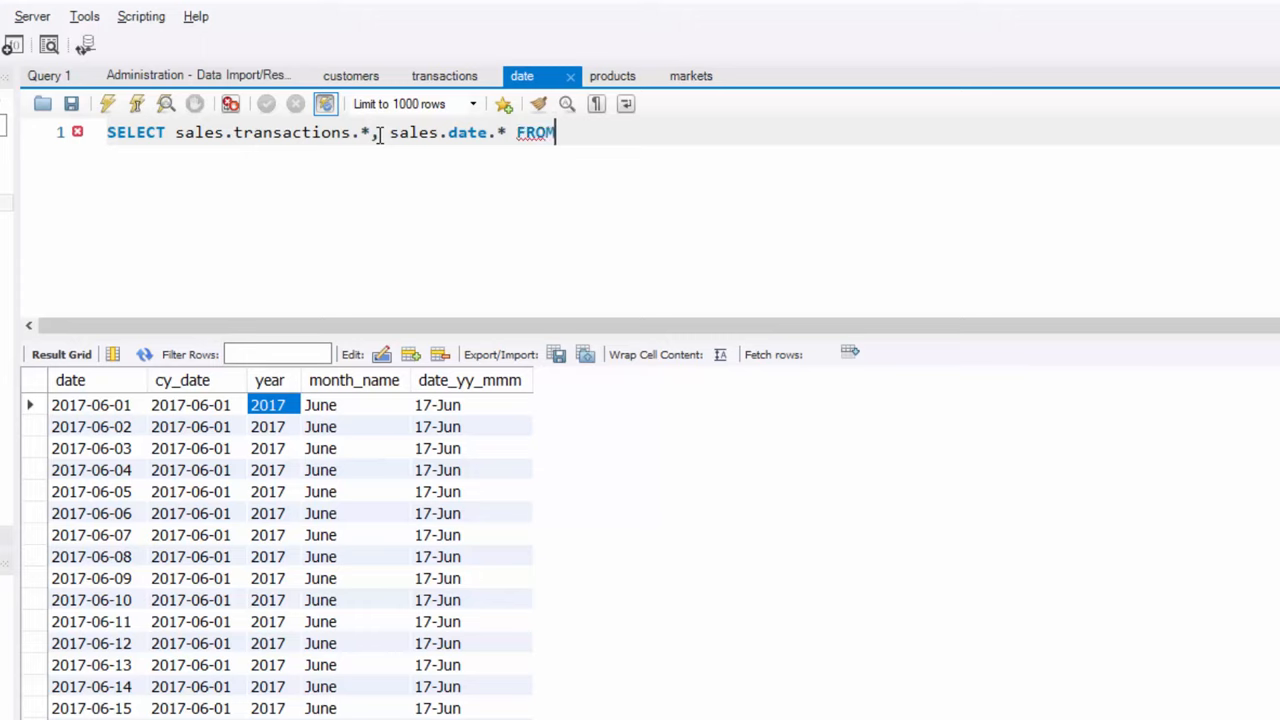
{"action": "type", "text": "sales.trans"}
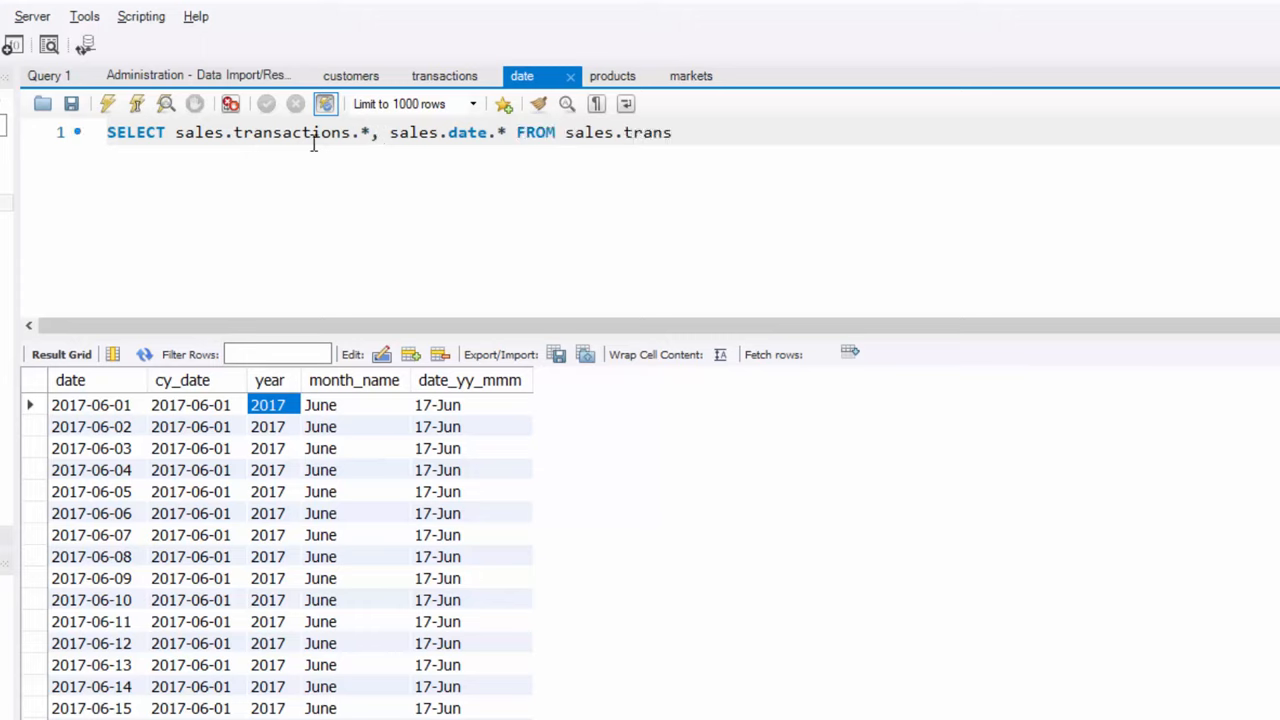
{"action": "double_click", "coordinate": [648, 132]}
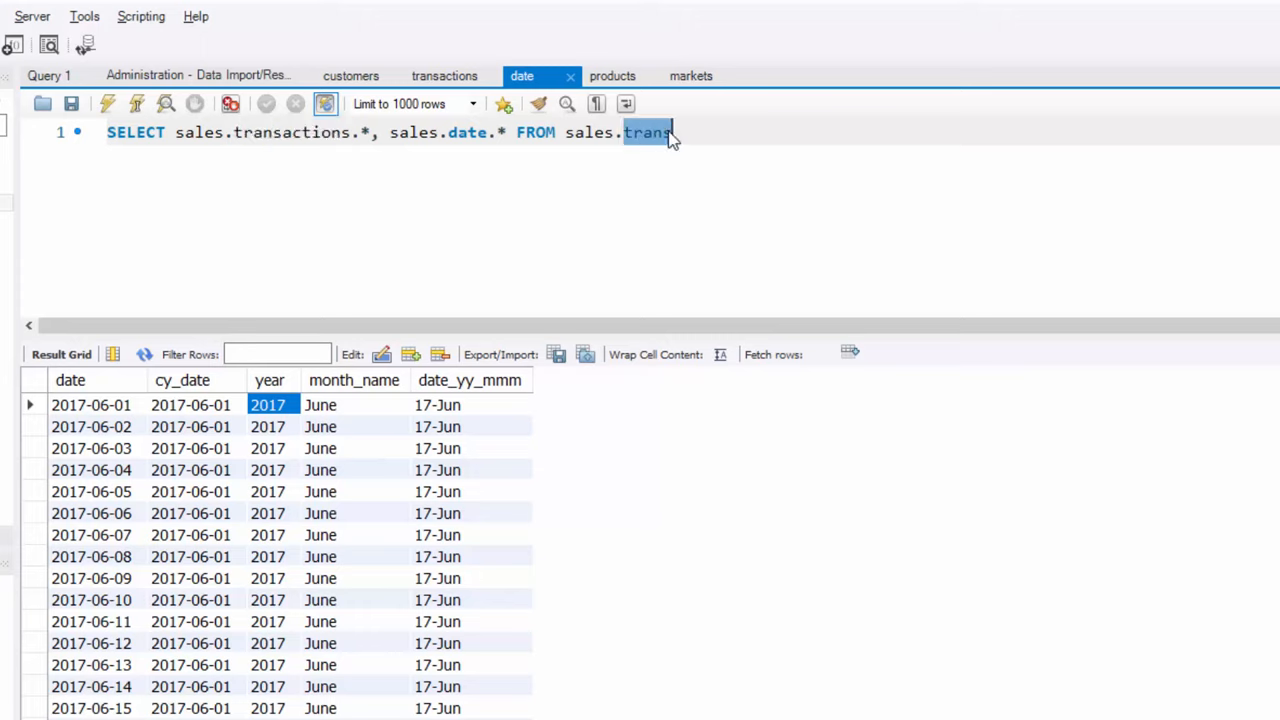
{"action": "type", "text": "actions"}
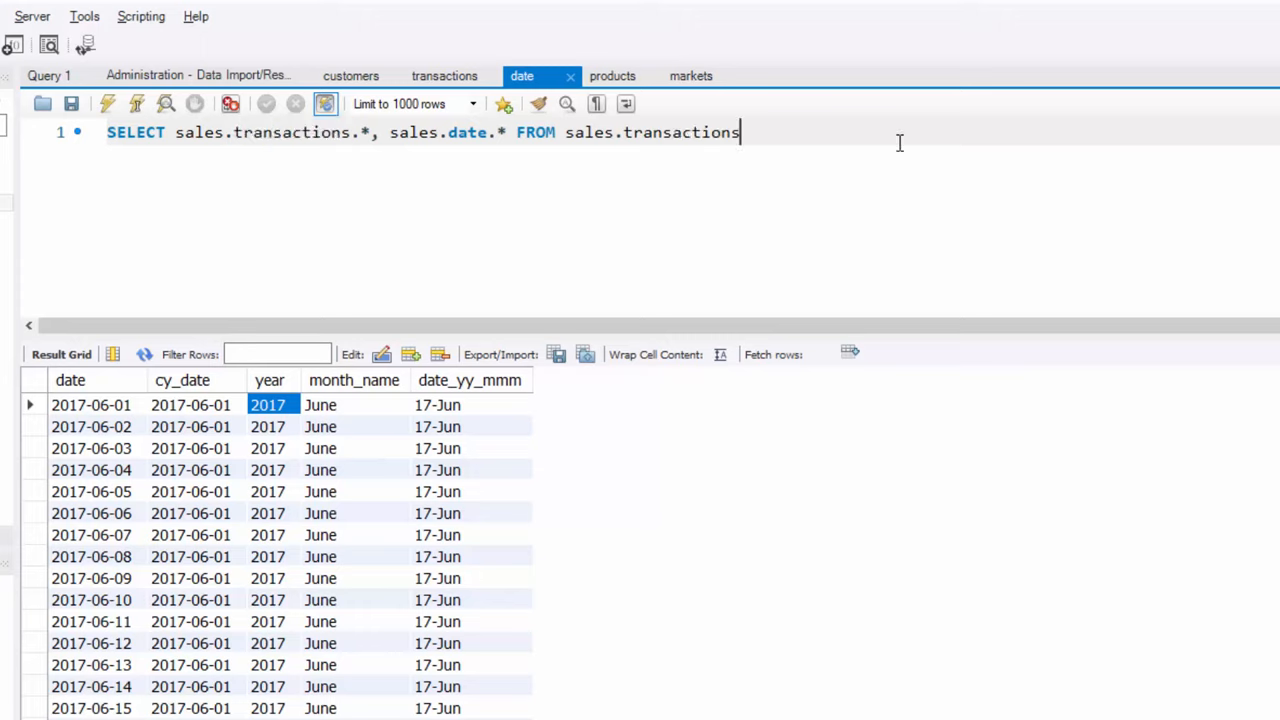
{"action": "type", "text": "I"}
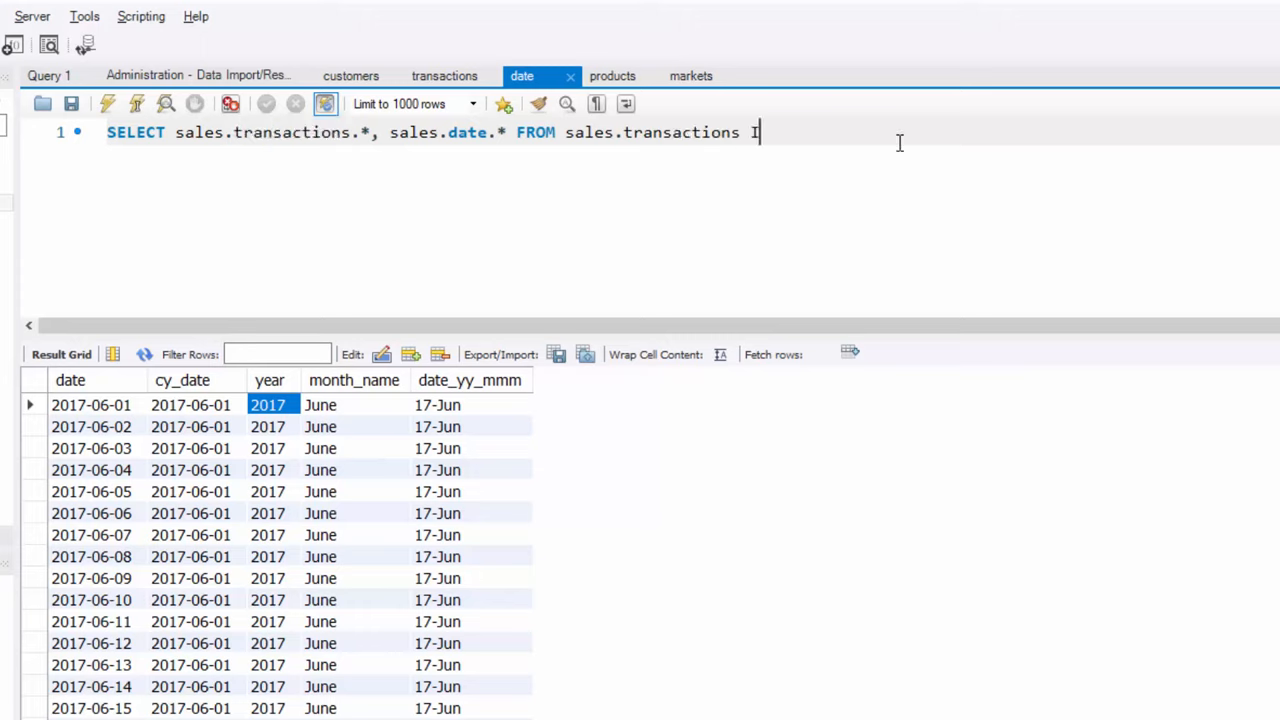
{"action": "type", "text": "NN"}
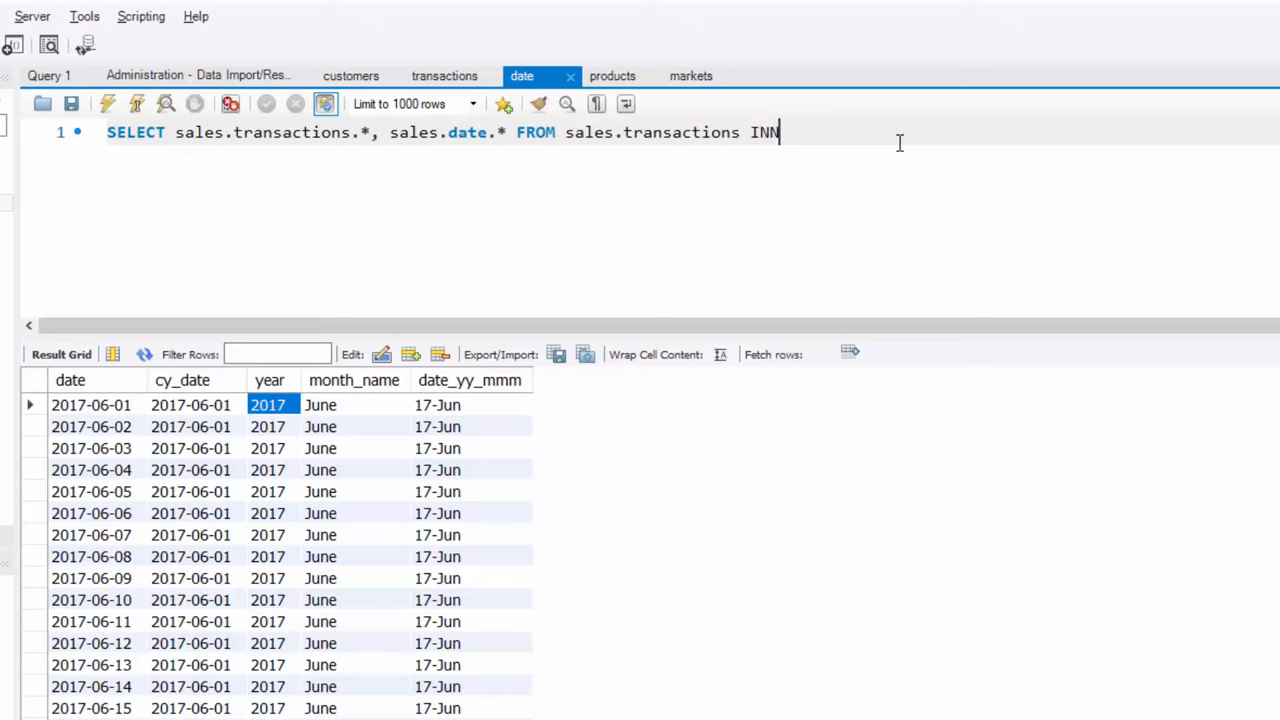
{"action": "type", "text": "ER JOIN"}
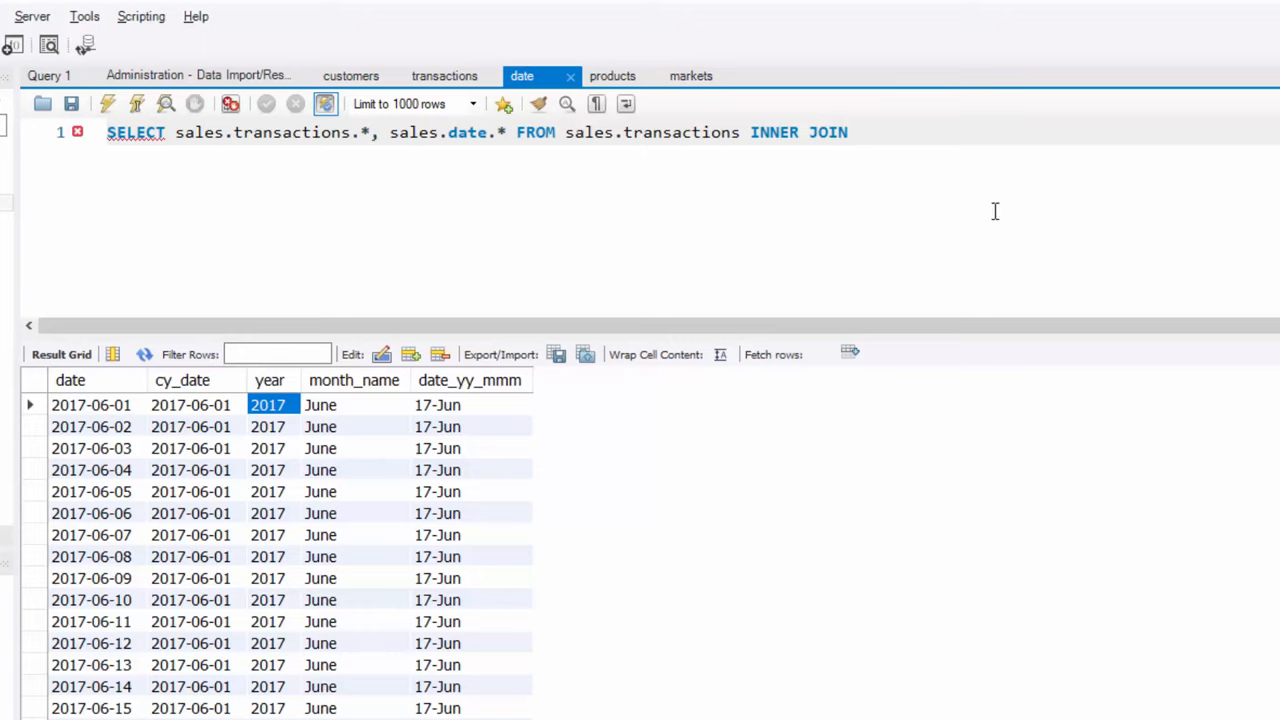
{"action": "type", "text": "sales"}
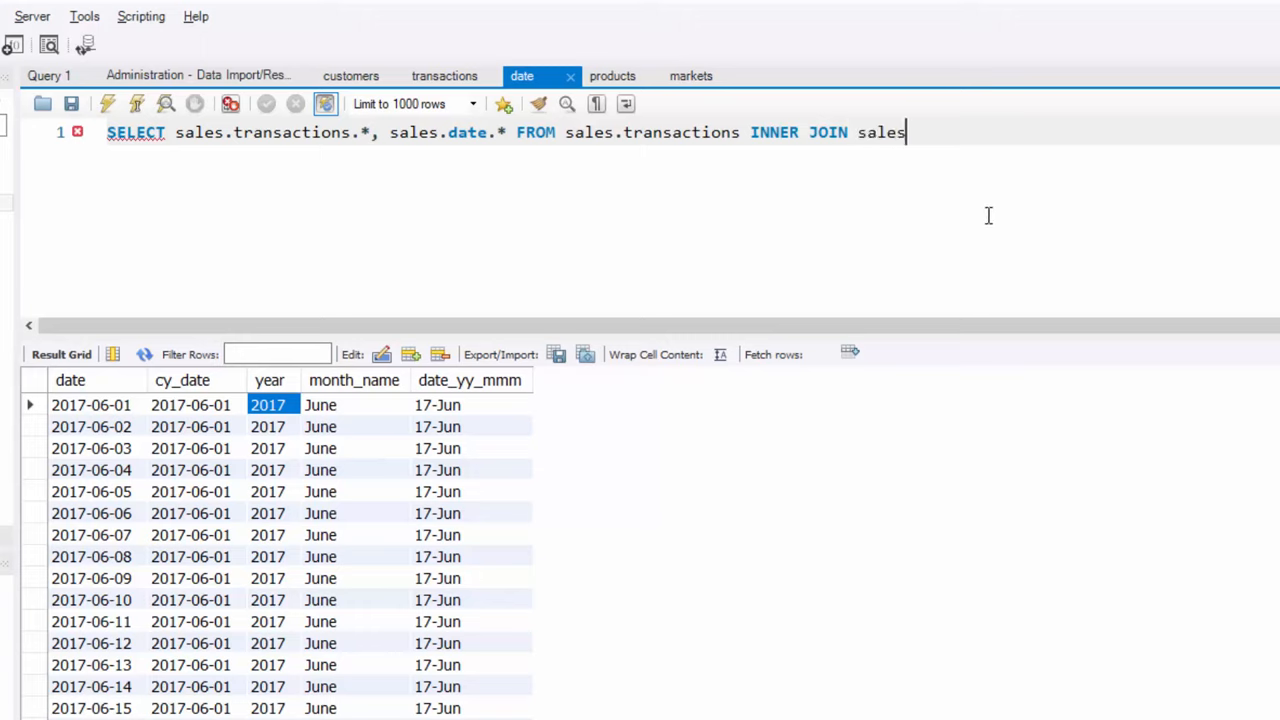
{"action": "type", "text": ".date ON"}
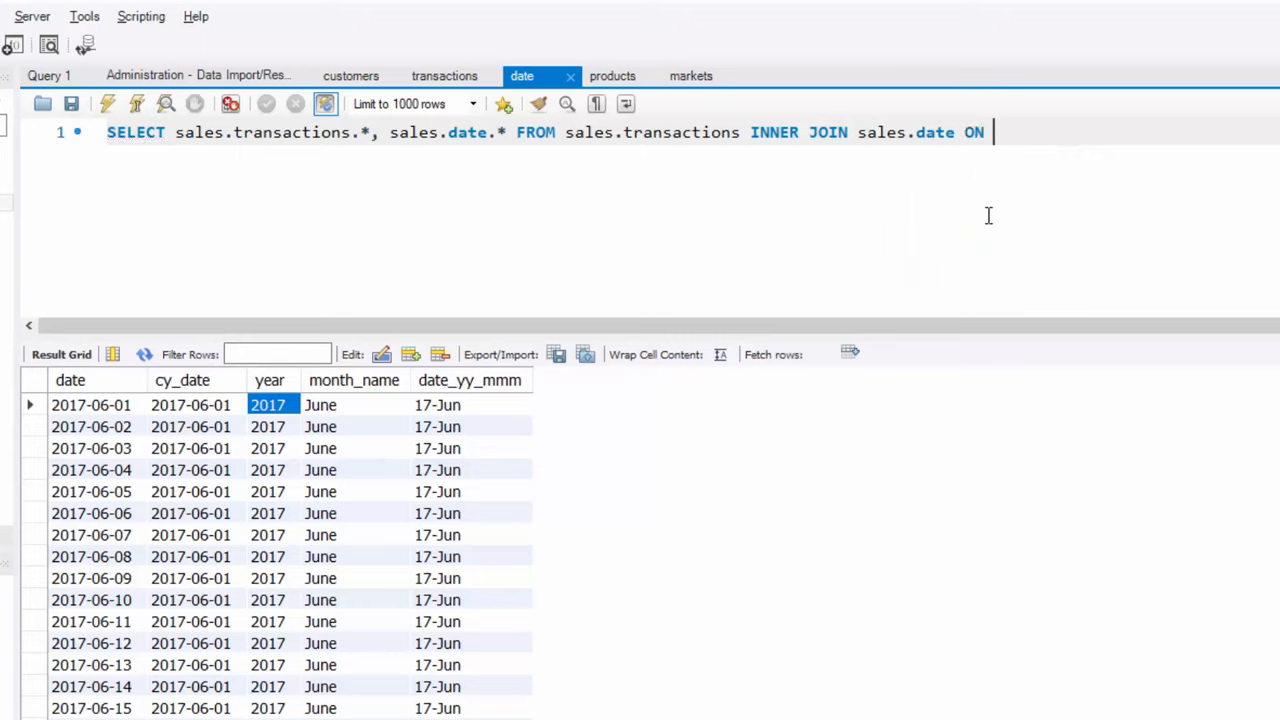
{"action": "type", "text": "sa"}
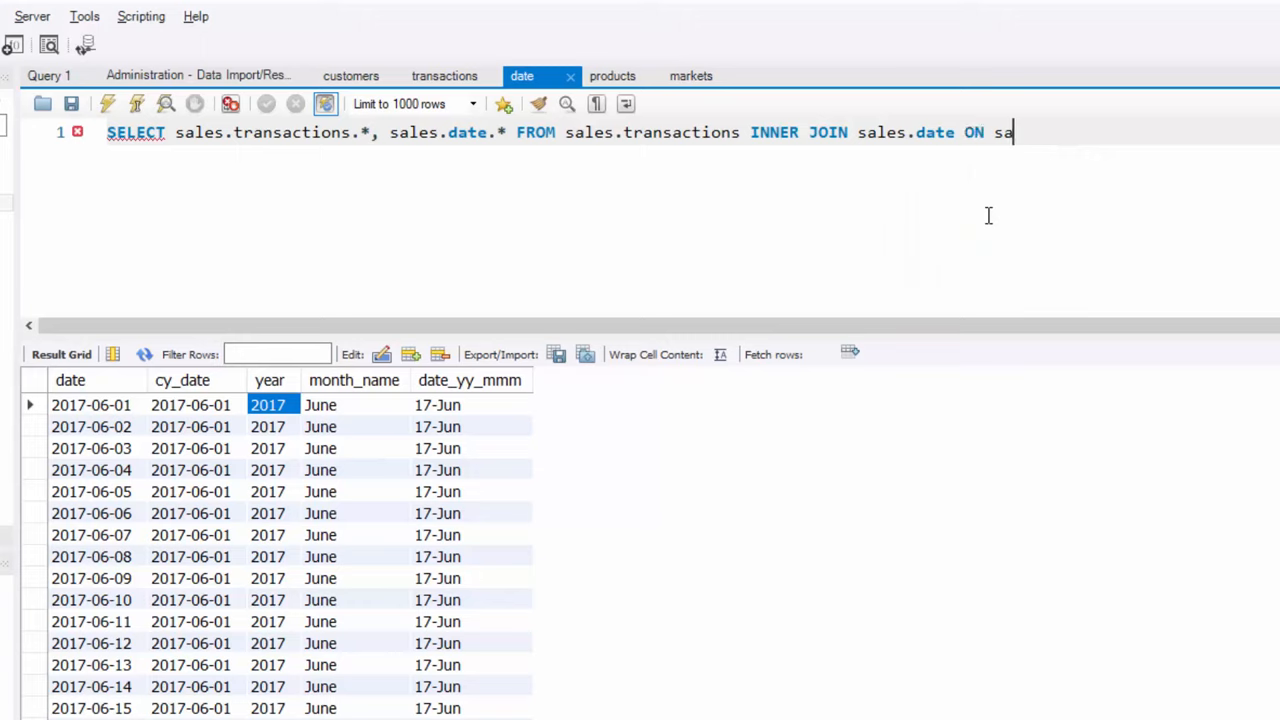
{"action": "type", "text": "les."}
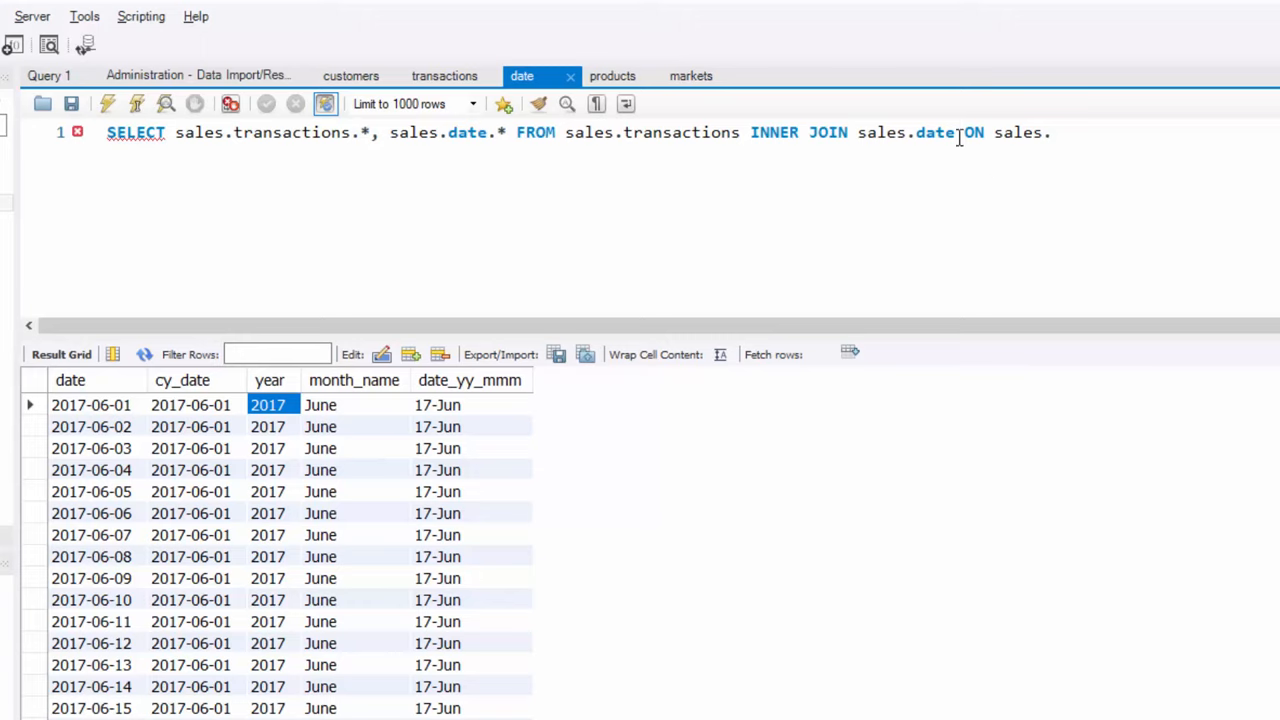
{"action": "type", "text": "date"}
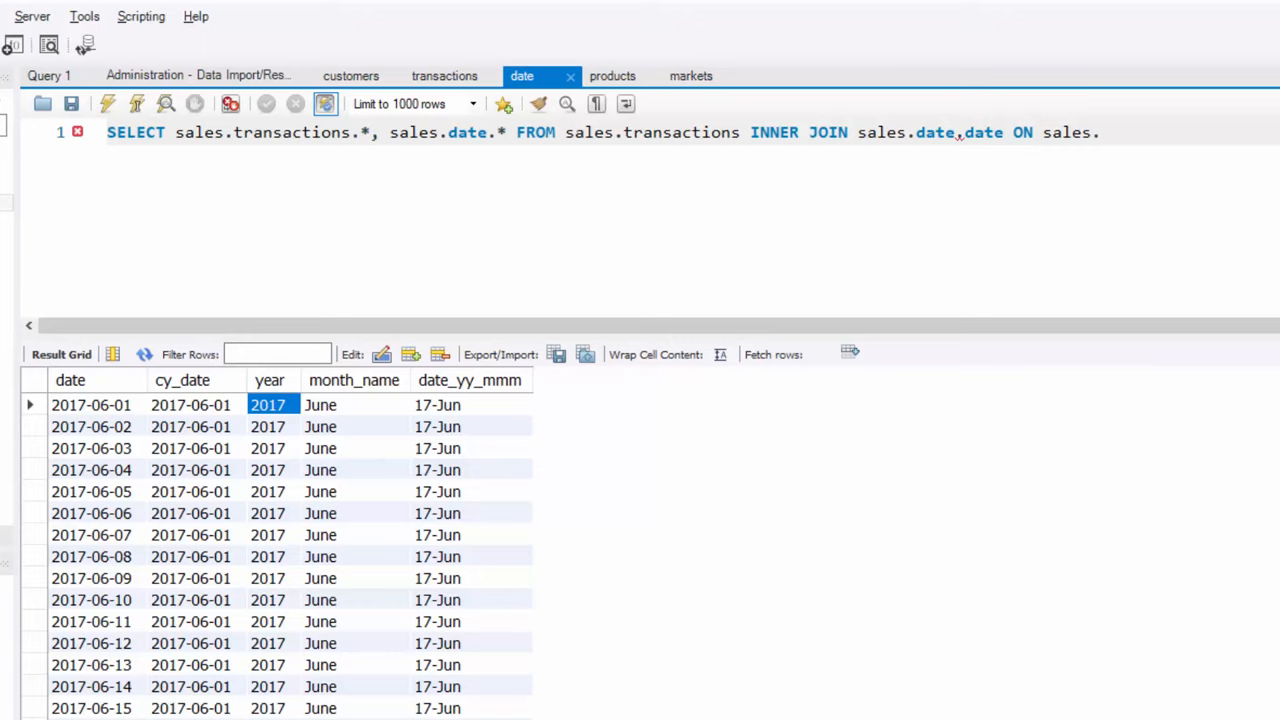
Join on sales.transactions.order_date = sales.date.date
{"action": "key", "text": "Backspace"}
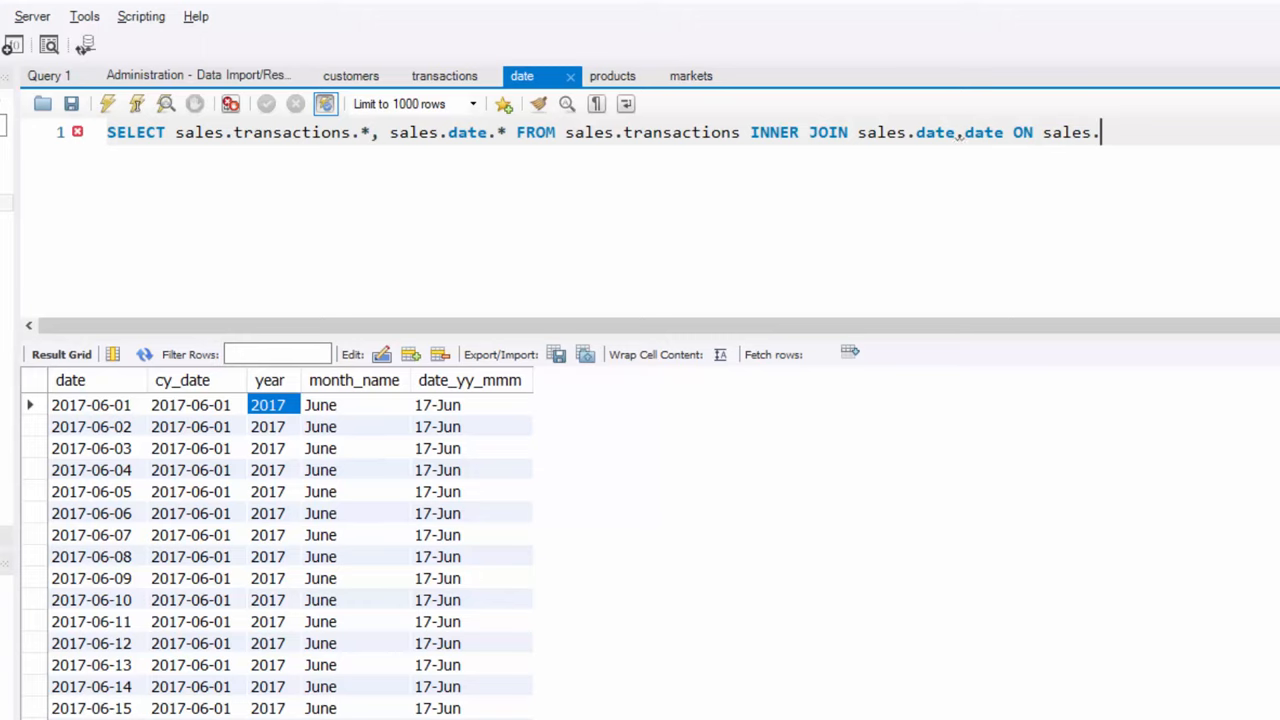
{"action": "type", "text": "transactions"}
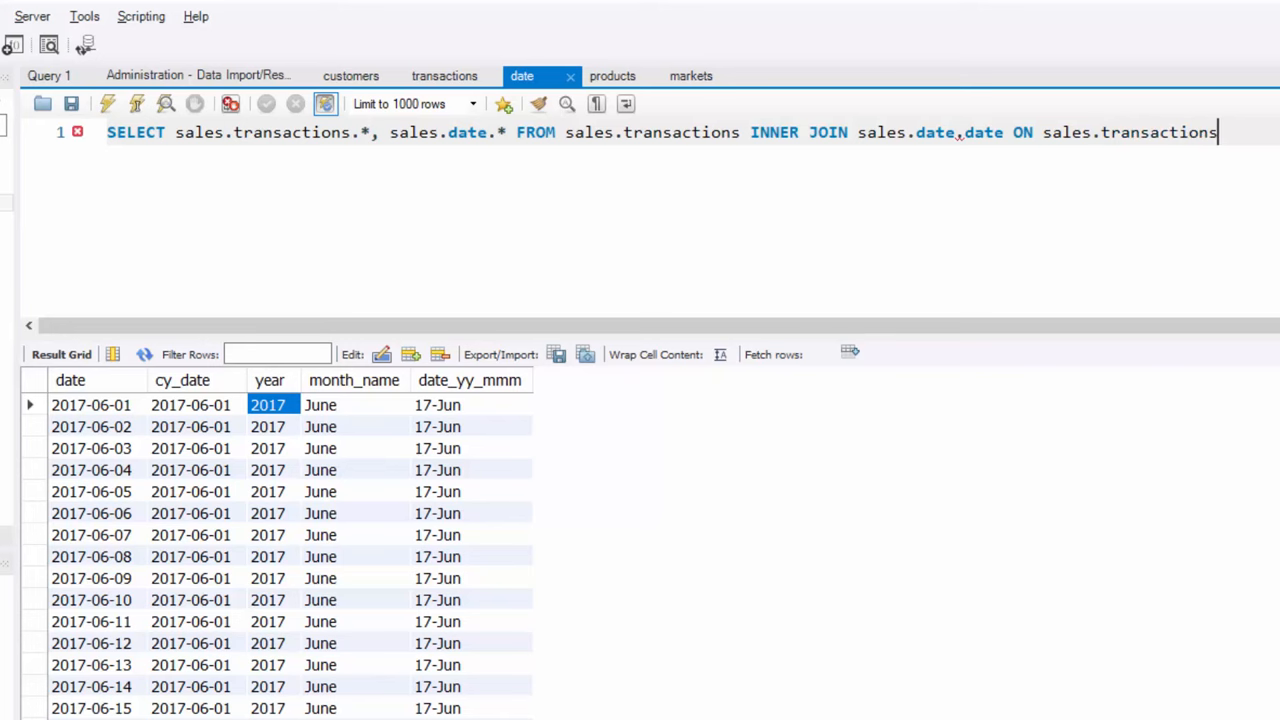
{"action": "type", "text": ".o"}
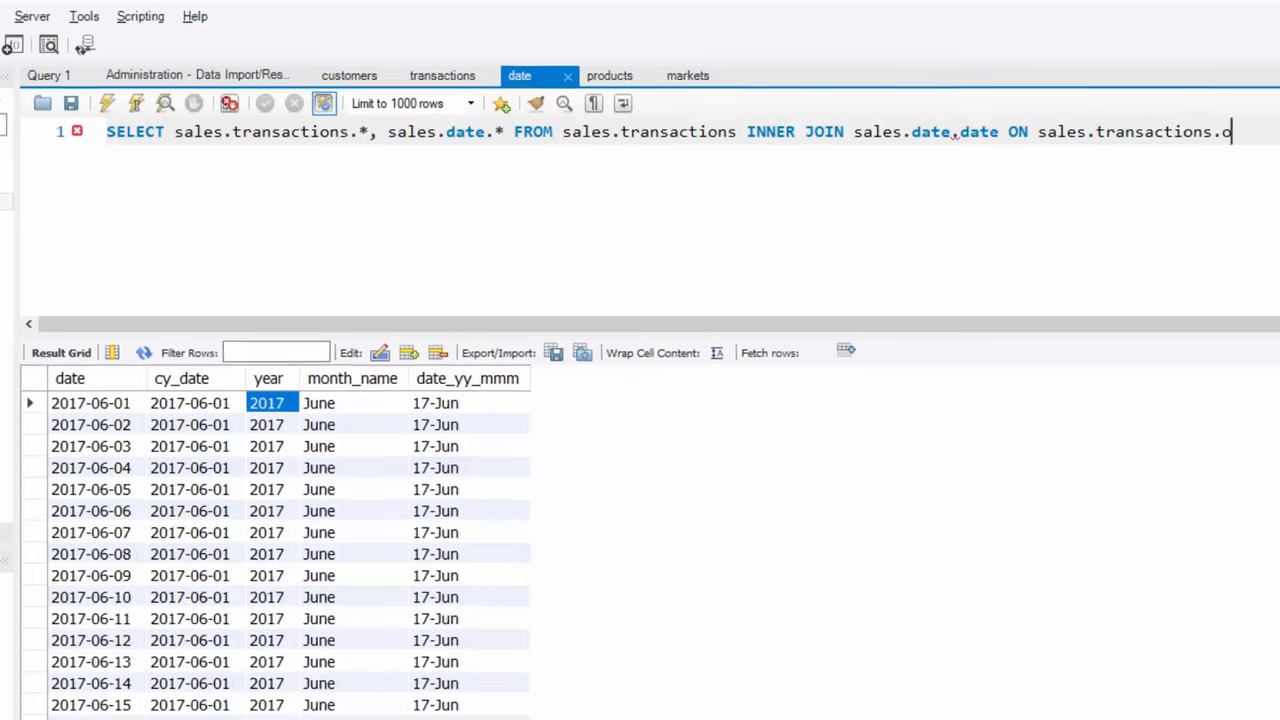
{"action": "type", "text": "rder"}
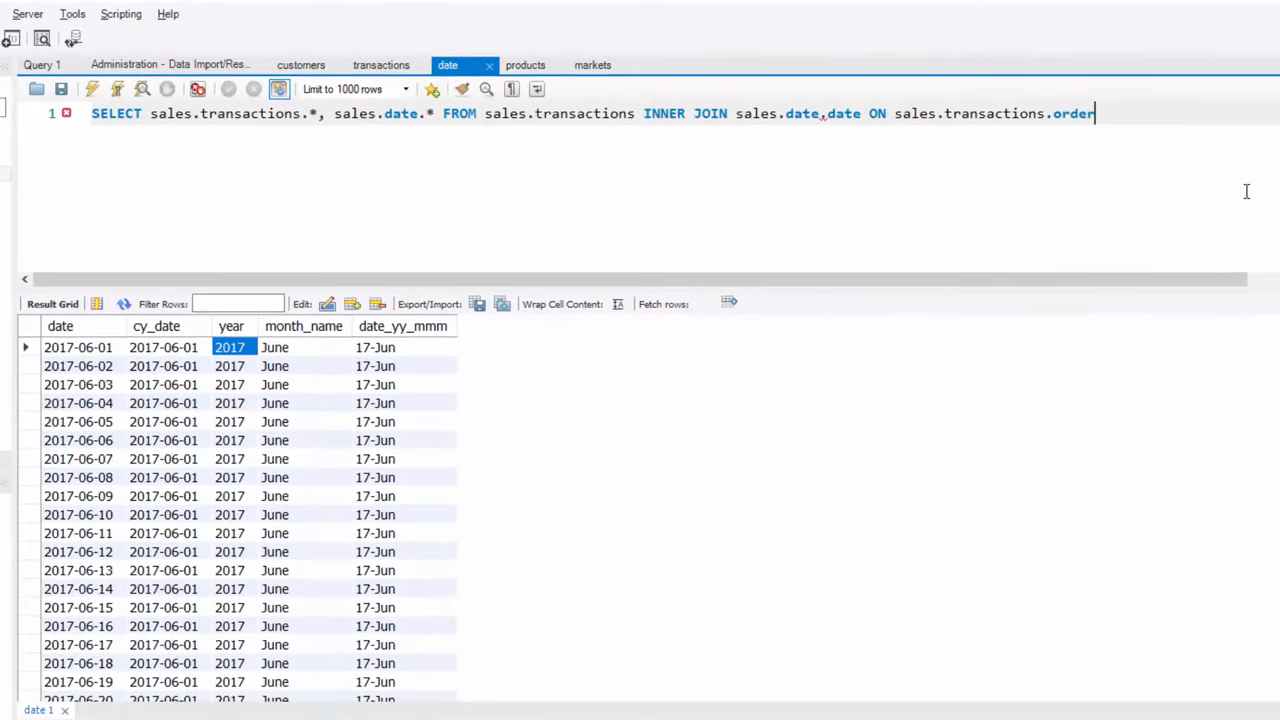
{"action": "type", "text": "_date"}
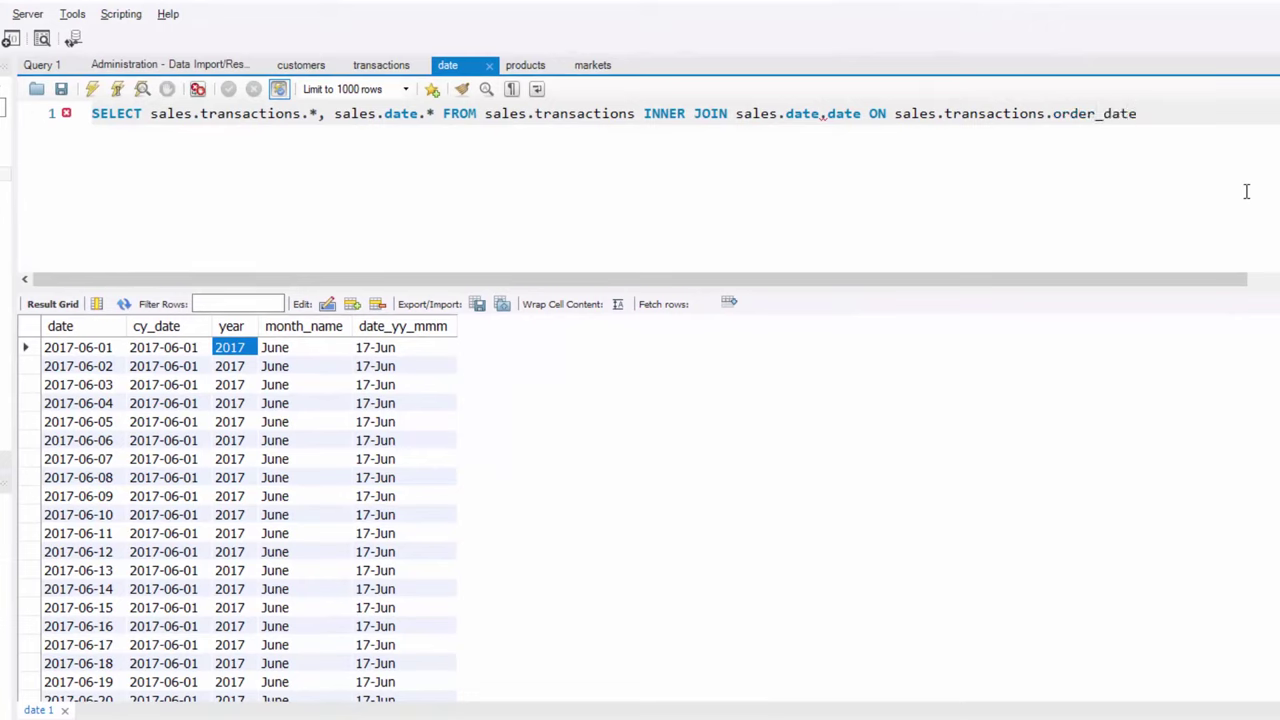
{"action": "type", "text": "="}
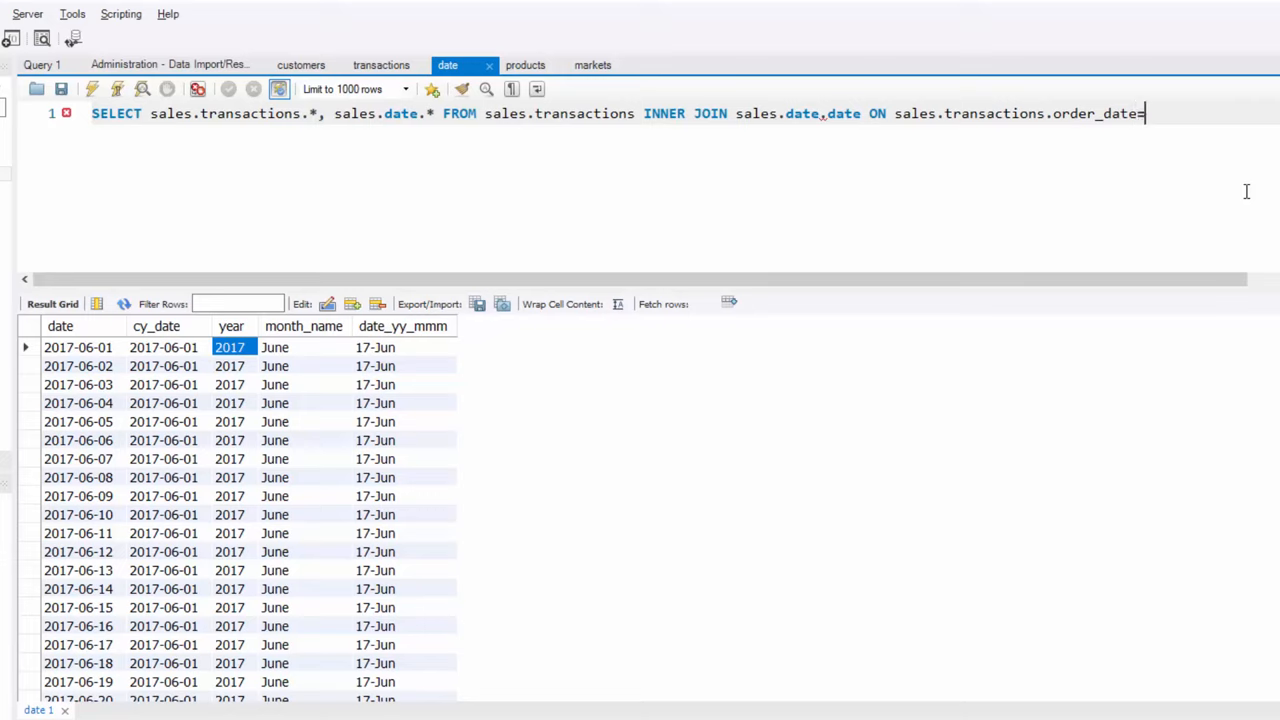
{"action": "type", "text": "sales.date"}
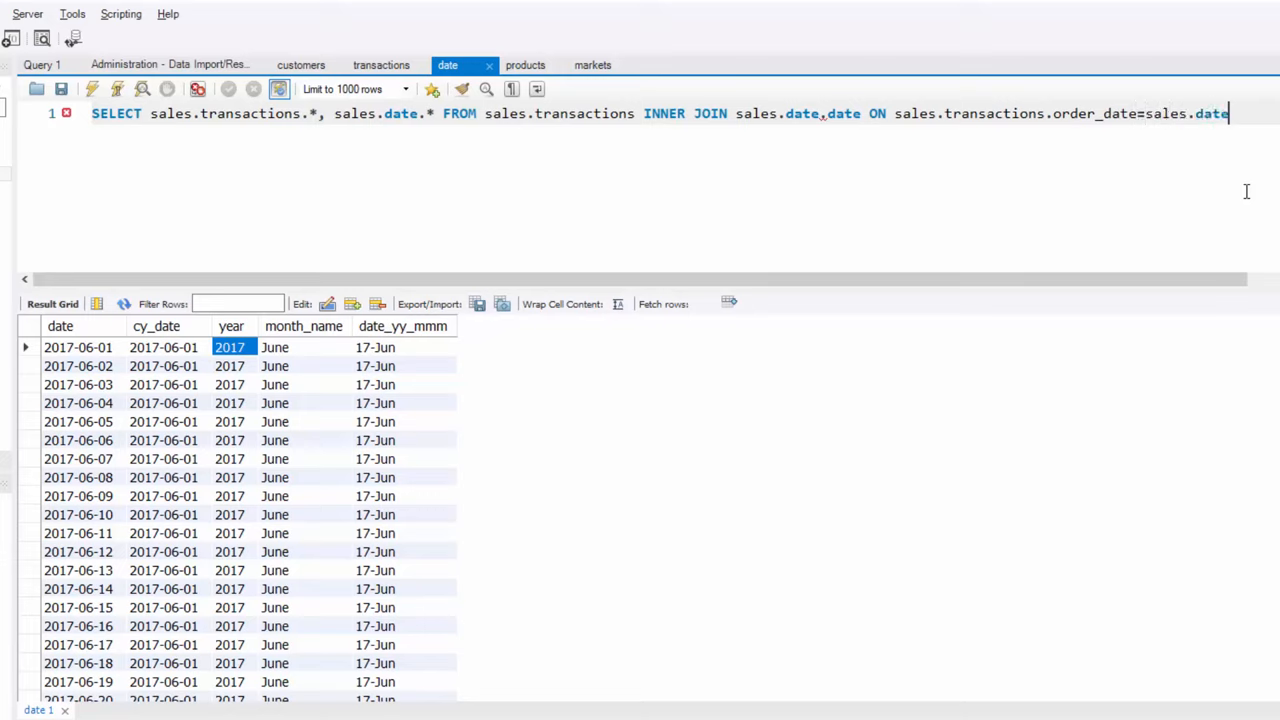
{"action": "type", "text": ".date"}
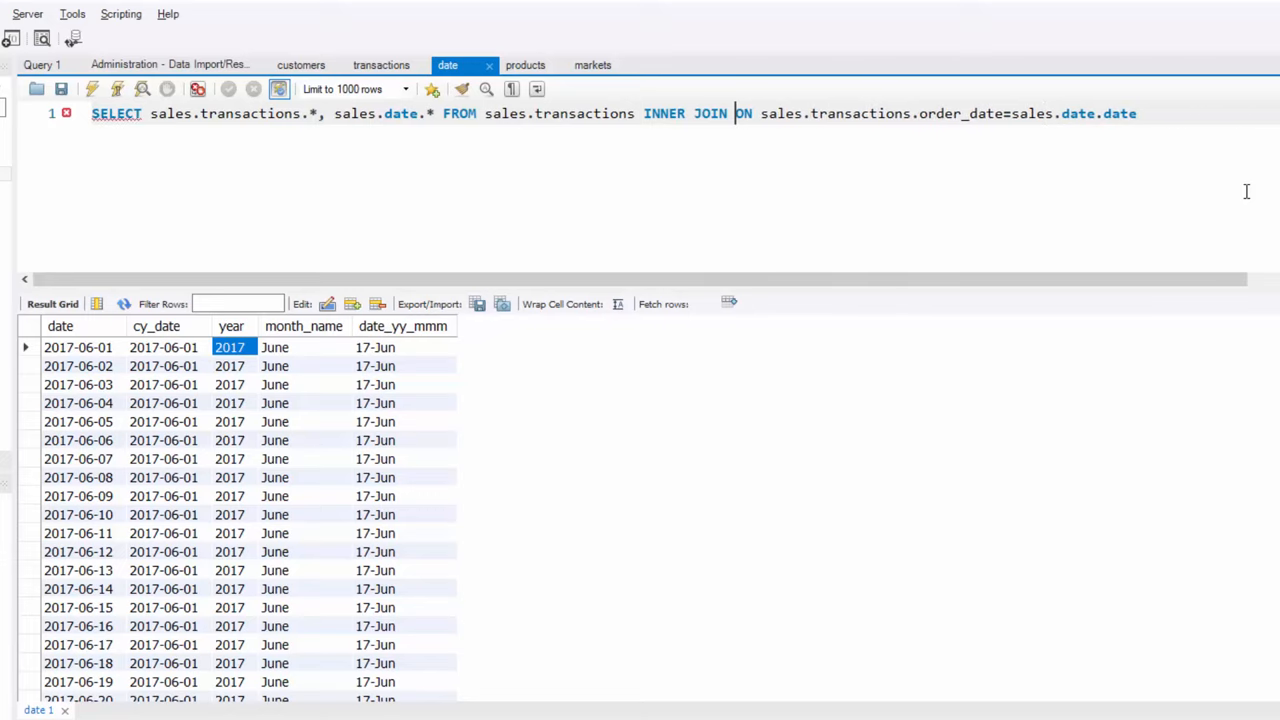
Inspect the joined transaction and date rows, including year, then start a WHERE clause
{"action": "type", "text": "sales.date"}
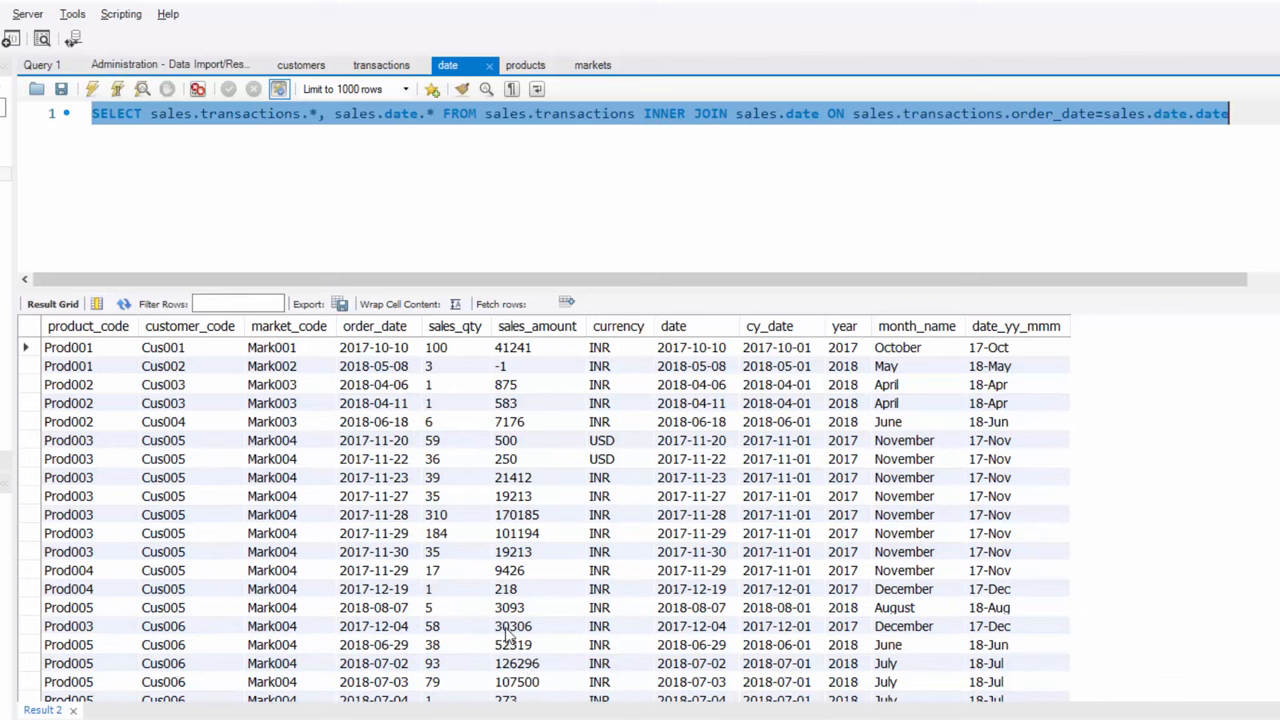
{"action": "left_click", "coordinate": [271, 347]}
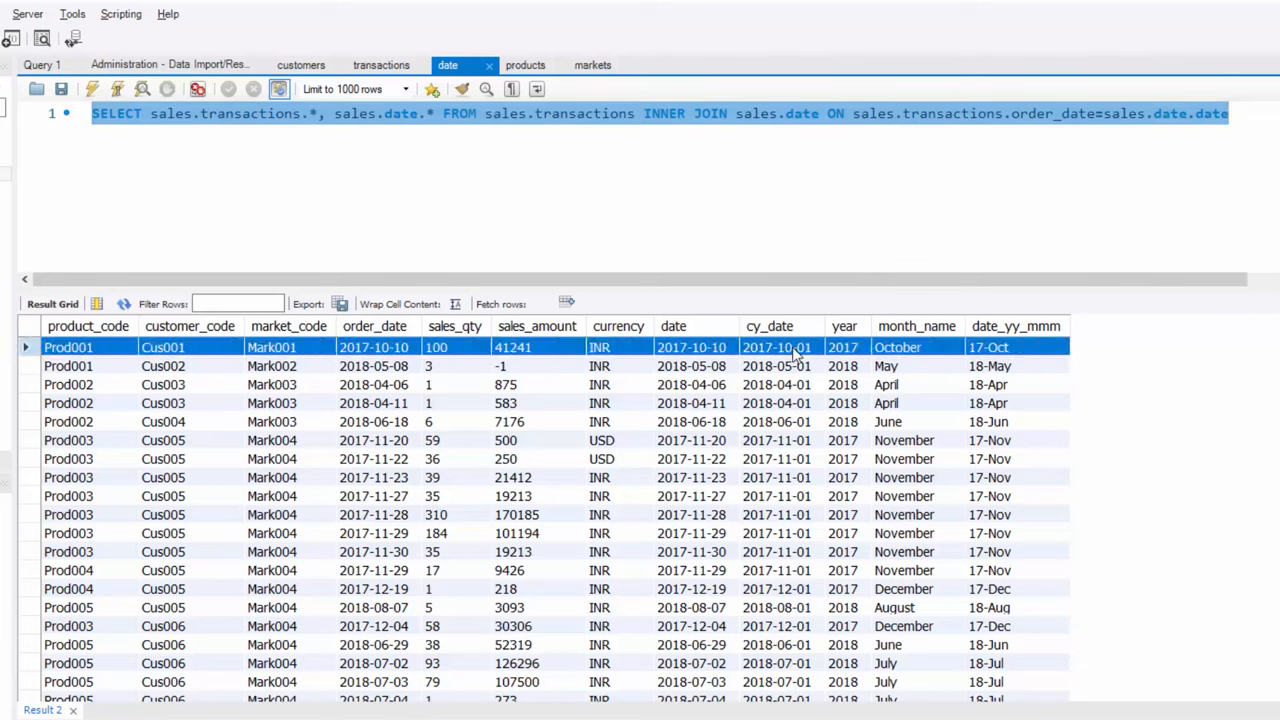
{"action": "left_click", "coordinate": [844, 347]}
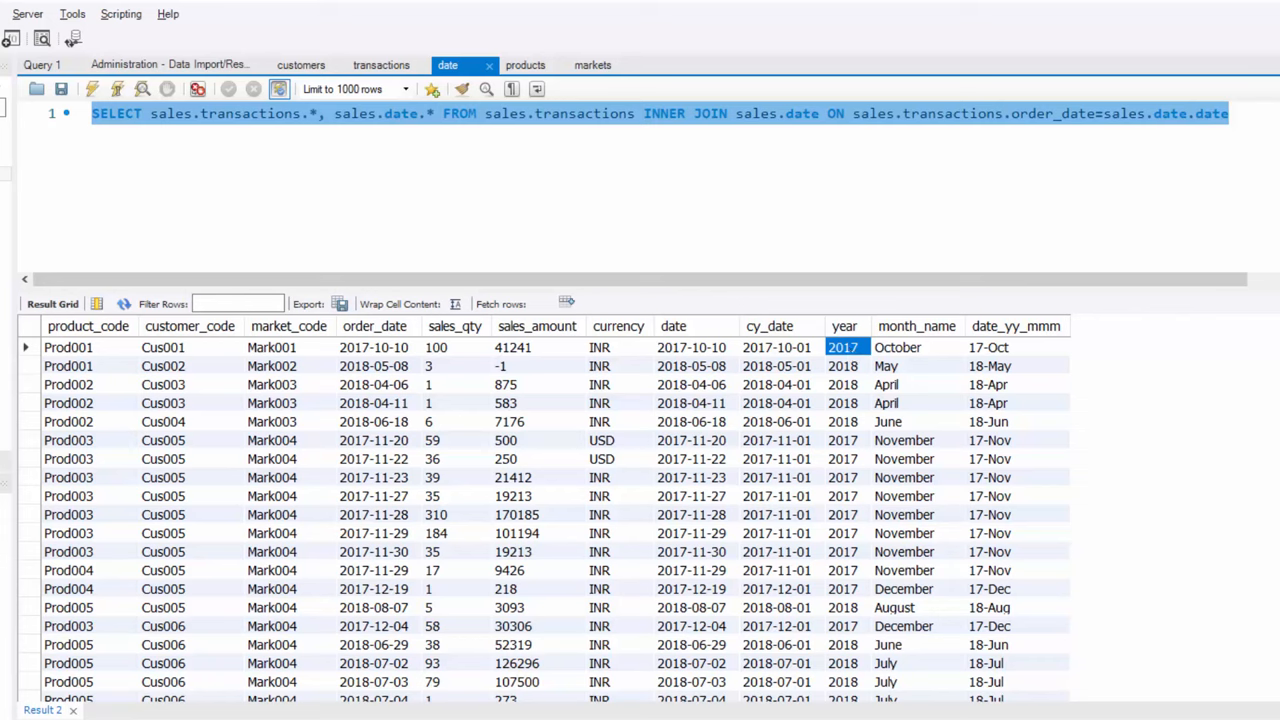
{"action": "left_click", "coordinate": [1259, 124]}
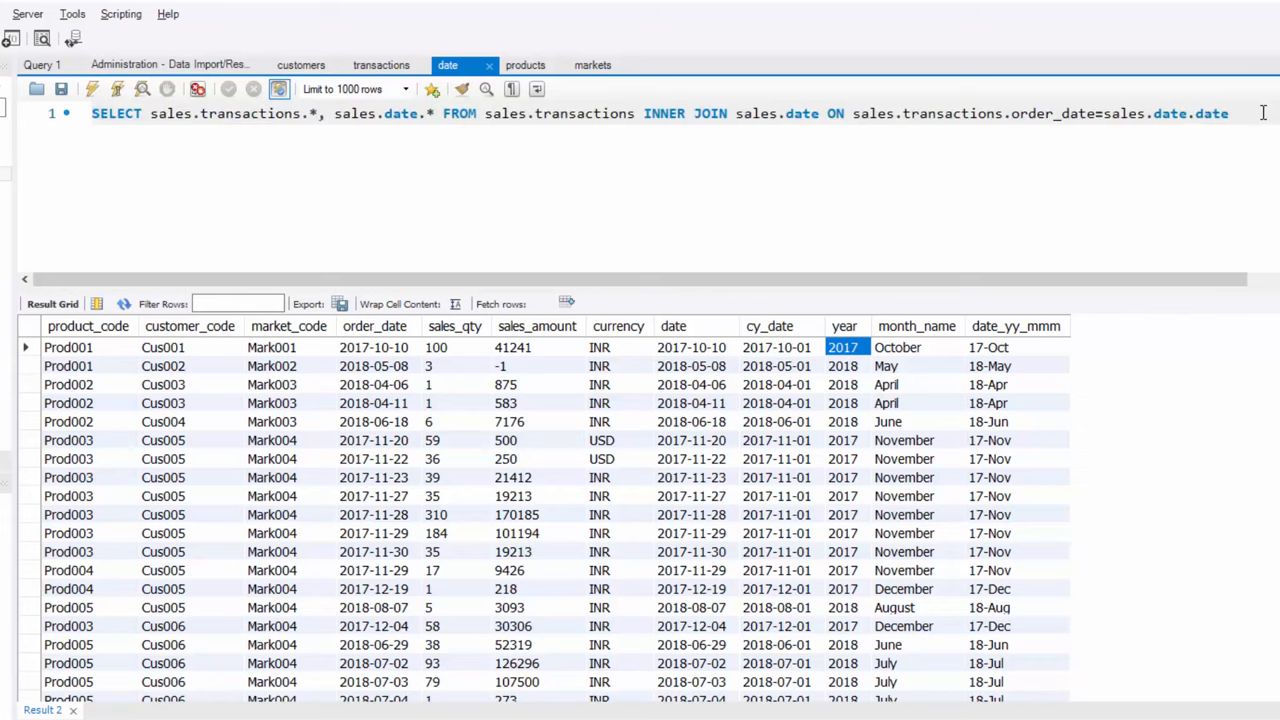
{"action": "type", "text": "where"}
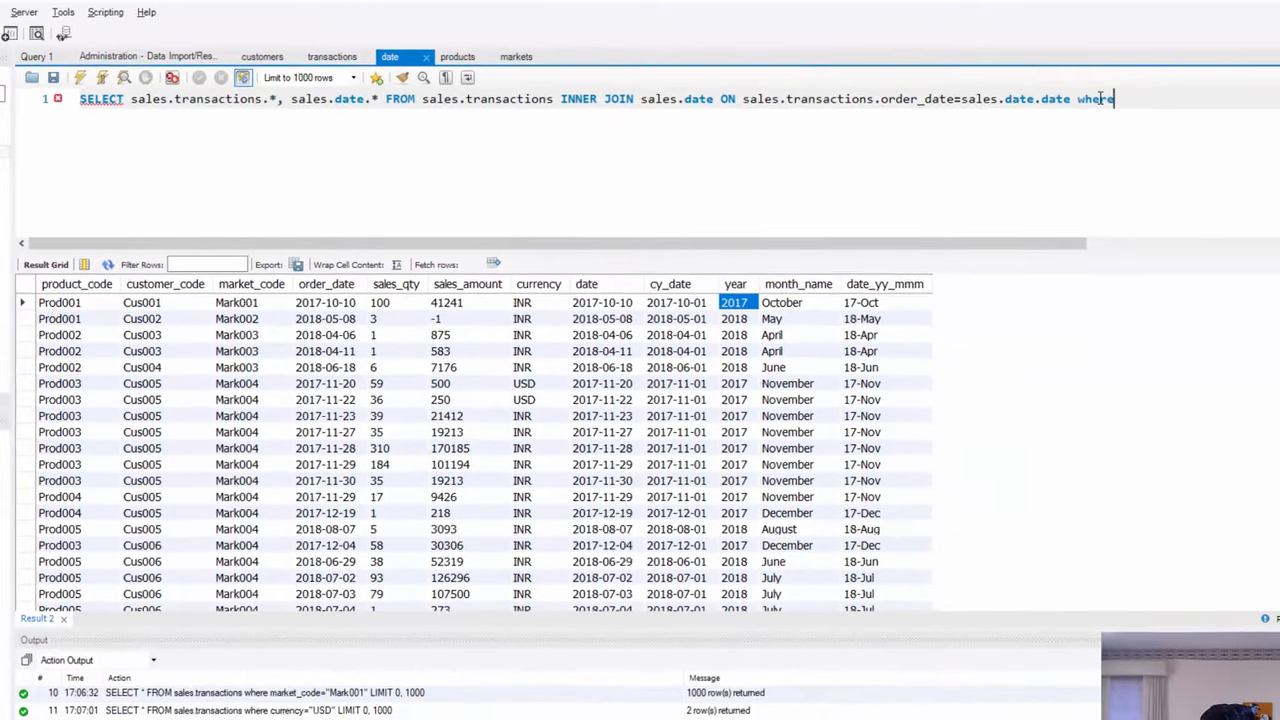
Filter the join on sales.date.year = 2020, confirm the rows, then change the year to 2019
{"action": "type", "text": "sales.date"}
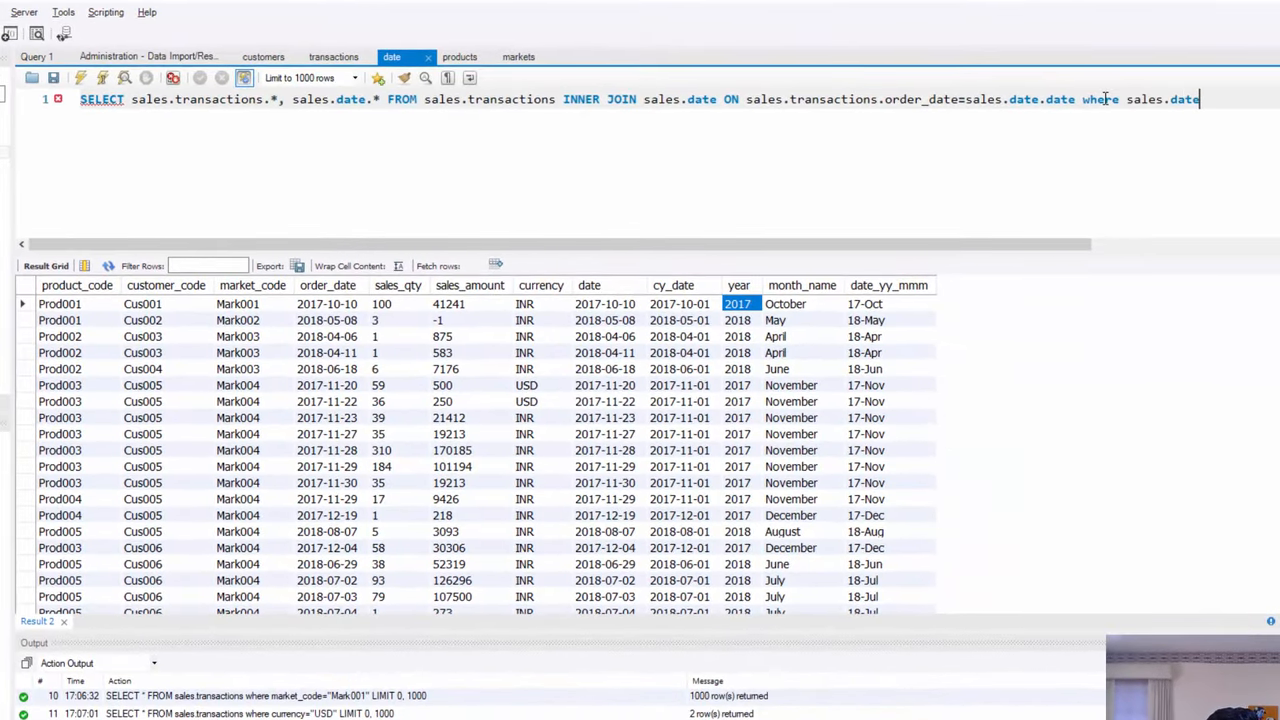
{"action": "type", "text": ".year=2020;"}
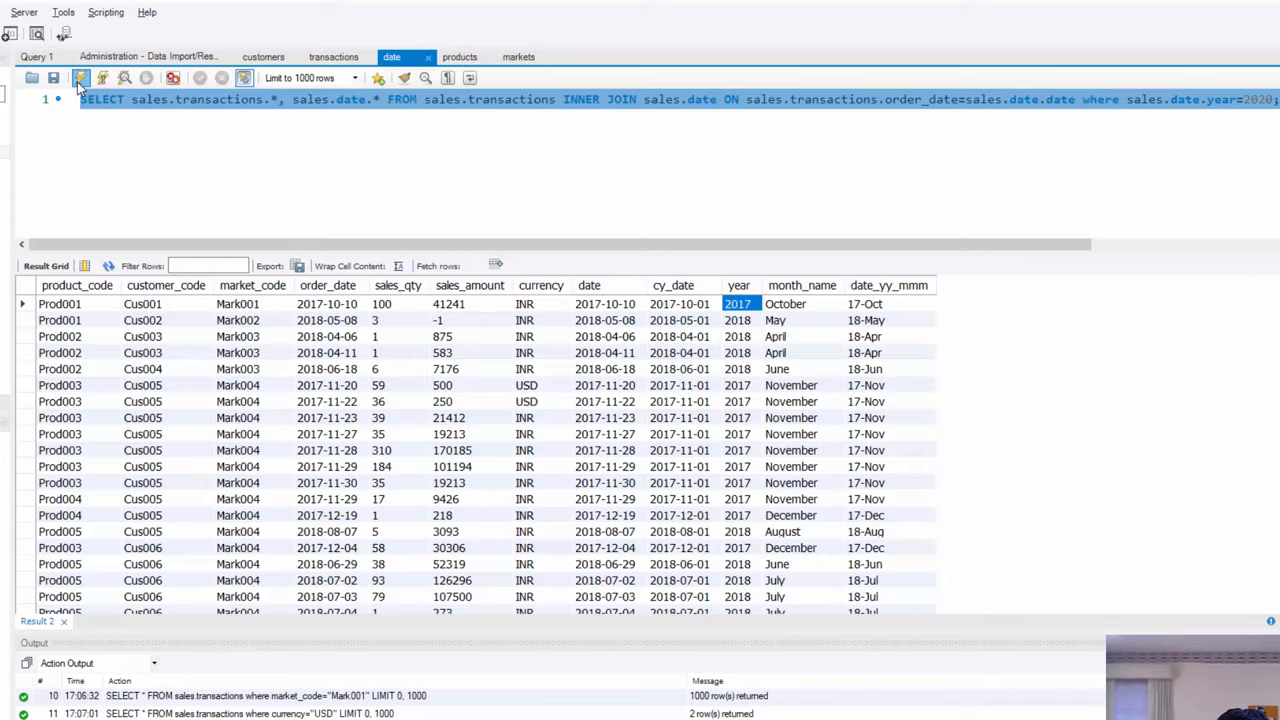
{"action": "left_click", "coordinate": [75, 78]}
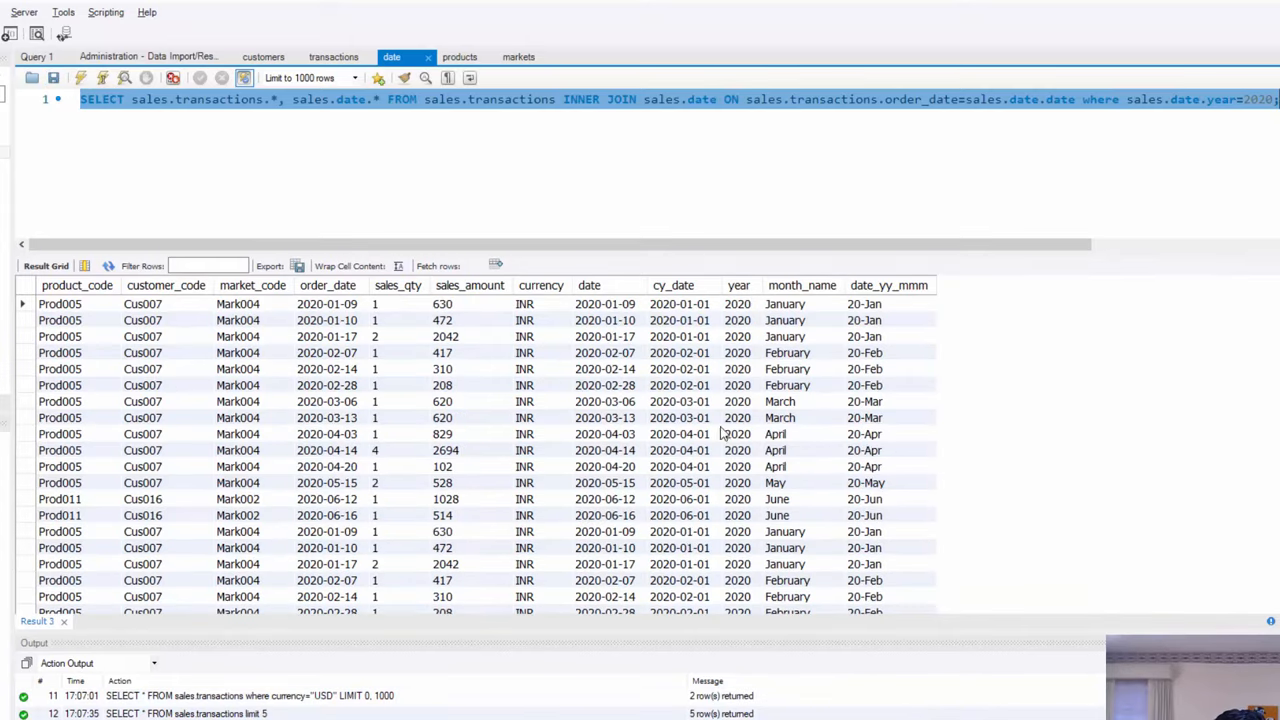
{"action": "left_click", "coordinate": [737, 303]}
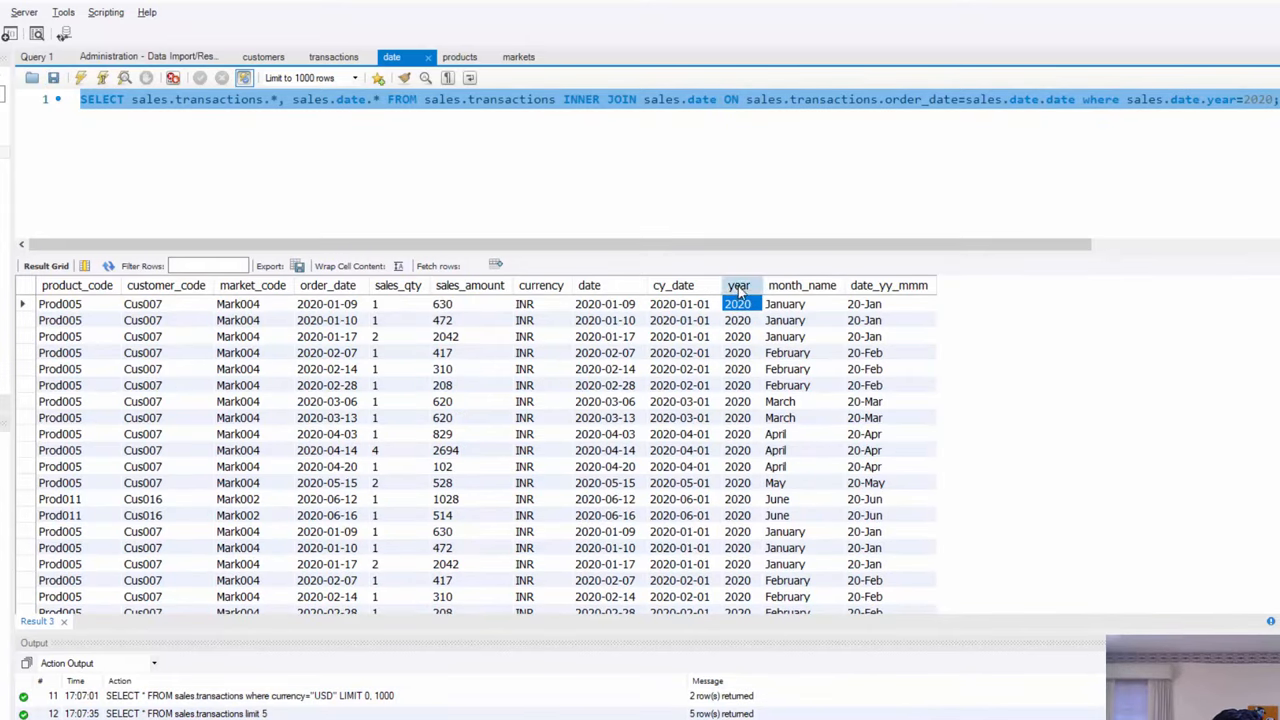
{"action": "mouse_move", "coordinate": [1256, 349]}
{"action": "type", "text": "1"}
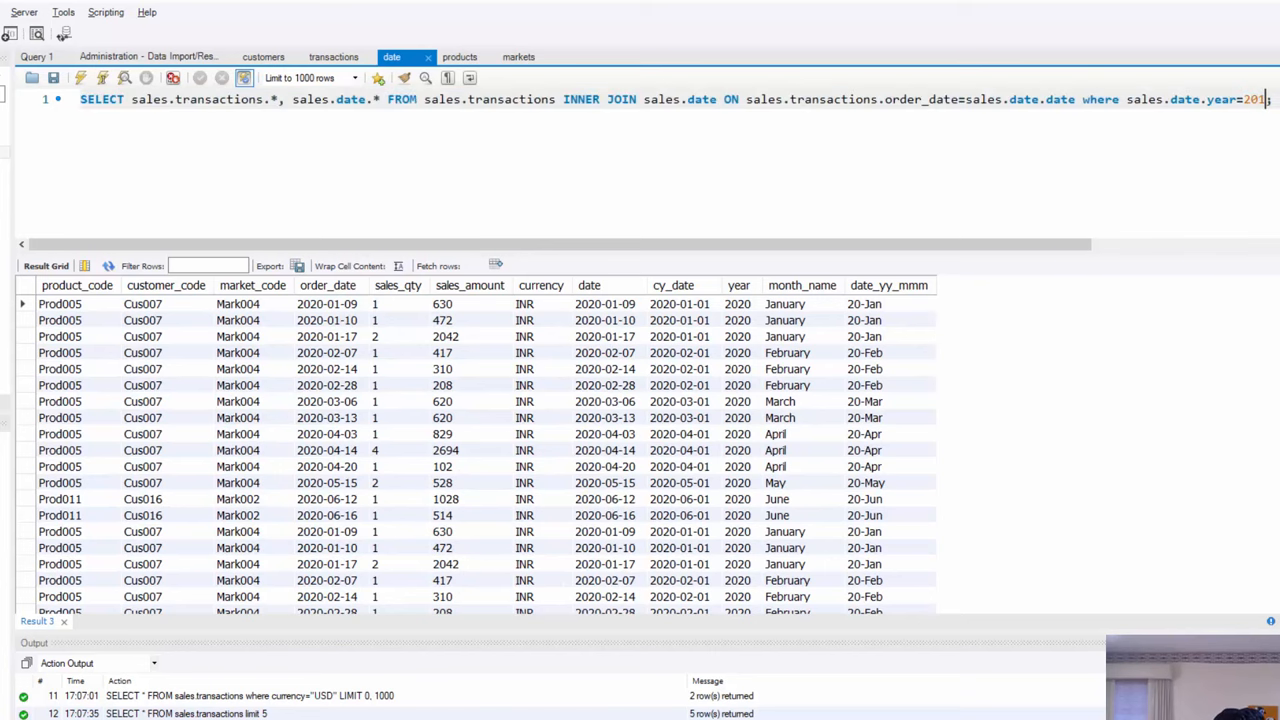
{"action": "type", "text": "9"}
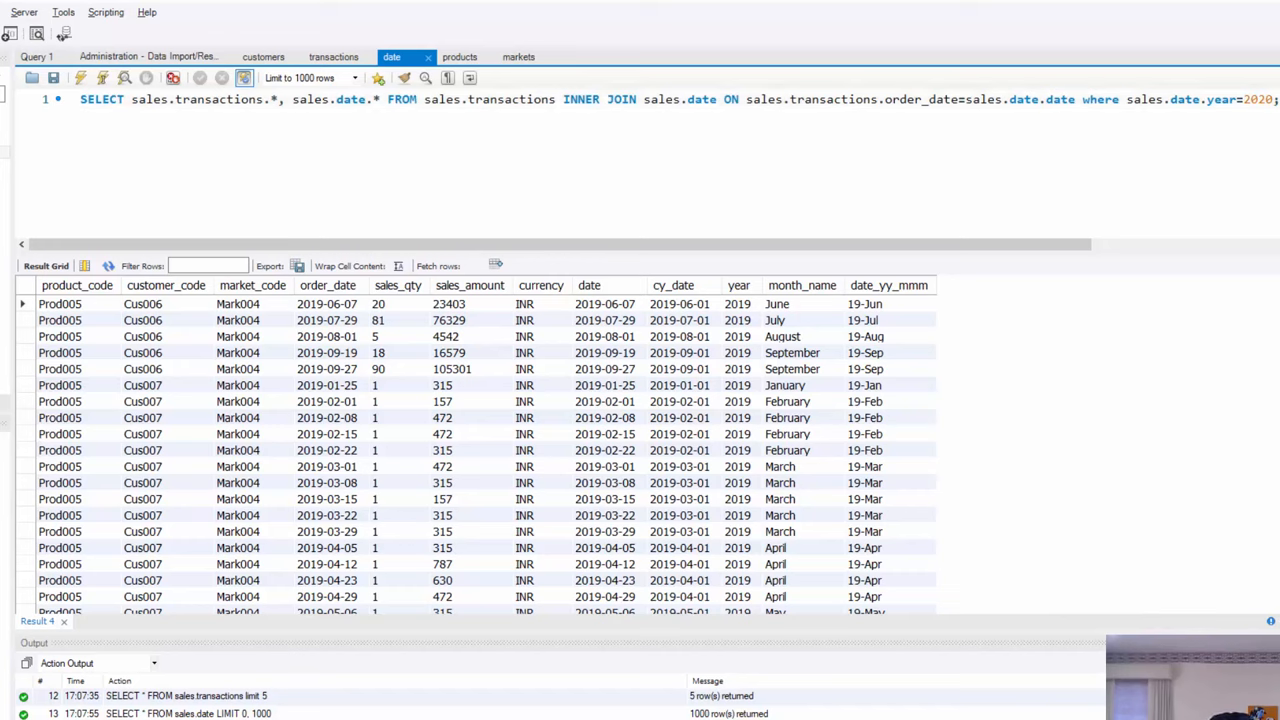
{"action": "mouse_move", "coordinate": [341, 155]}
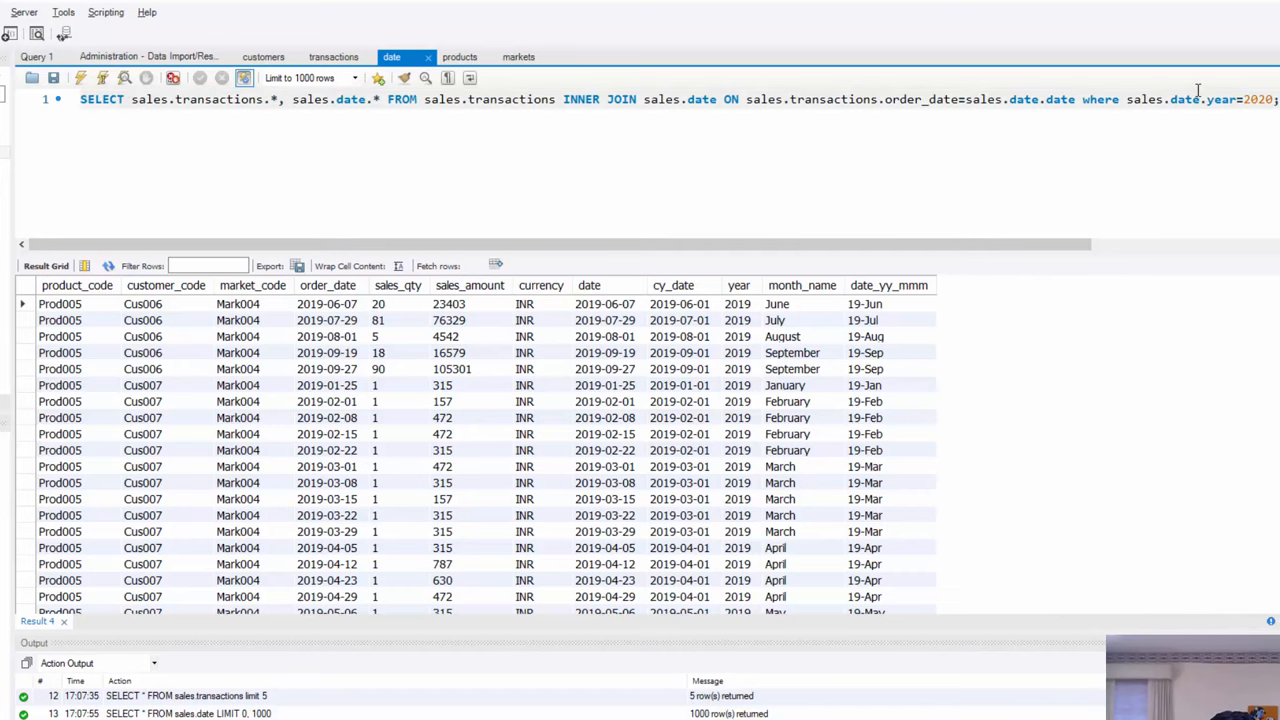
Sum the sales amount for the 2020 joined transactions and check the values
{"action": "type", "text": "SUM("}
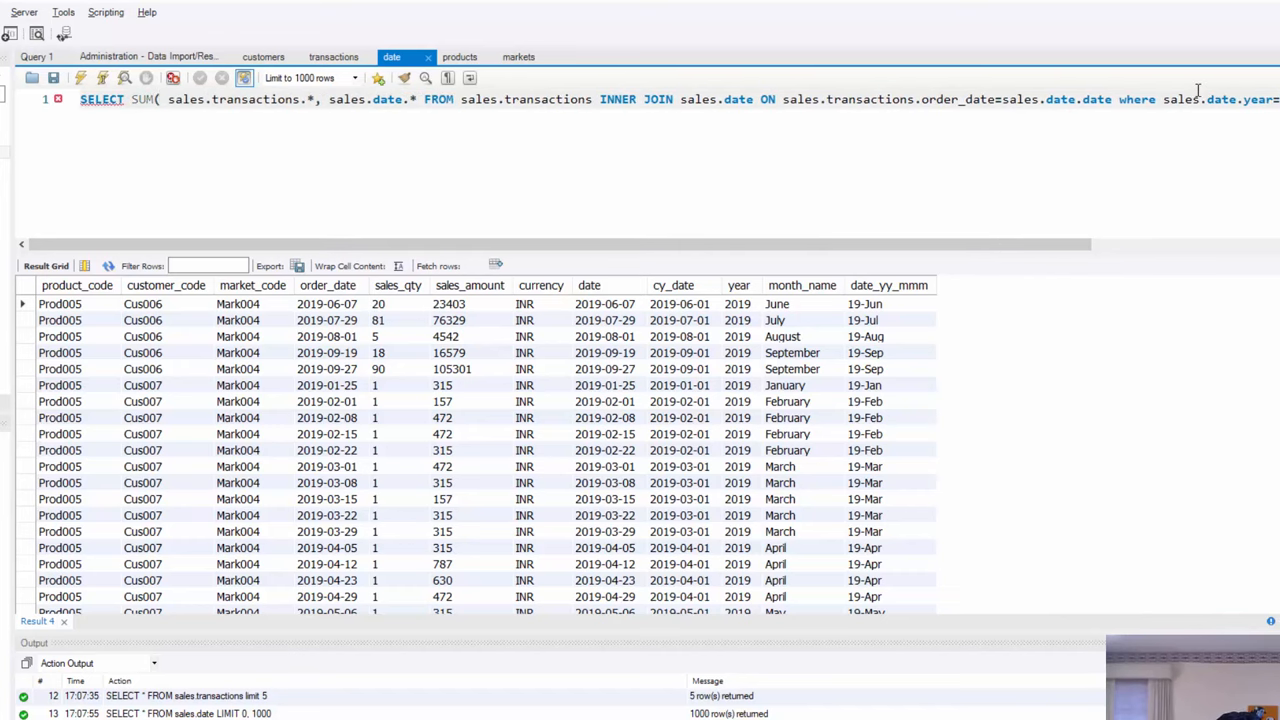
{"action": "type", "text": "sales."}
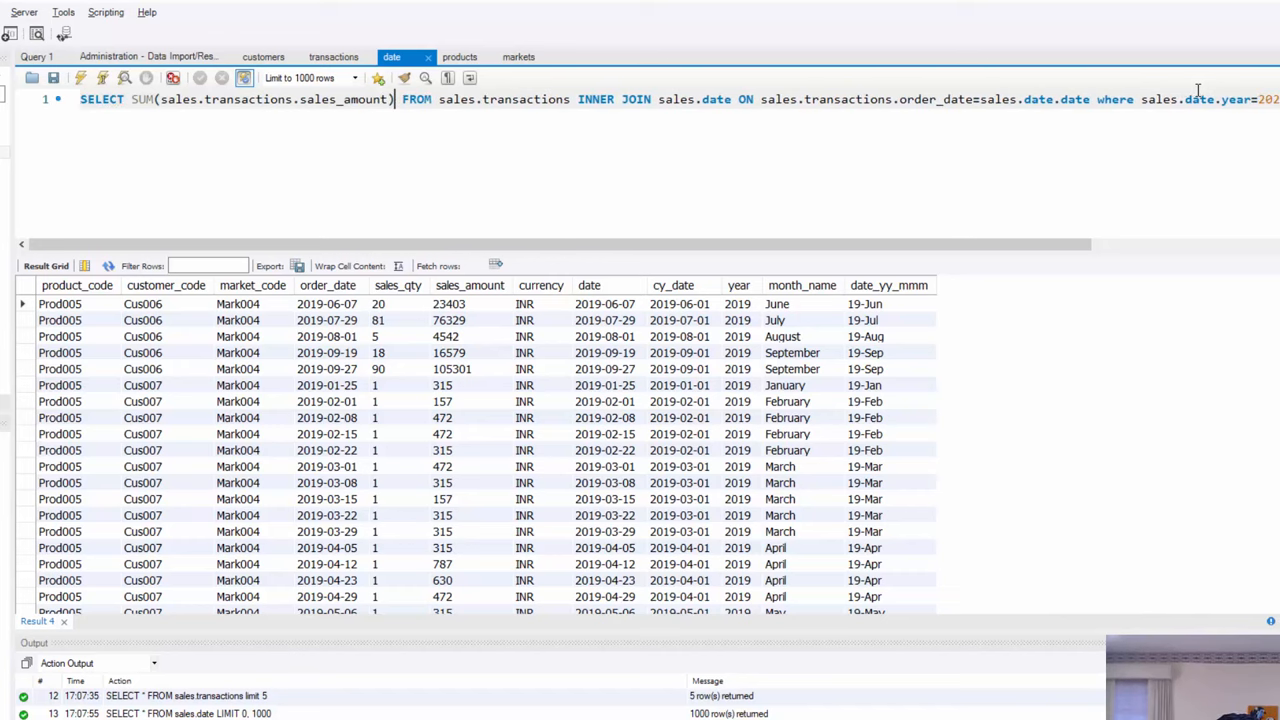
{"action": "left_click", "coordinate": [450, 319]}
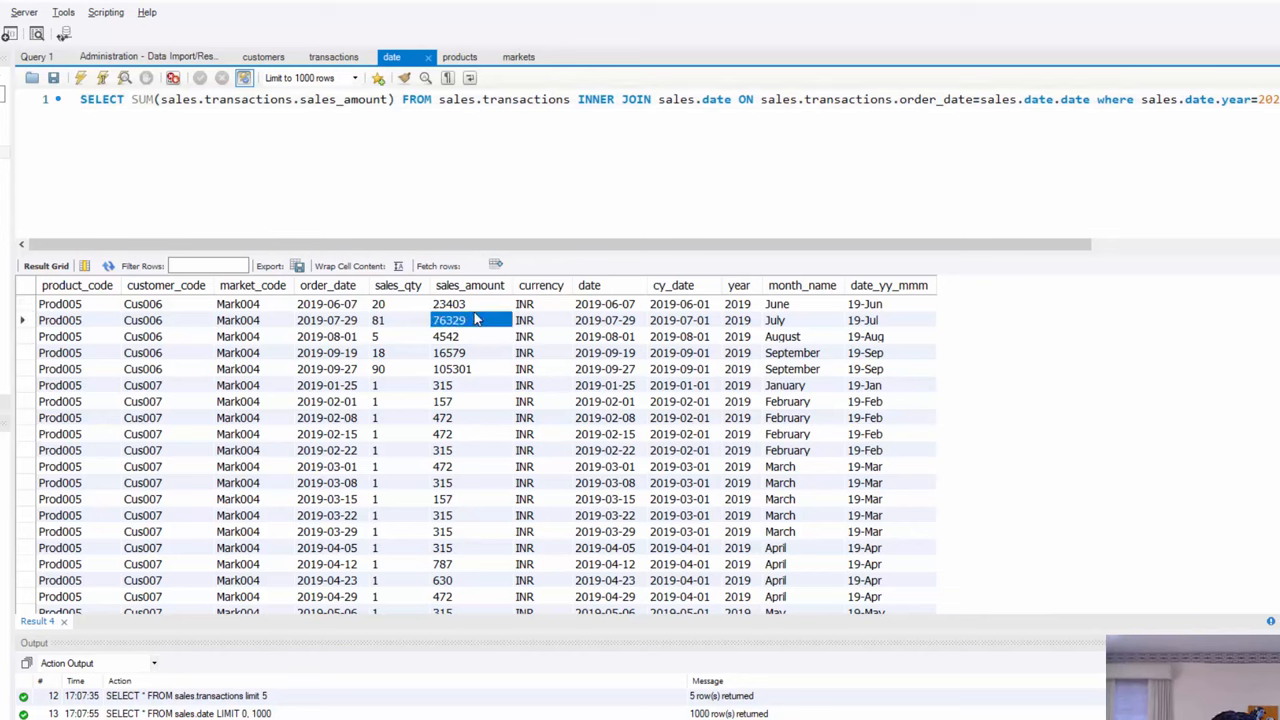
{"action": "left_click", "coordinate": [445, 336]}
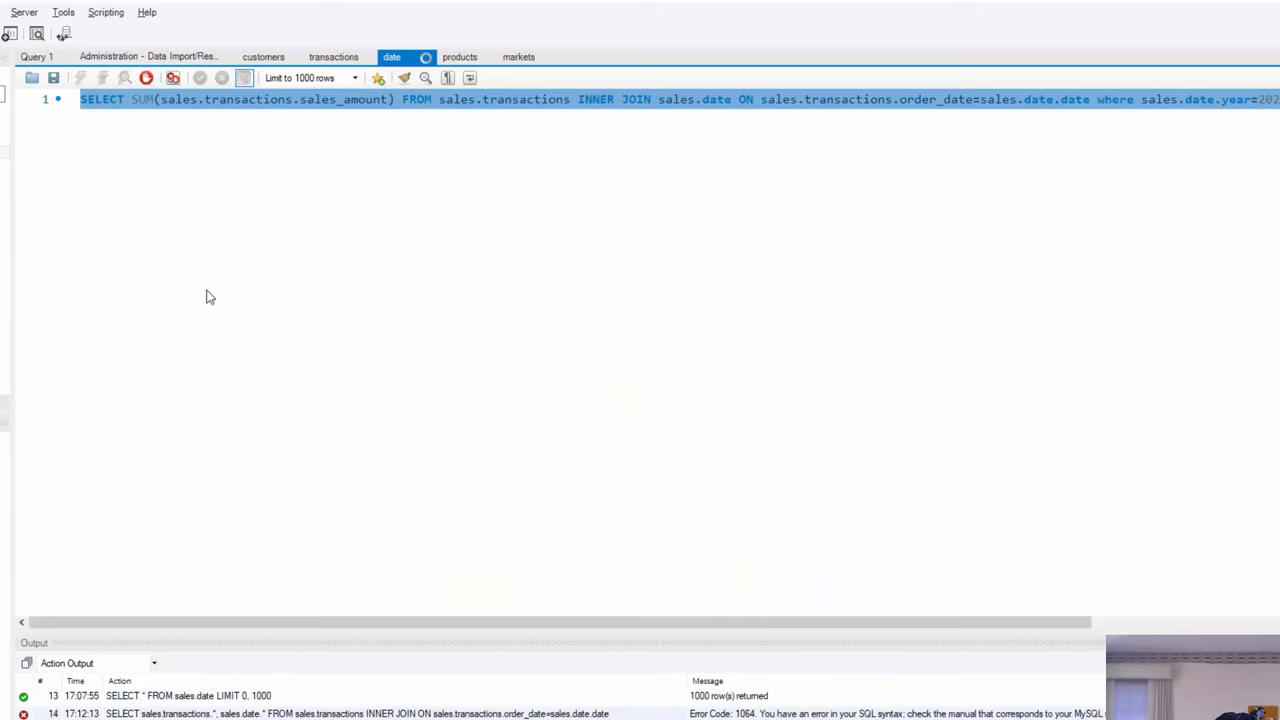
{"action": "left_click", "coordinate": [155, 78]}
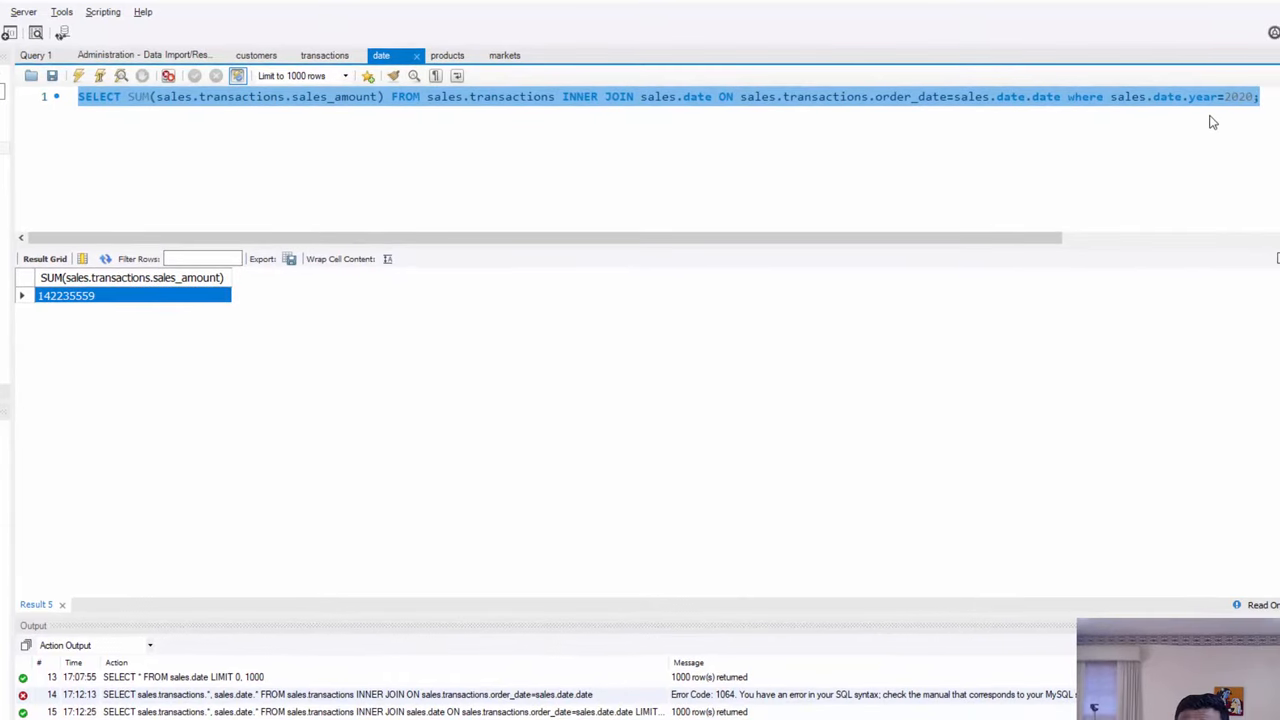
Change the year filter to 2019 and rerun the revenue total
{"action": "left_click", "coordinate": [834, 199]}
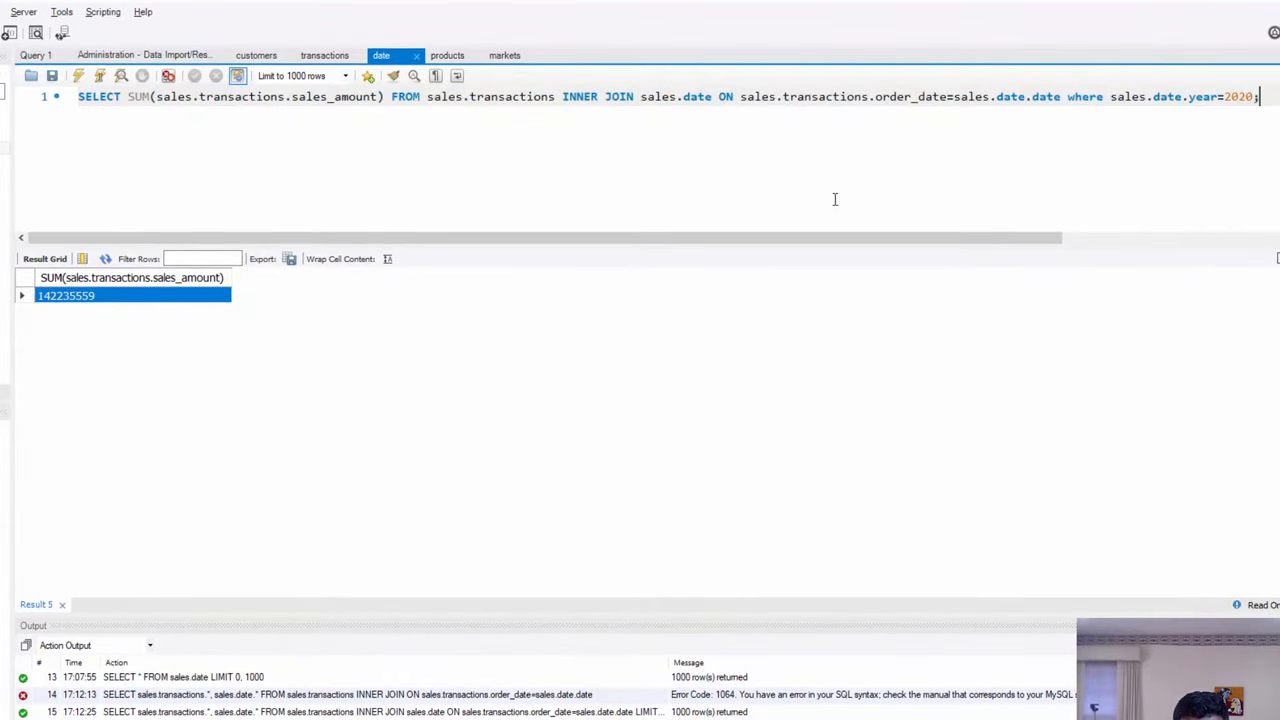
{"action": "type", "text": "2019"}
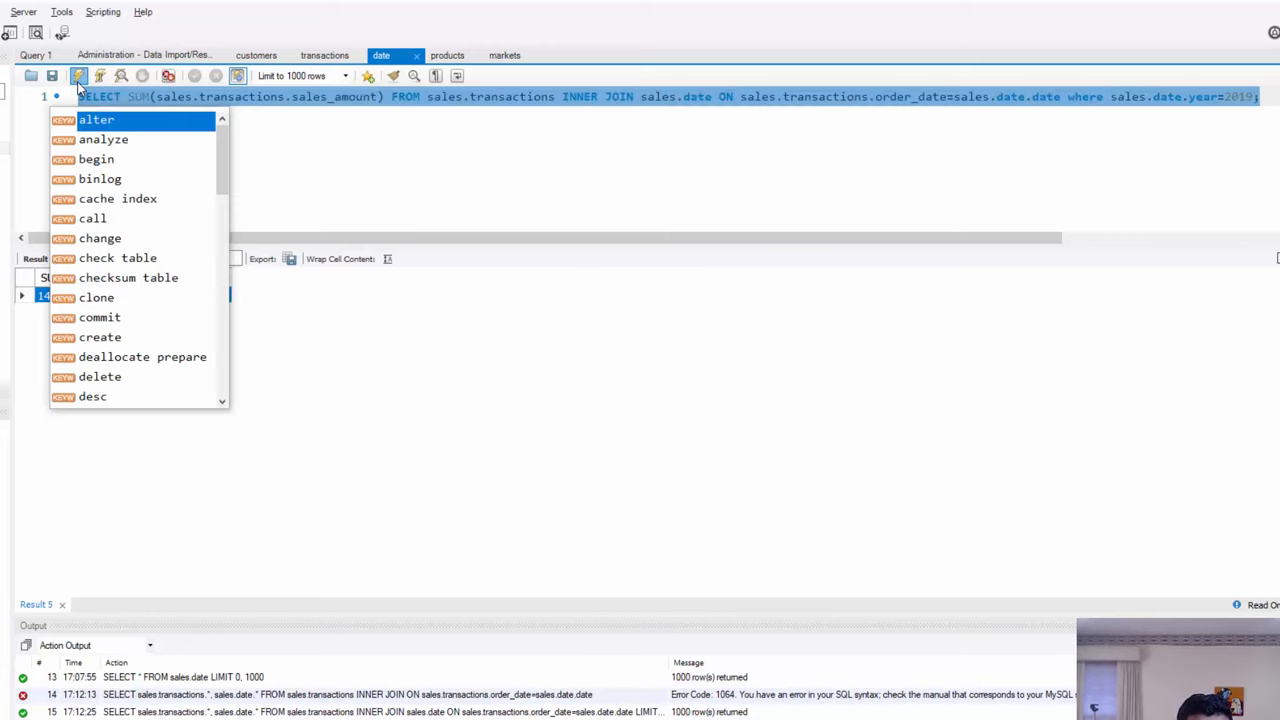
{"action": "left_click", "coordinate": [76, 76]}
{"action": "type", "text": "20"}
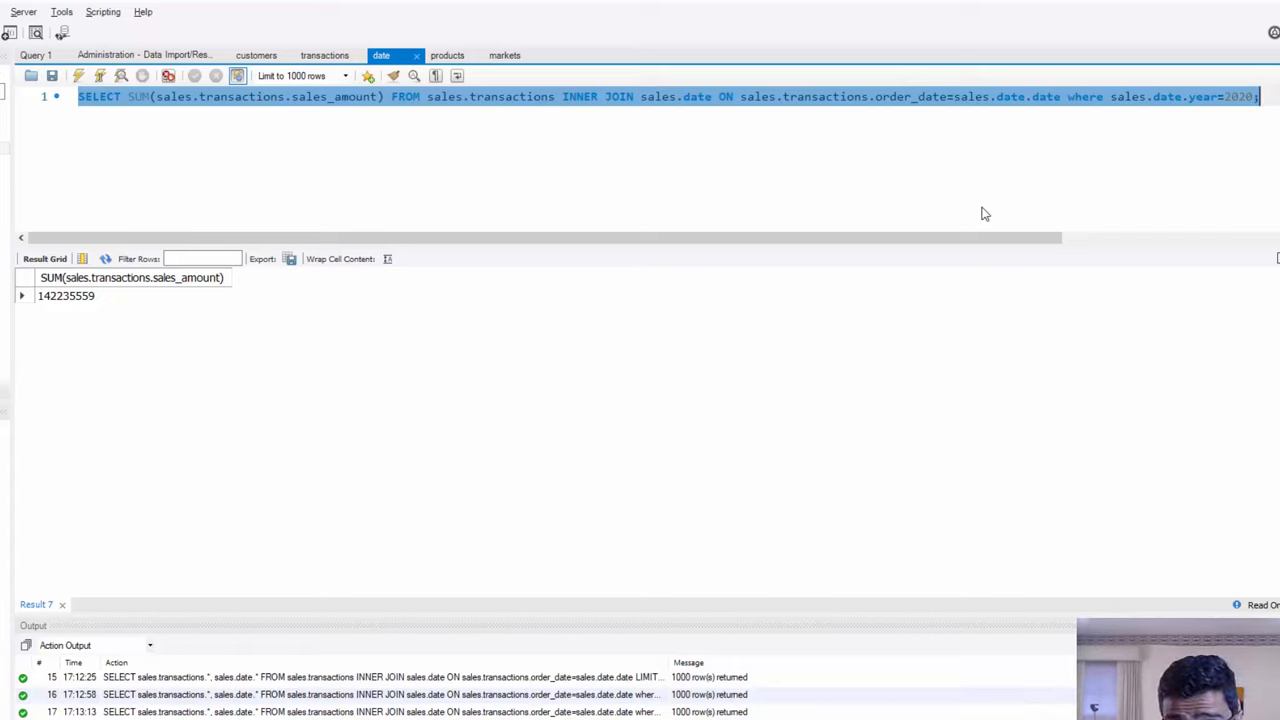
{"action": "mouse_move", "coordinate": [950, 158]}
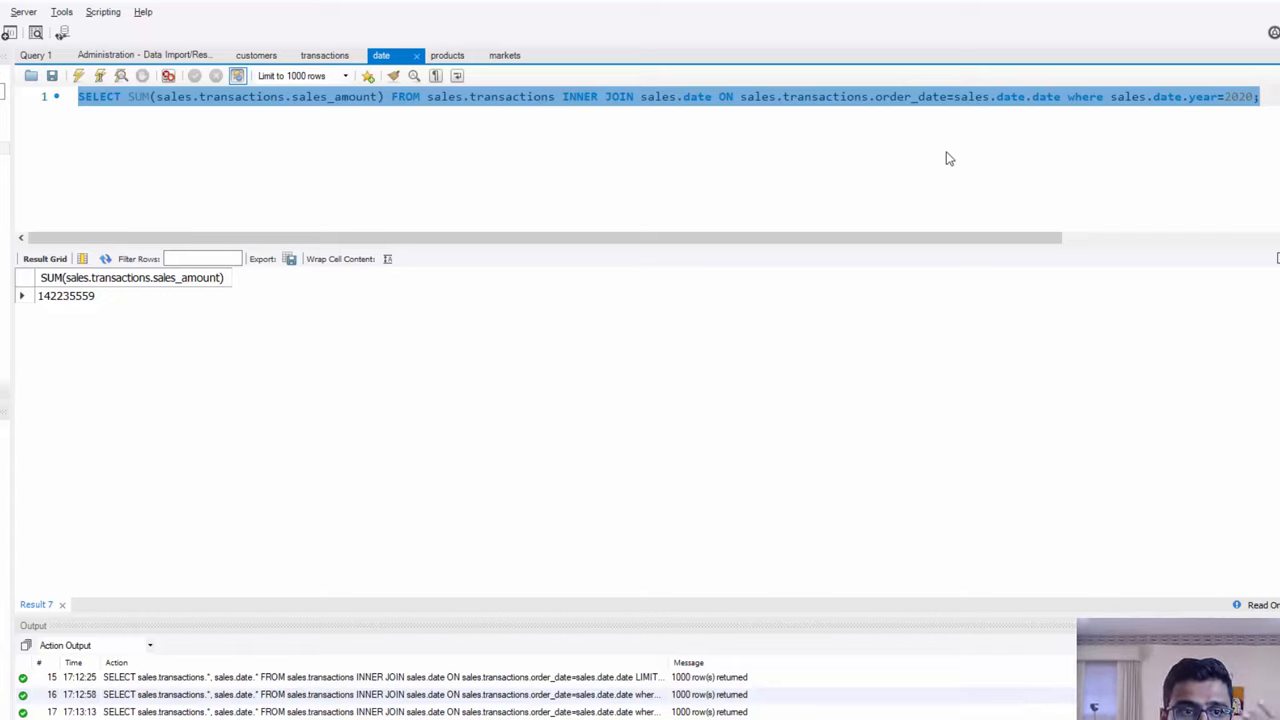
{"action": "left_click", "coordinate": [180, 99]}
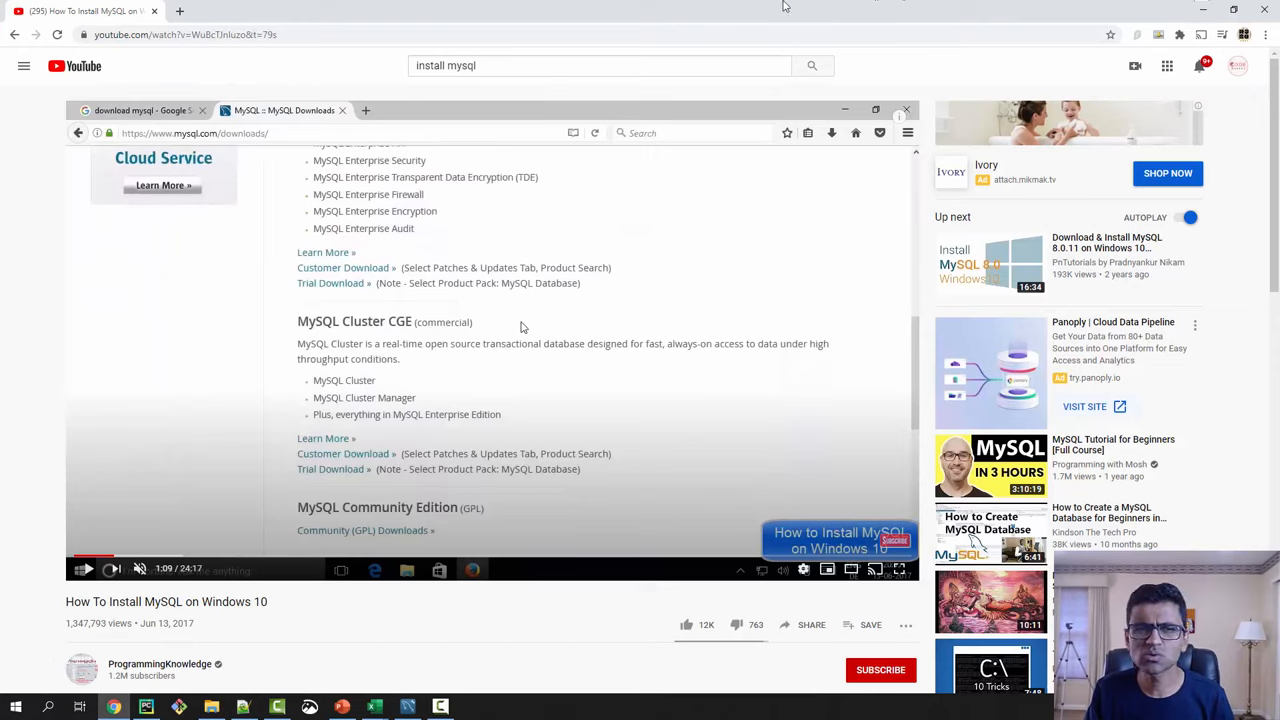
Search 'SQL average count' in a new Chrome tab and open the W3Schools COUNT(), AVG(), SUM() page
{"action": "left_click", "coordinate": [343, 11]}
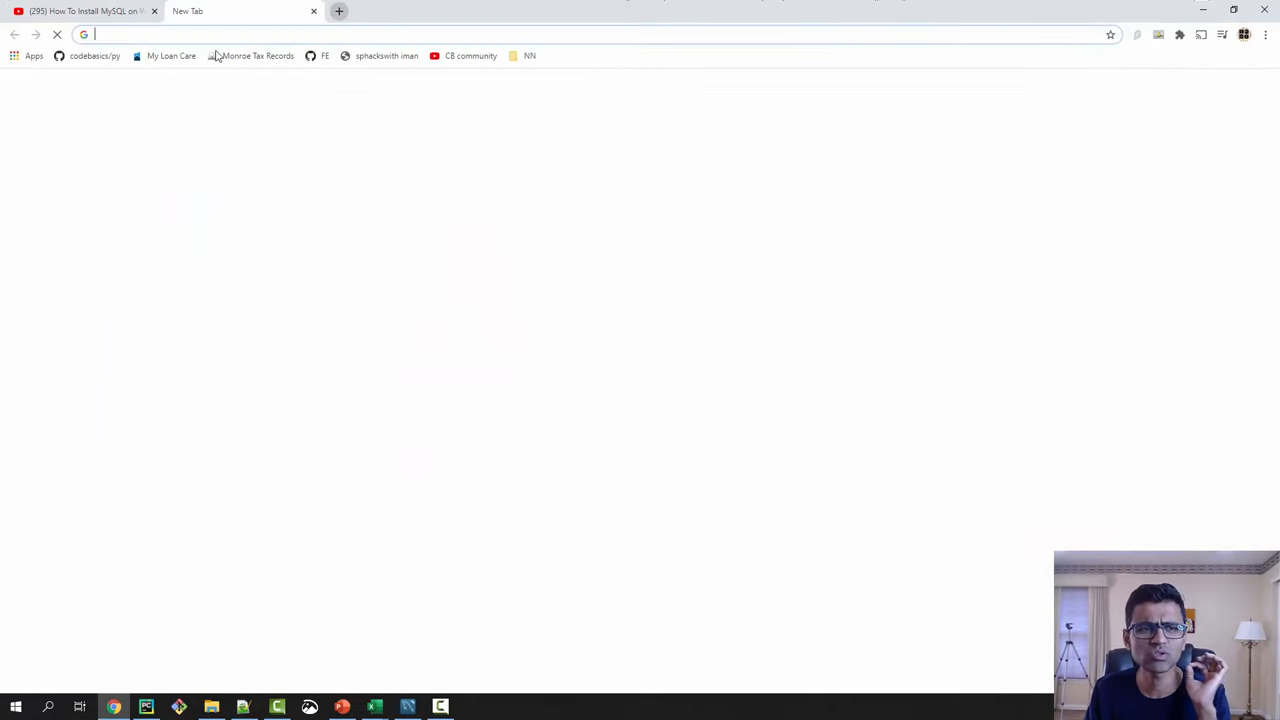
{"action": "type", "text": "SQL conditional sum"}
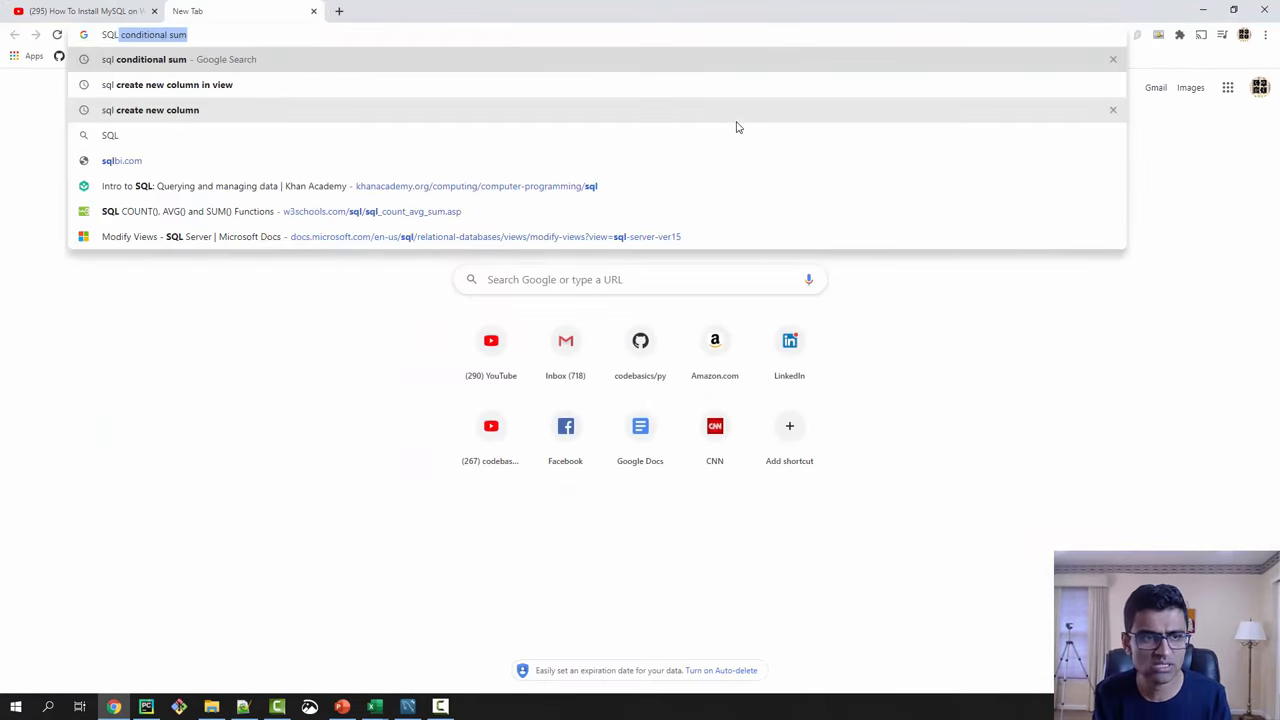
{"action": "type", "text": "SQL average count"}
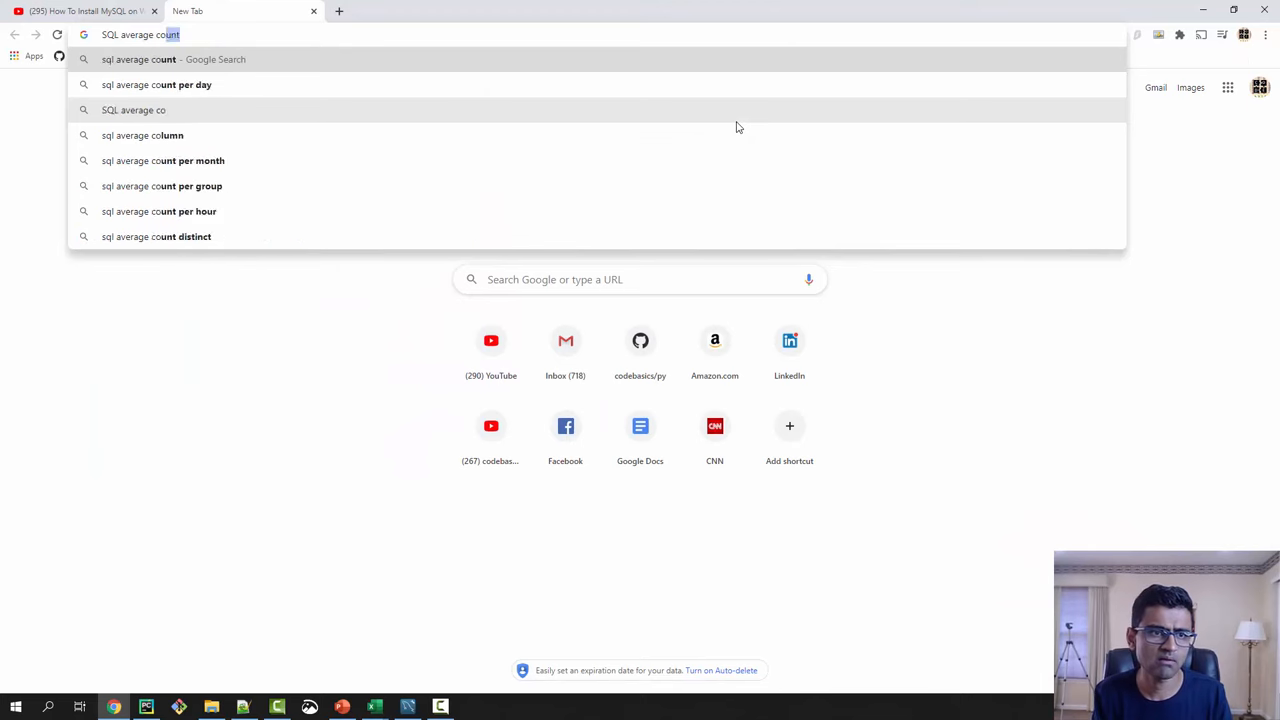
{"action": "left_click", "coordinate": [142, 135]}
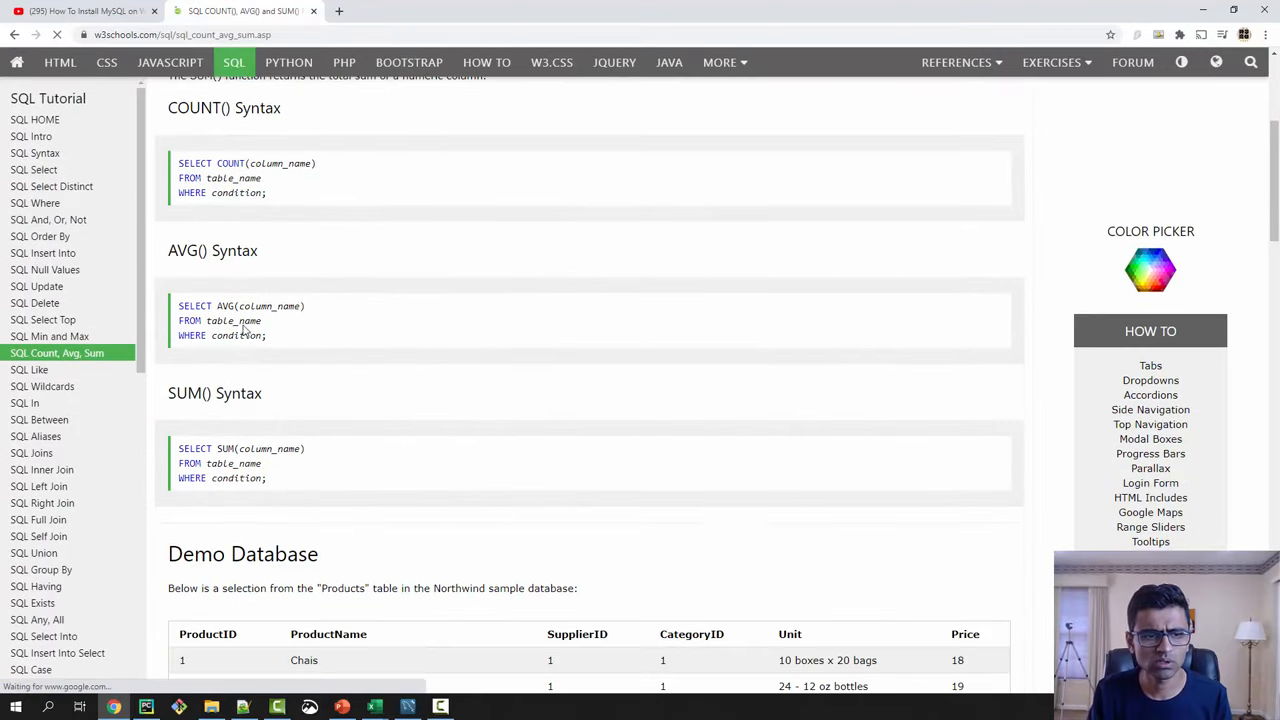
{"action": "scroll", "scroll_direction": "down", "scroll_amount": 3}
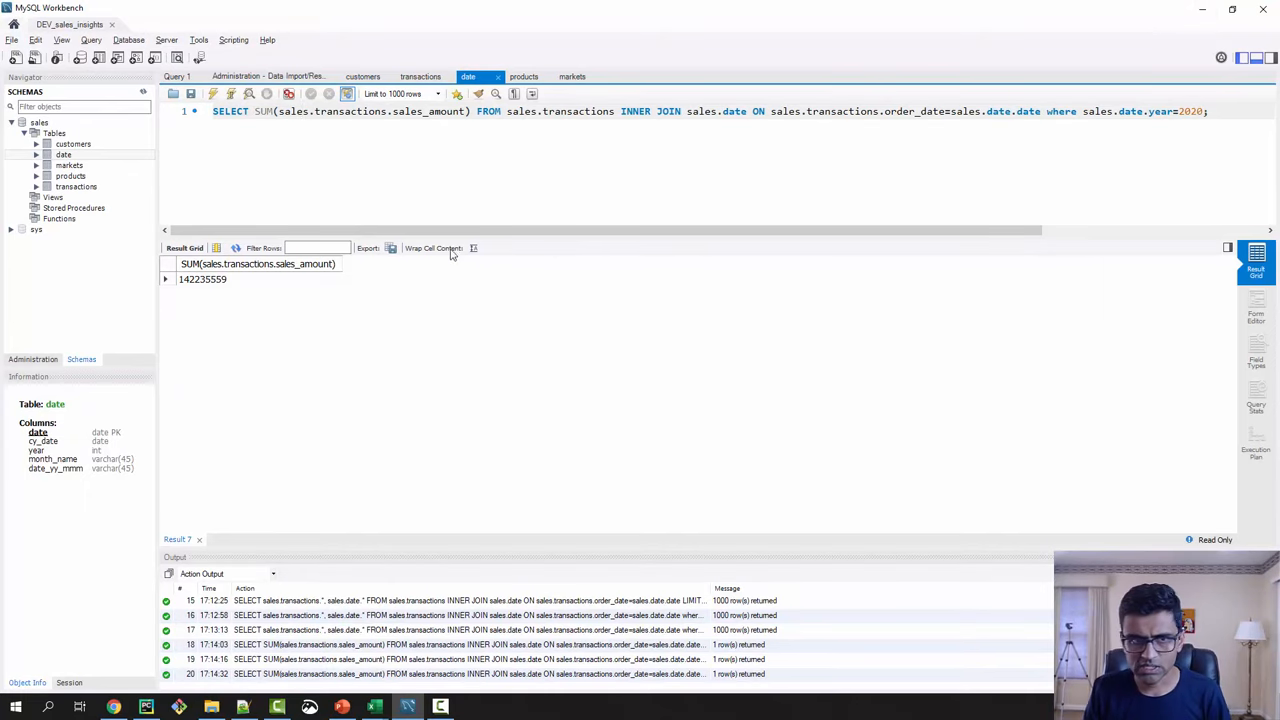
{"action": "mouse_move", "coordinate": [473, 235]}
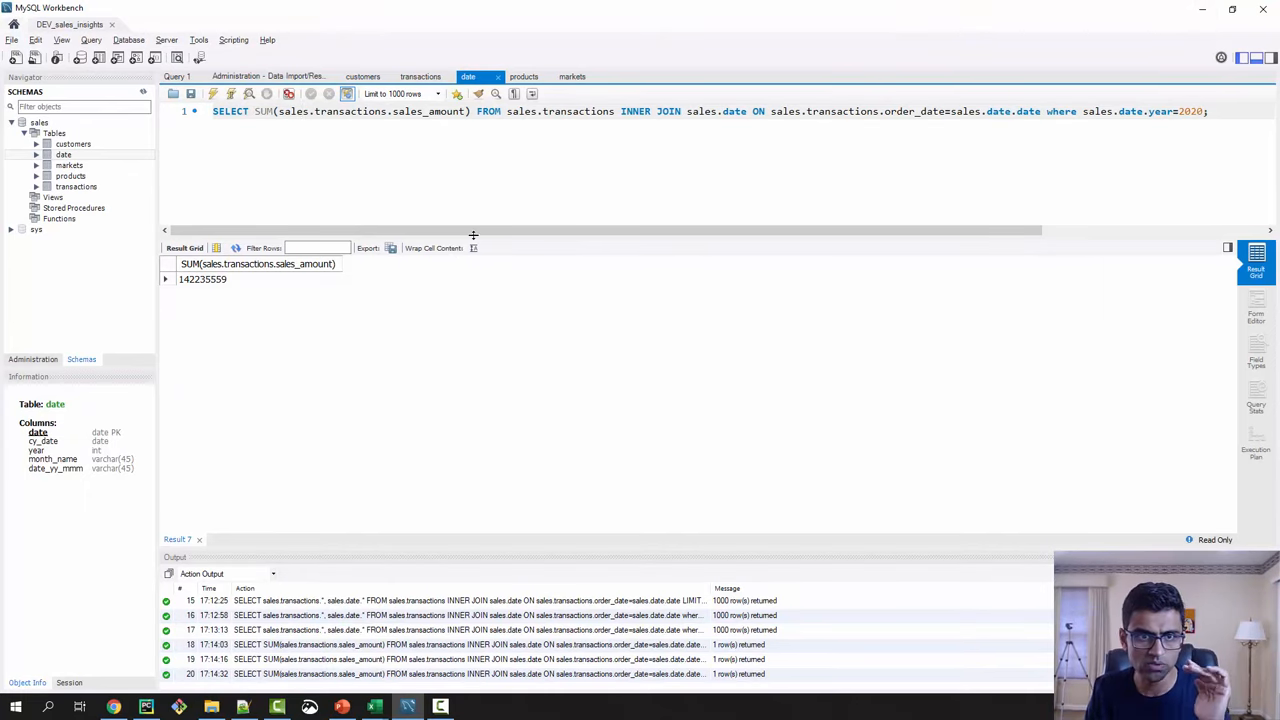
{"action": "mouse_move", "coordinate": [470, 273]}
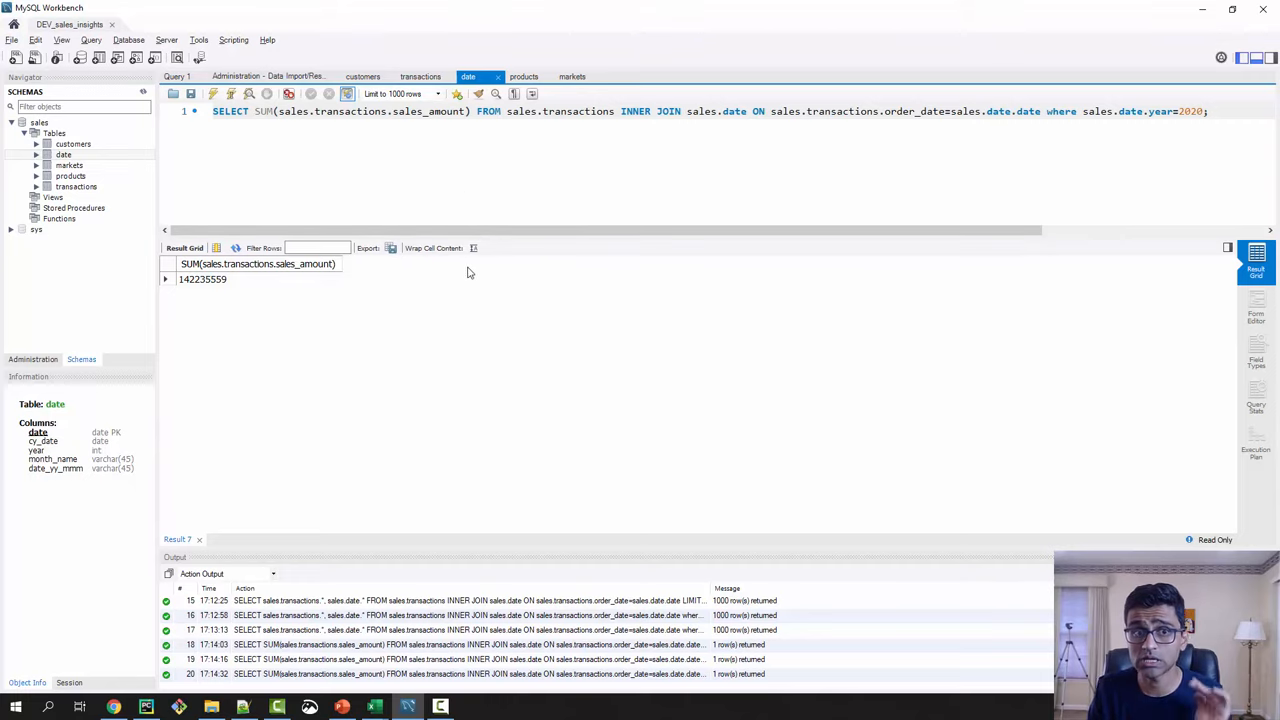
{"action": "mouse_move", "coordinate": [521, 280]}
{"action": "type", "text": " and "}
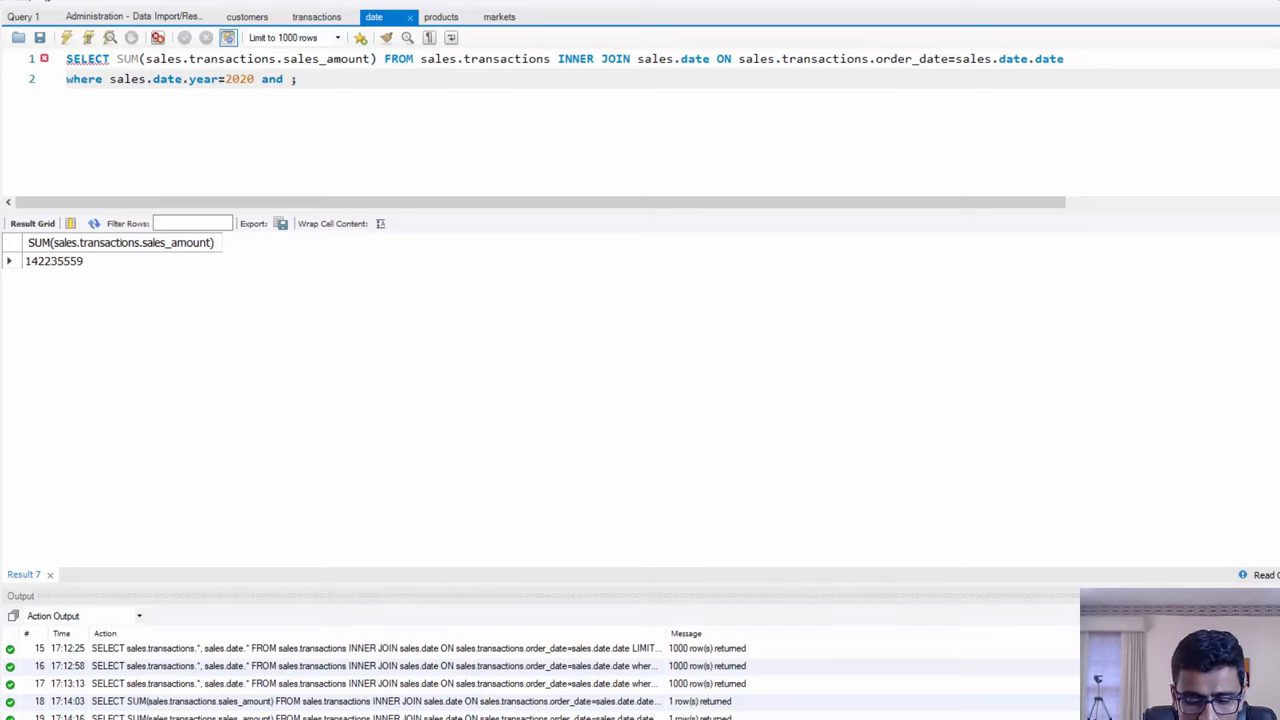
Add a sales.transactions.market_code = "Mark001" condition to the 2020 revenue query
{"action": "type", "text": "sales"}
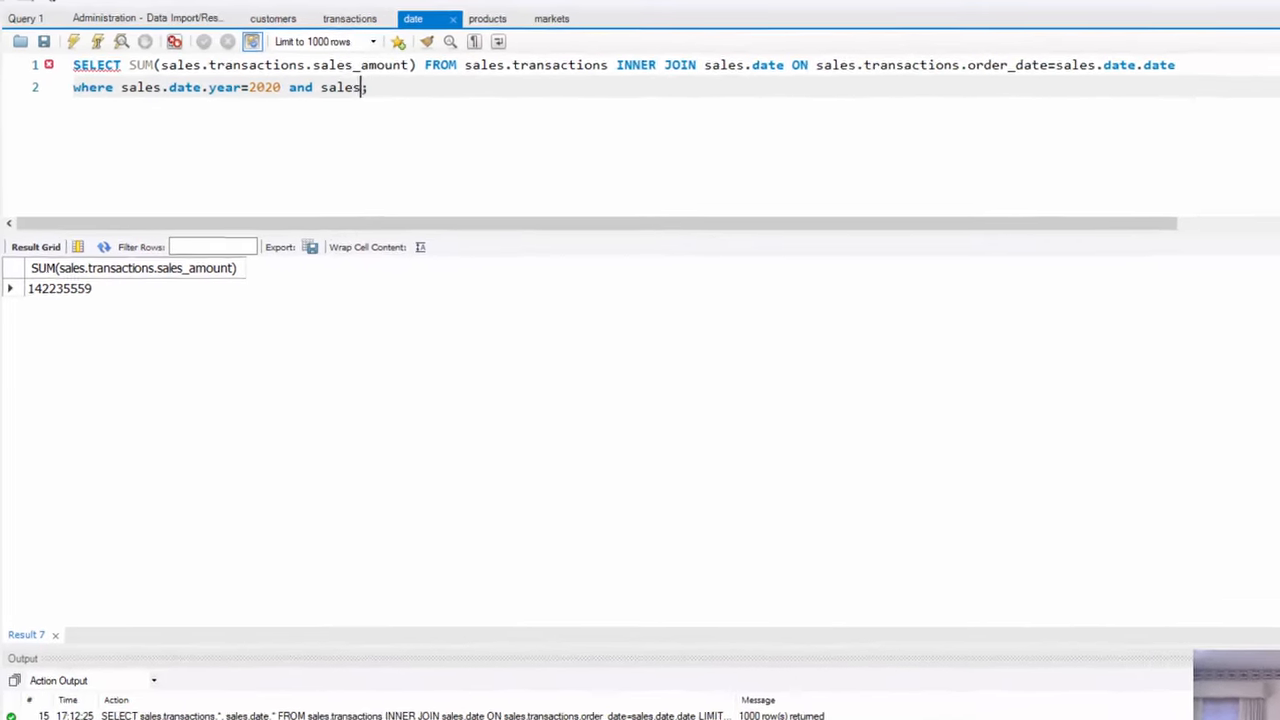
{"action": "type", "text": ".transactions.market_code="}
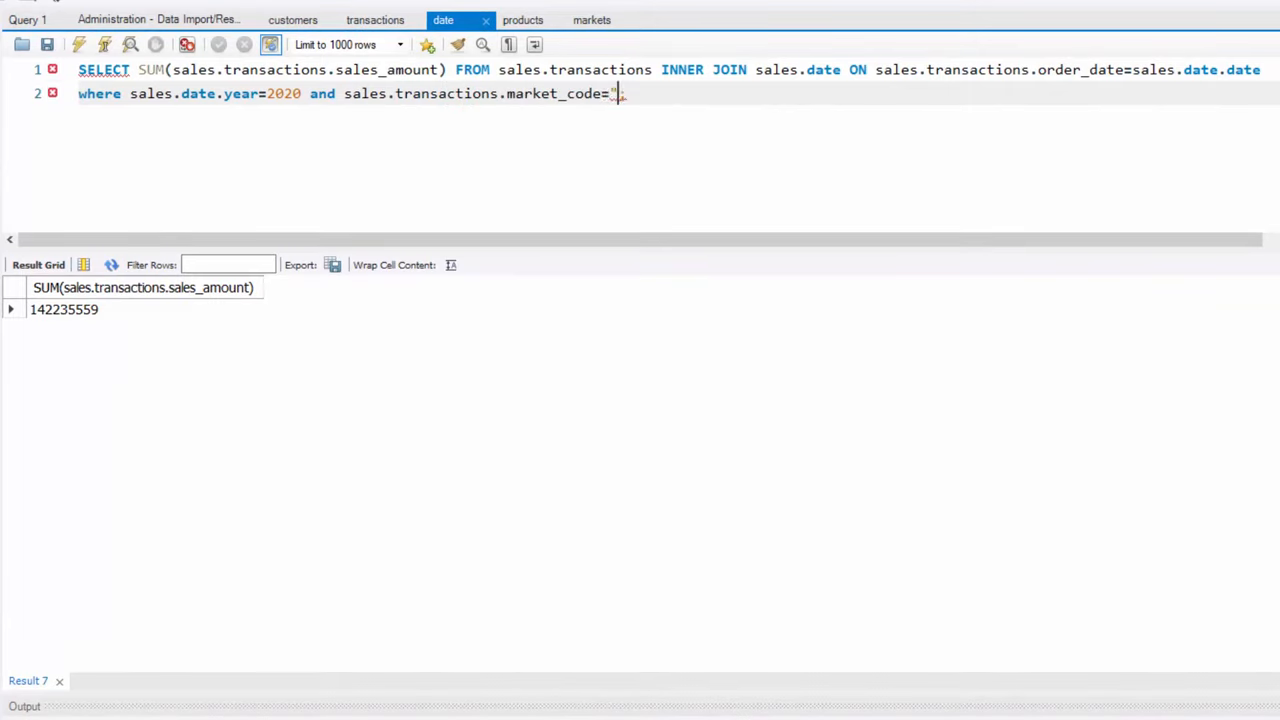
{"action": "type", "text": "\"Mark001"}
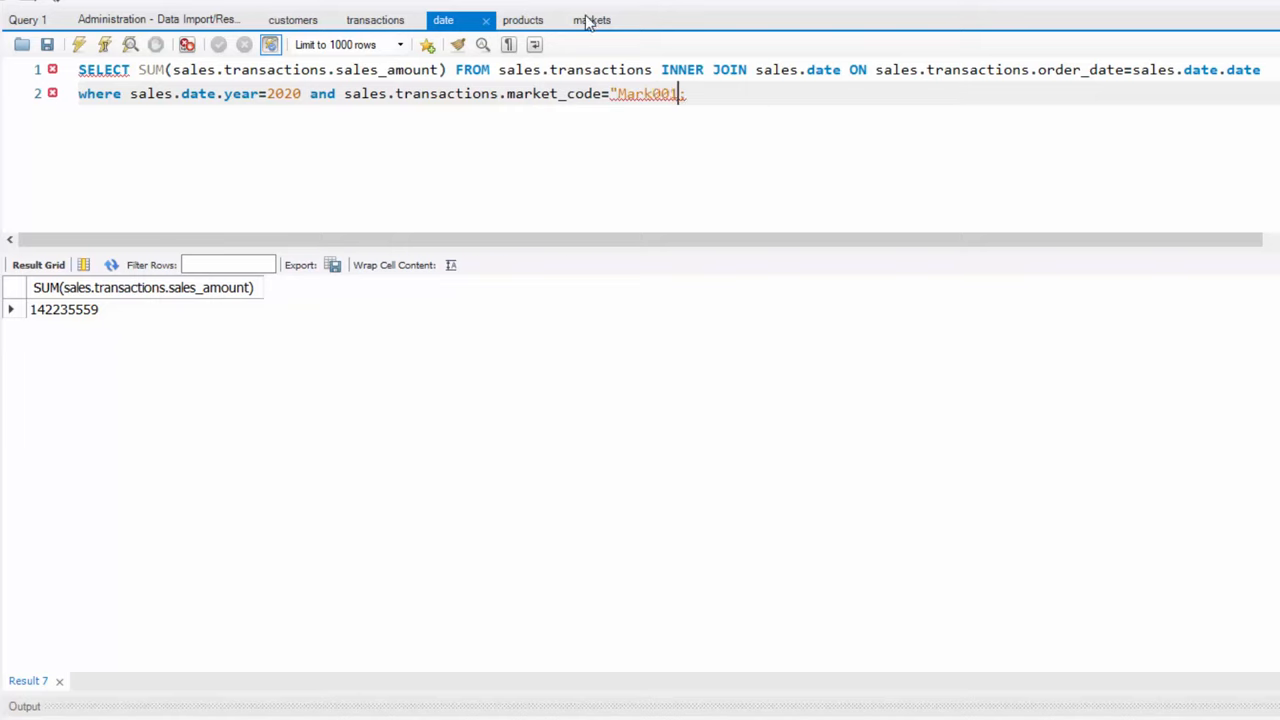
Check the markets, transactions and customers tables, then run the query for a 2,463,024 total
{"action": "left_click", "coordinate": [588, 20]}
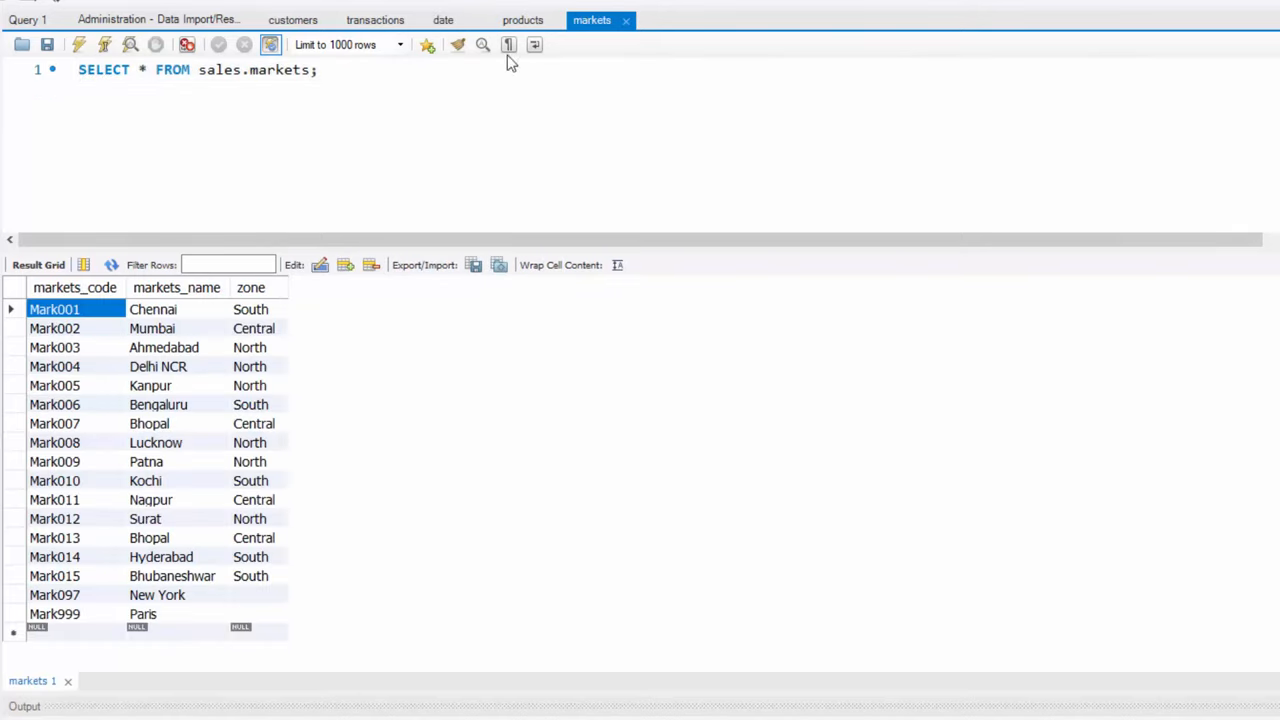
{"action": "left_click", "coordinate": [375, 20]}
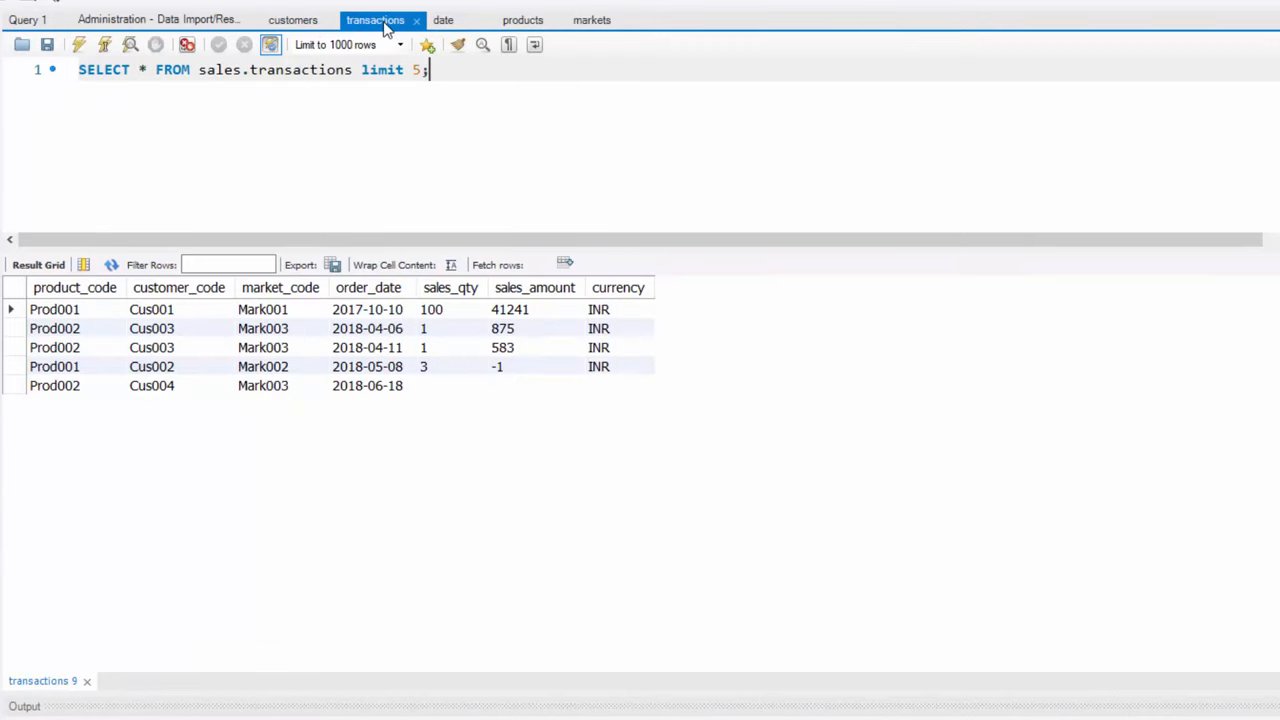
{"action": "left_click", "coordinate": [28, 20]}
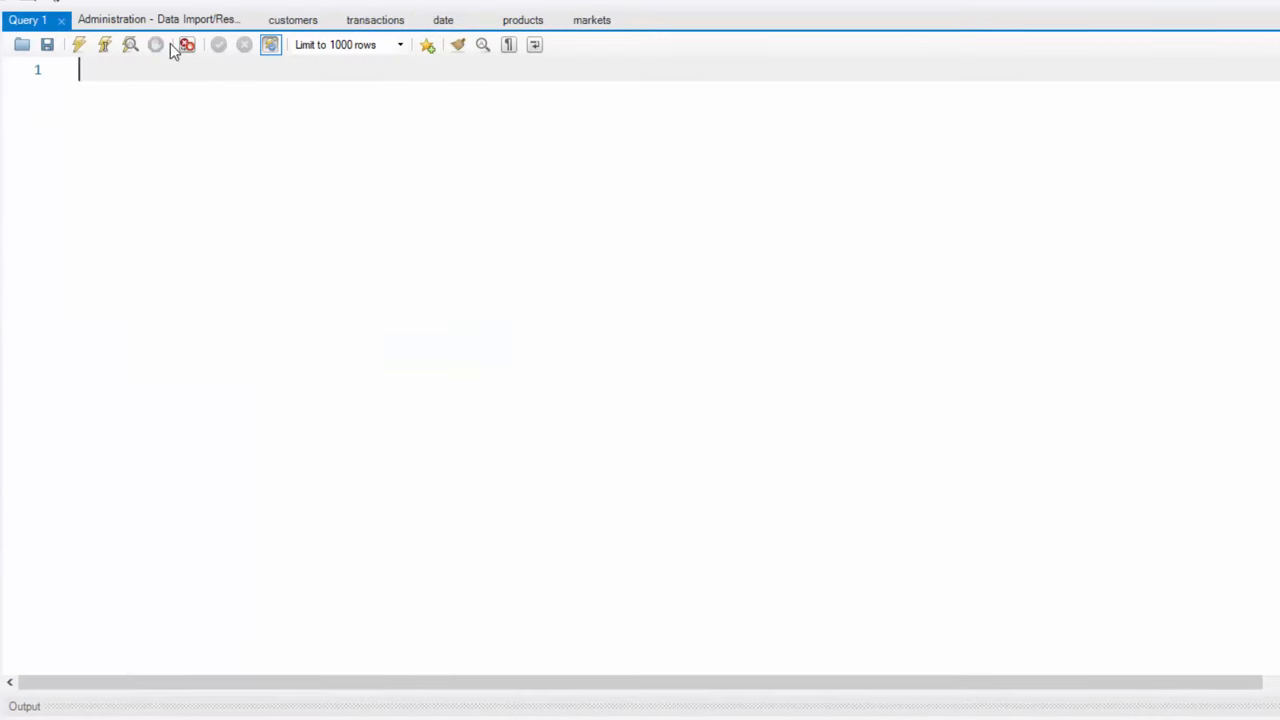
{"action": "left_click", "coordinate": [293, 20]}
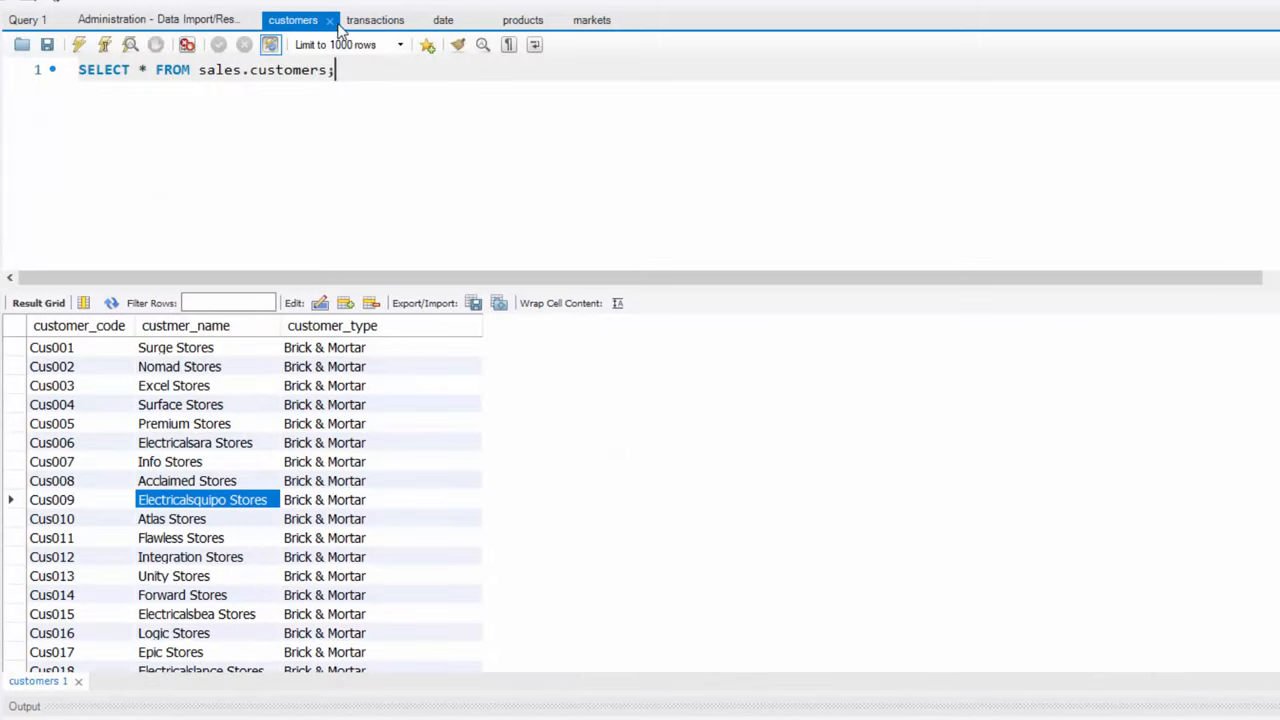
{"action": "left_click", "coordinate": [442, 20]}
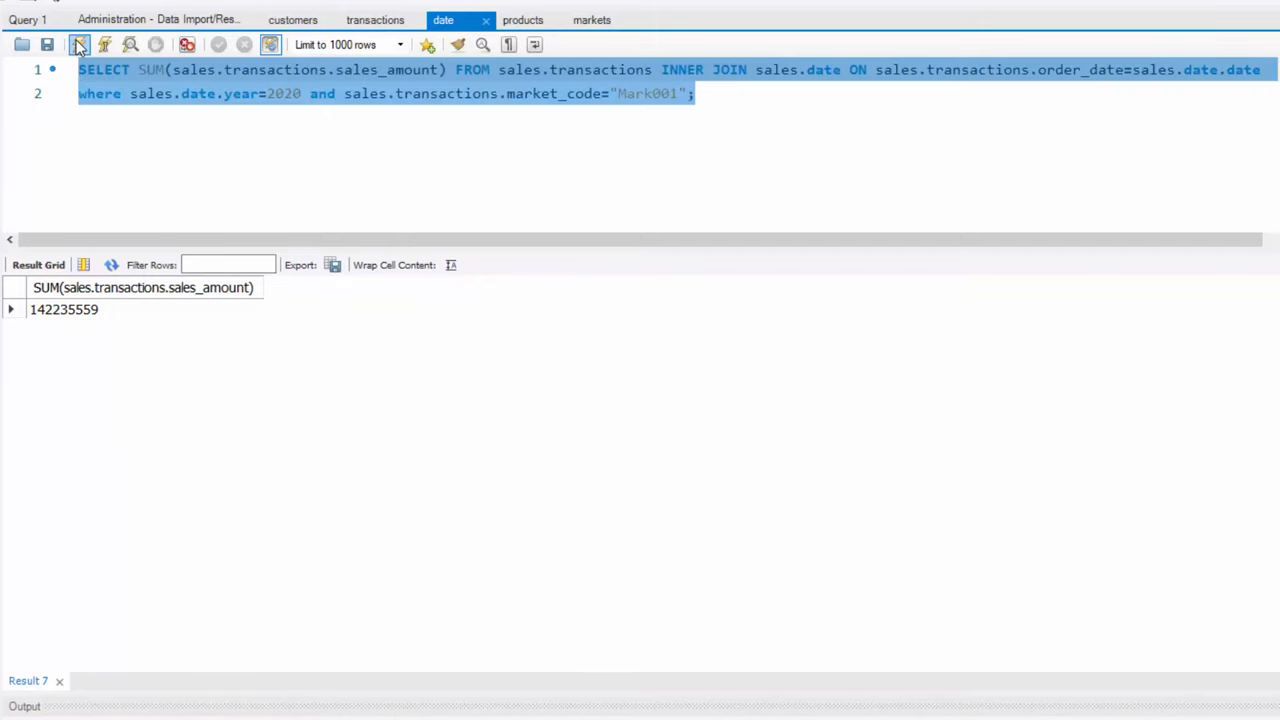
{"action": "left_click", "coordinate": [78, 44]}
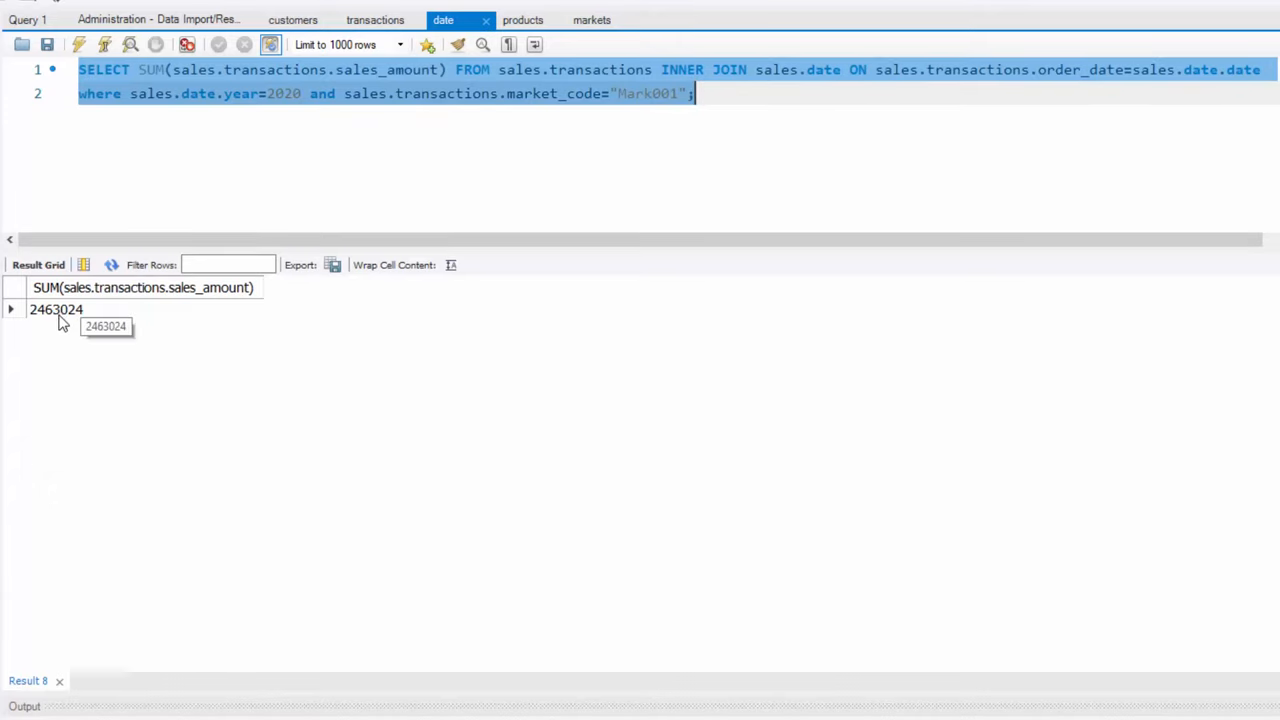
{"action": "mouse_move", "coordinate": [90, 310]}
{"action": "type", "text": "SELECT distinct product_code FROM sales.transactions where market_code='Mark001';"}
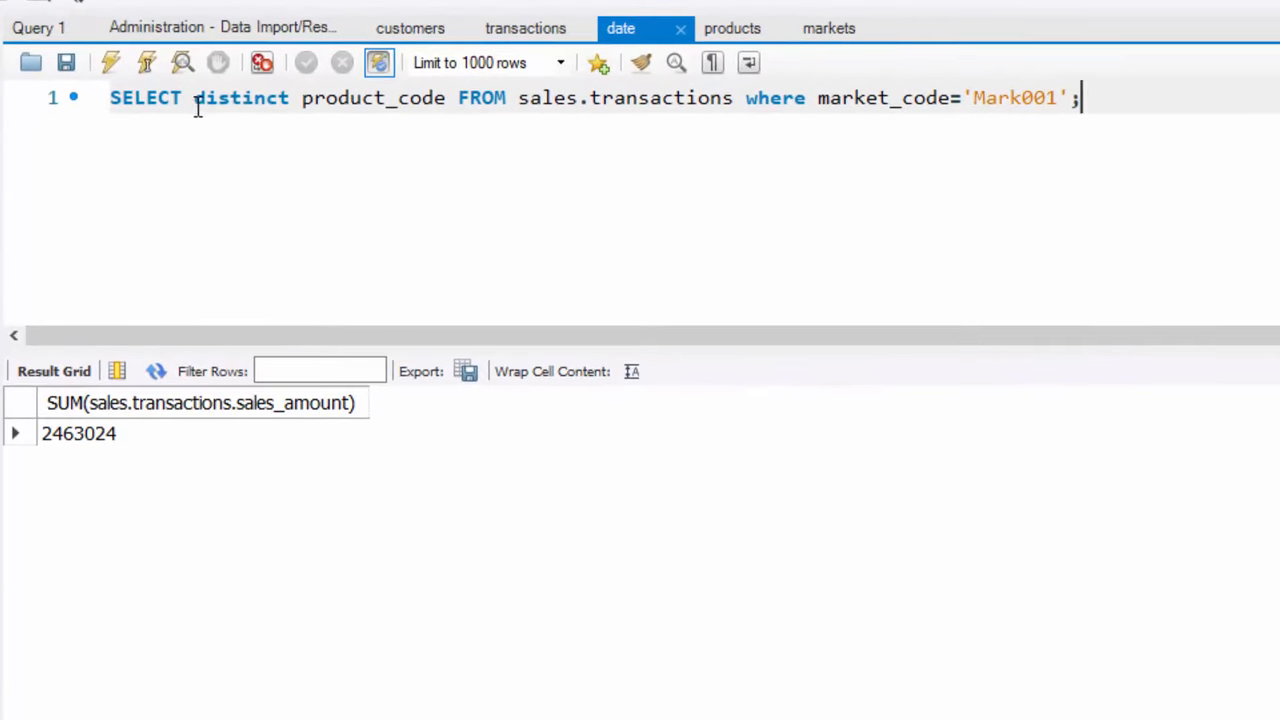
Run the SELECT DISTINCT product_code query for market 'Mark001' and scroll its product list
{"action": "left_click_drag", "start_coordinate": [194, 98], "coordinate": [498, 98]}
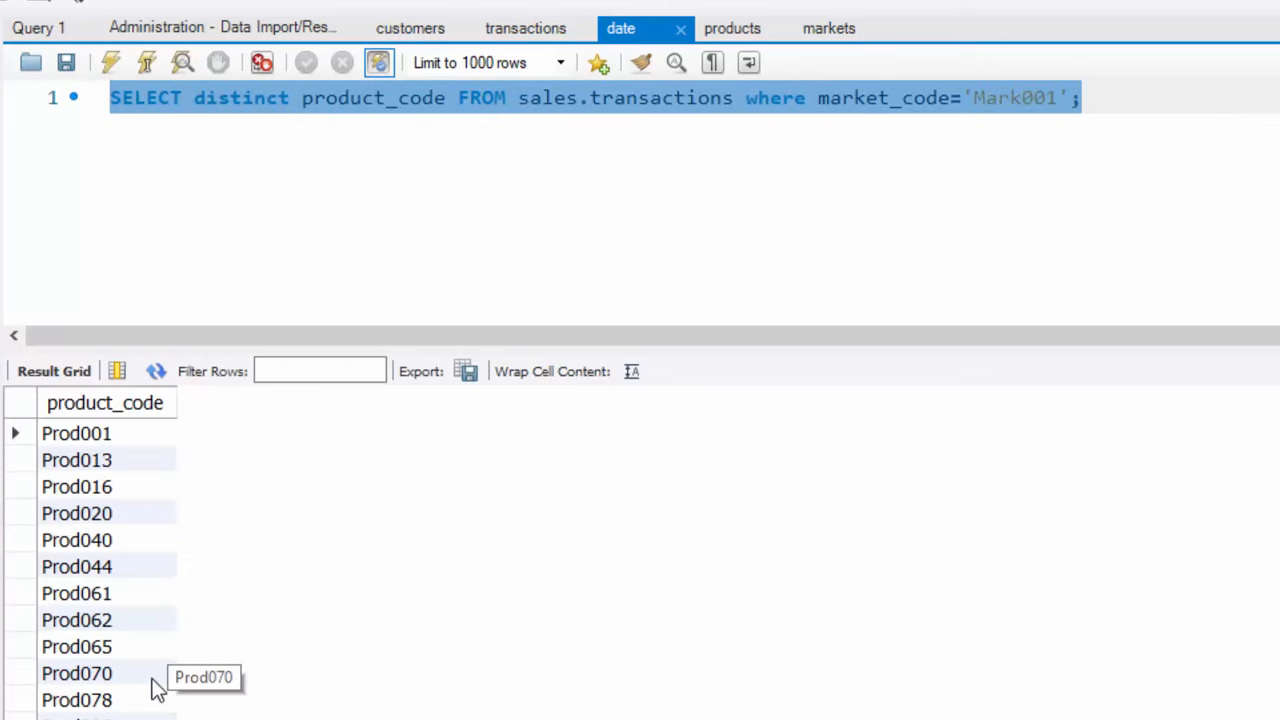
{"action": "scroll", "scroll_direction": "down", "scroll_amount": 3}
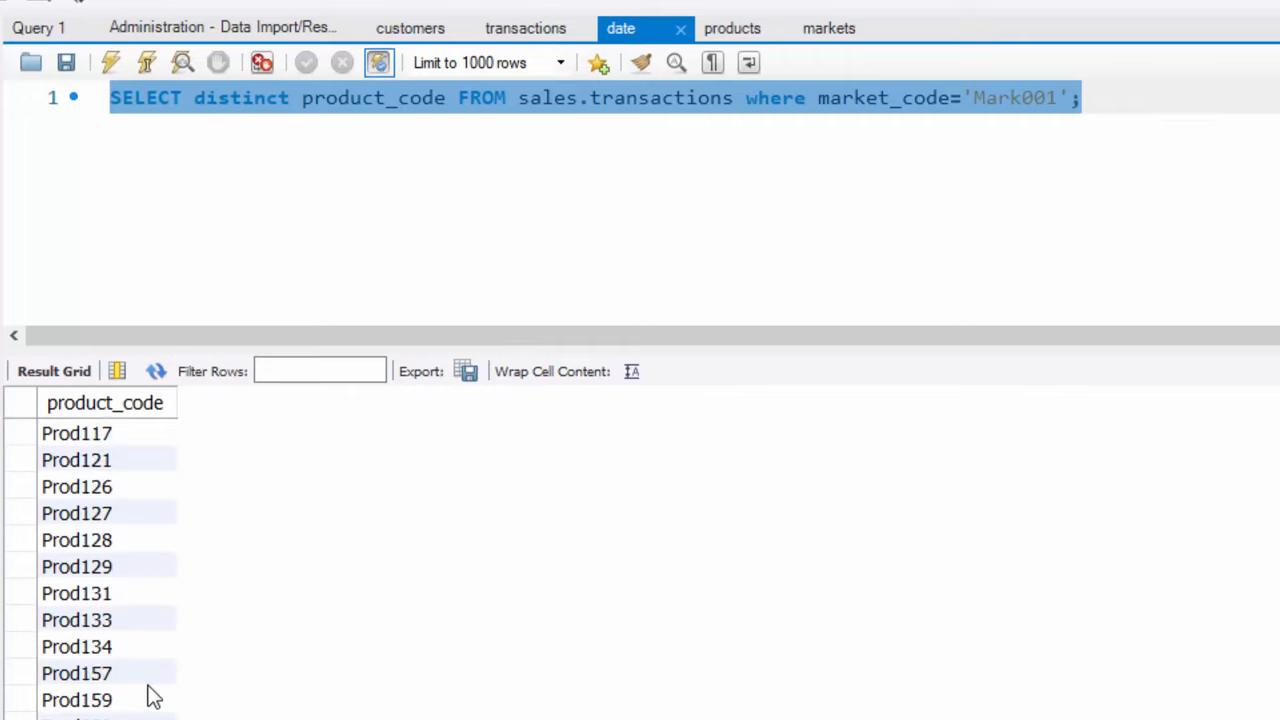